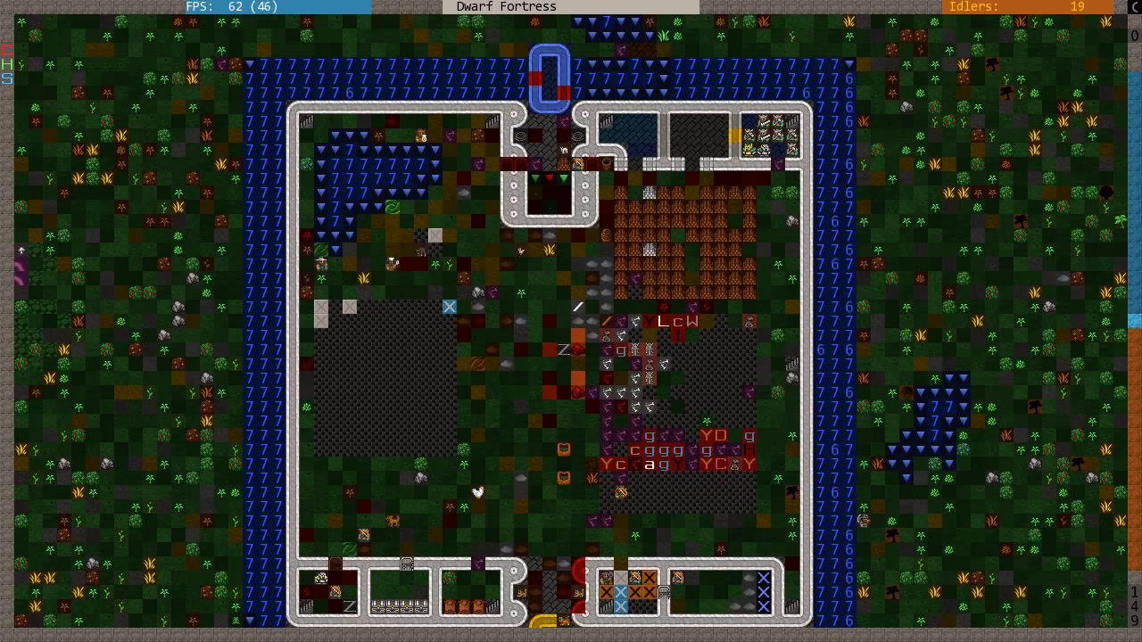
- Descend the fort's z-levels and look at the horn silver in Stone Stockpile #40
{"action": "scroll", "scroll_direction": "down", "scroll_amount": 3}
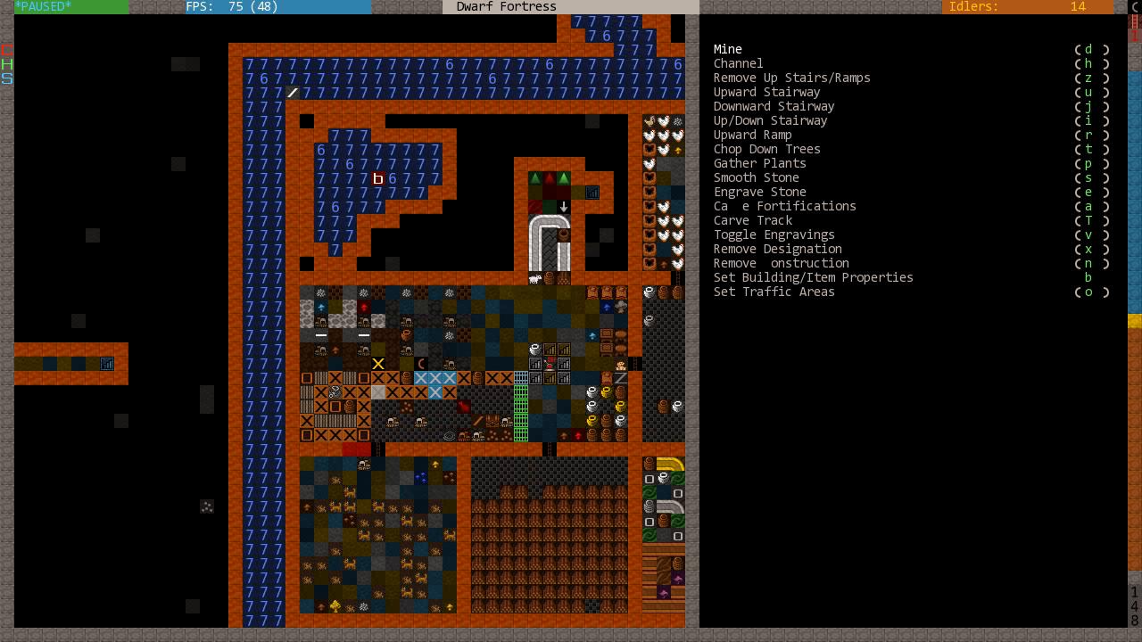
{"action": "key", "text": "b"}
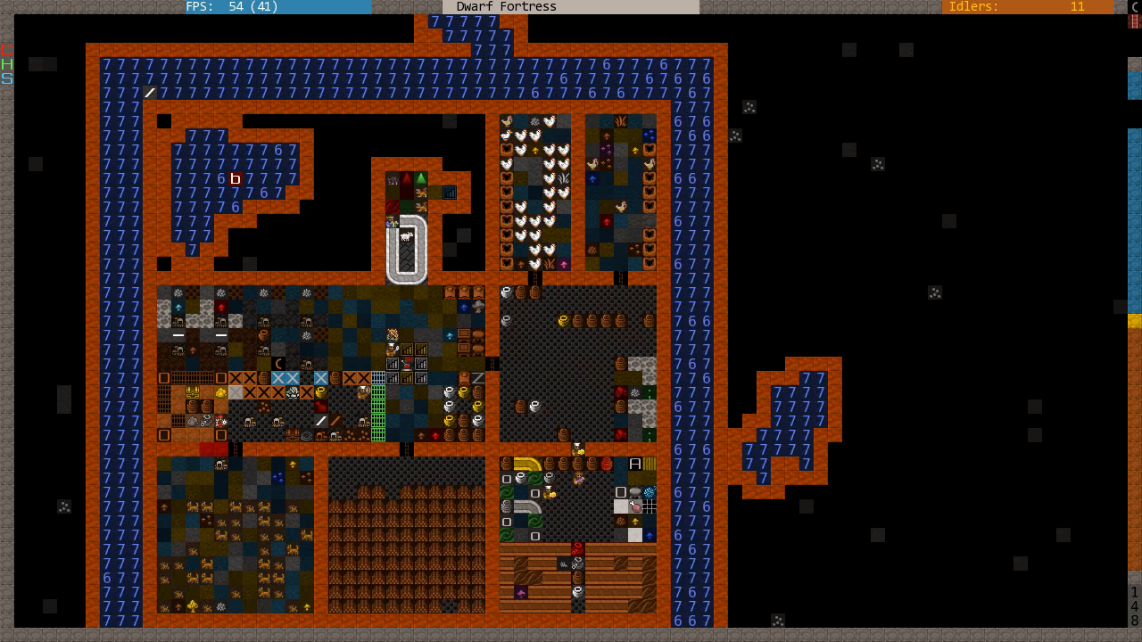
{"action": "key", "text": "u"}
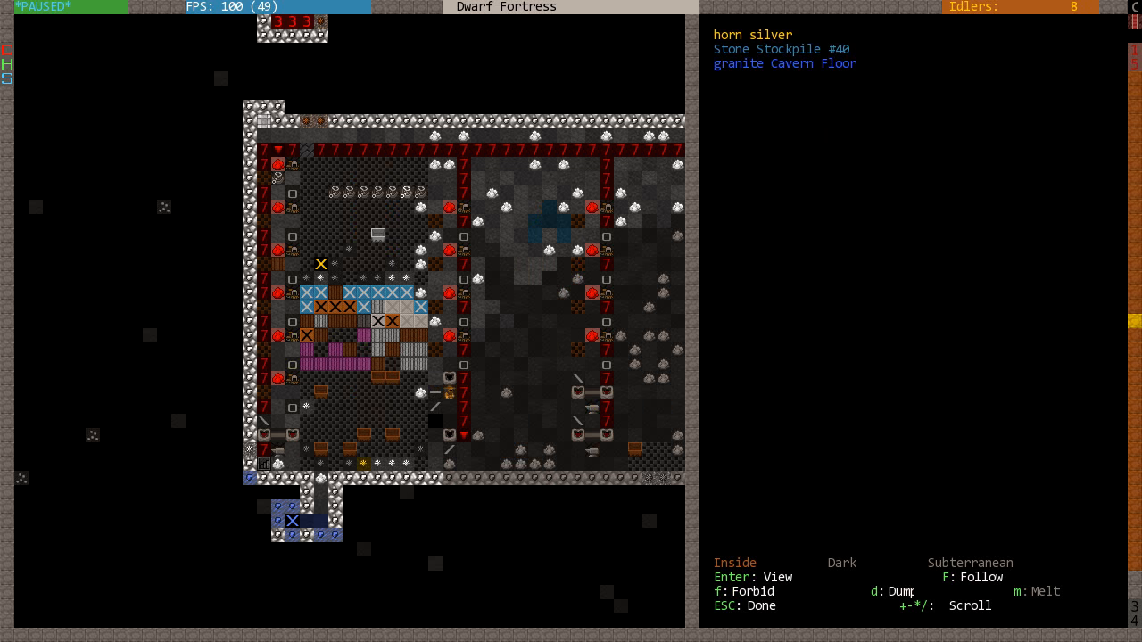
- Review the magma smelters' native gold, galena and sphalerite smelting jobs, then return to the surface map
{"action": "left_click", "coordinate": [348, 321]}
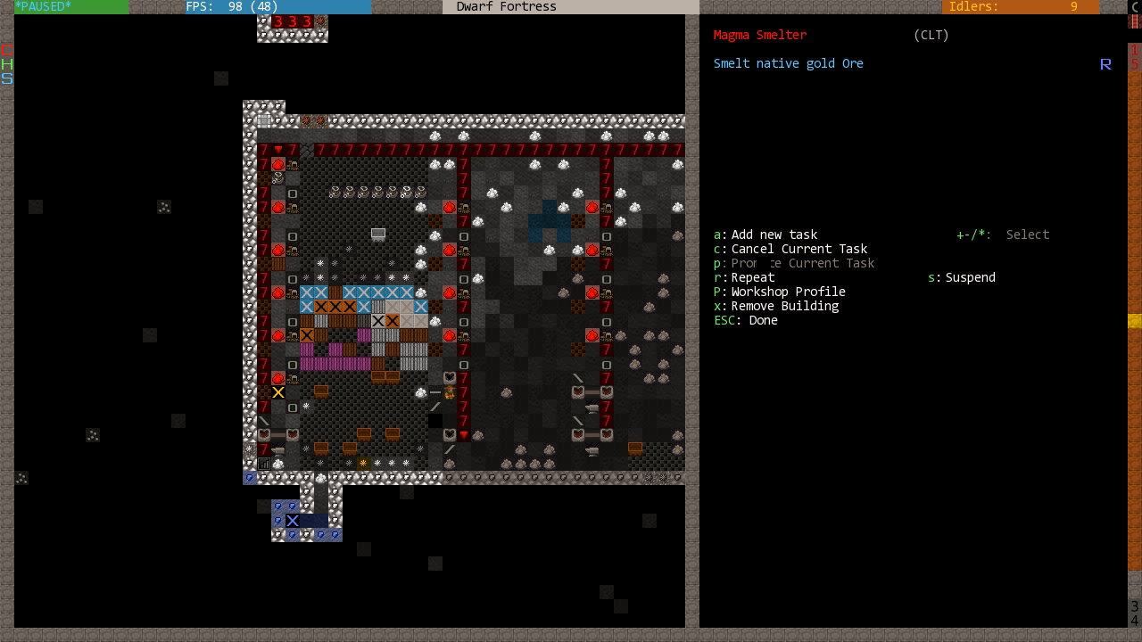
{"action": "key", "text": "c"}
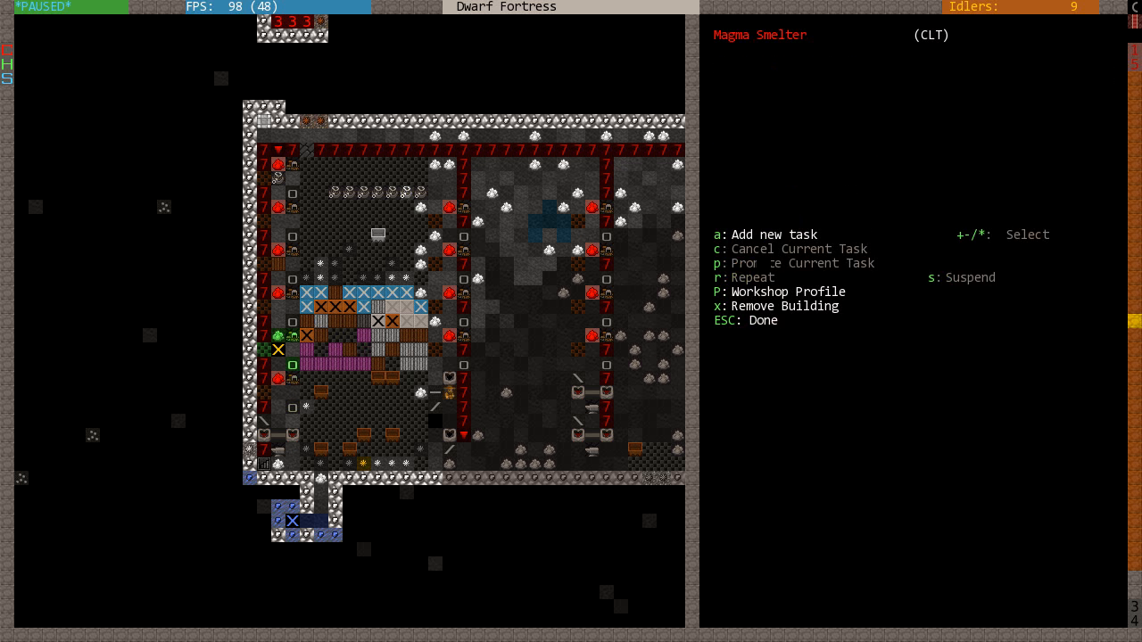
{"action": "key", "text": "a"}
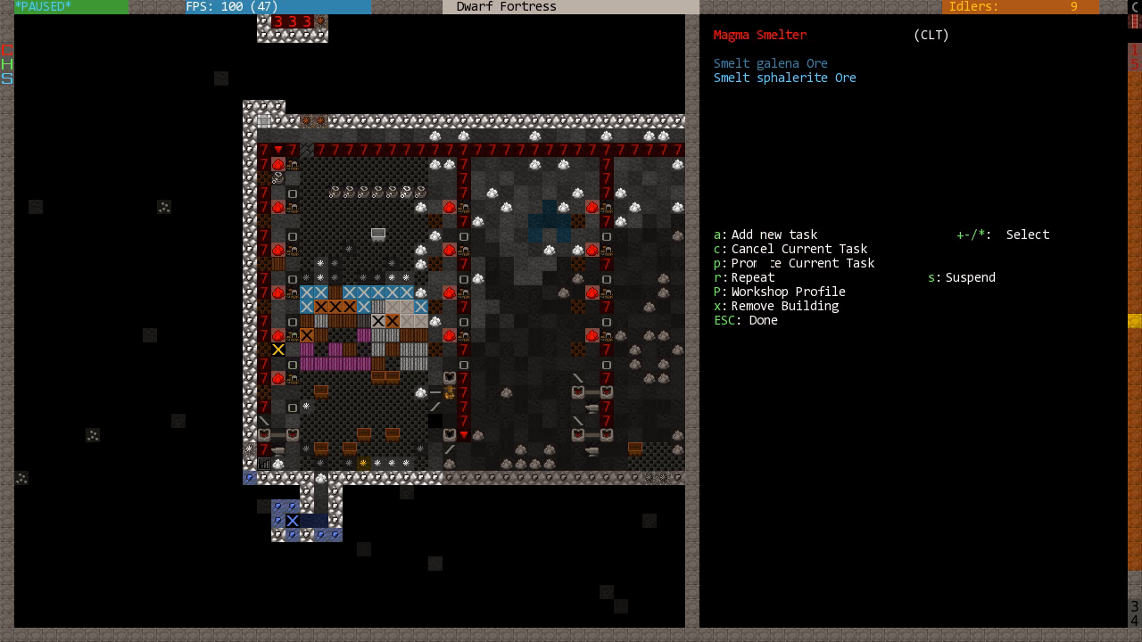
{"action": "key", "text": "a"}
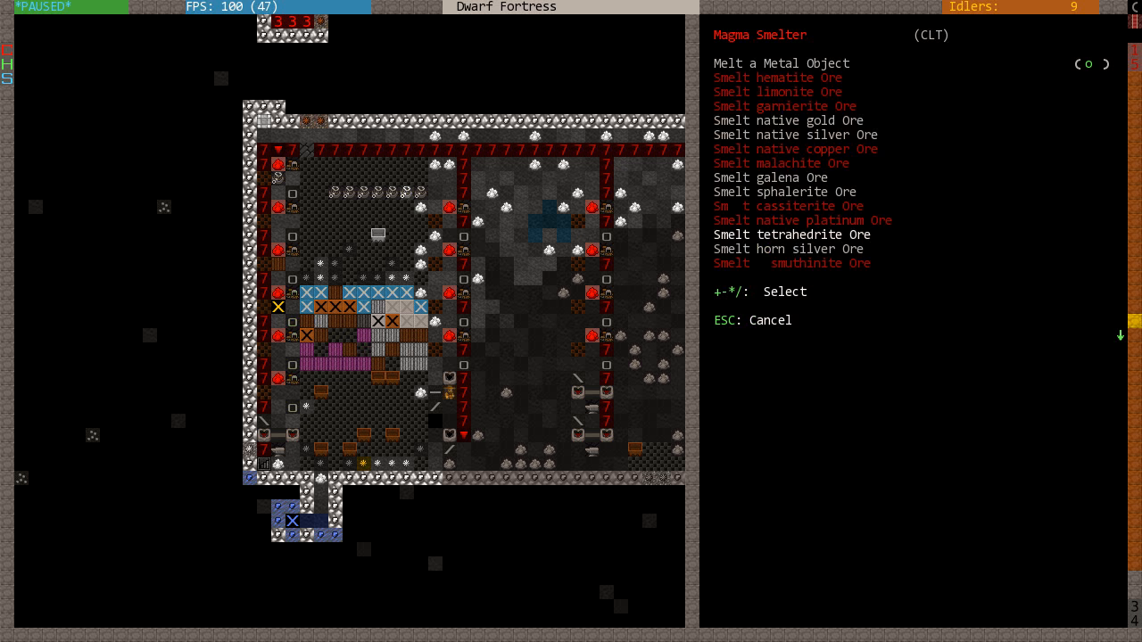
{"action": "key", "text": "down"}
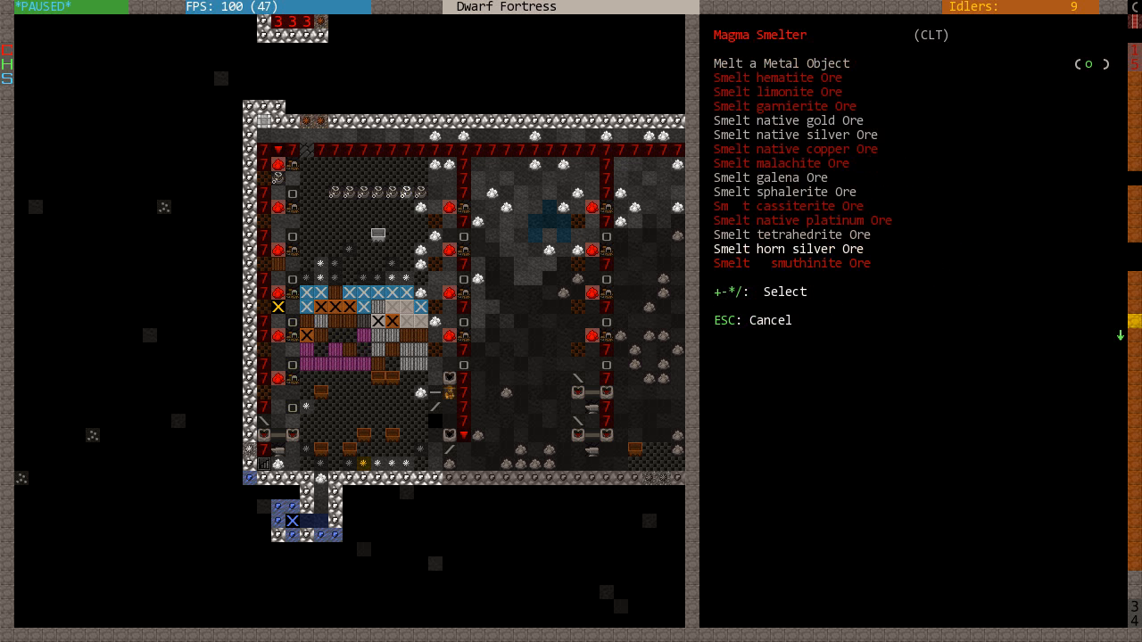
{"action": "scroll", "scroll_direction": "down", "scroll_amount": 3}
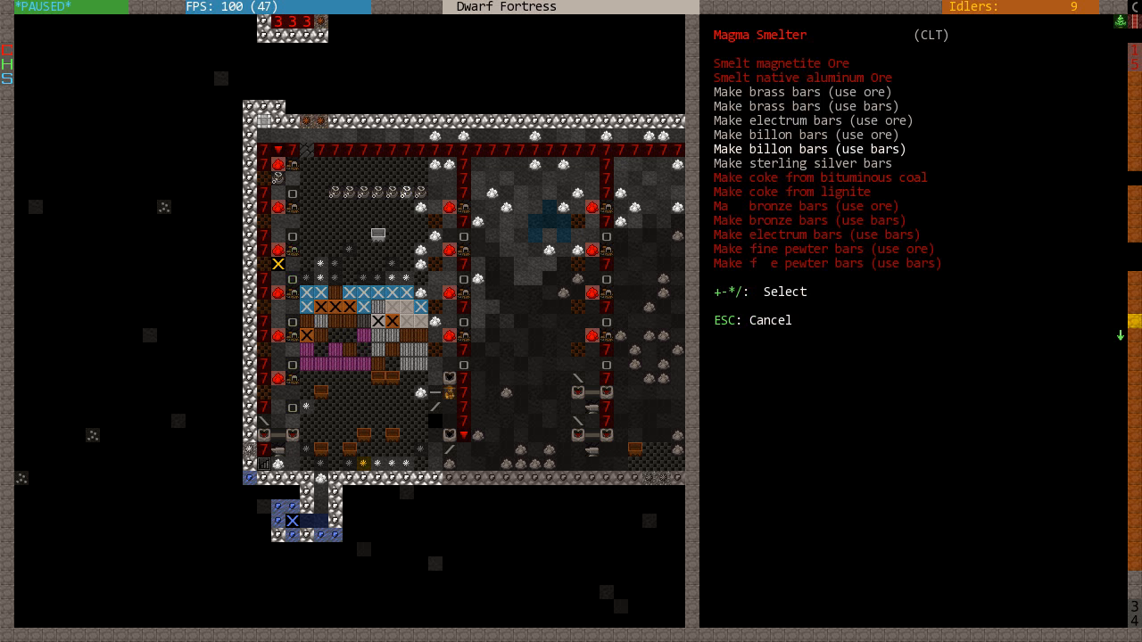
{"action": "key", "text": "Escape"}
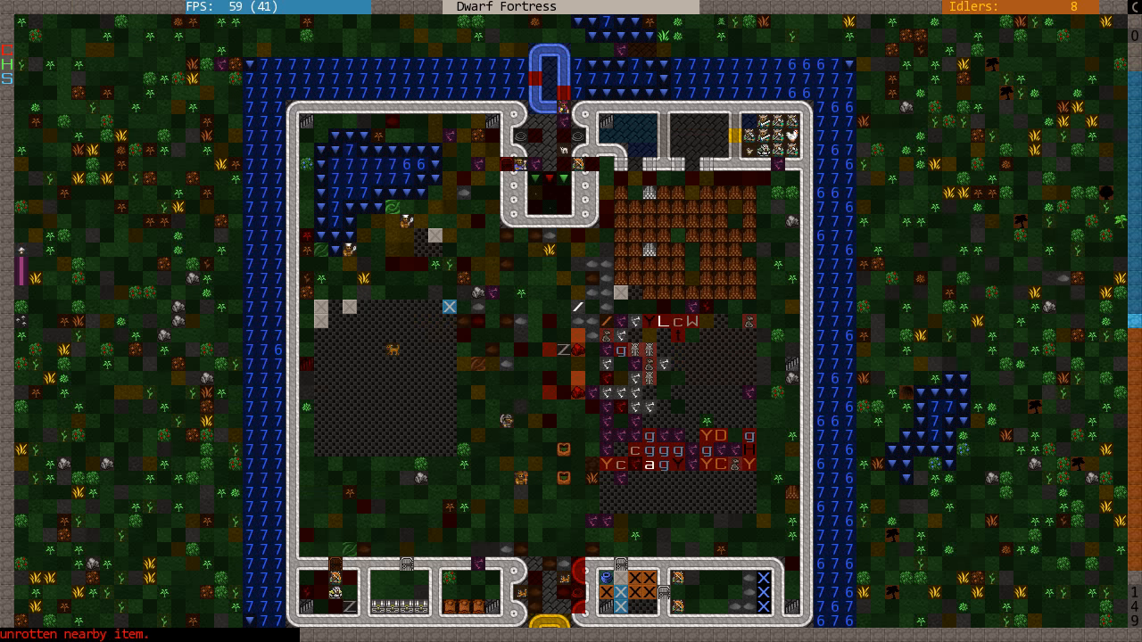
- Scroll the citizen roster and view the sleeping planter's skills, including Master Grower
{"action": "scroll", "scroll_direction": "down", "scroll_amount": 3}
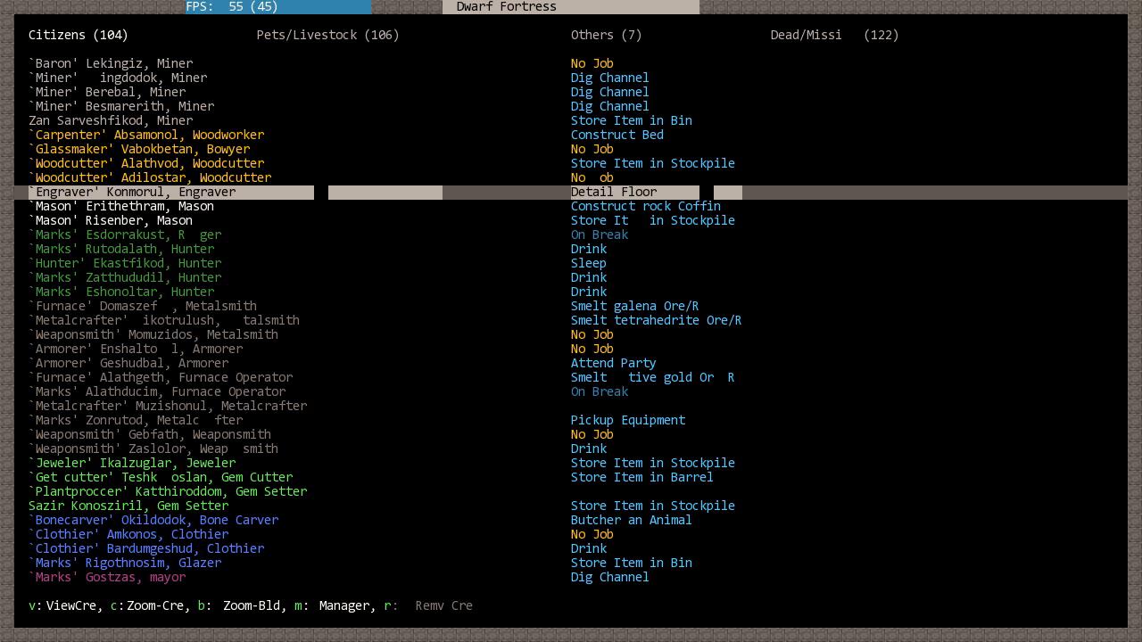
{"action": "scroll", "scroll_direction": "down", "scroll_amount": 3}
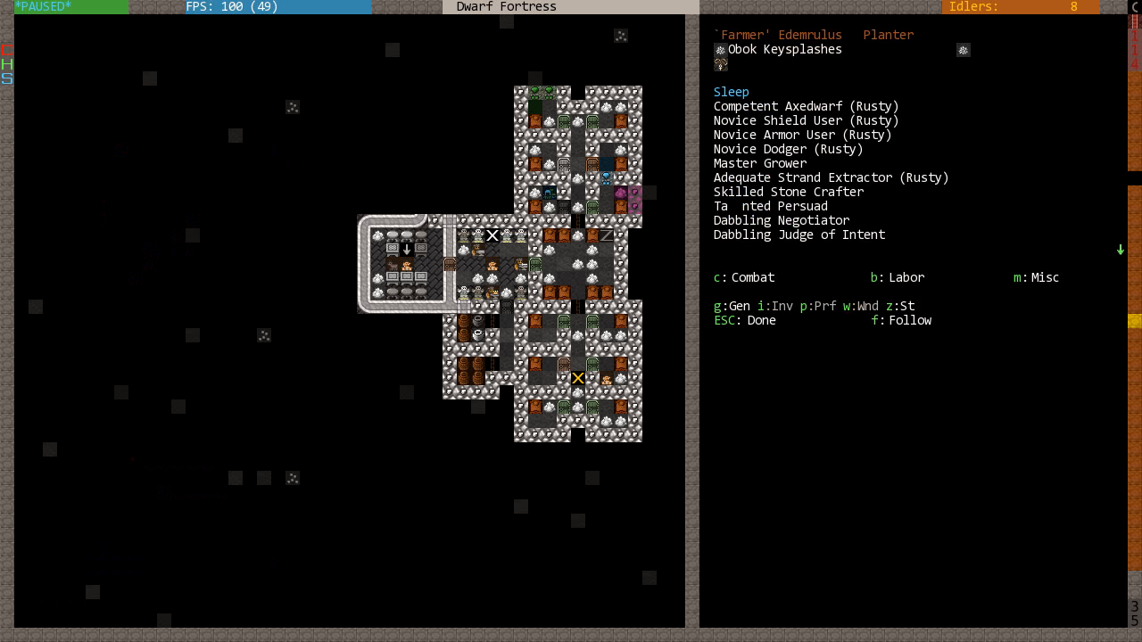
- Read the planter's profile, relationships, thoughts and preferences, and start entering her nickname
{"action": "key", "text": "g"}
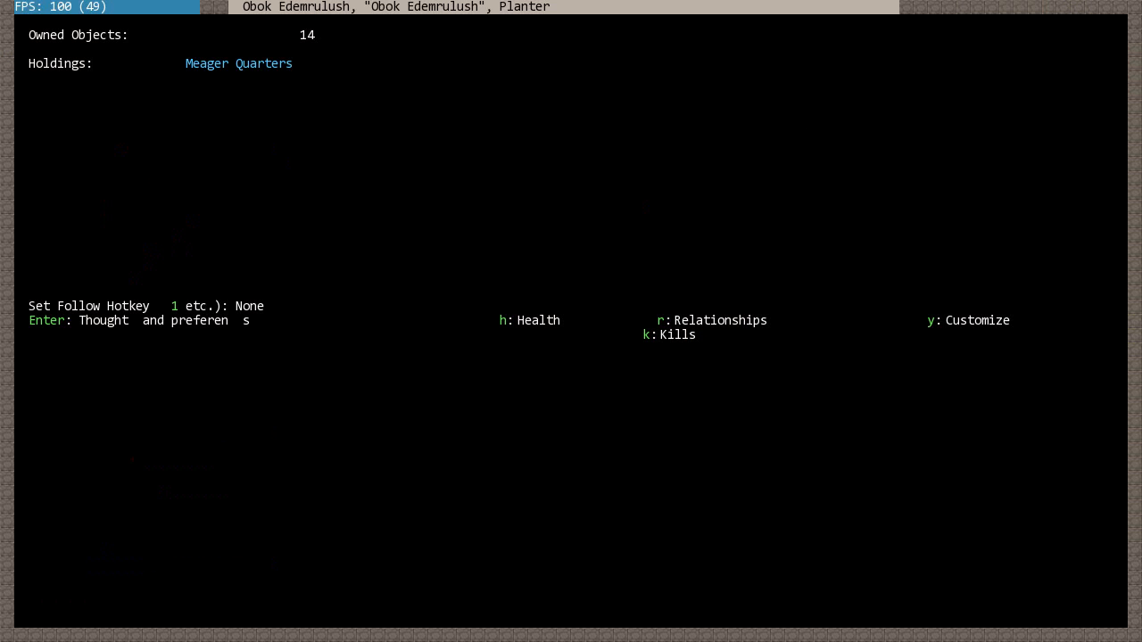
{"action": "key", "text": "k"}
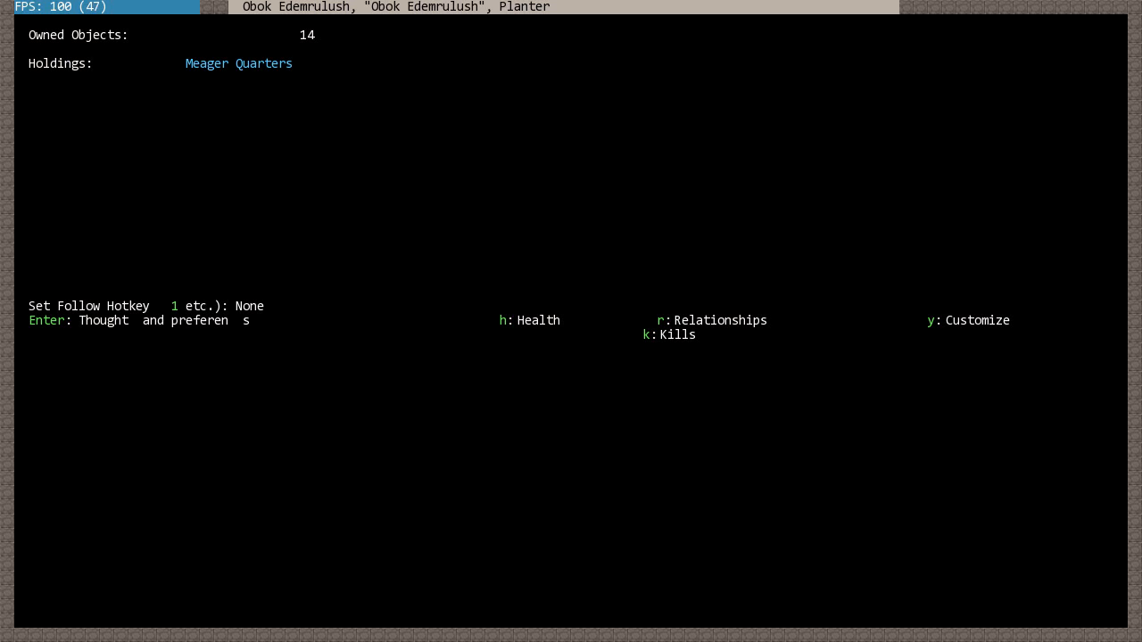
{"action": "key", "text": "r"}
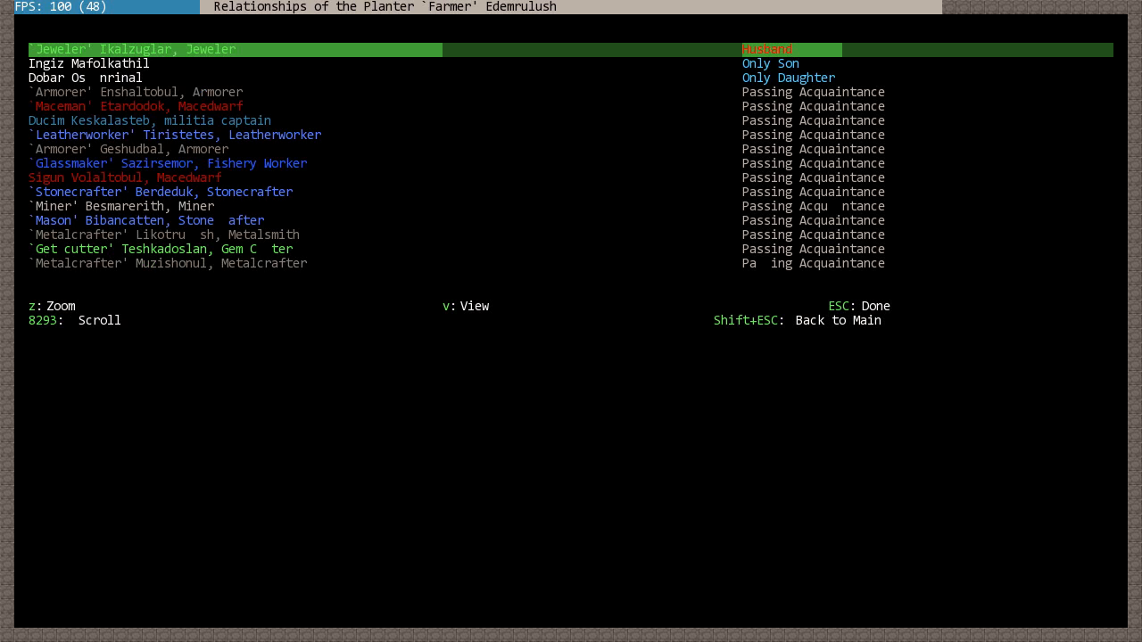
{"action": "key", "text": "v"}
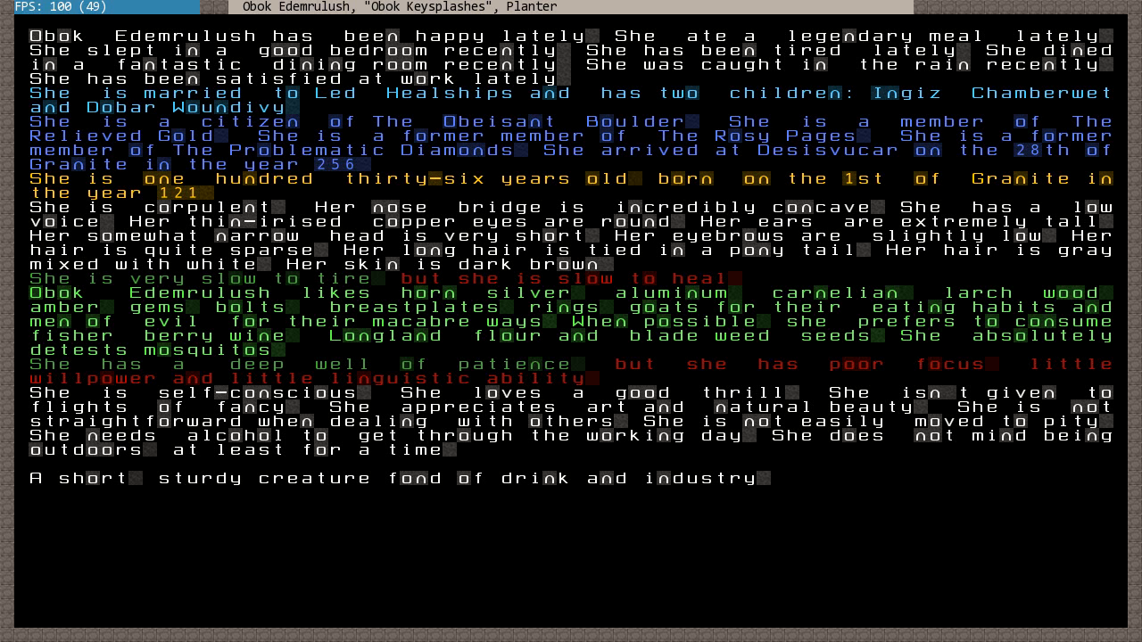
{"action": "mouse_move", "coordinate": [531, 111]}
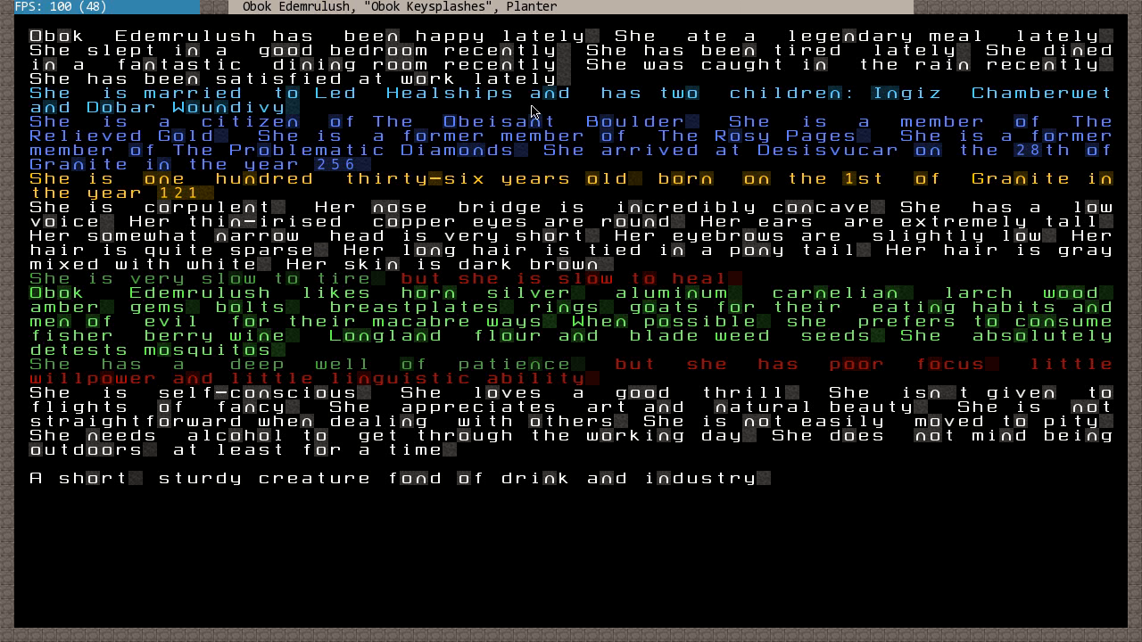
{"action": "mouse_move", "coordinate": [755, 140]}
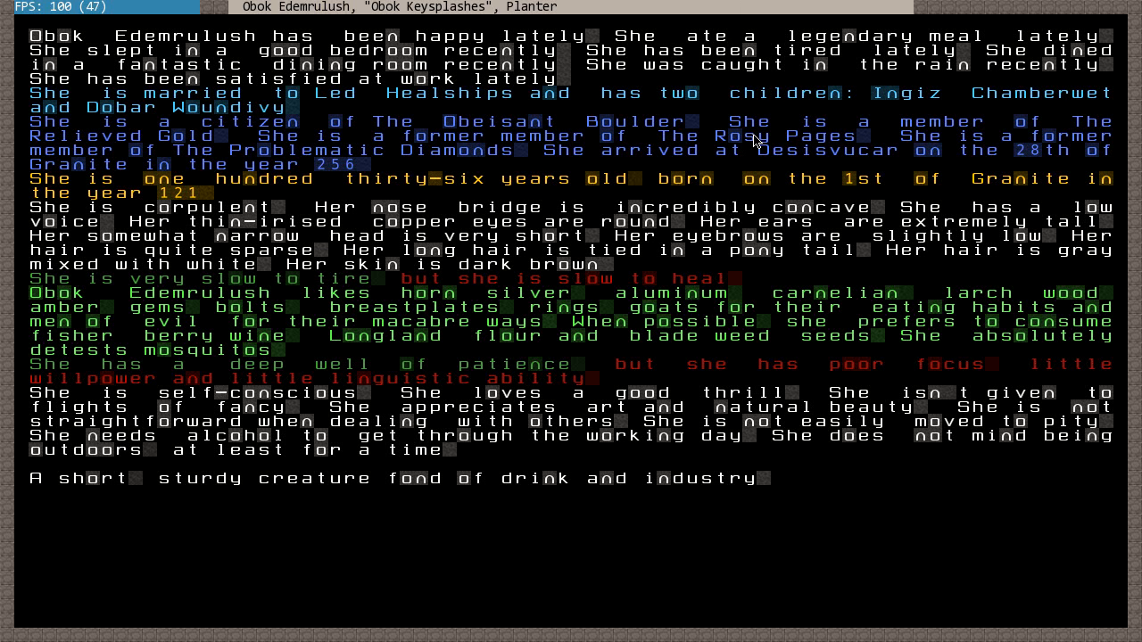
{"action": "mouse_move", "coordinate": [747, 134]}
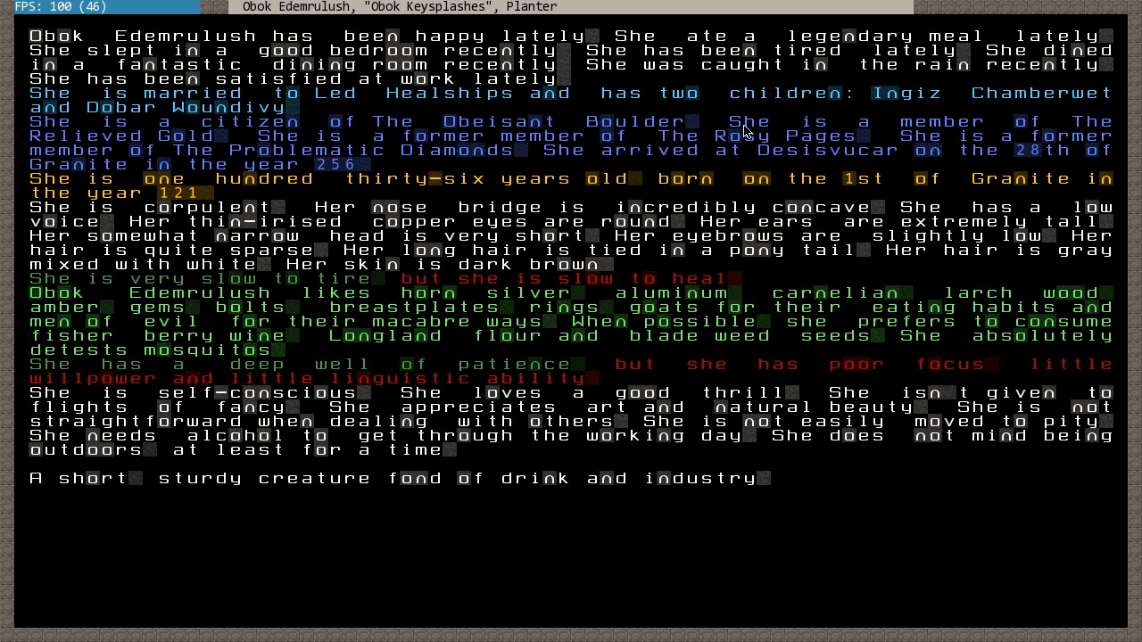
{"action": "mouse_move", "coordinate": [809, 149]}
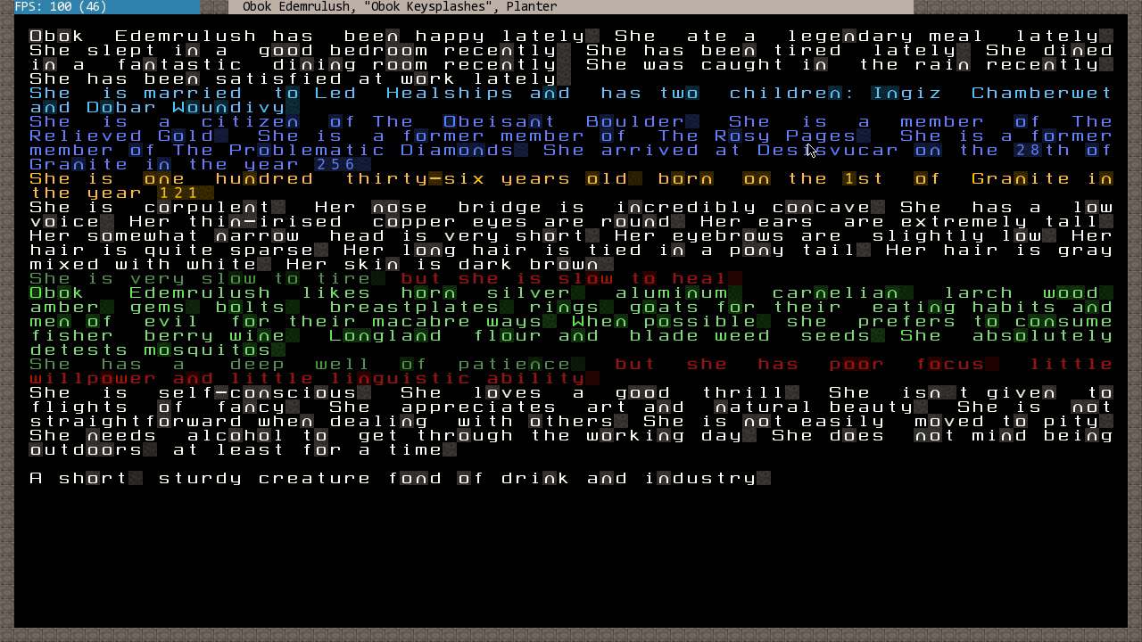
{"action": "mouse_move", "coordinate": [1035, 151]}
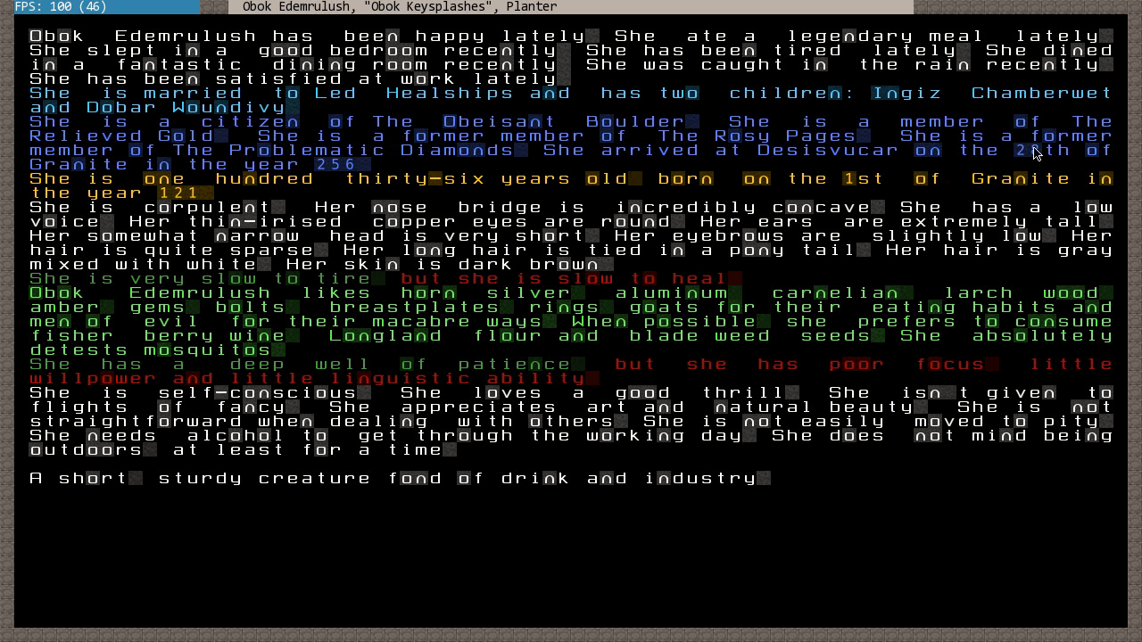
{"action": "mouse_move", "coordinate": [583, 158]}
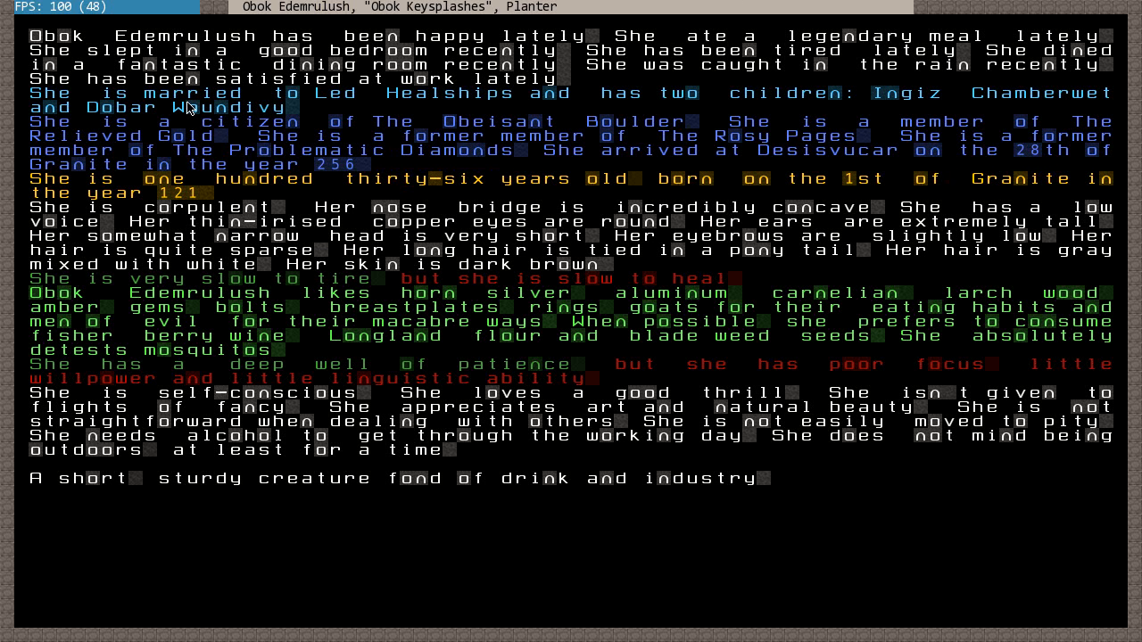
{"action": "mouse_move", "coordinate": [272, 194]}
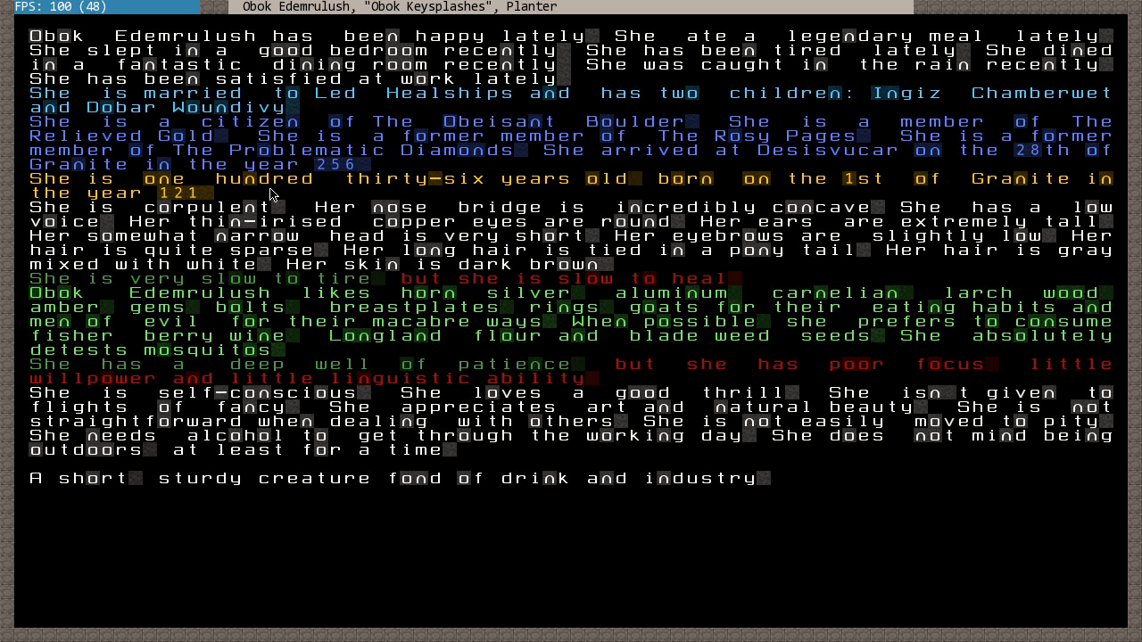
{"action": "mouse_move", "coordinate": [479, 194]}
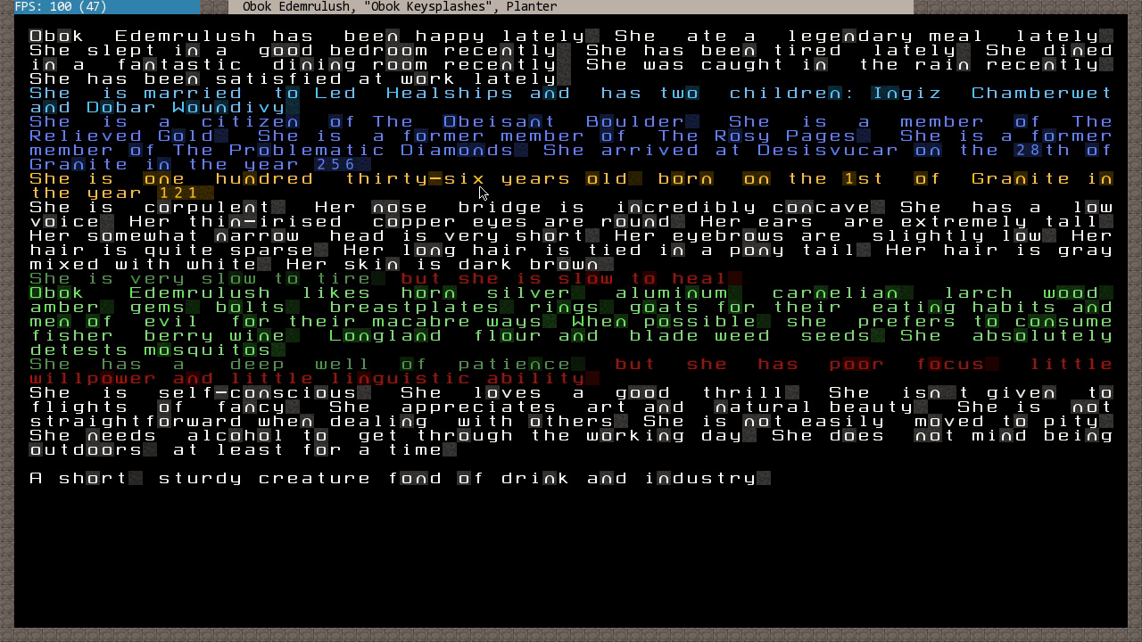
{"action": "mouse_move", "coordinate": [547, 268]}
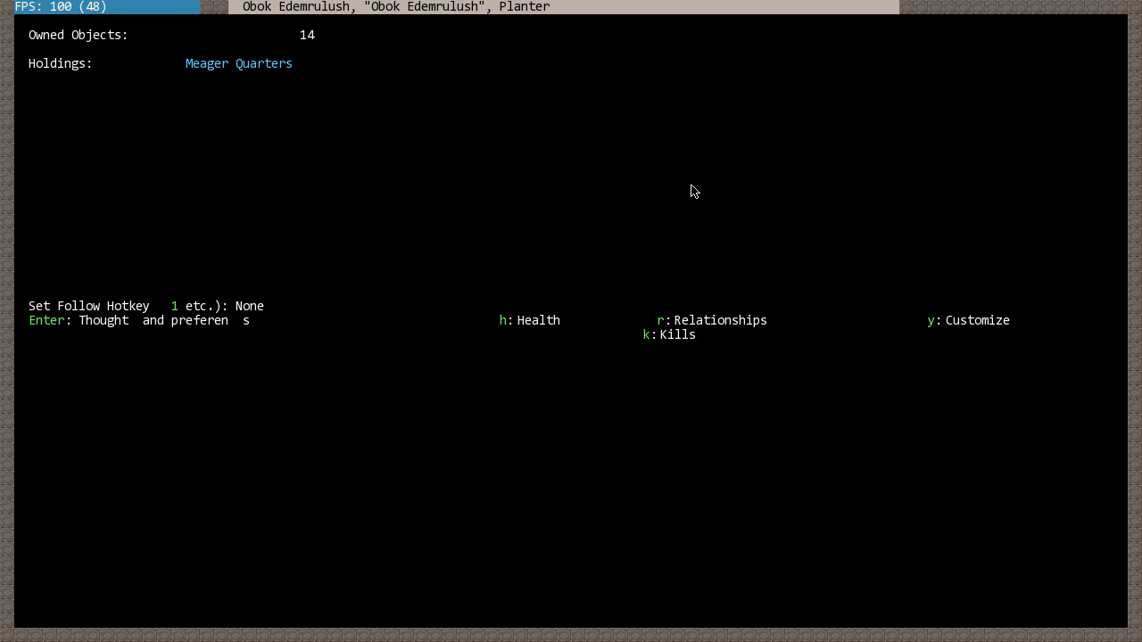
{"action": "key", "text": "r"}
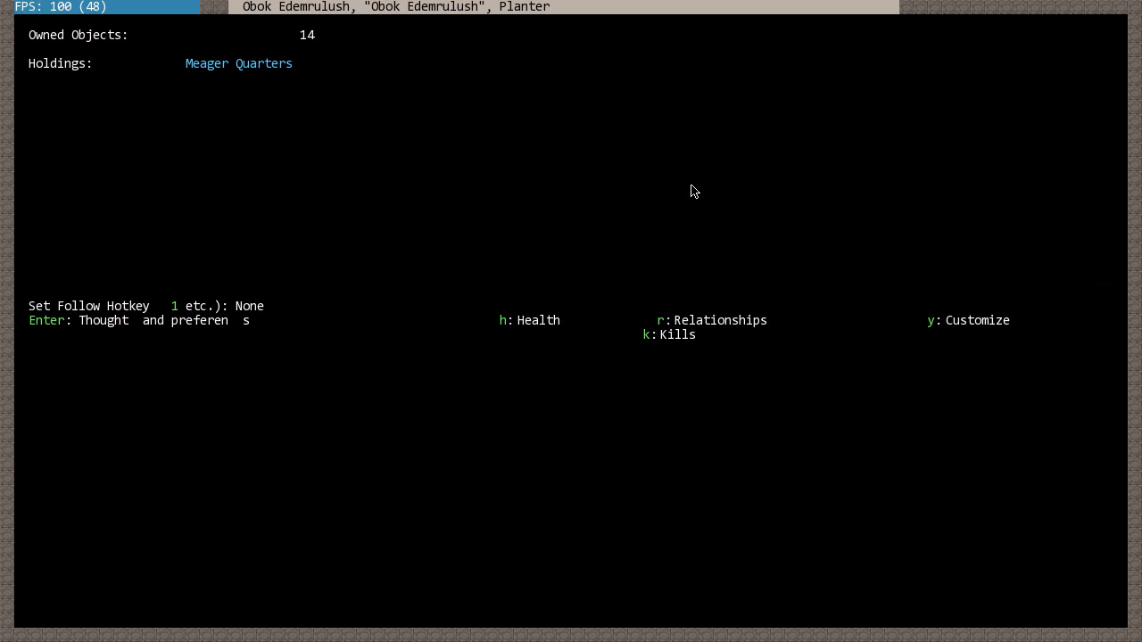
{"action": "key", "text": "y"}
{"action": "type", "text": "Farmer"}
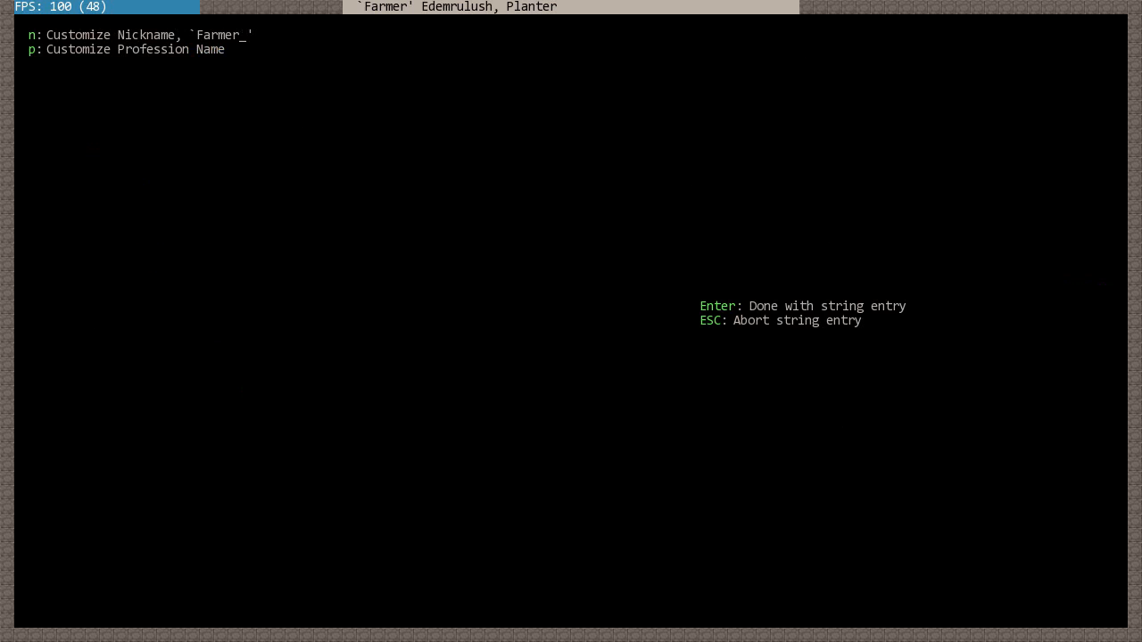
- Confirm the nickname 'Farmer' and set her custom profession name to 'vampire'
{"action": "key", "text": "Return"}
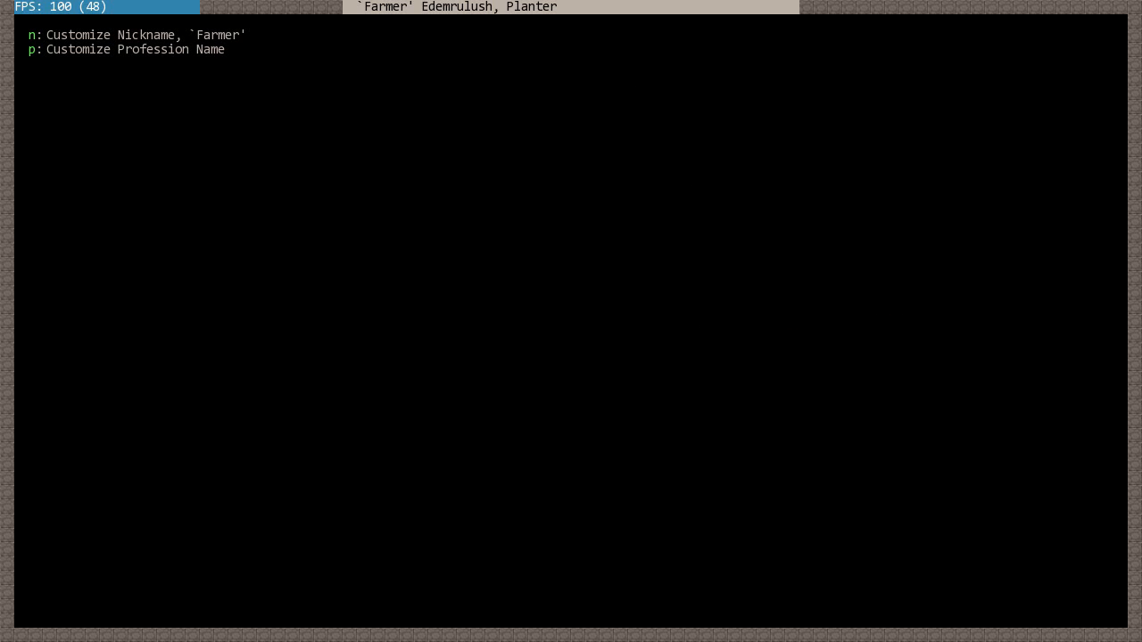
{"action": "key", "text": "p"}
{"action": "type", "text": "vampire"}
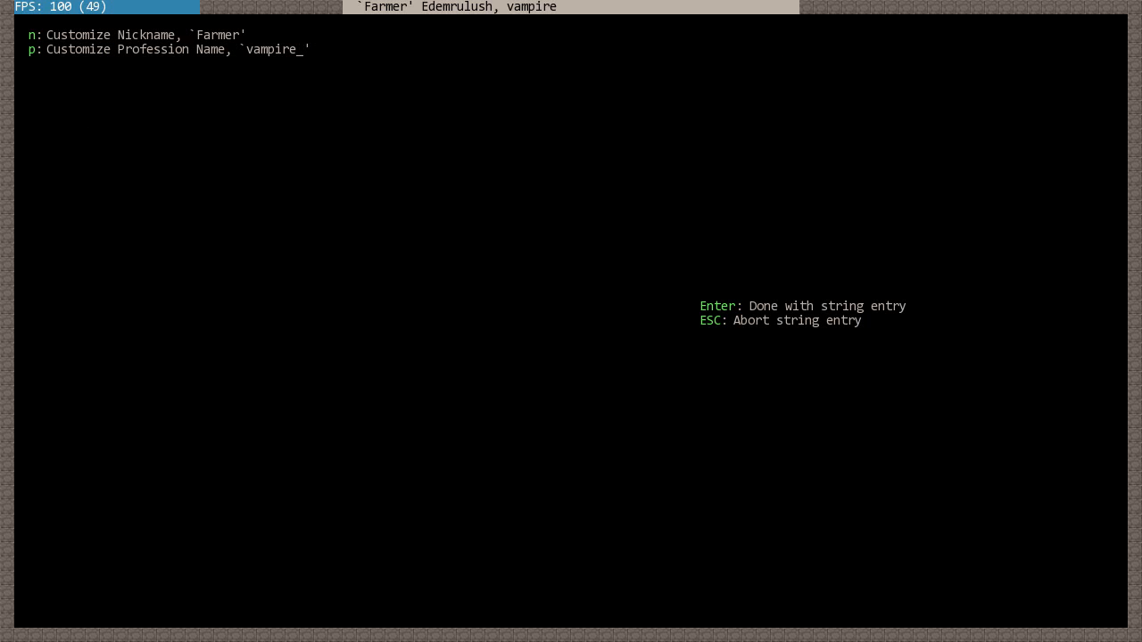
{"action": "key", "text": "Return"}
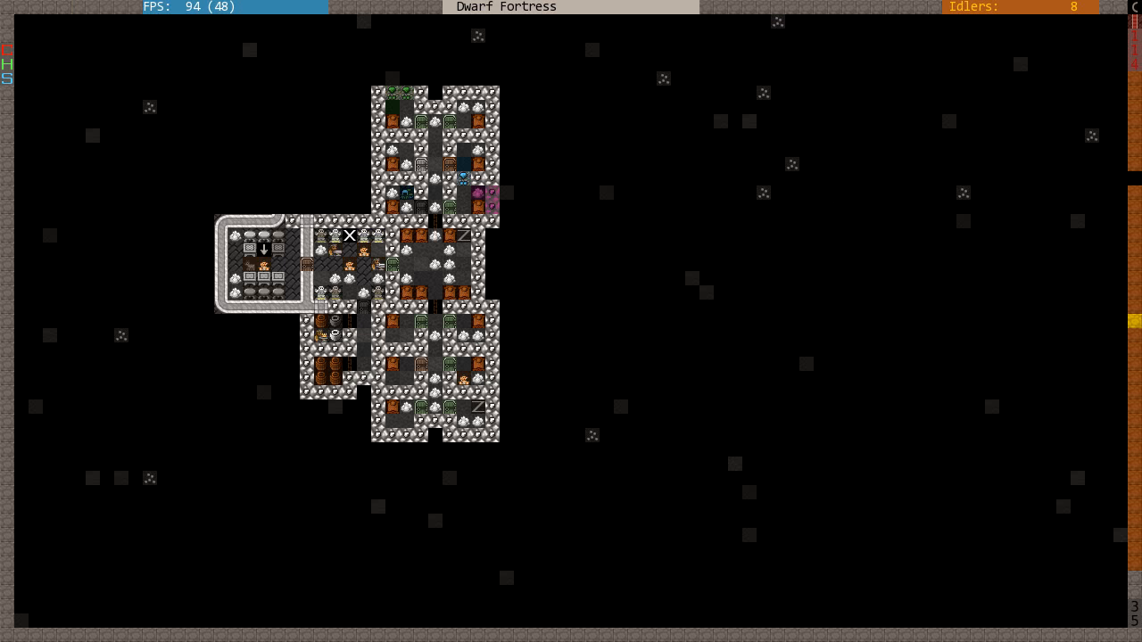
{"action": "key", "text": "u"}
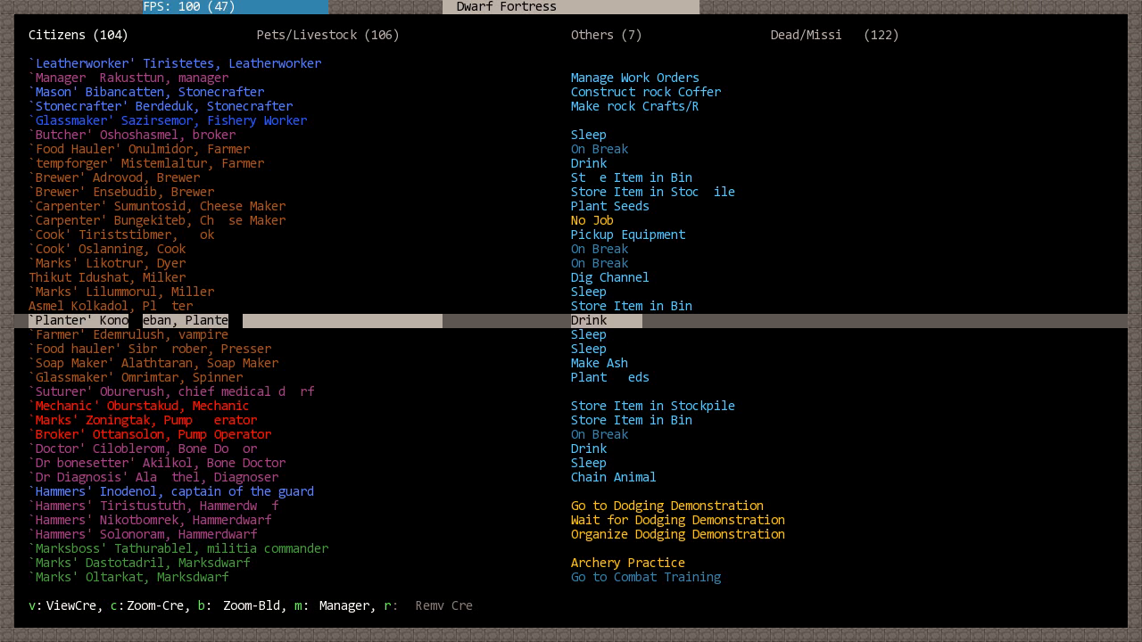
{"action": "left_click", "coordinate": [127, 320]}
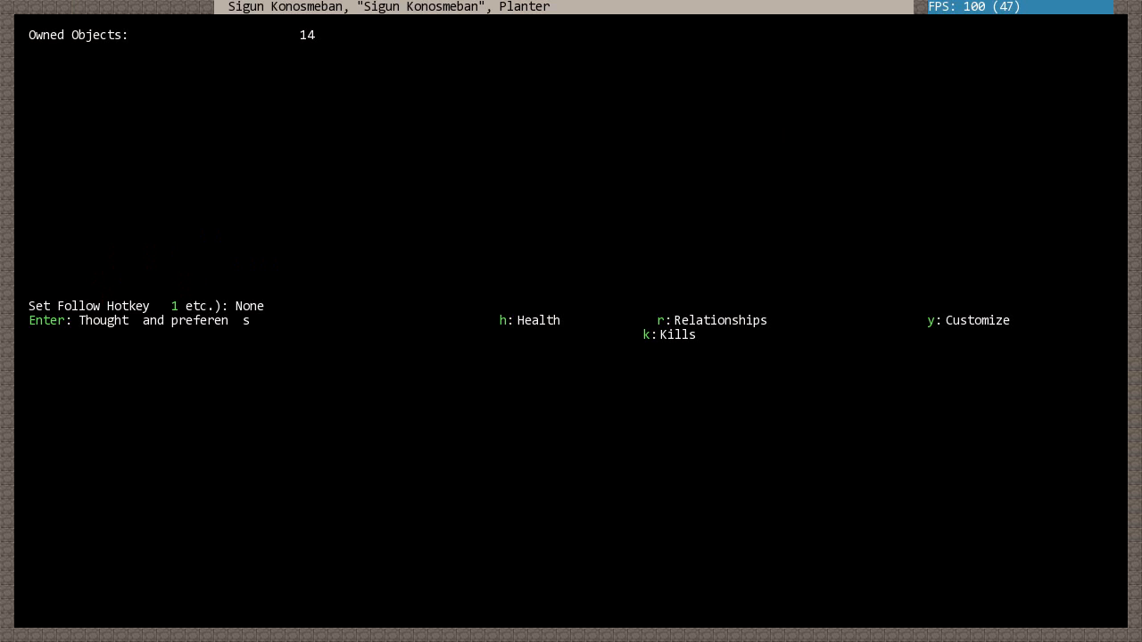
{"action": "key", "text": "h"}
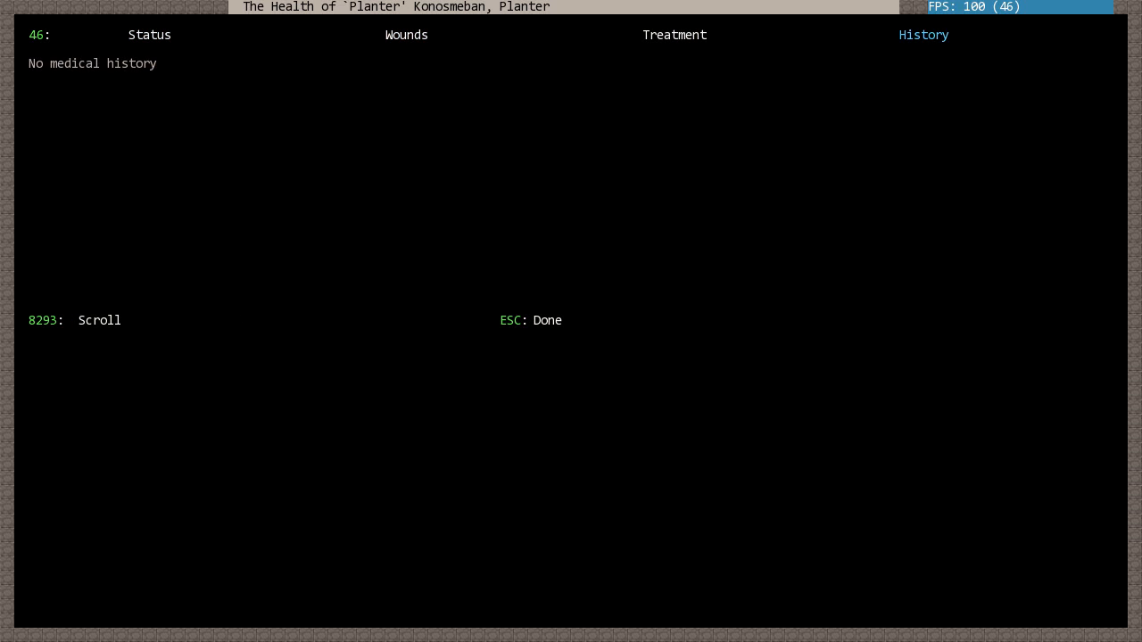
{"action": "left_click", "coordinate": [148, 35]}
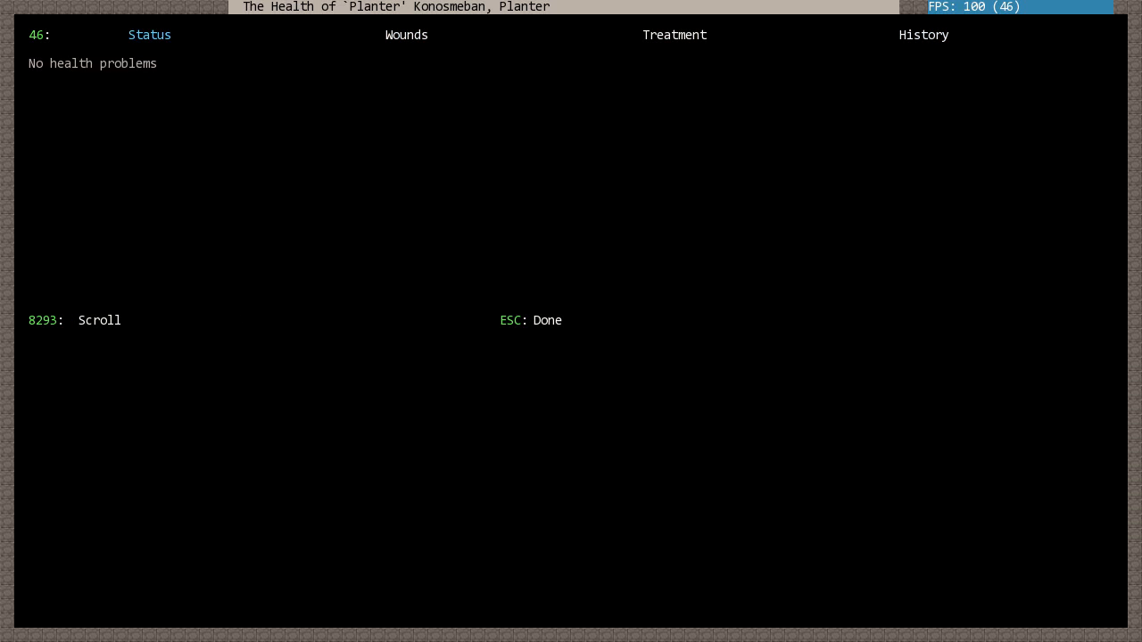
{"action": "left_click", "coordinate": [923, 35]}
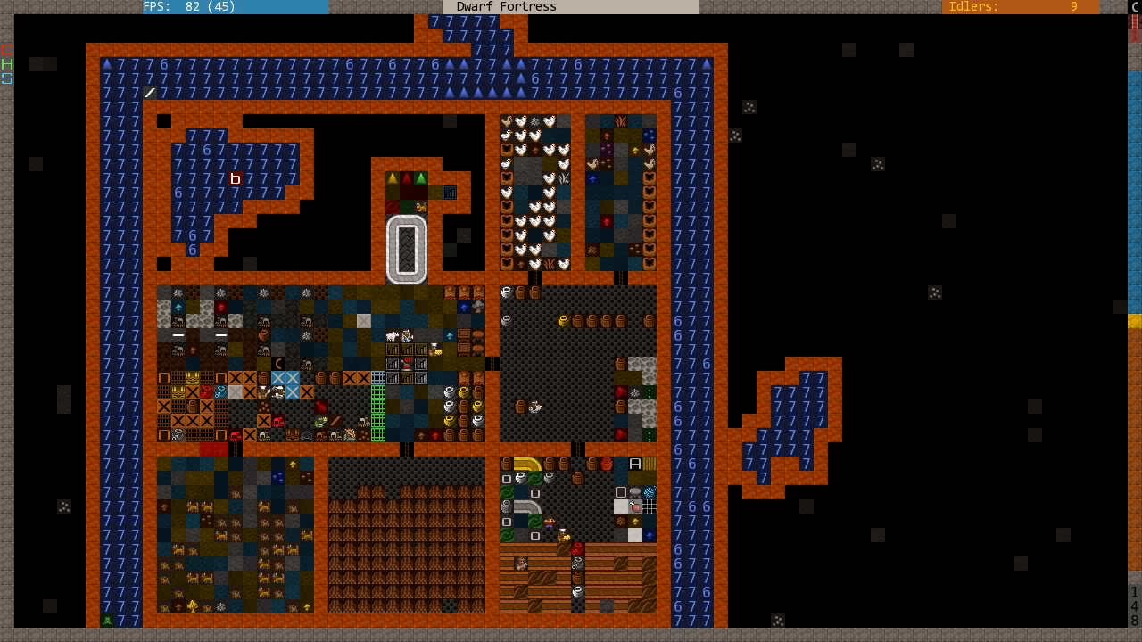
- Select the butcher and page through the fortress's Overall Health Report
{"action": "key", "text": "u"}
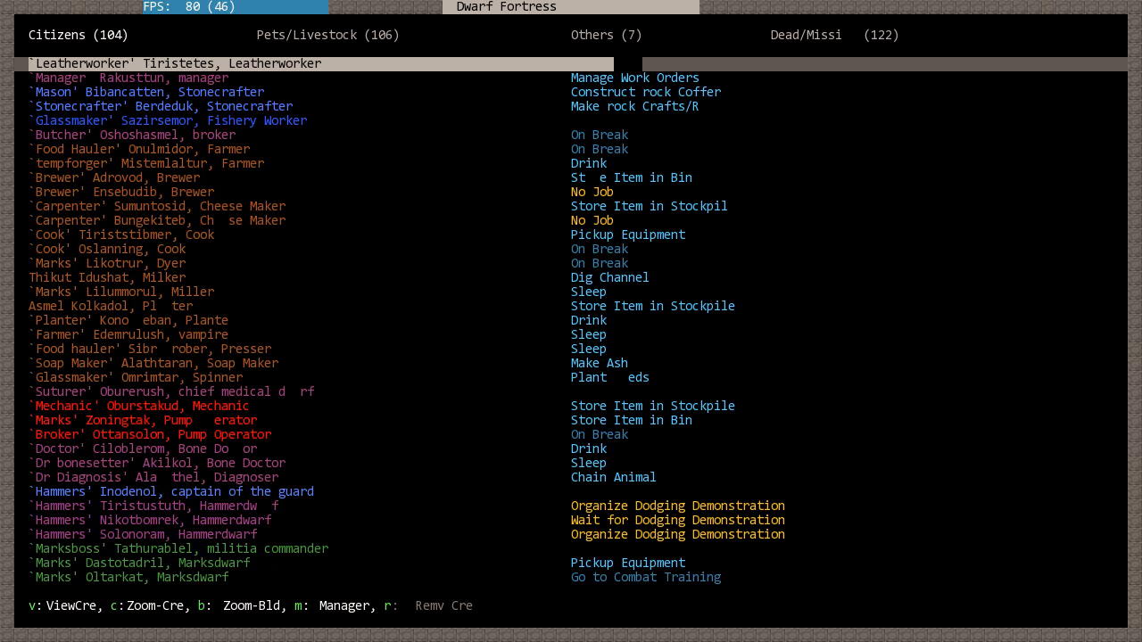
{"action": "left_click", "coordinate": [134, 135]}
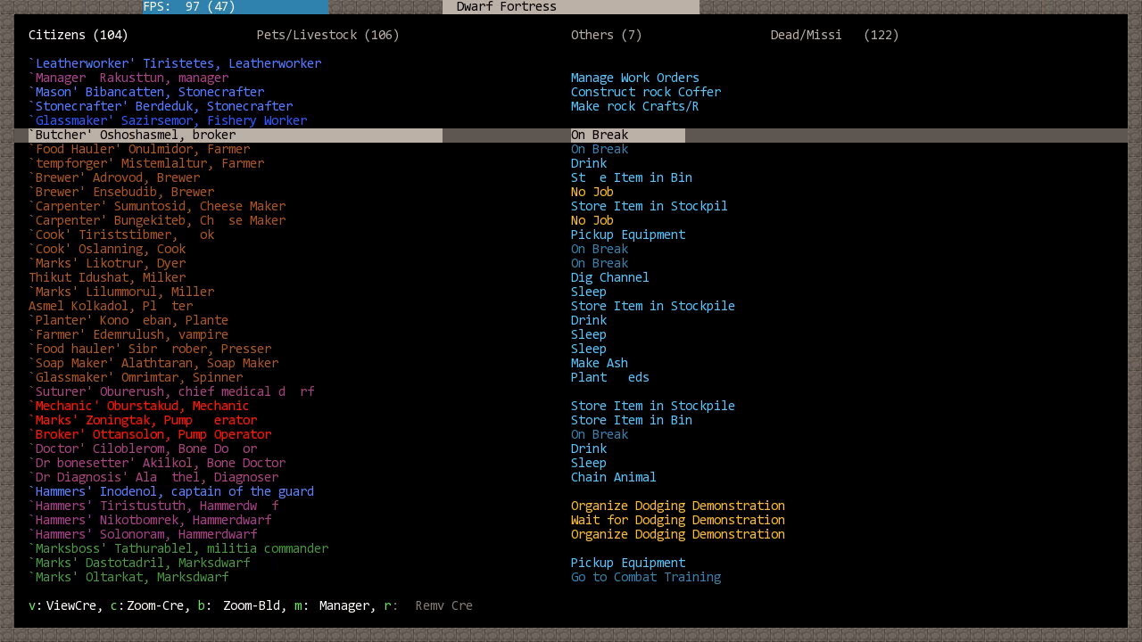
{"action": "key", "text": "v"}
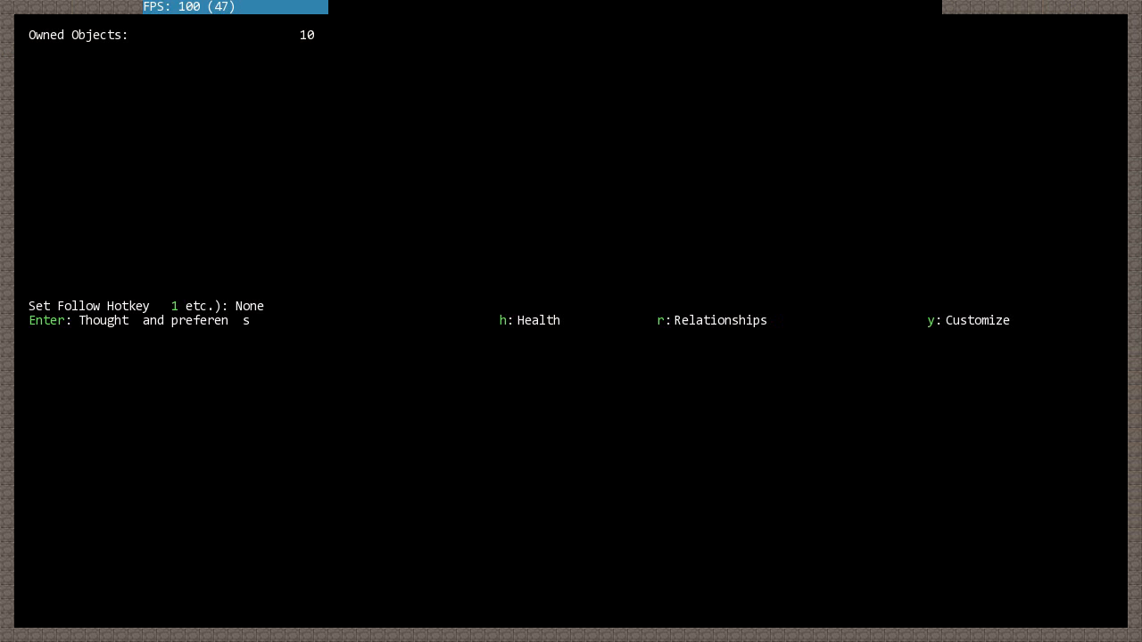
{"action": "key", "text": "h"}
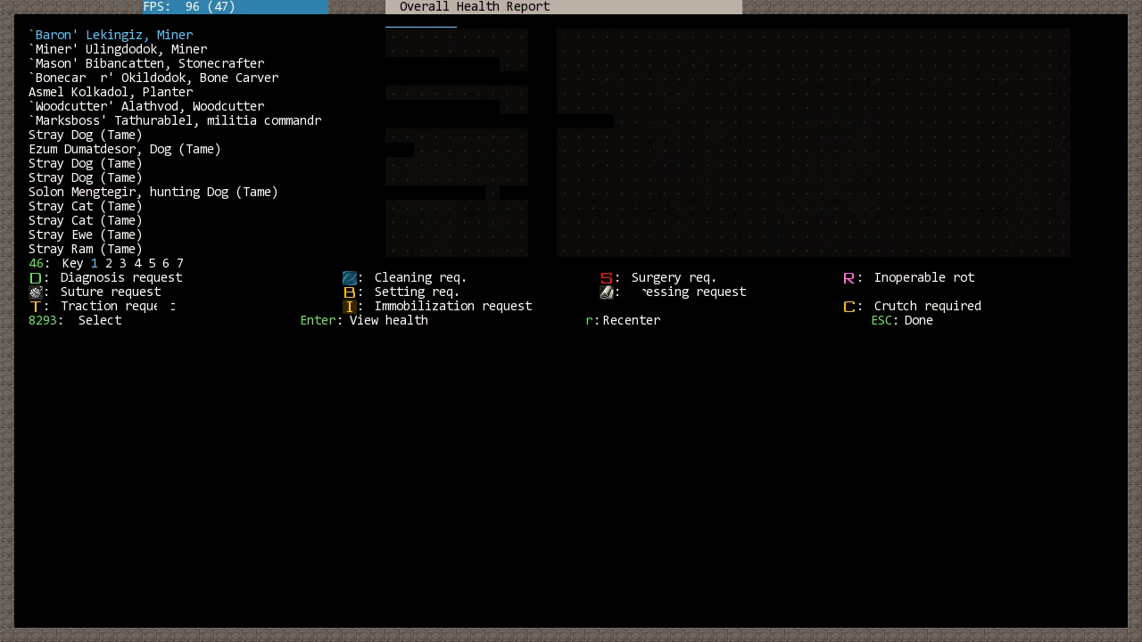
{"action": "scroll", "scroll_direction": "down", "scroll_amount": 3}
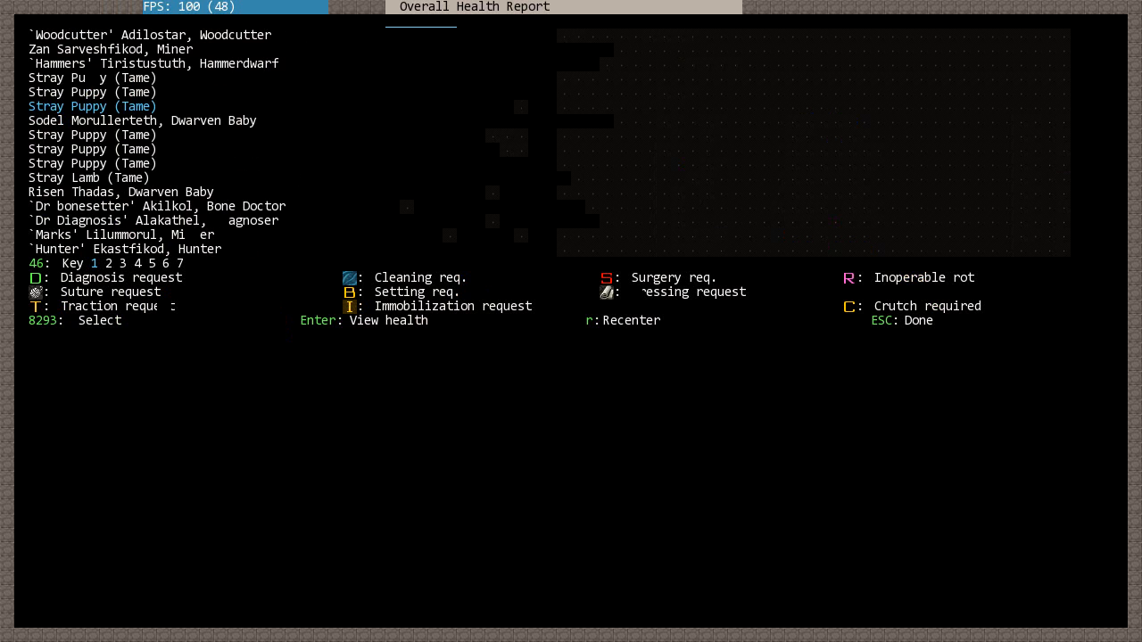
{"action": "scroll", "scroll_direction": "down", "scroll_amount": 3}
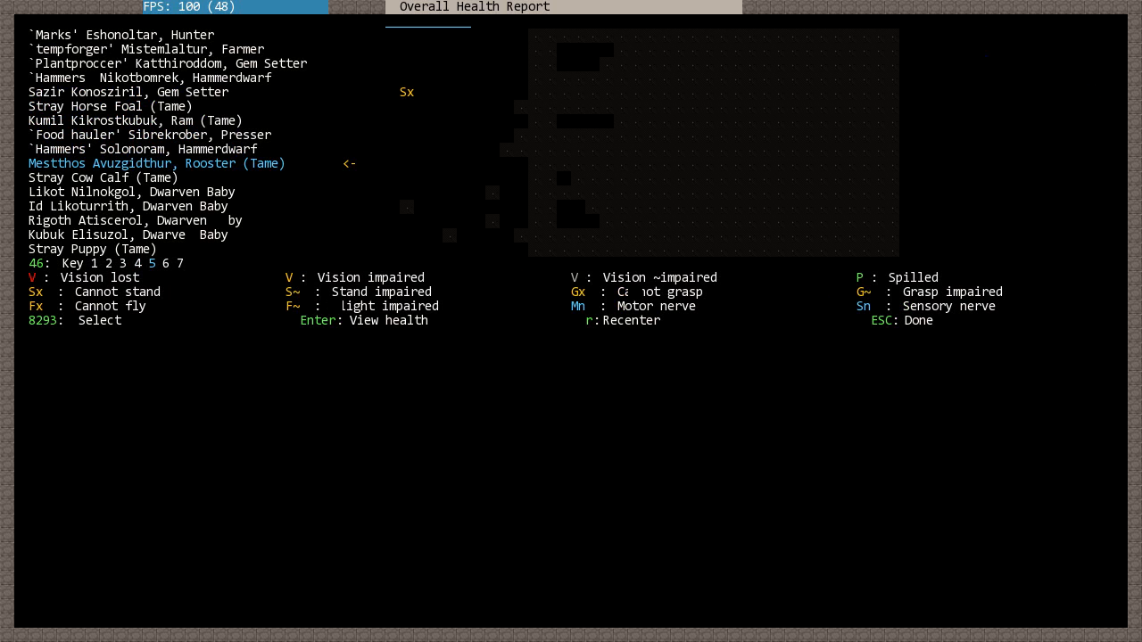
{"action": "key", "text": "up"}
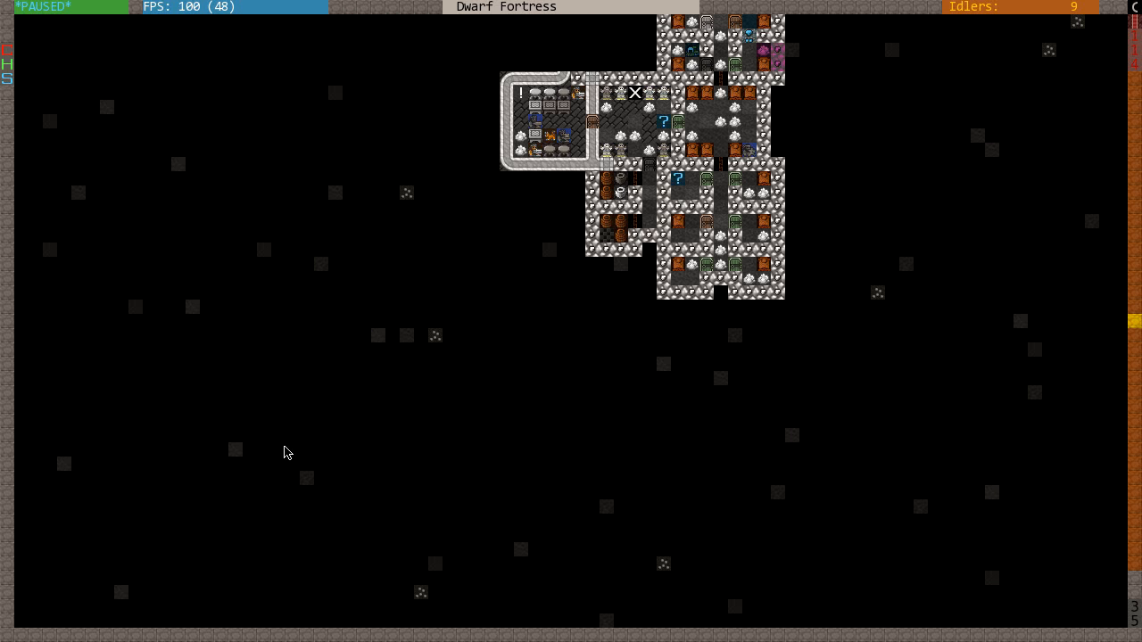
{"action": "mouse_move", "coordinate": [327, 377]}
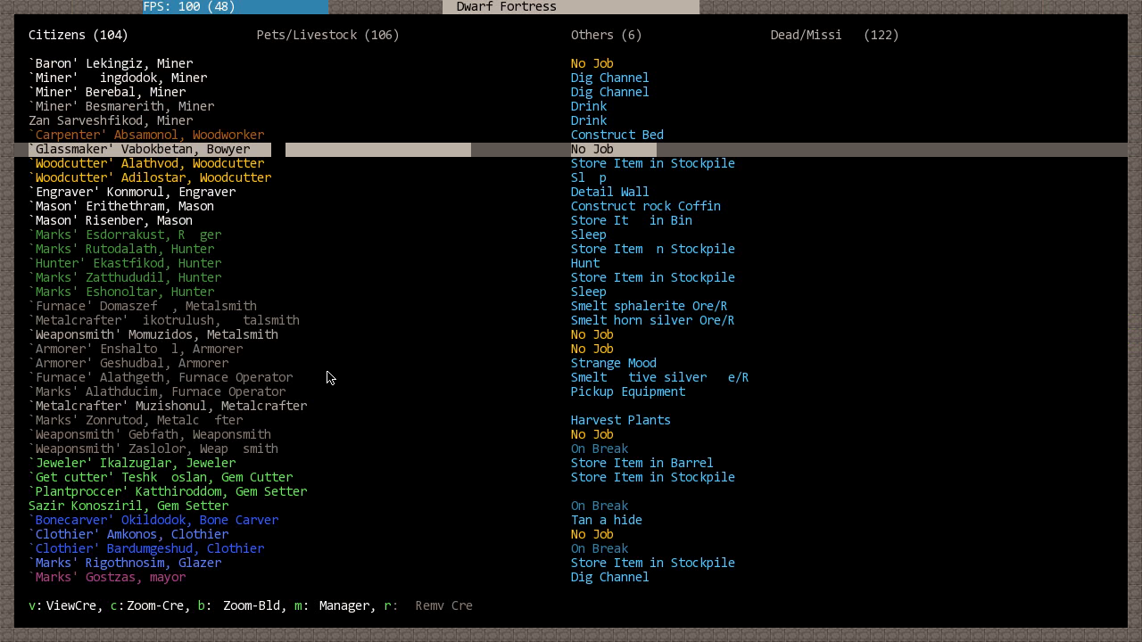
- Check the jeweler's health report and medical history, finding no wounds
{"action": "scroll", "scroll_direction": "down", "scroll_amount": 3}
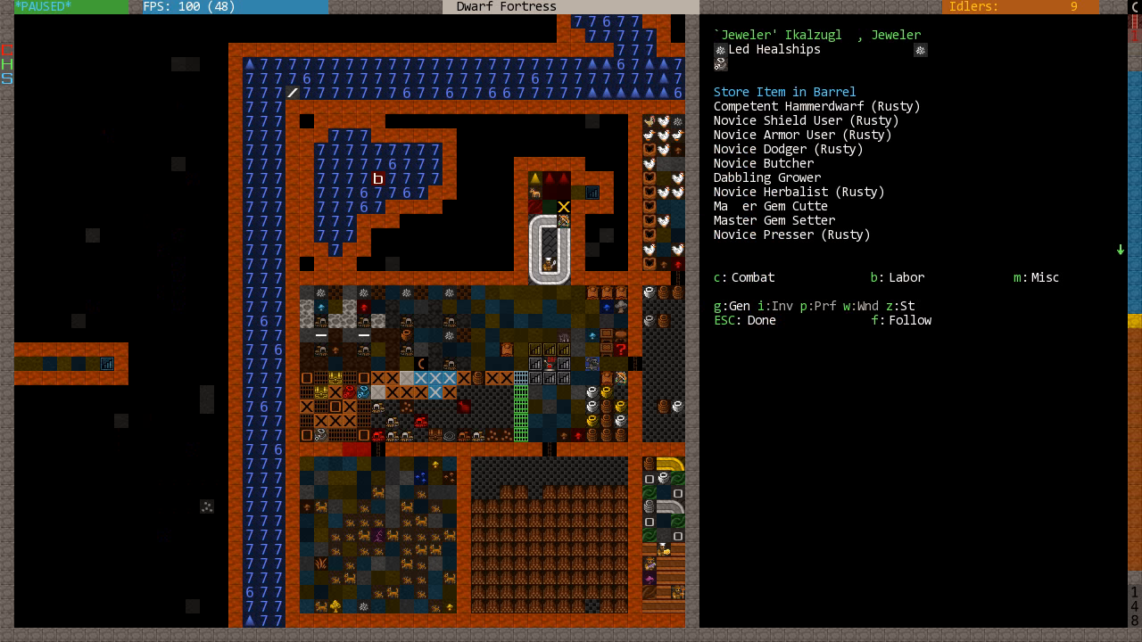
{"action": "key", "text": "w"}
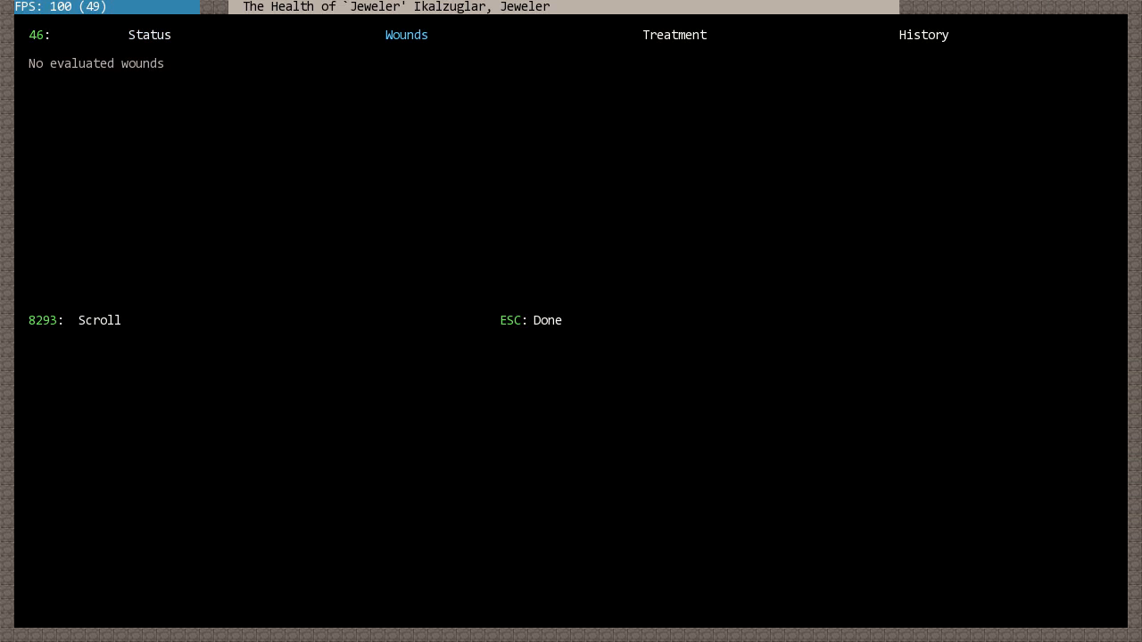
{"action": "left_click", "coordinate": [923, 35]}
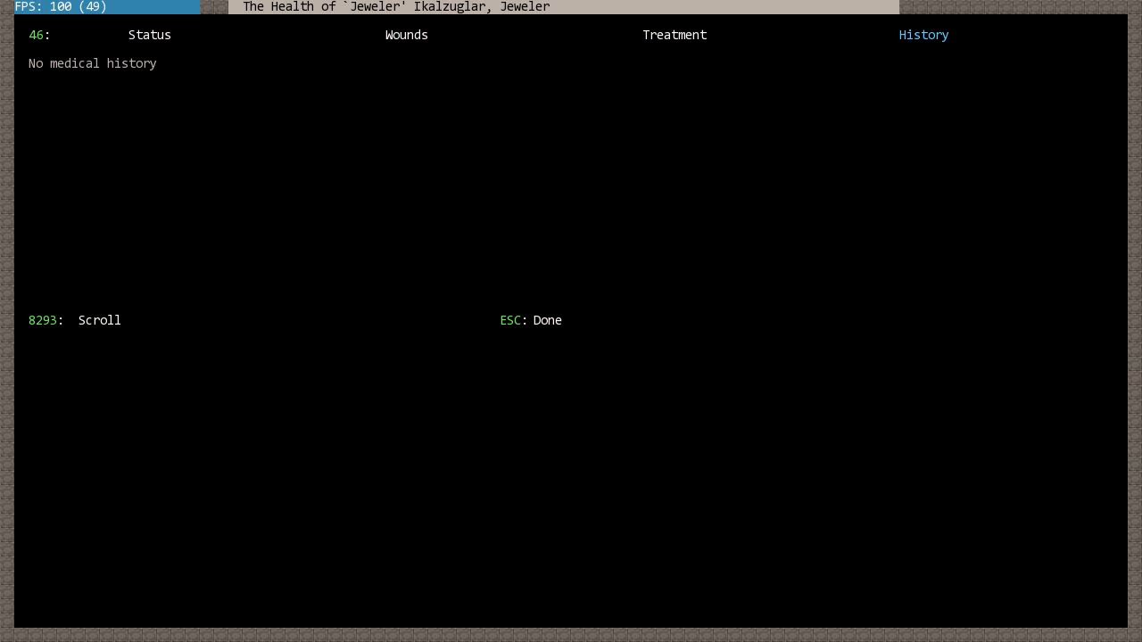
{"action": "key", "text": "Escape"}
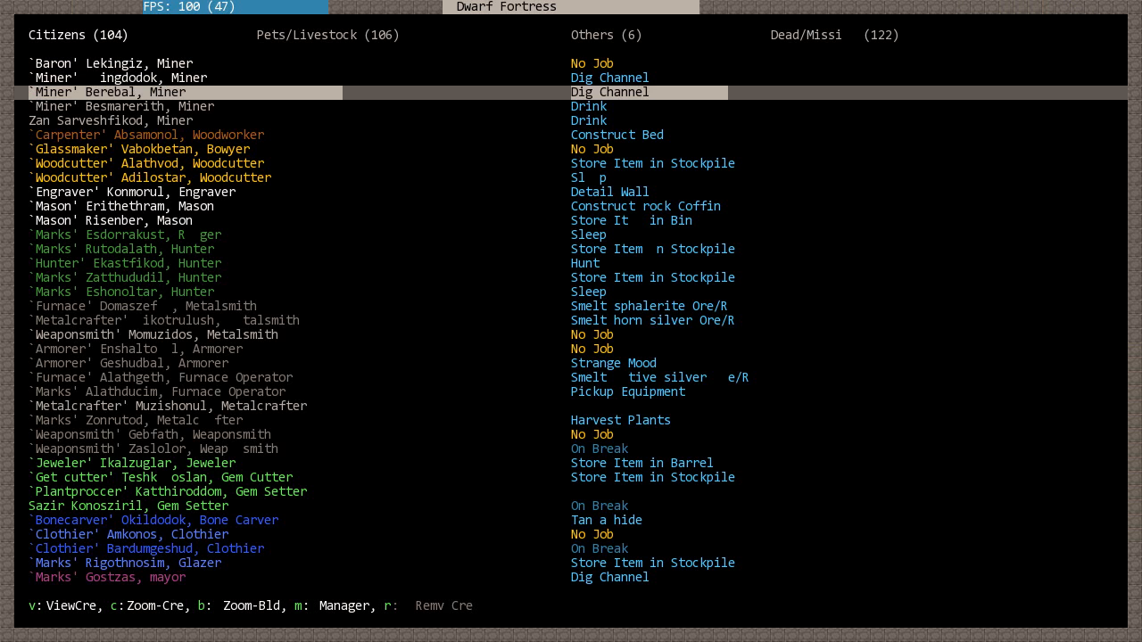
- Check the brewer's health report, finding no wounds, and reopen the citizen list
{"action": "scroll", "scroll_direction": "down", "scroll_amount": 3}
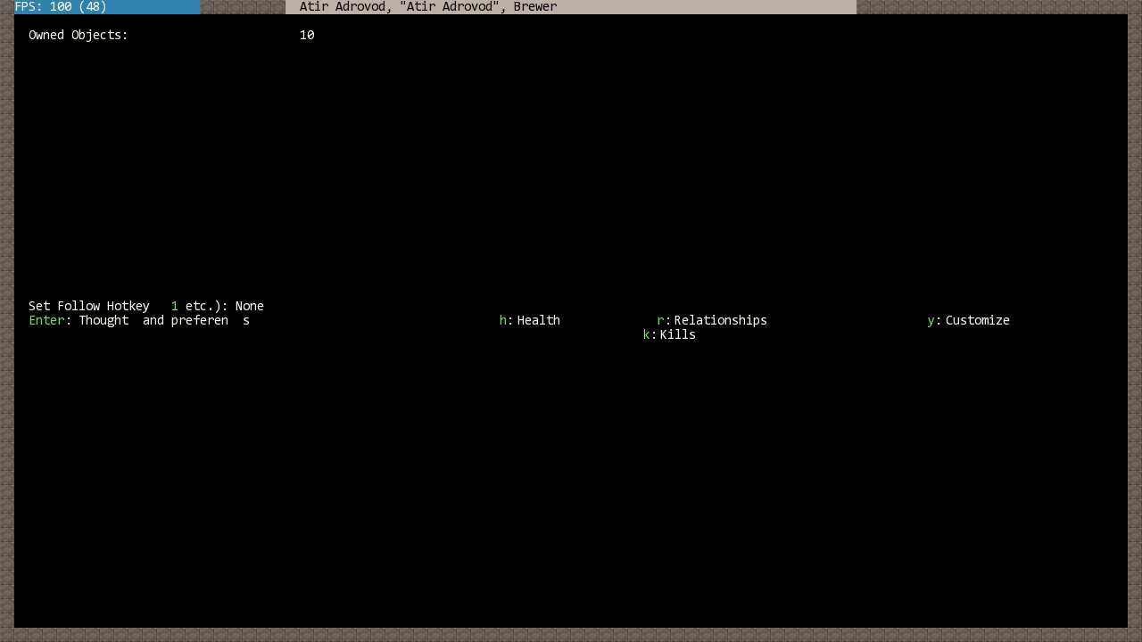
{"action": "key", "text": "h"}
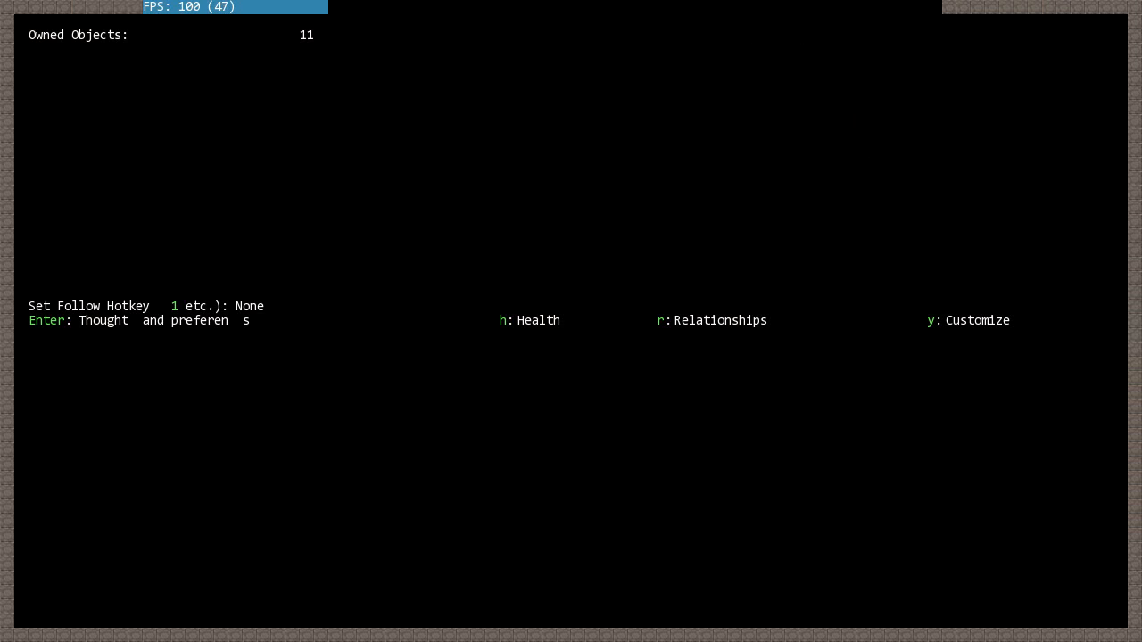
{"action": "key", "text": "h"}
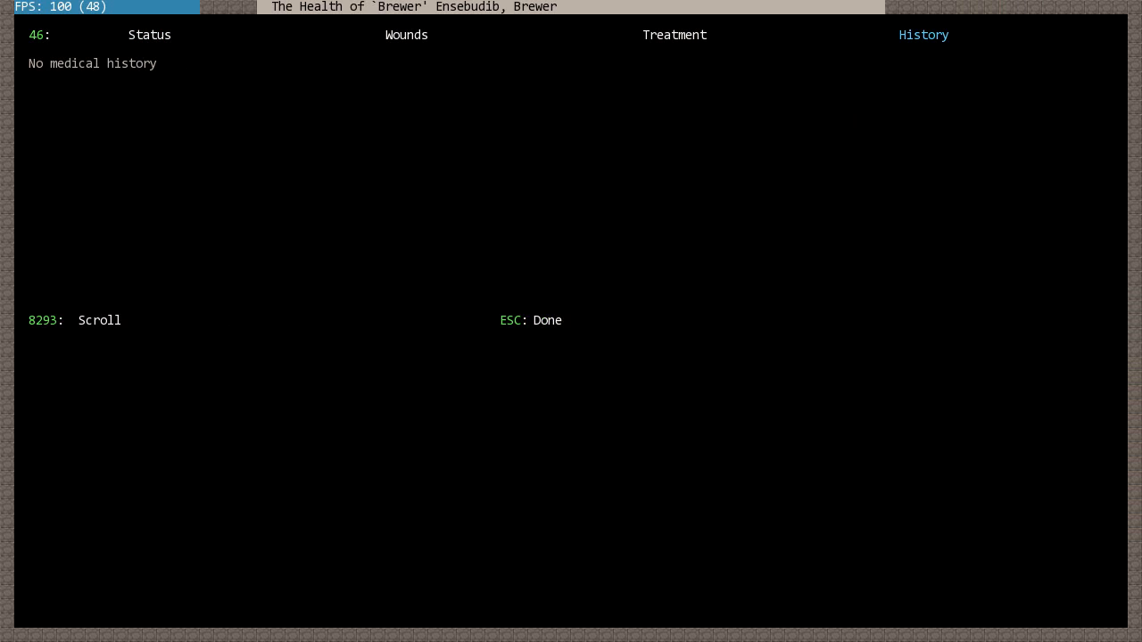
{"action": "key", "text": "Escape"}
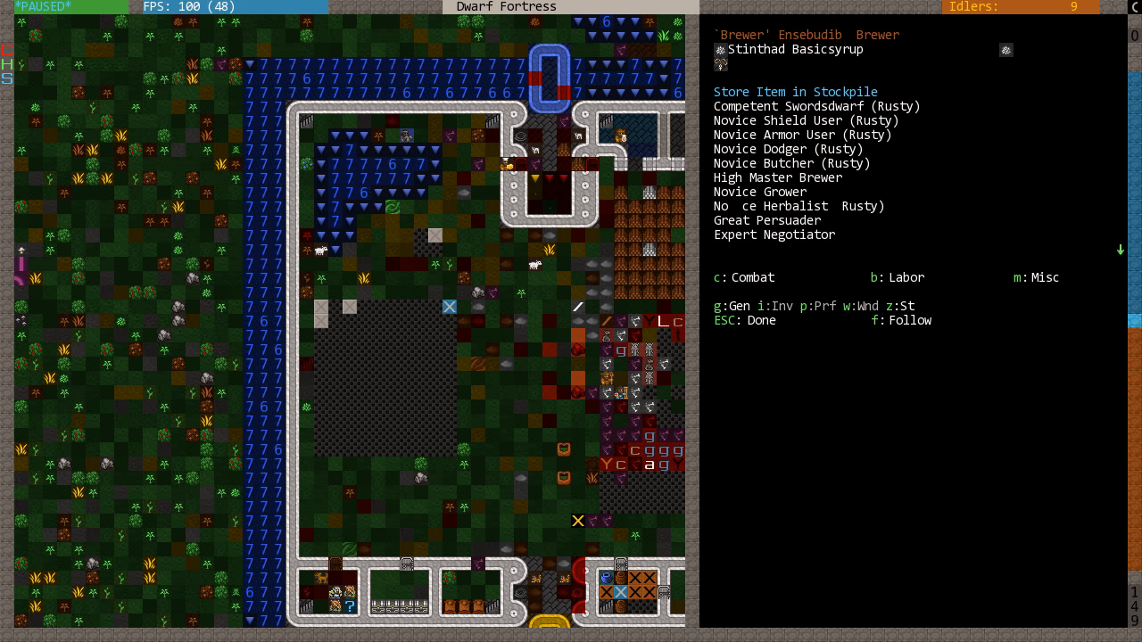
{"action": "key", "text": "u"}
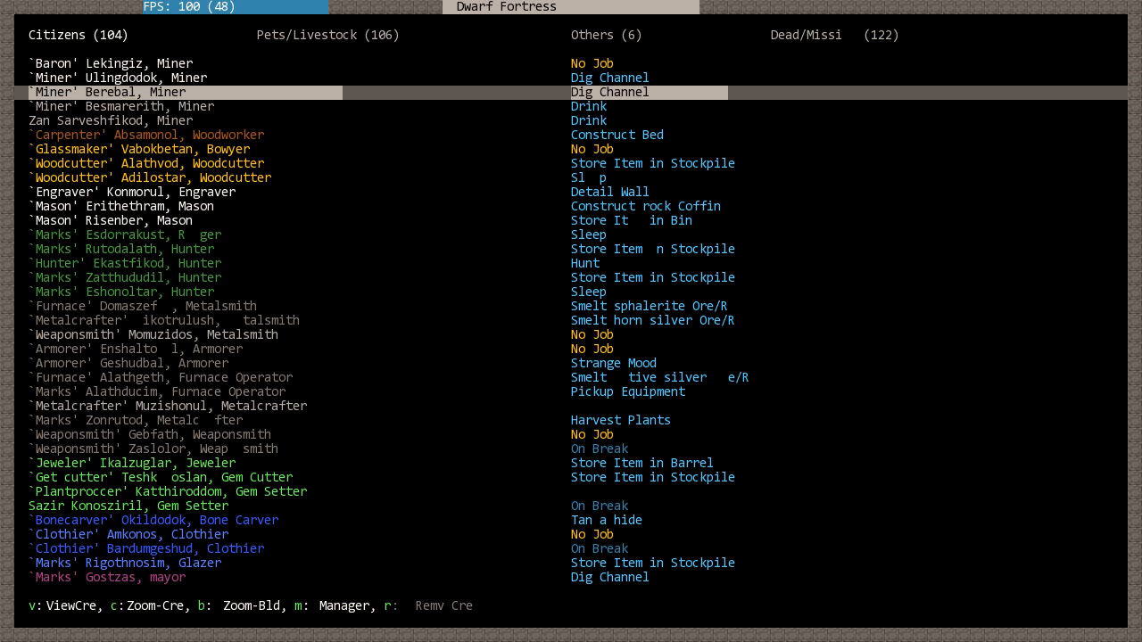
- Move through the units list to the planter and open her Wounds health tab
{"action": "scroll", "scroll_direction": "down", "scroll_amount": 3}
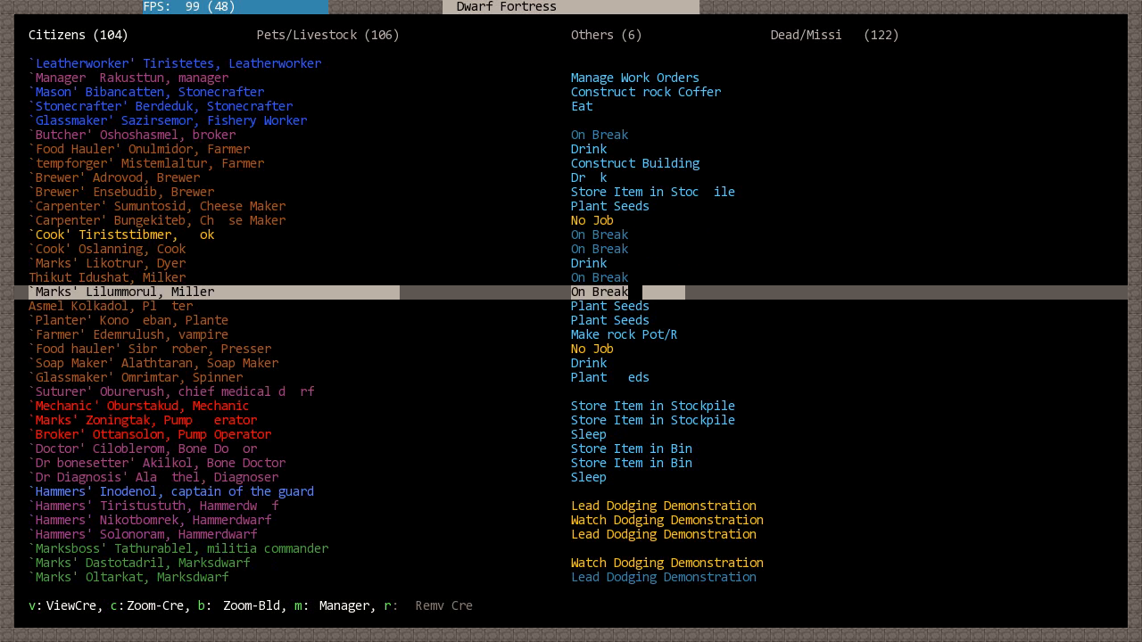
{"action": "key", "text": "Up"}
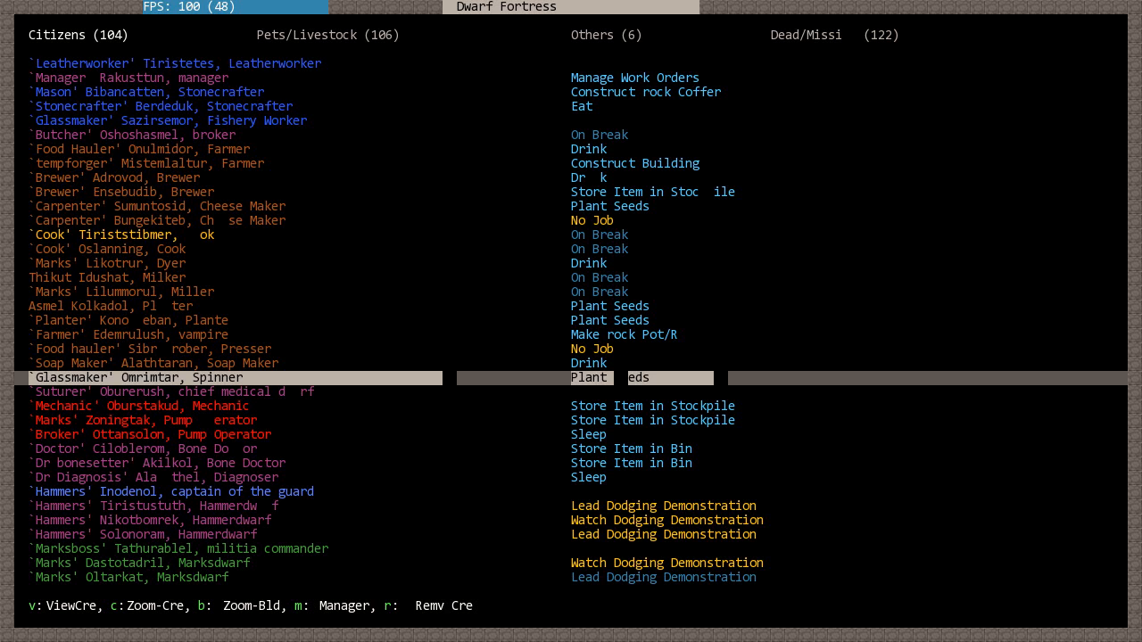
{"action": "mouse_move", "coordinate": [429, 273]}
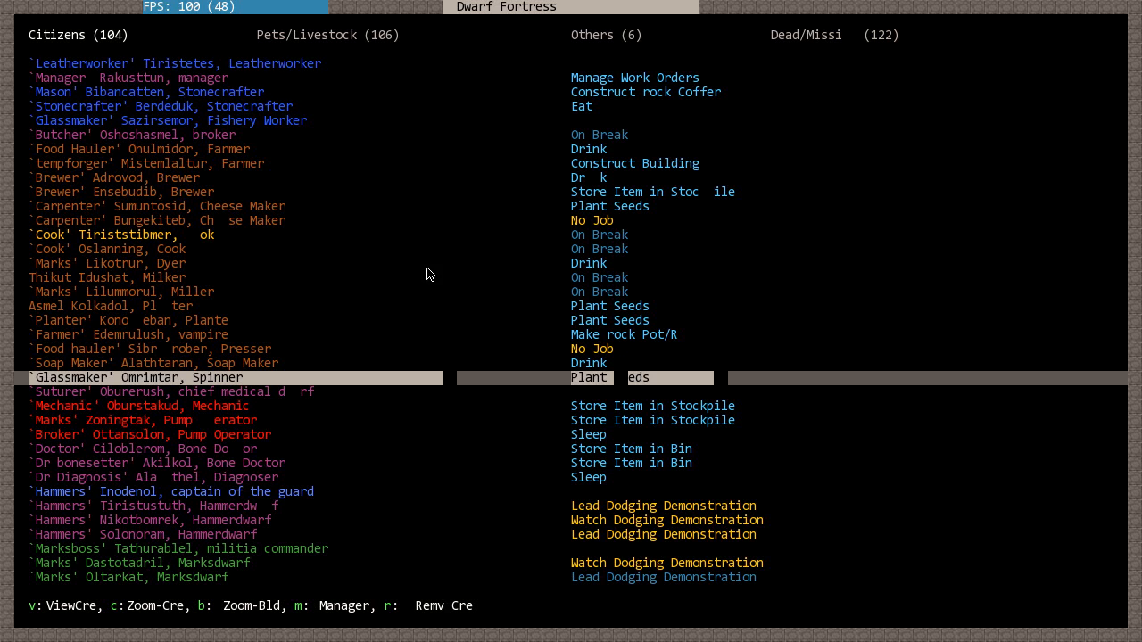
{"action": "key", "text": "up"}
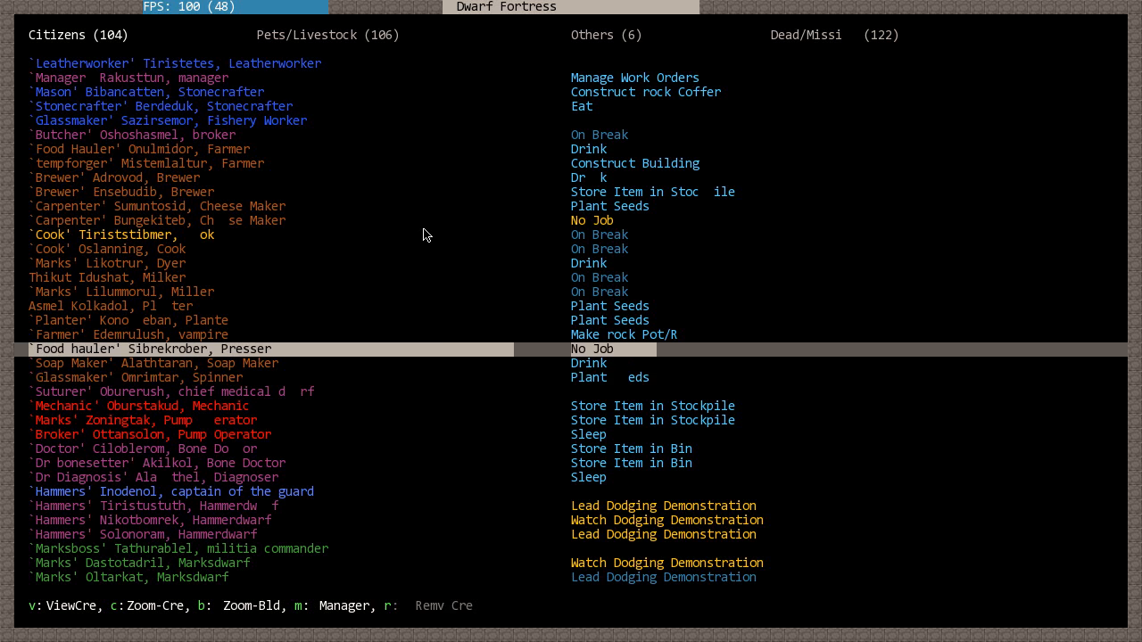
{"action": "key", "text": "up"}
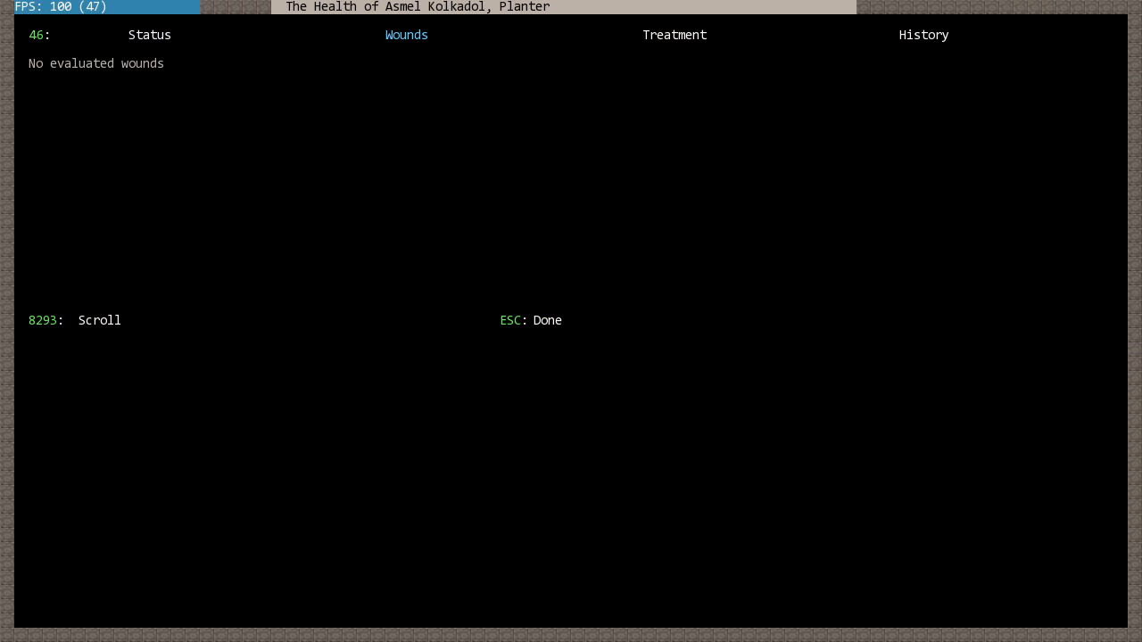
- Leave her health history and customize the planter's nickname to 'Fallingvictim'
{"action": "left_click", "coordinate": [923, 35]}
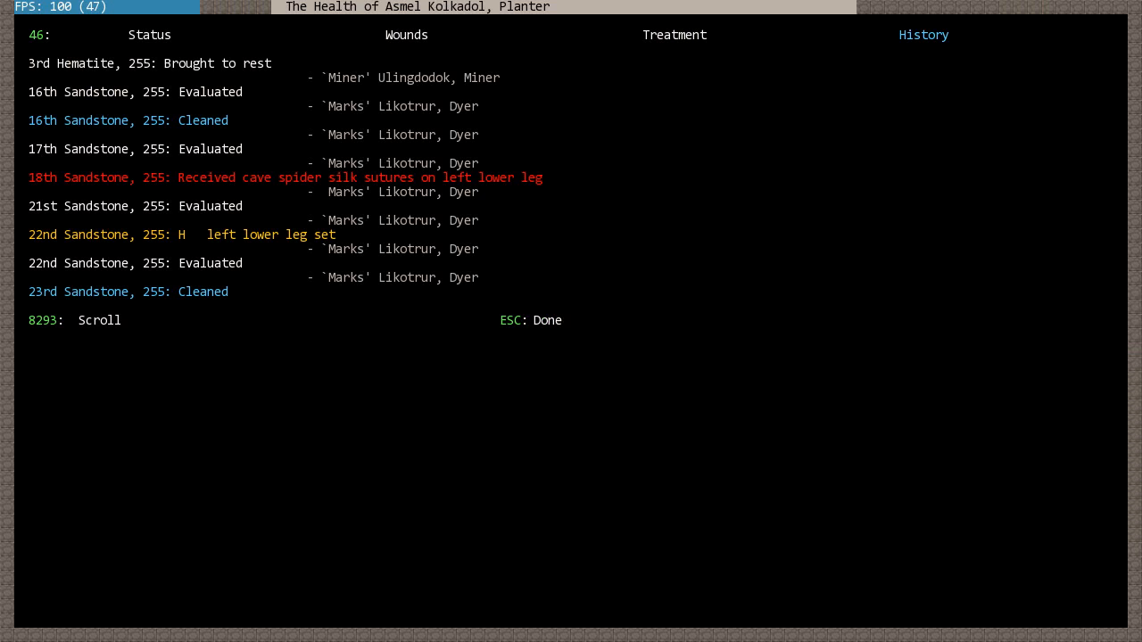
{"action": "key", "text": "Escape"}
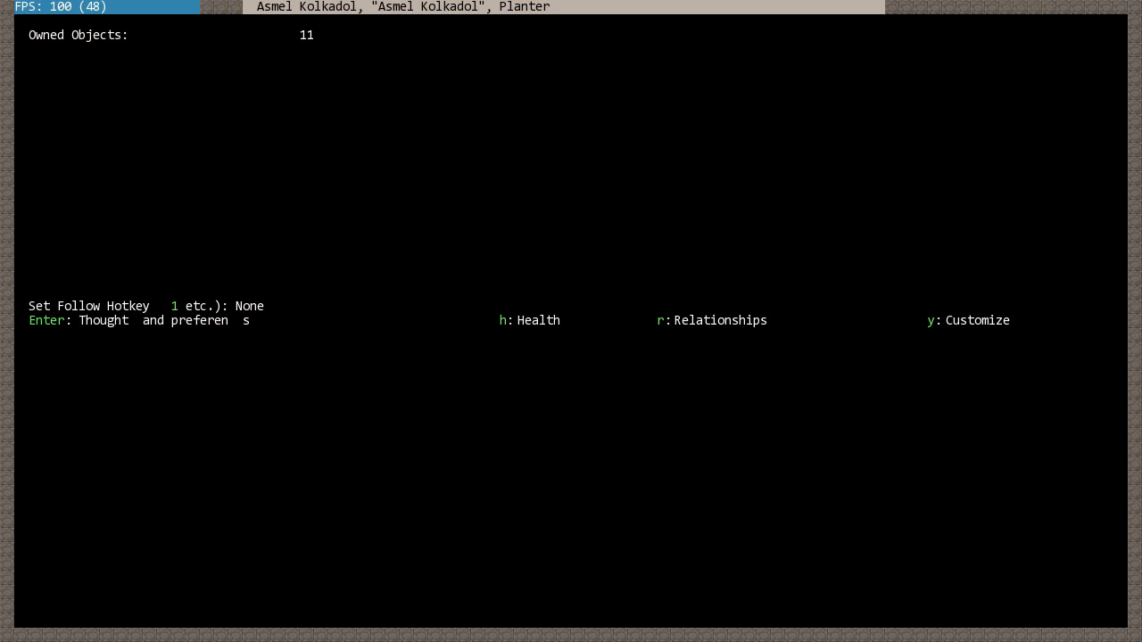
{"action": "key", "text": "y"}
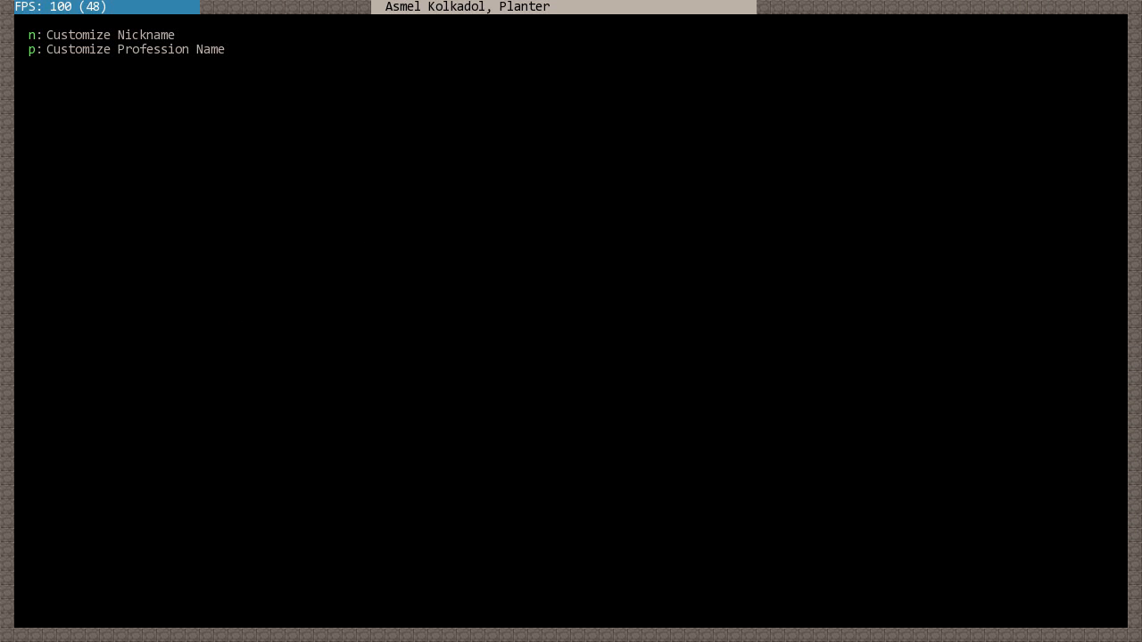
{"action": "key", "text": "n"}
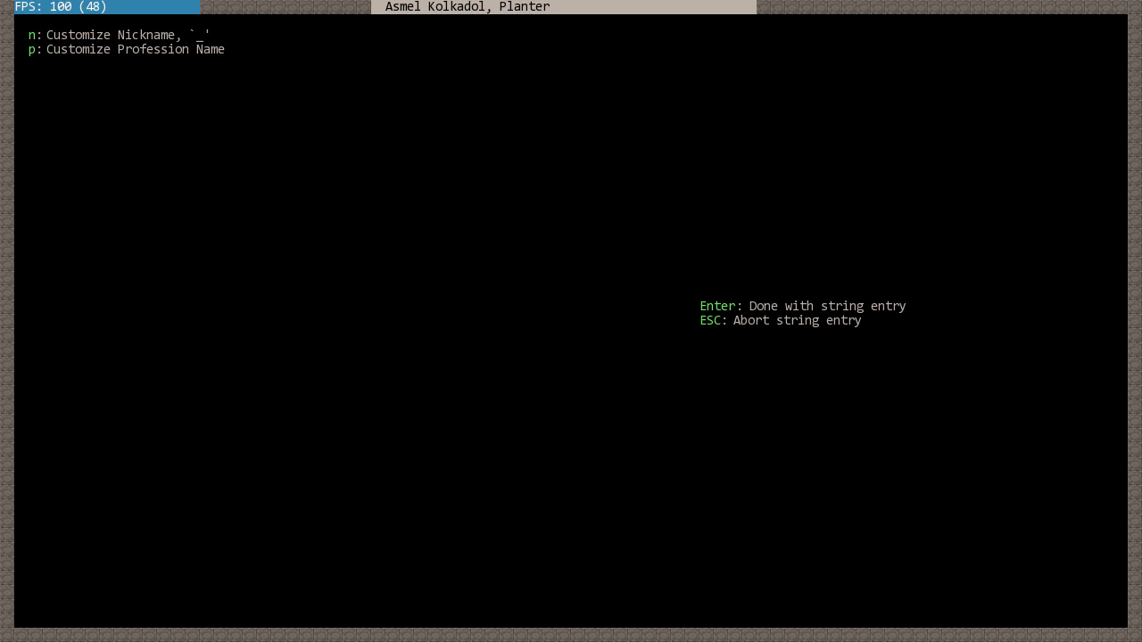
{"action": "type", "text": "Fall"}
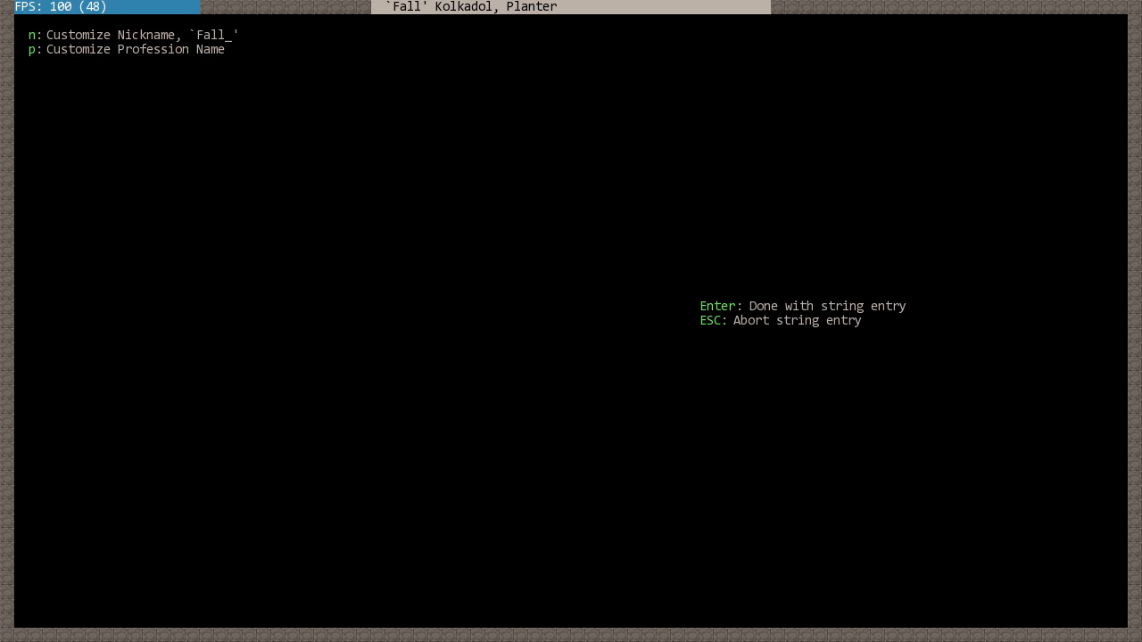
{"action": "type", "text": "ingvictim"}
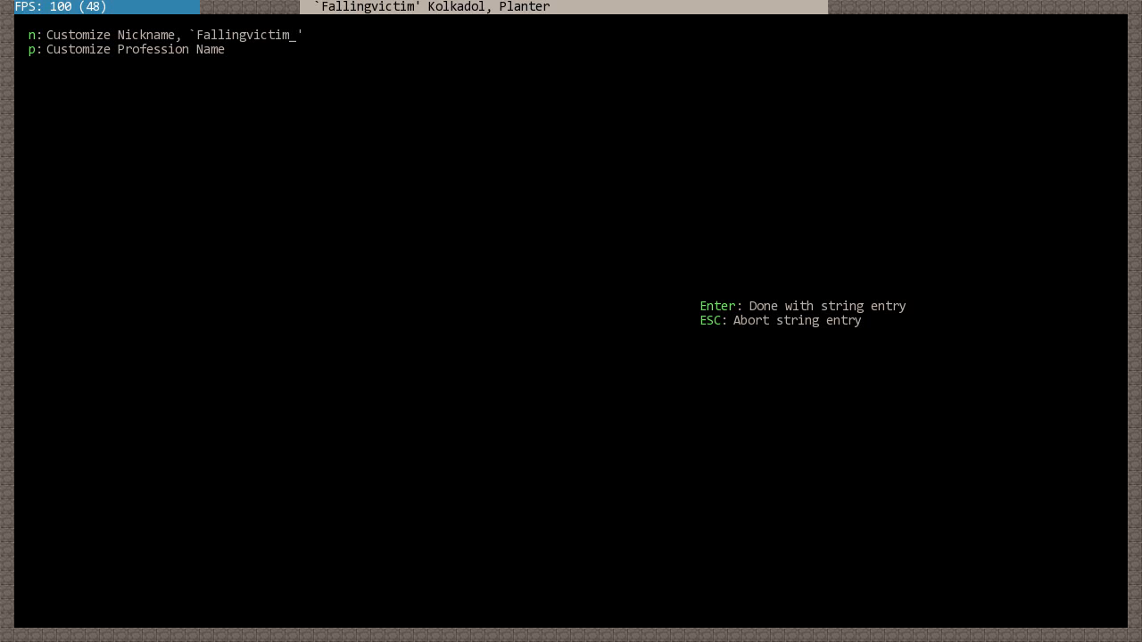
{"action": "key", "text": "Return"}
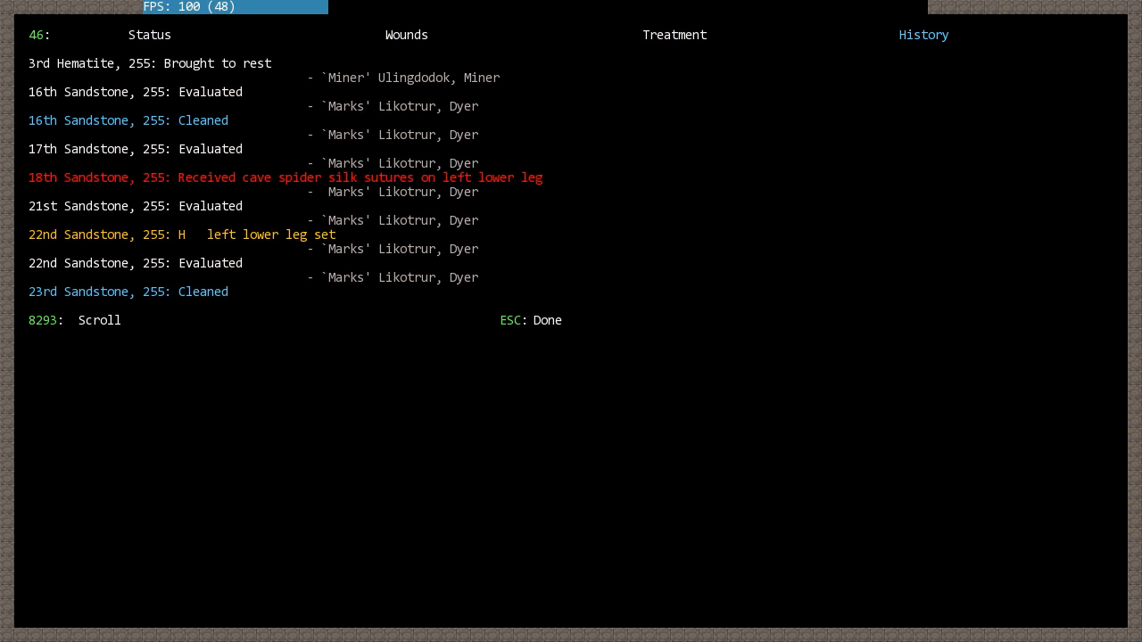
{"action": "scroll", "scroll_direction": "down", "scroll_amount": 3}
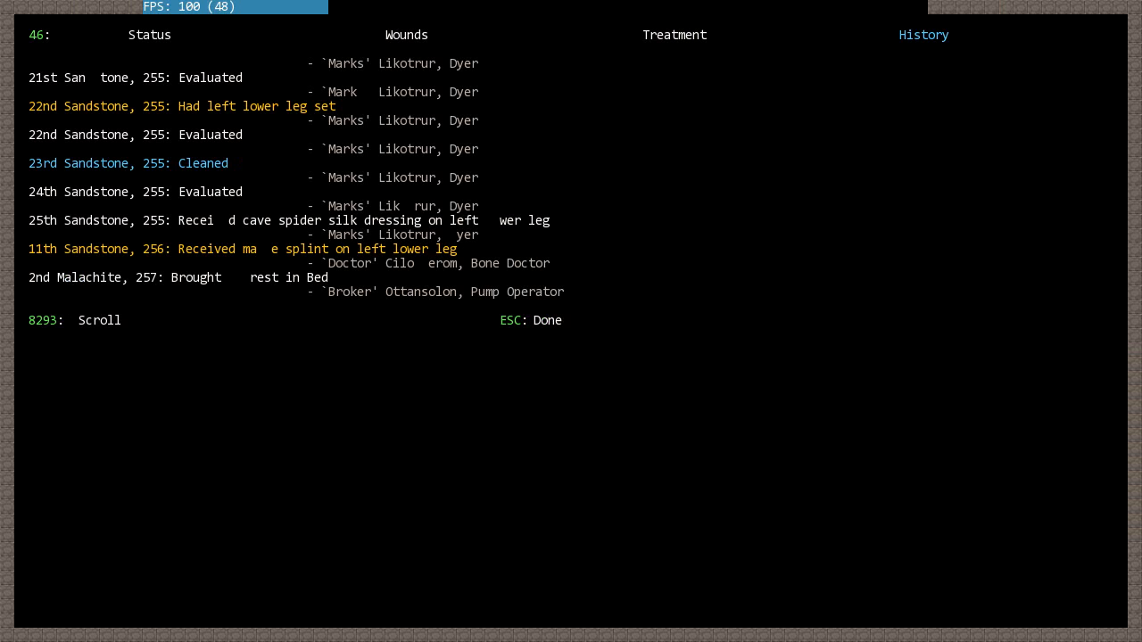
{"action": "scroll", "scroll_direction": "up", "scroll_amount": 3}
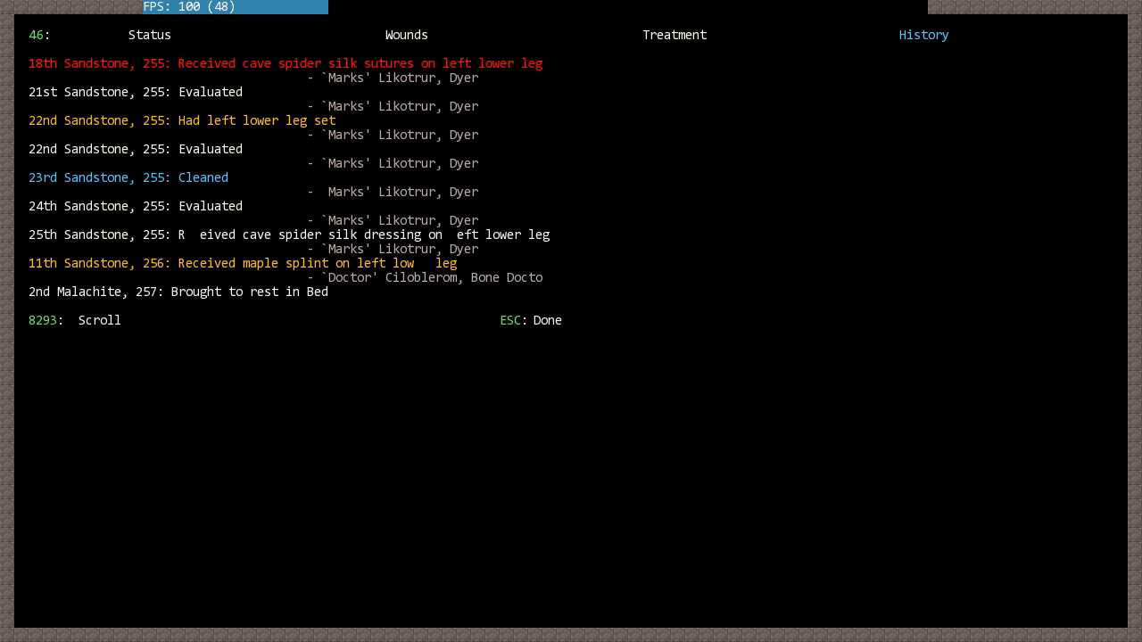
{"action": "scroll", "scroll_direction": "down", "scroll_amount": 3}
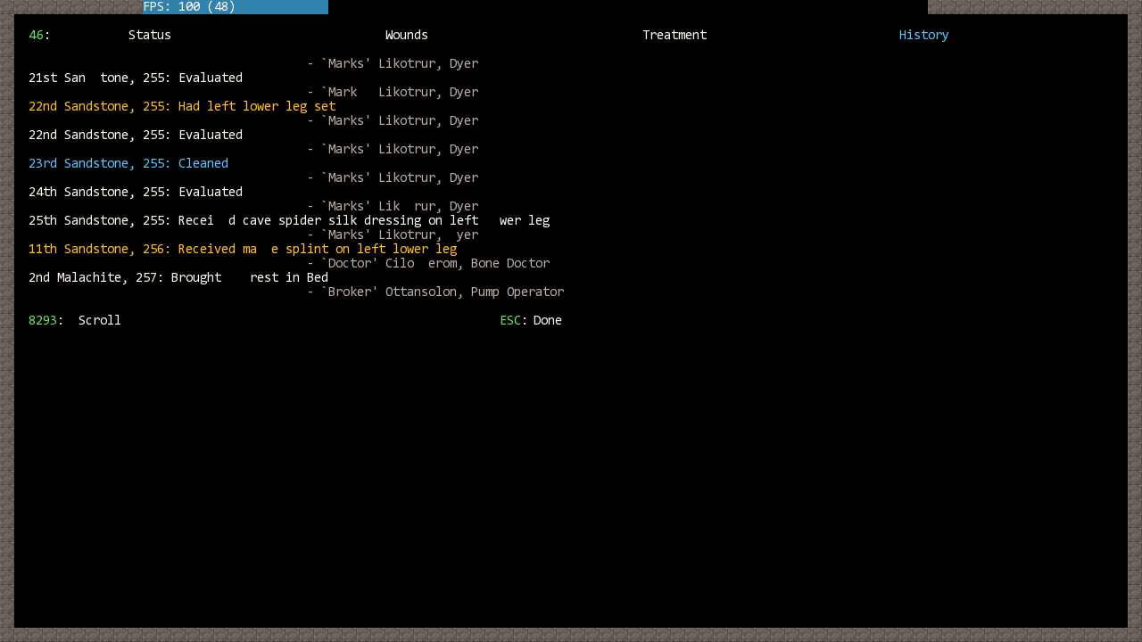
{"action": "mouse_move", "coordinate": [300, 259]}
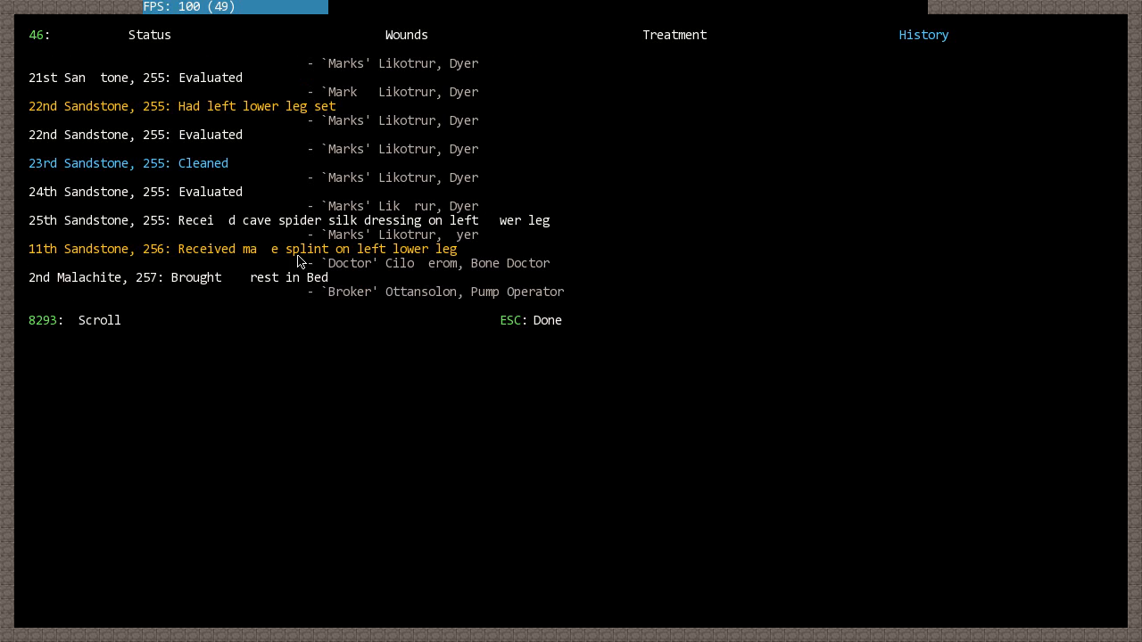
{"action": "mouse_move", "coordinate": [569, 272]}
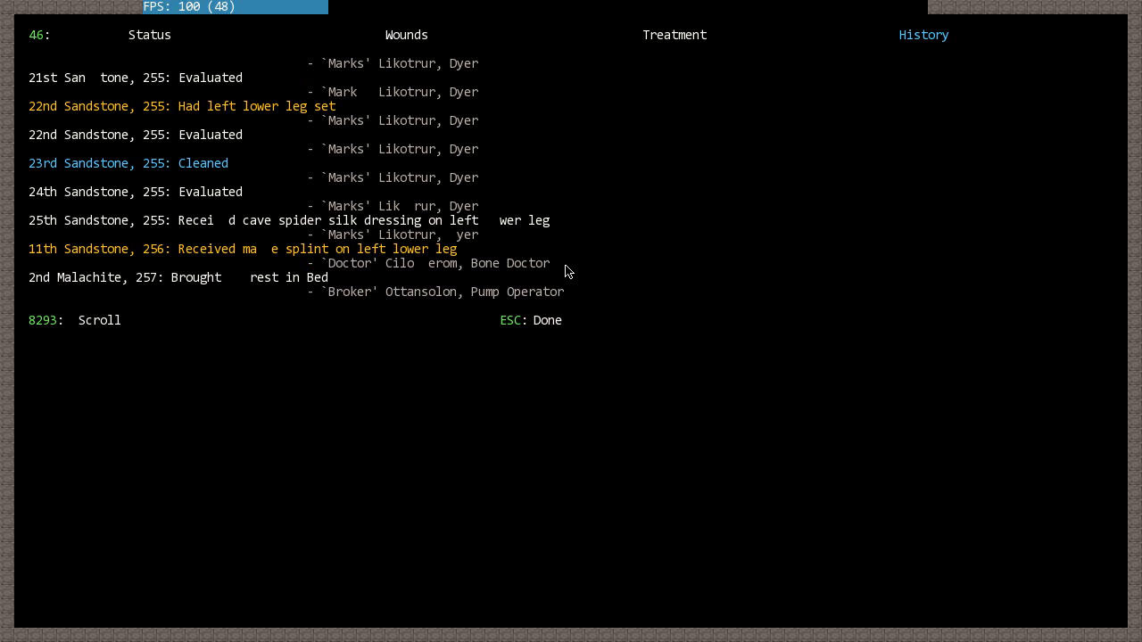
{"action": "scroll", "scroll_direction": "up", "scroll_amount": 3}
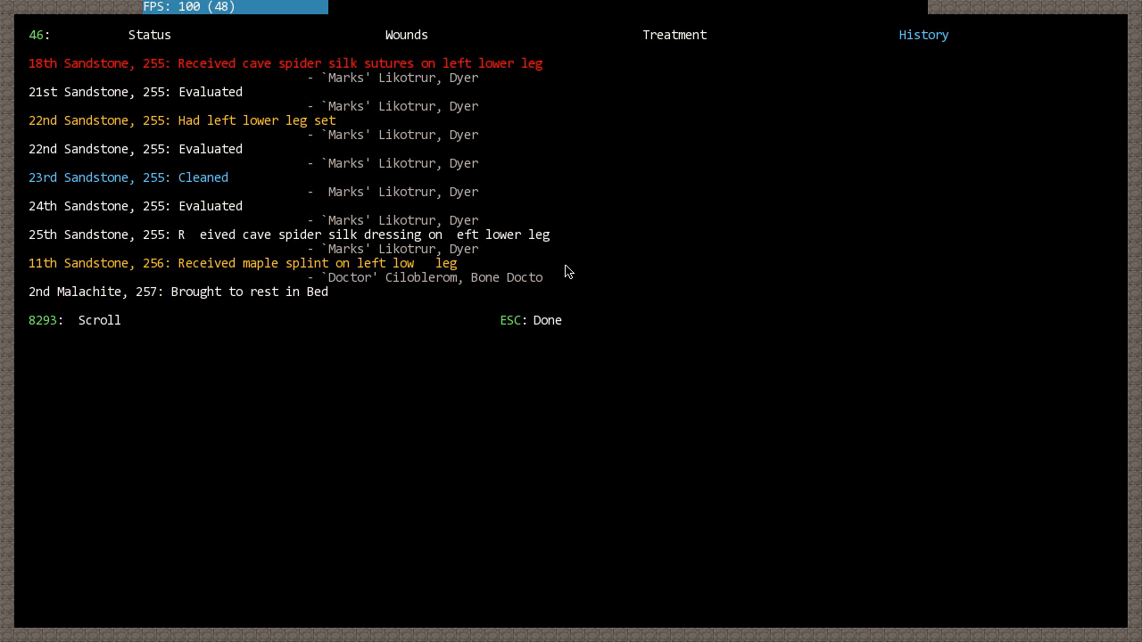
{"action": "scroll", "scroll_direction": "up", "scroll_amount": 3}
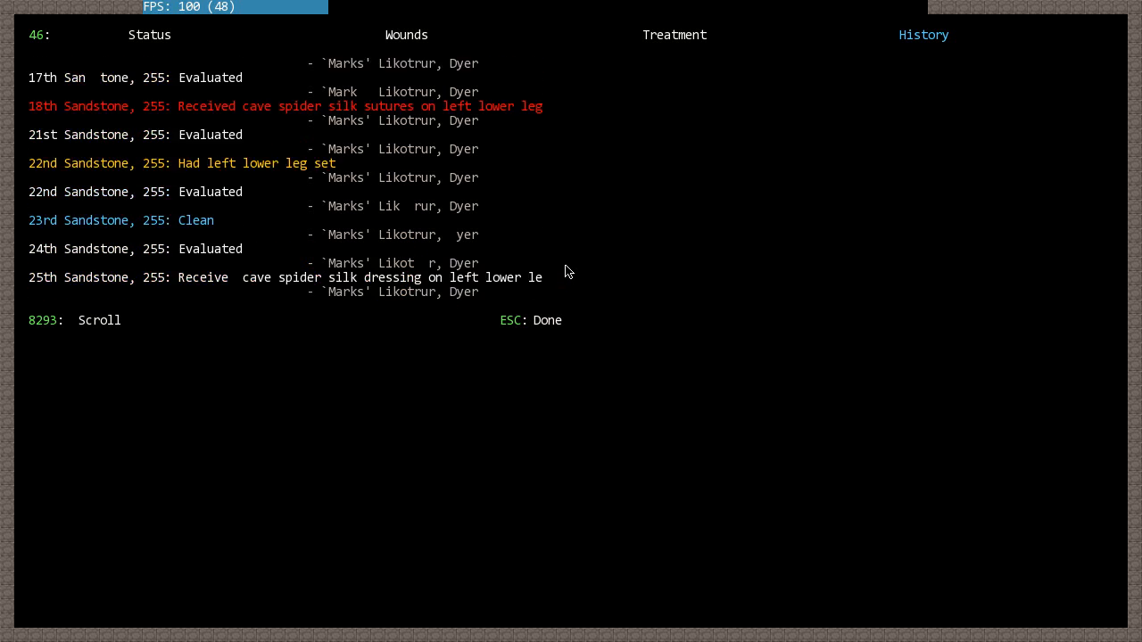
{"action": "scroll", "scroll_direction": "up", "scroll_amount": 3}
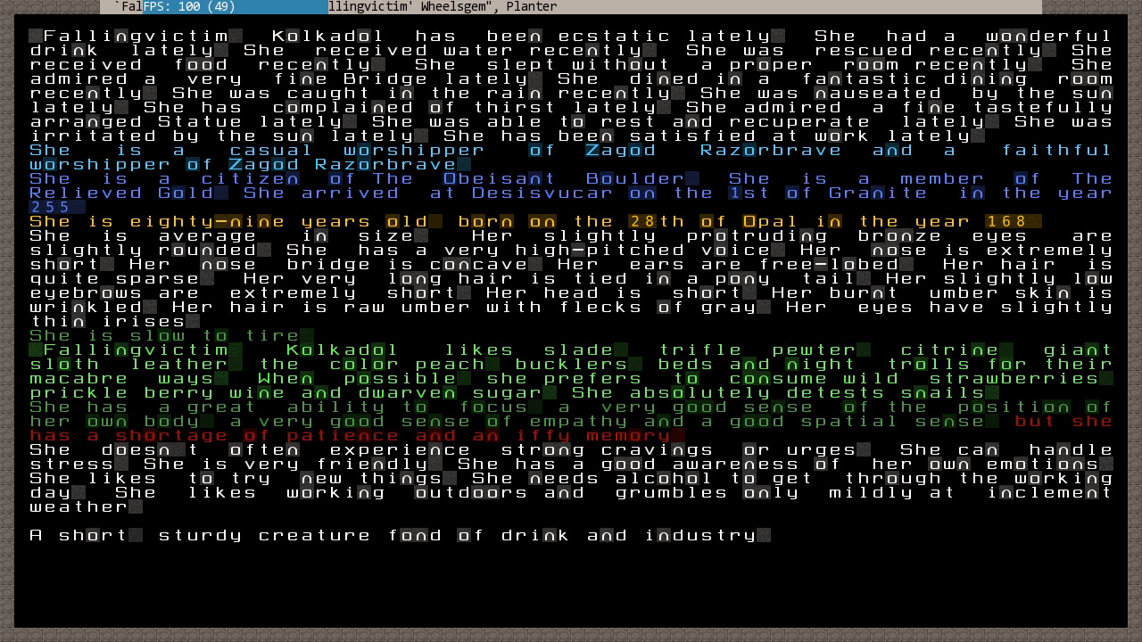
{"action": "mouse_move", "coordinate": [689, 73]}
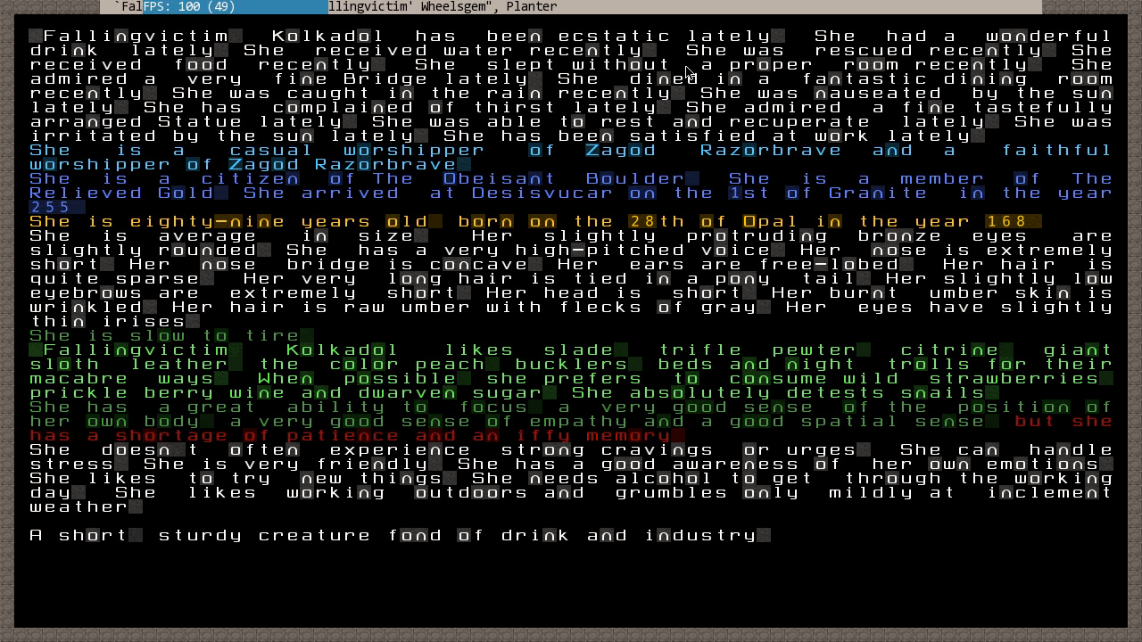
{"action": "mouse_move", "coordinate": [823, 114]}
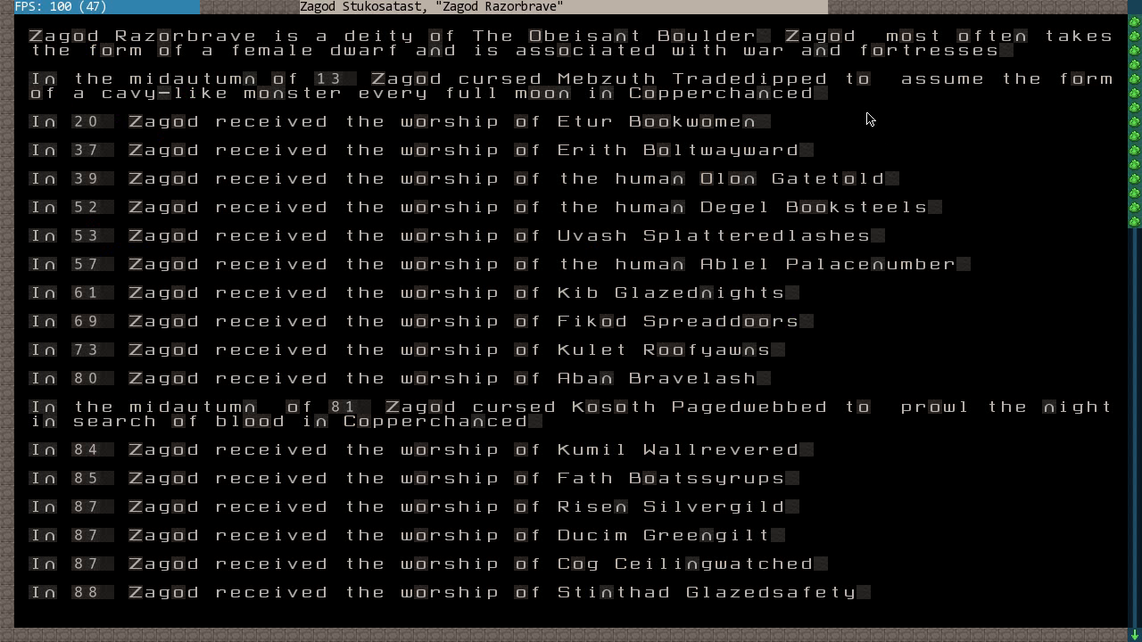
- Scroll through war deity Zagod Razorbrave's legendary history
{"action": "scroll", "scroll_direction": "down", "scroll_amount": 3}
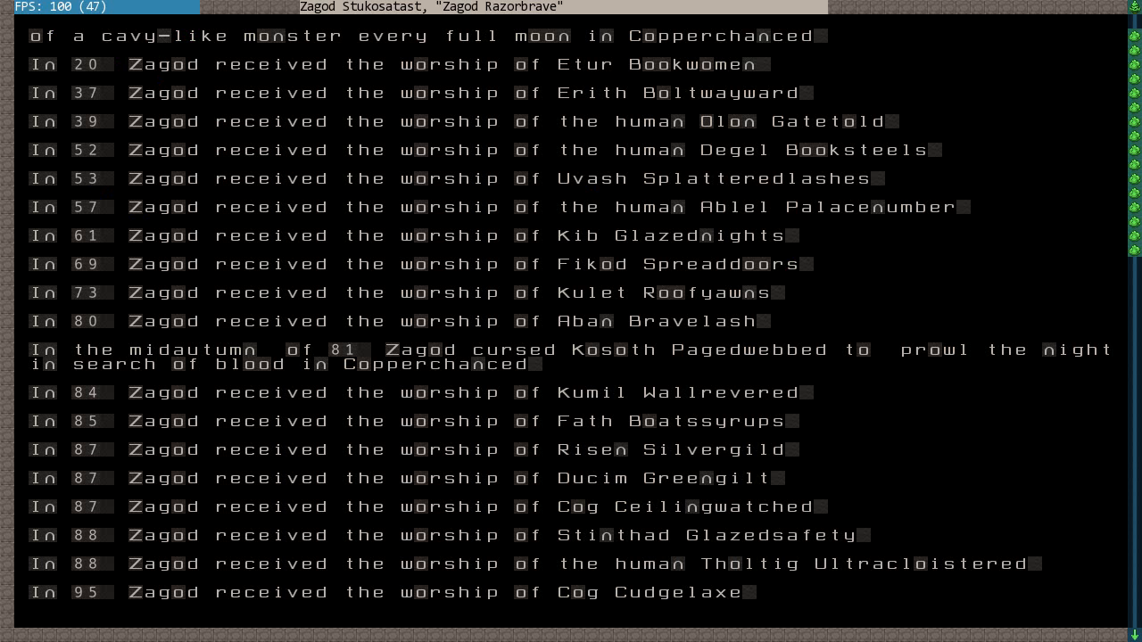
{"action": "scroll", "scroll_direction": "up", "scroll_amount": 3}
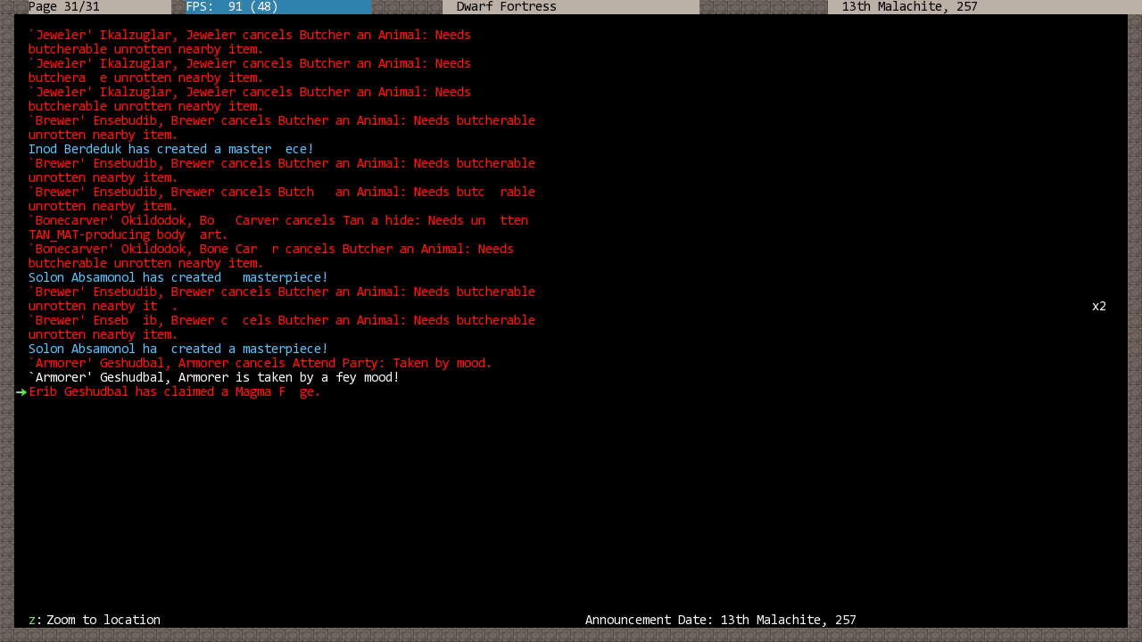
- Close the announcements, browse the map and jeweler's workshop, then view the armorer's Magma Forge
{"action": "key", "text": "Escape"}
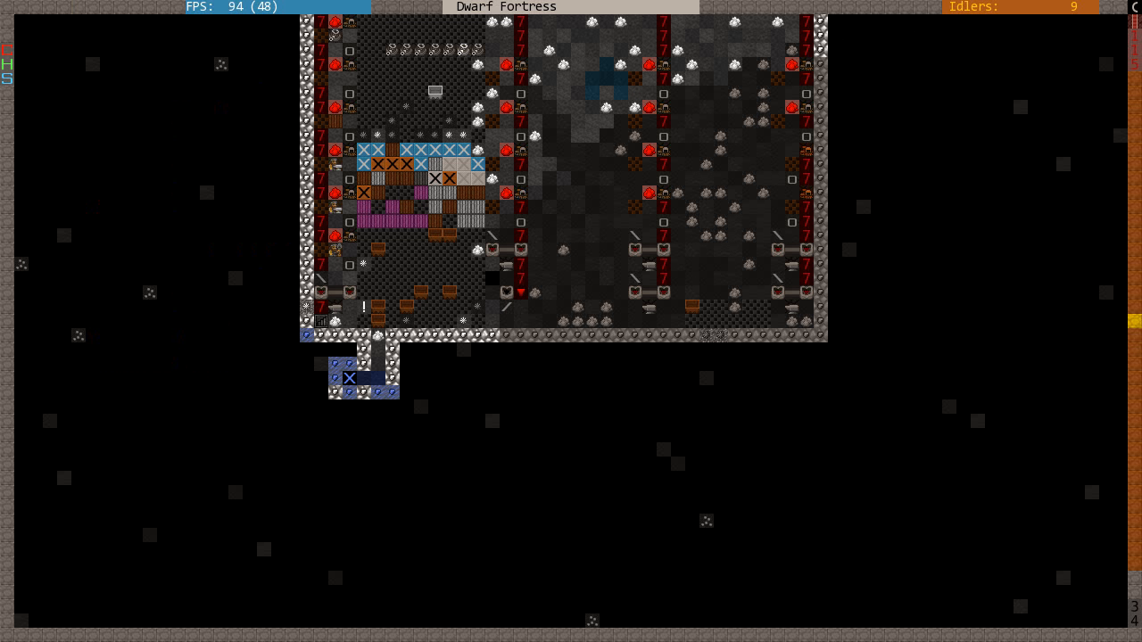
{"action": "scroll", "scroll_direction": "down", "scroll_amount": 3}
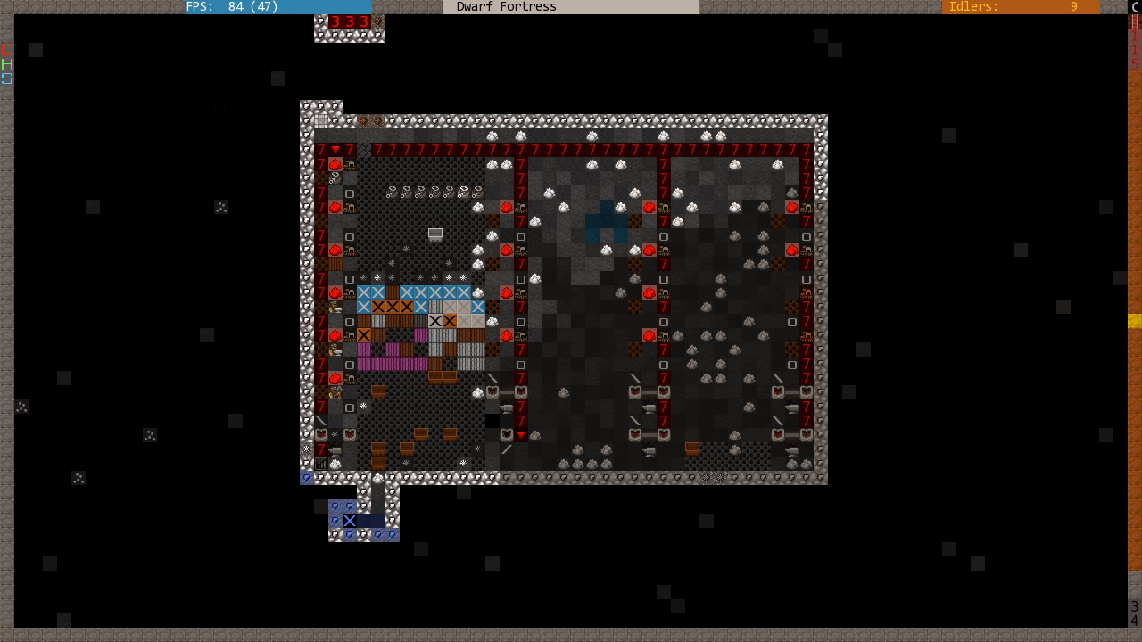
{"action": "left_click", "coordinate": [335, 450]}
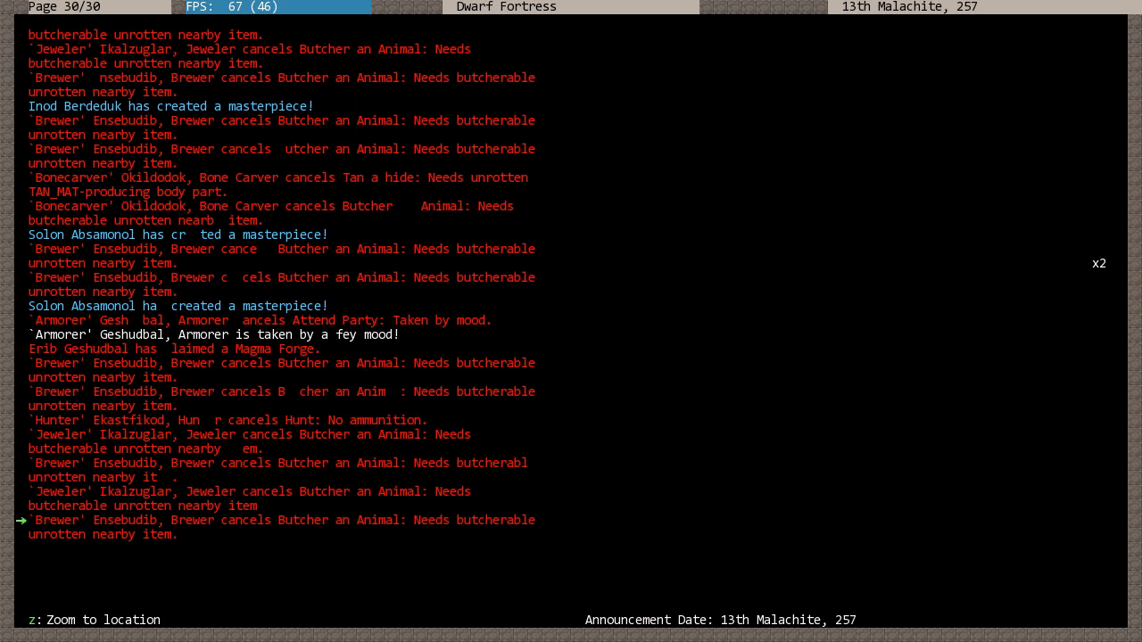
{"action": "key", "text": "z"}
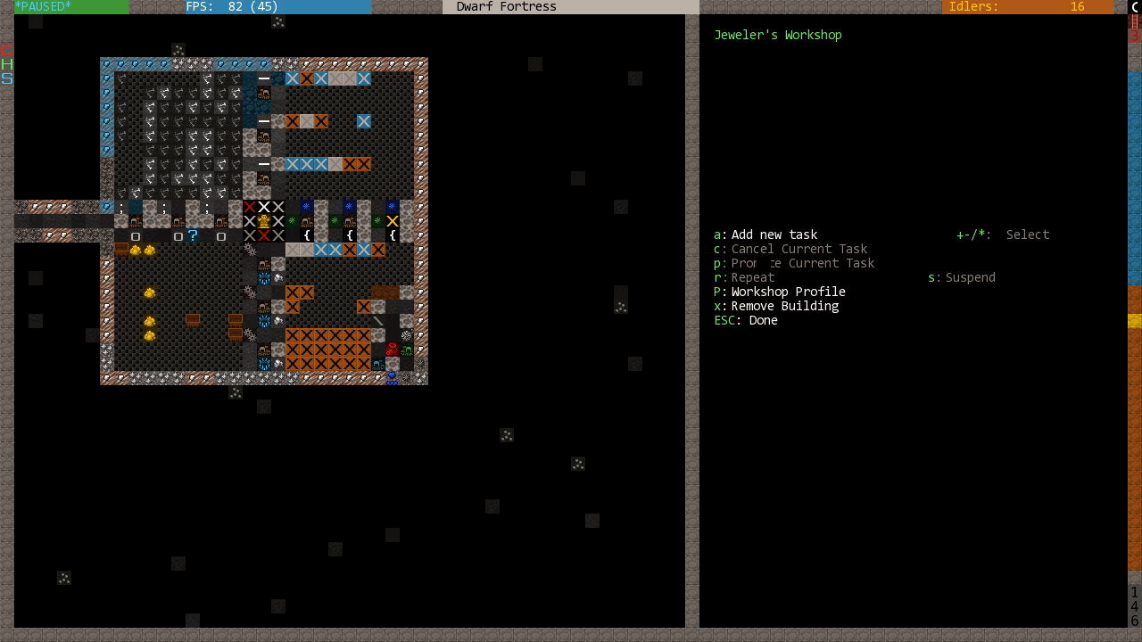
{"action": "key", "text": "a"}
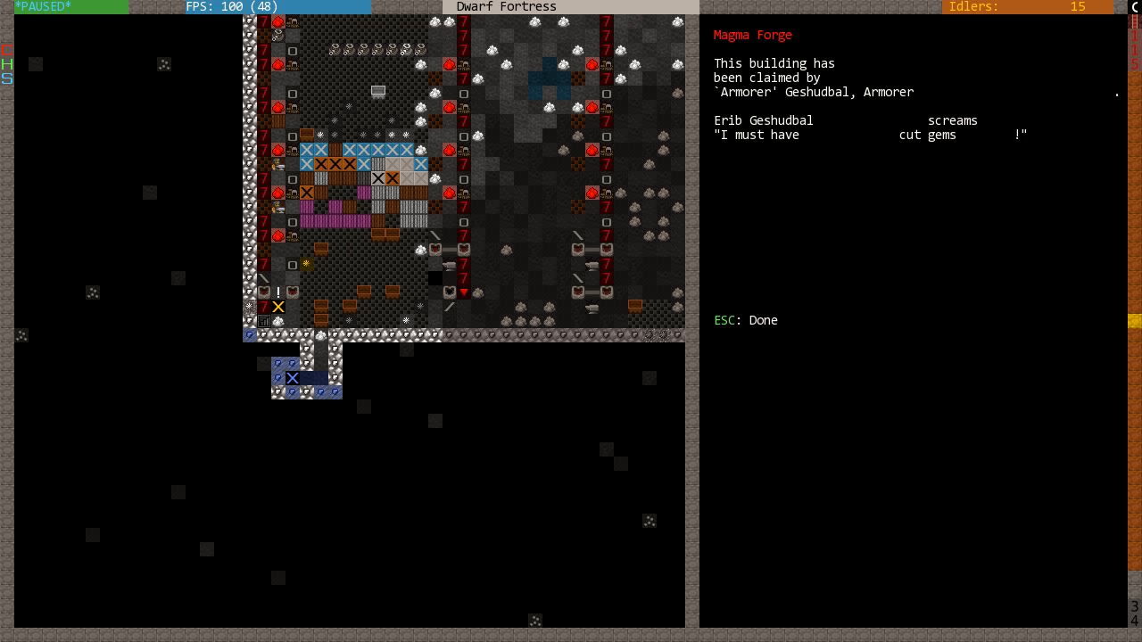
- Check the moody armorer's personal profile and start editing her nickname
{"action": "key", "text": "Escape"}
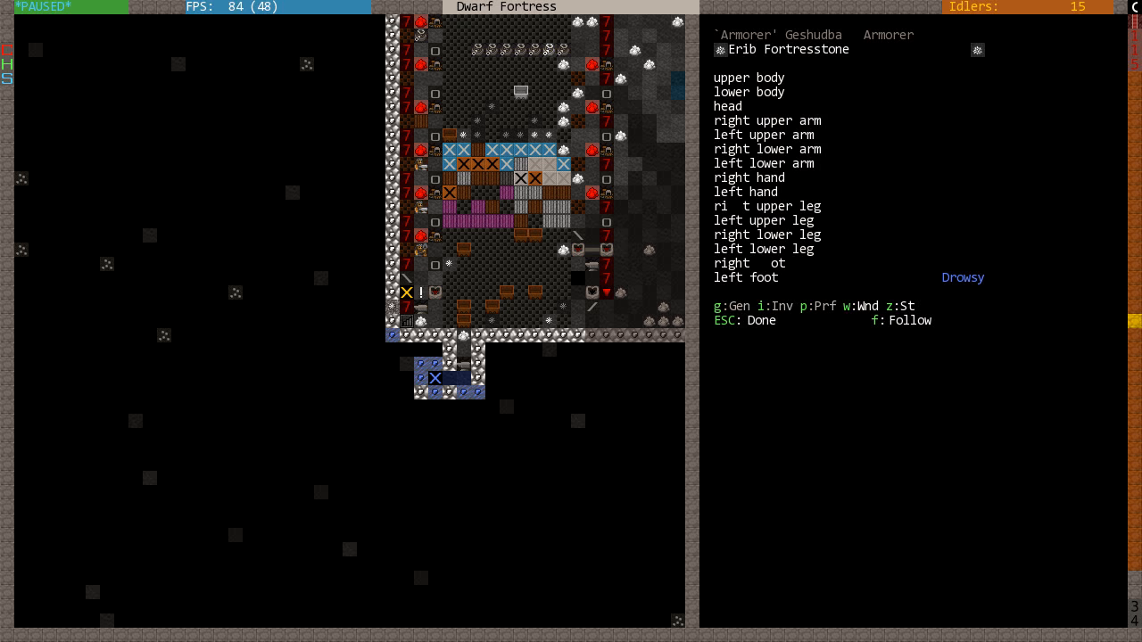
{"action": "key", "text": "g"}
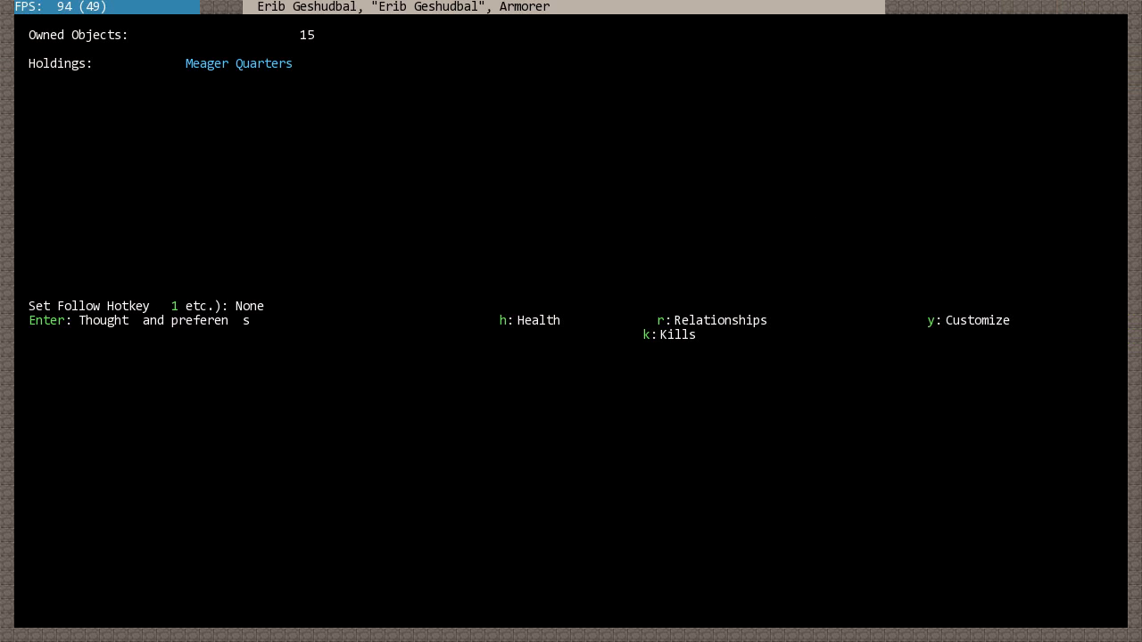
{"action": "key", "text": "y"}
{"action": "type", "text": "Ar"}
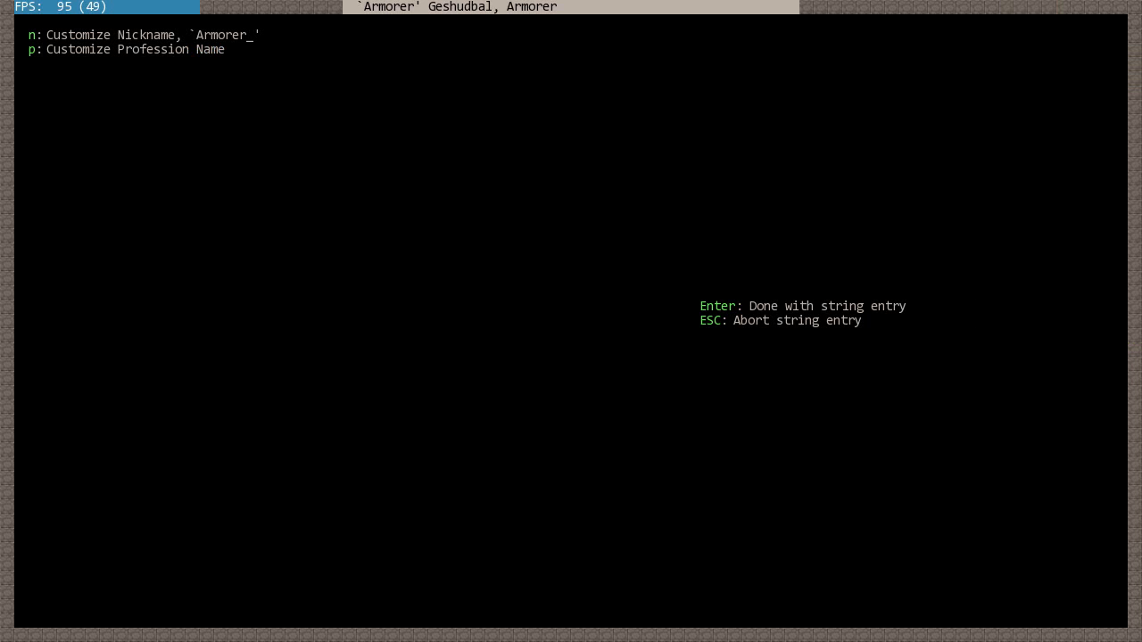
{"action": "type", "text": "mo"}
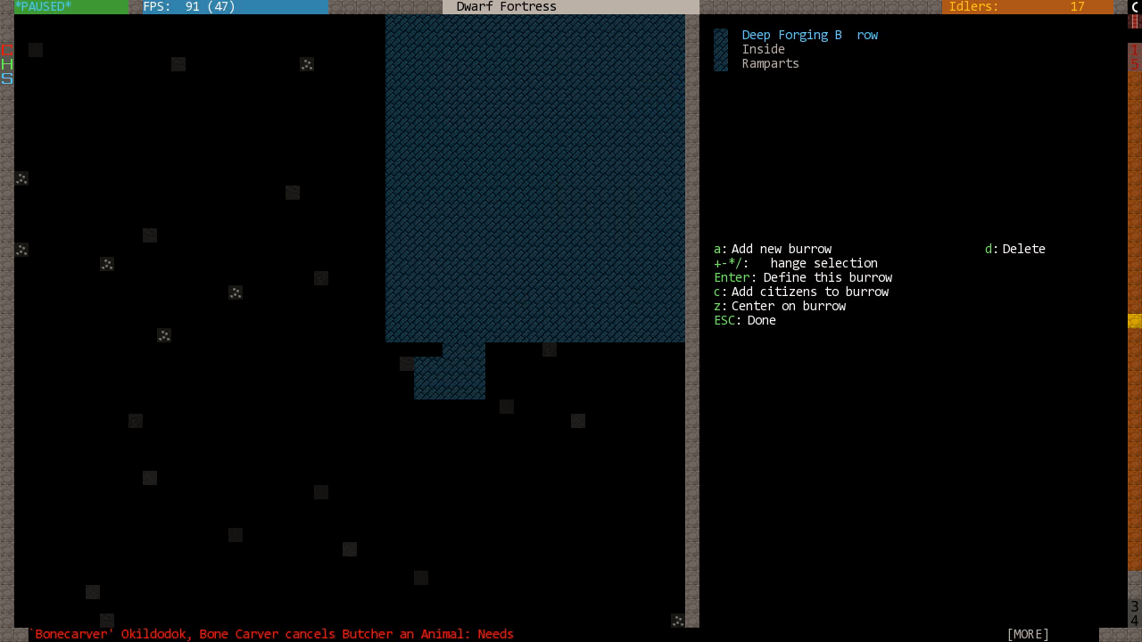
- Leave the burrow list and resume the game over the forge hall
{"action": "key", "text": "c"}
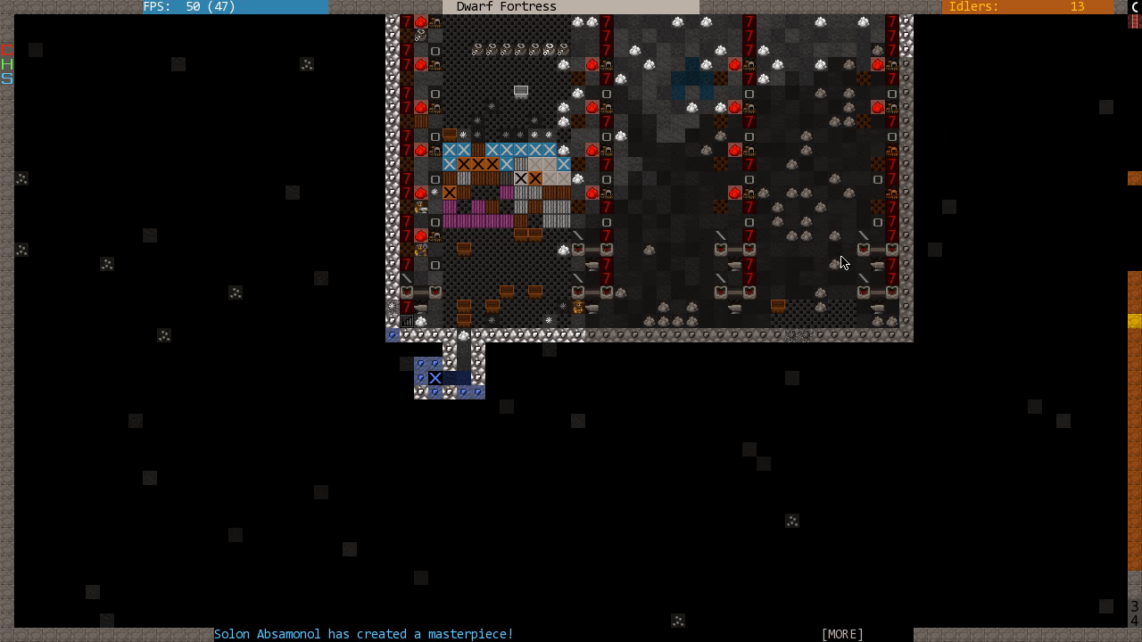
{"action": "mouse_move", "coordinate": [932, 378]}
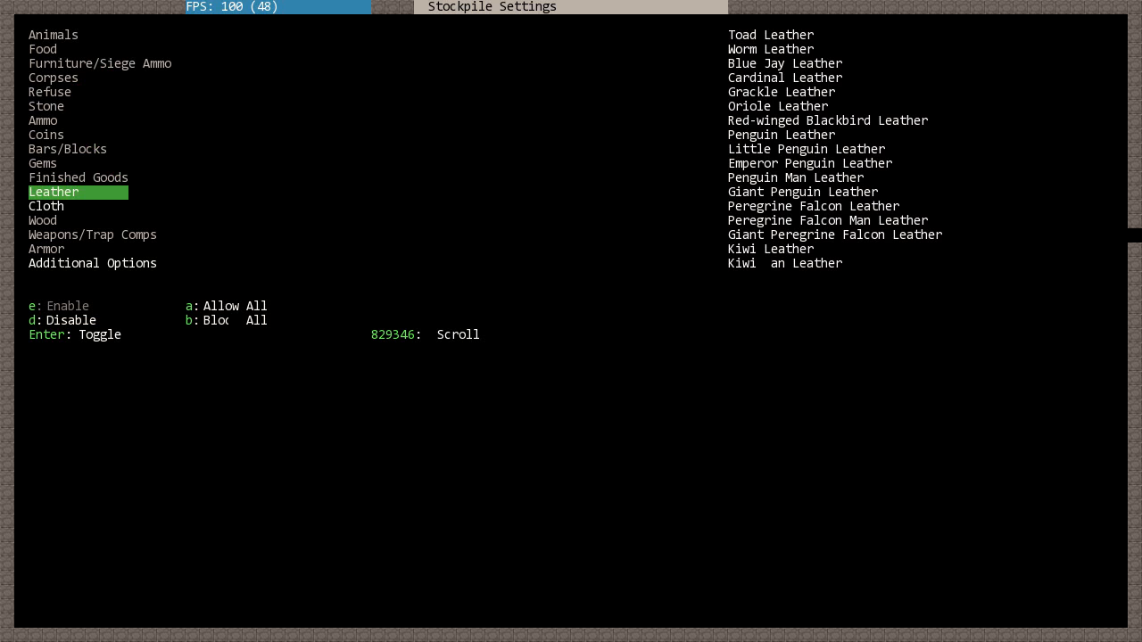
- Enable Coins and Finished Goods in the stockpile settings and review finished-goods materials
{"action": "key", "text": "up"}
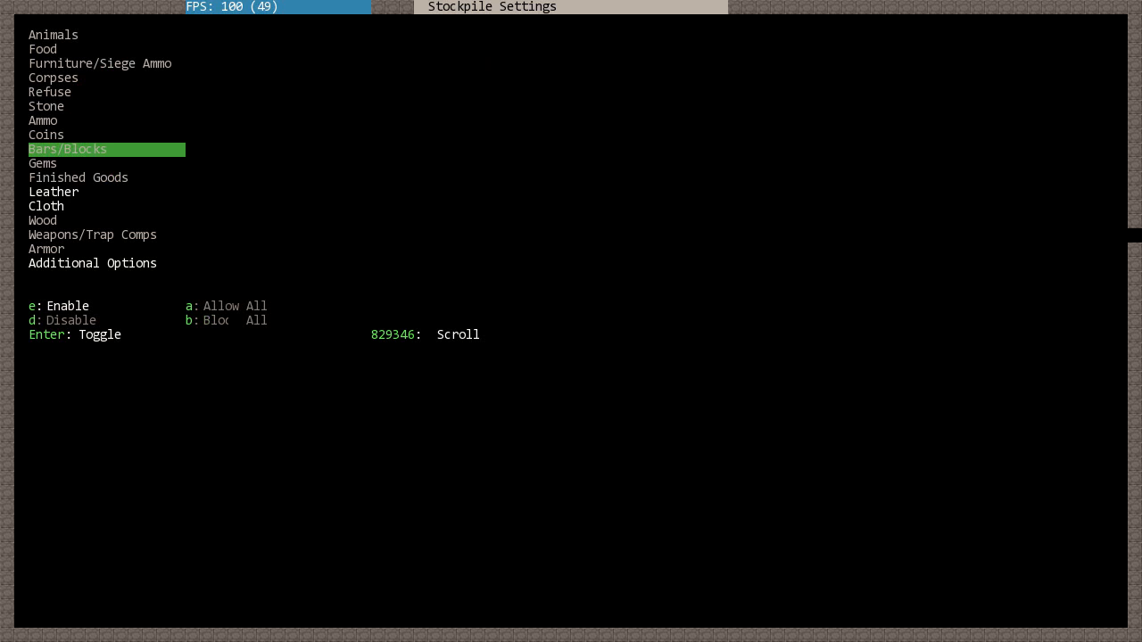
{"action": "key", "text": "up"}
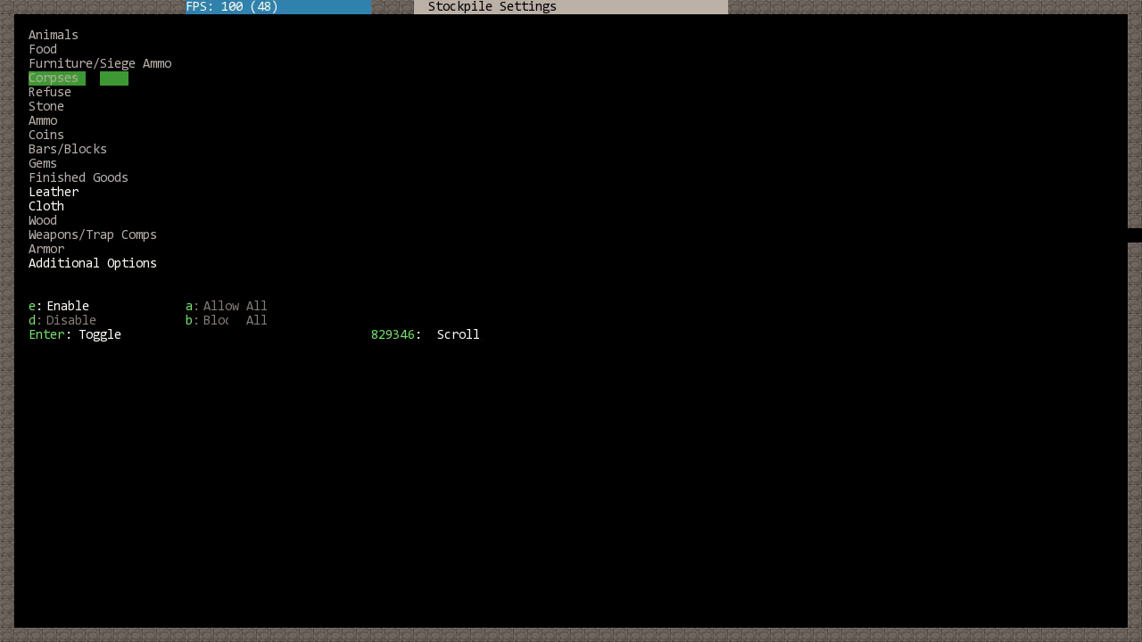
{"action": "key", "text": "down"}
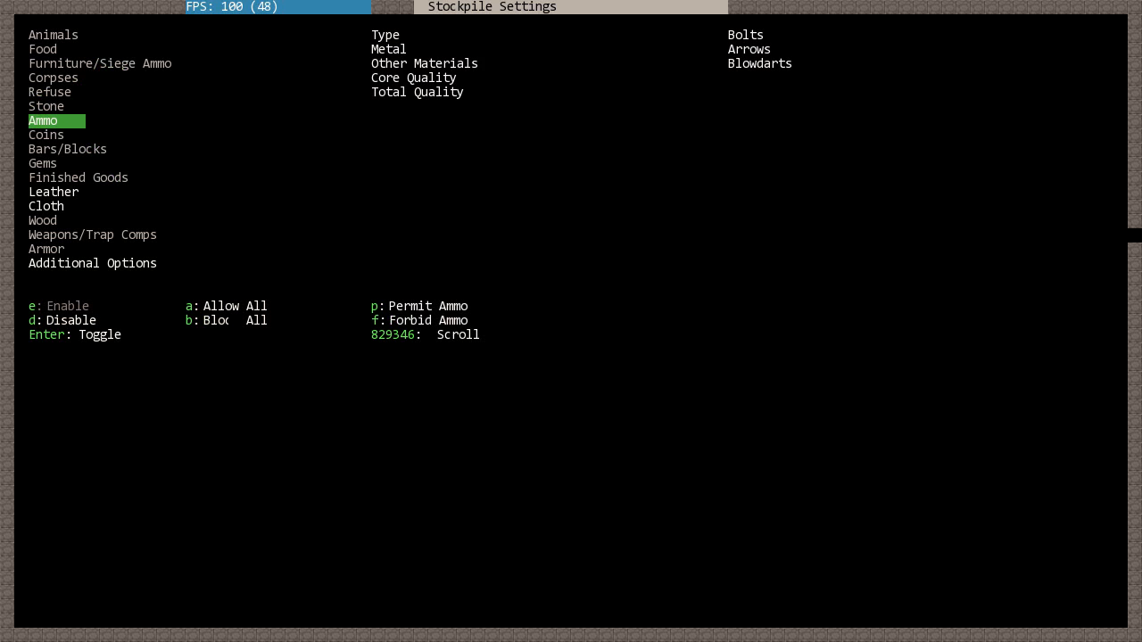
{"action": "key", "text": "Down"}
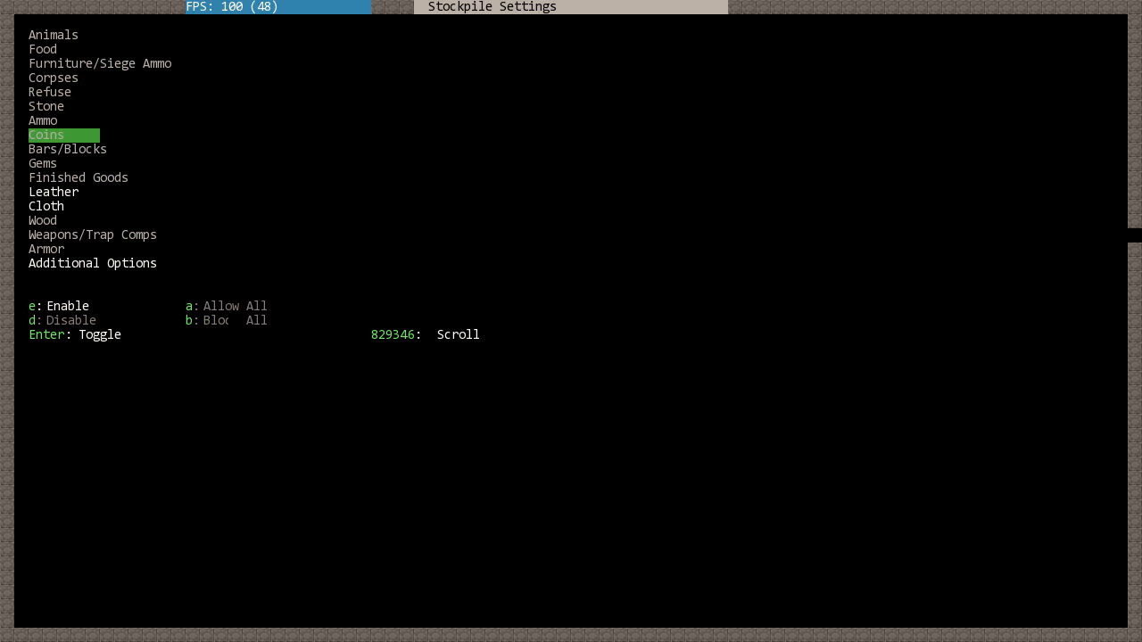
{"action": "key", "text": "down"}
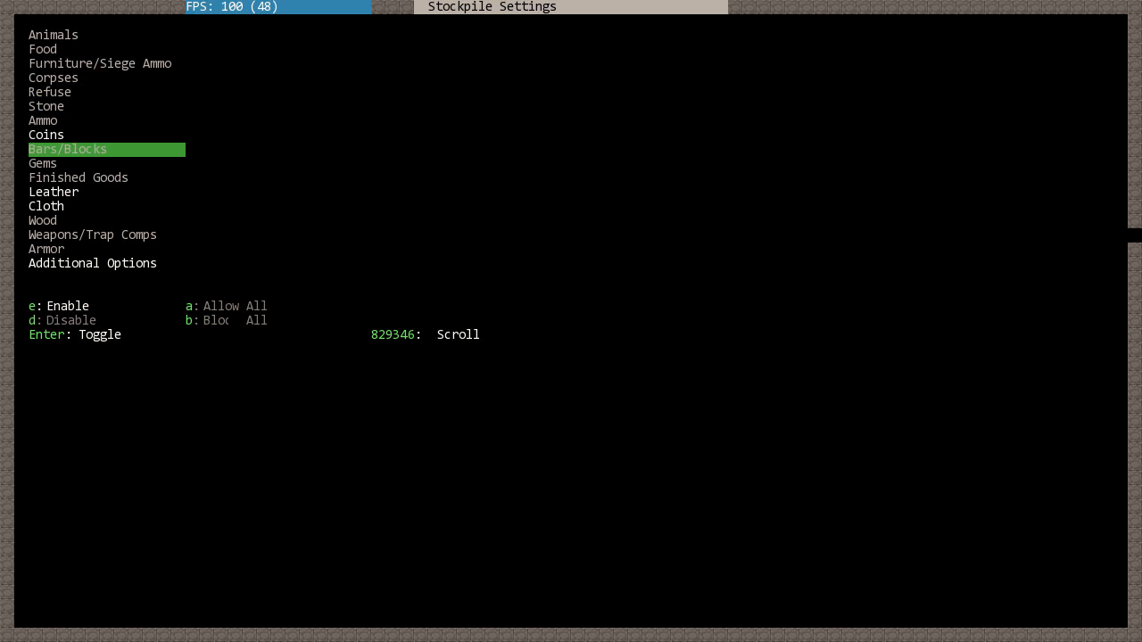
{"action": "key", "text": "Down"}
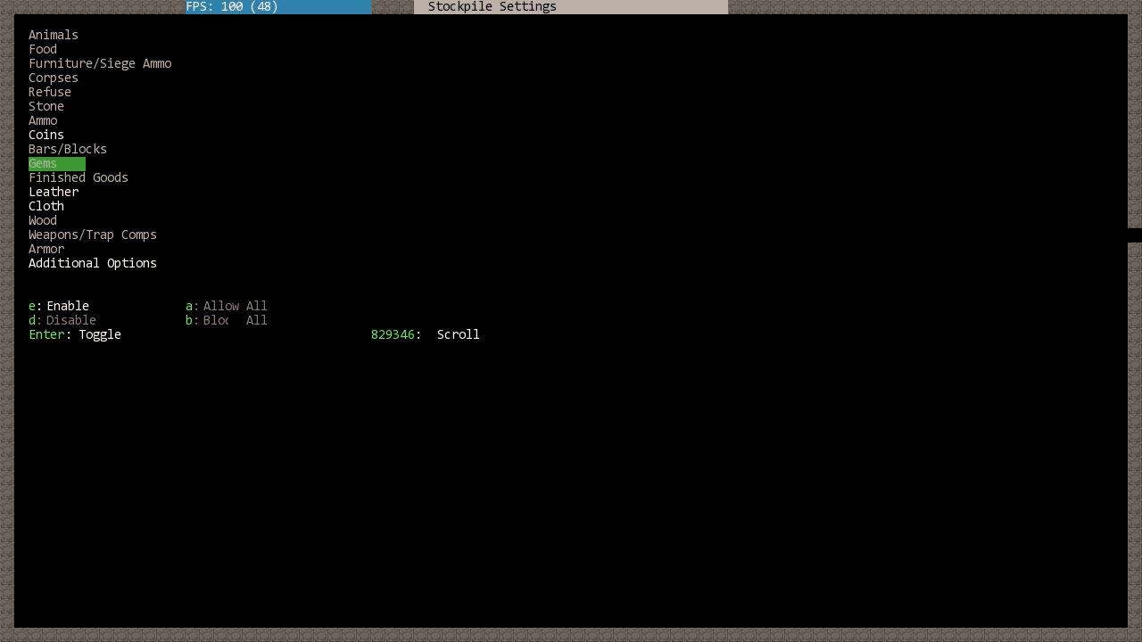
{"action": "key", "text": "Down"}
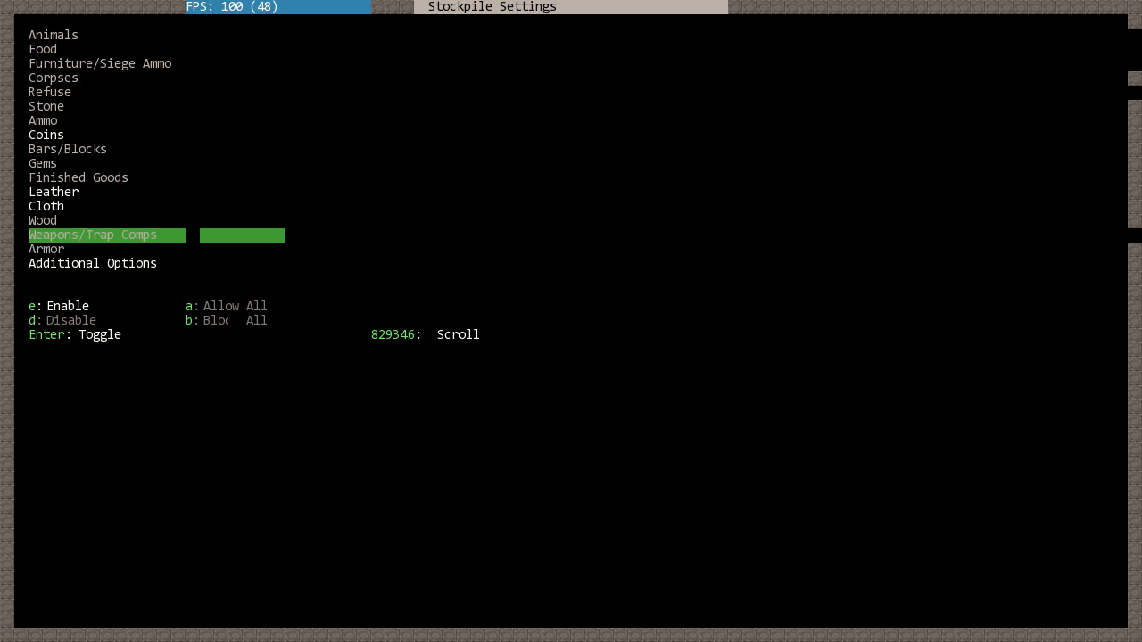
{"action": "key", "text": "down"}
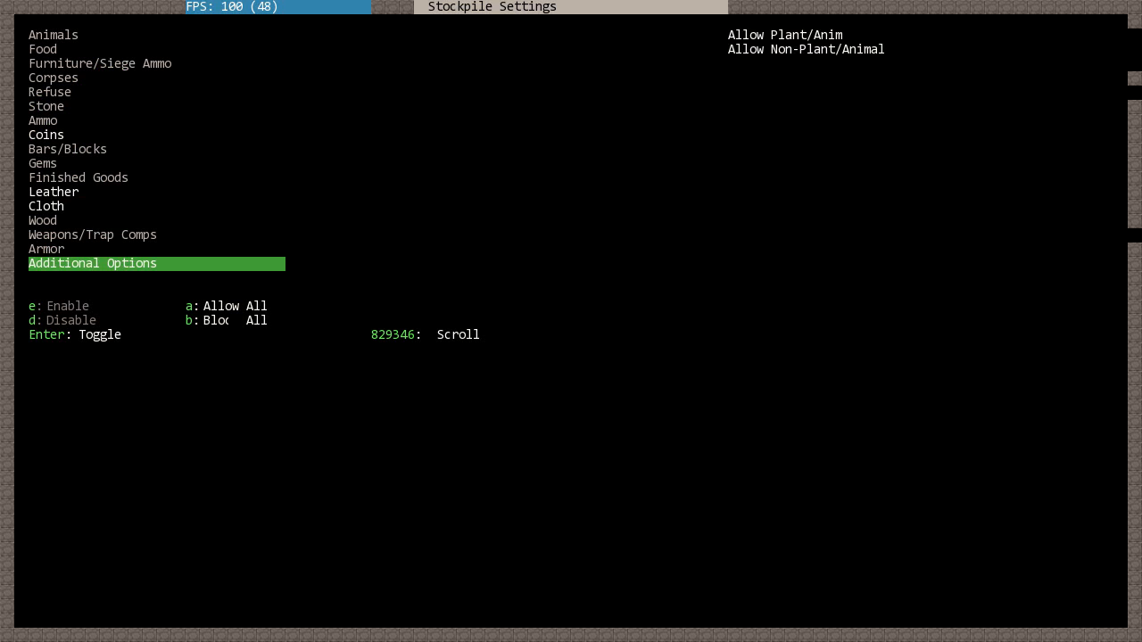
{"action": "key", "text": "up"}
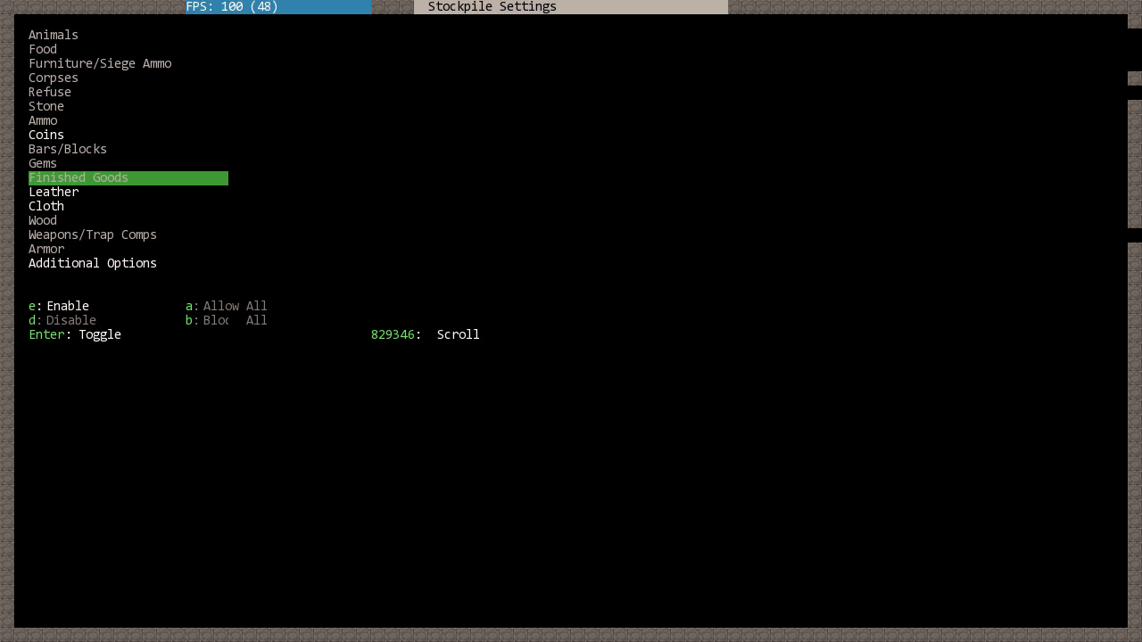
{"action": "left_click", "coordinate": [46, 106]}
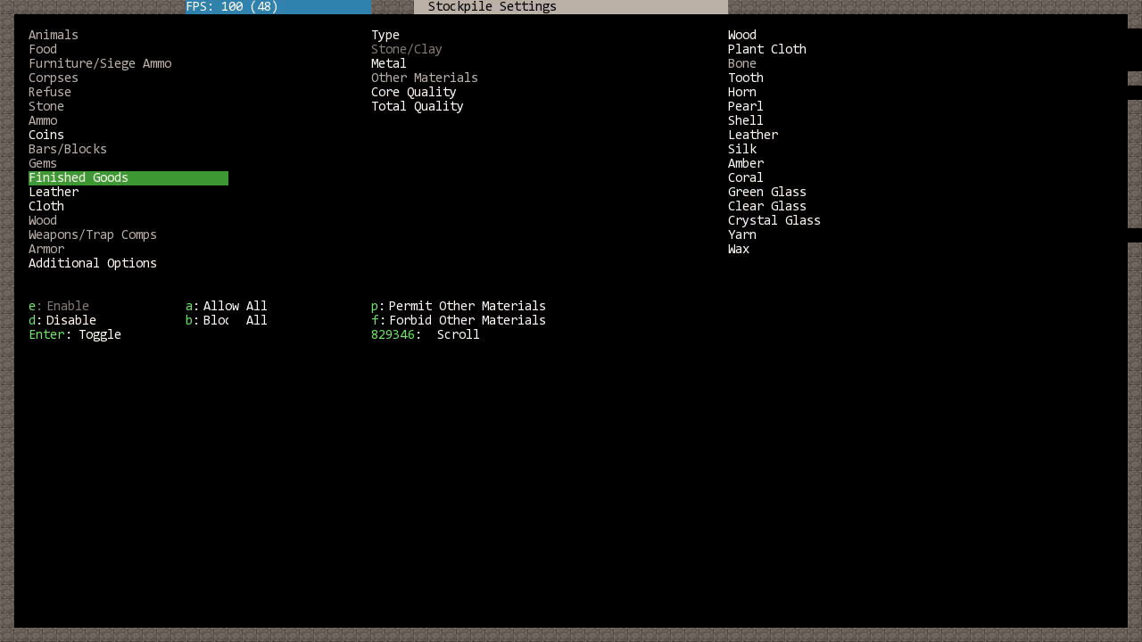
{"action": "key", "text": "up"}
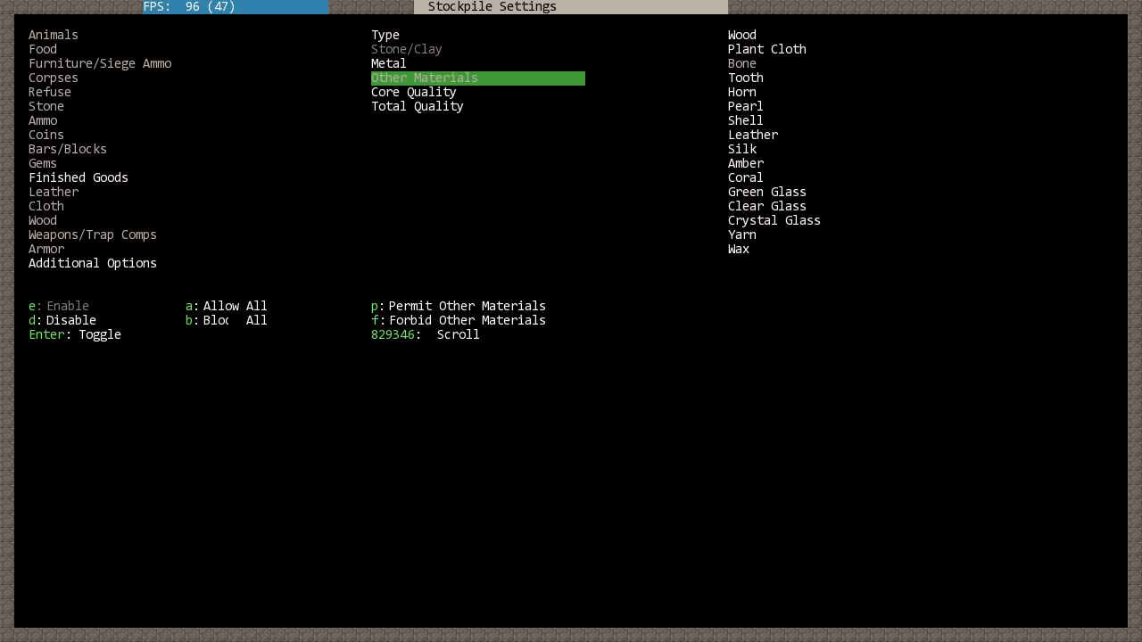
{"action": "key", "text": "up"}
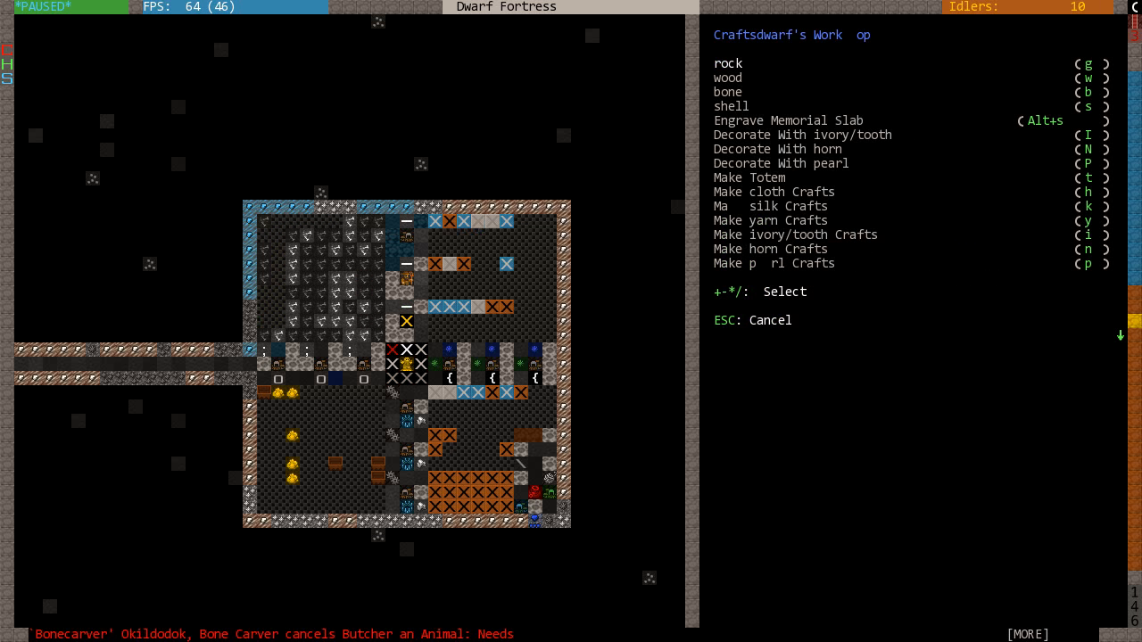
- Queue a Decorate With ivory/tooth job and return to the walled surface map
{"action": "key", "text": "I"}
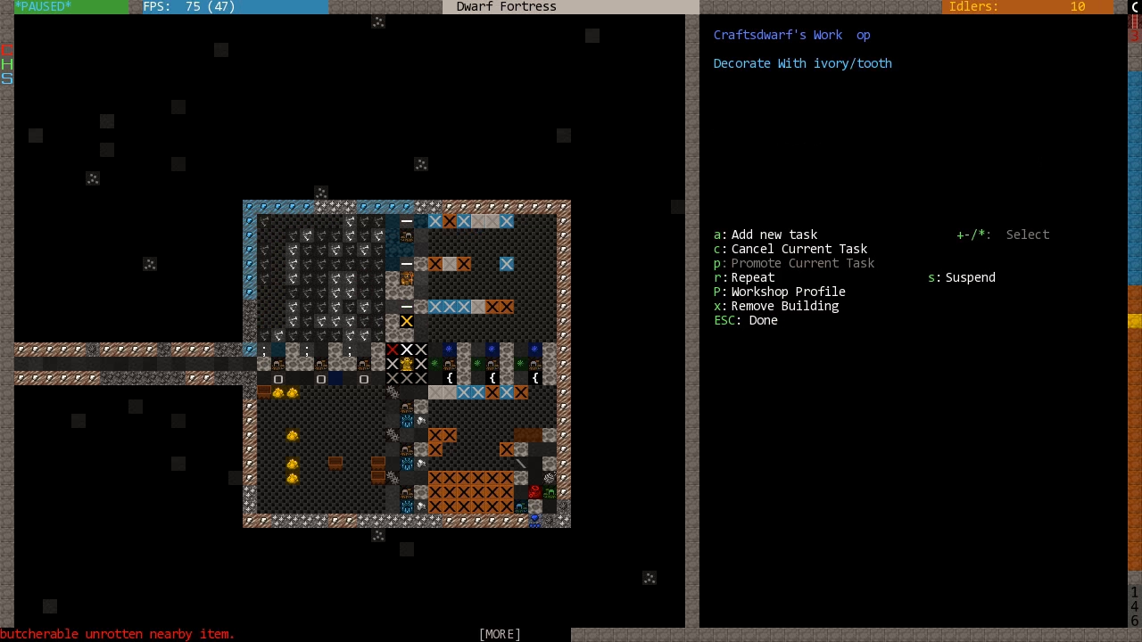
{"action": "left_click", "coordinate": [772, 234]}
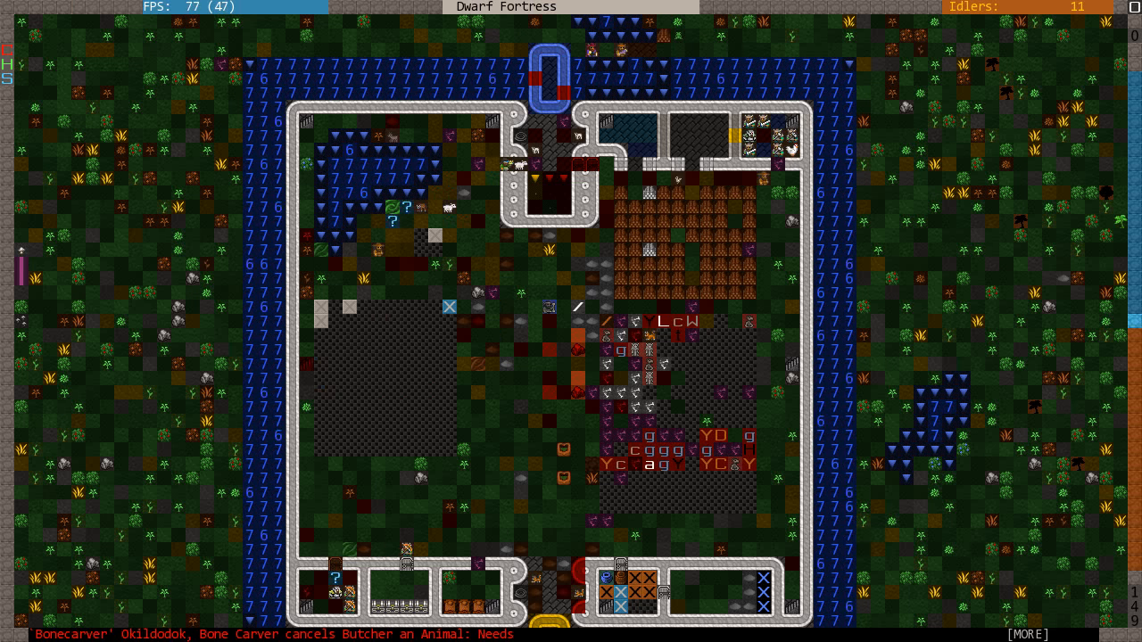
{"action": "scroll", "scroll_direction": "down", "scroll_amount": 3}
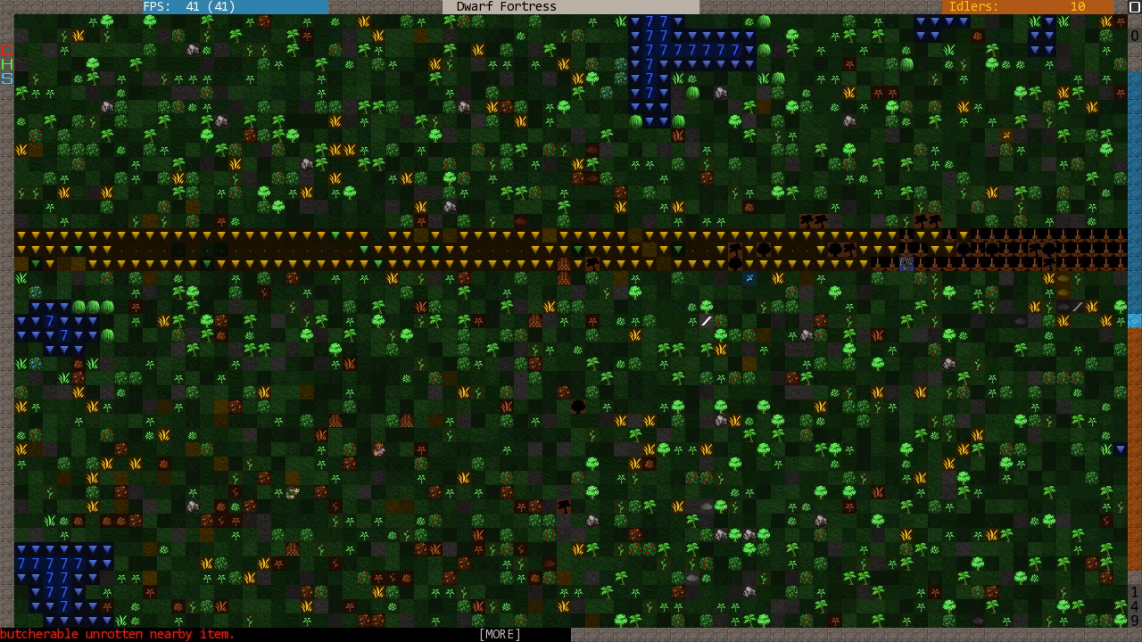
{"action": "key", "text": "d"}
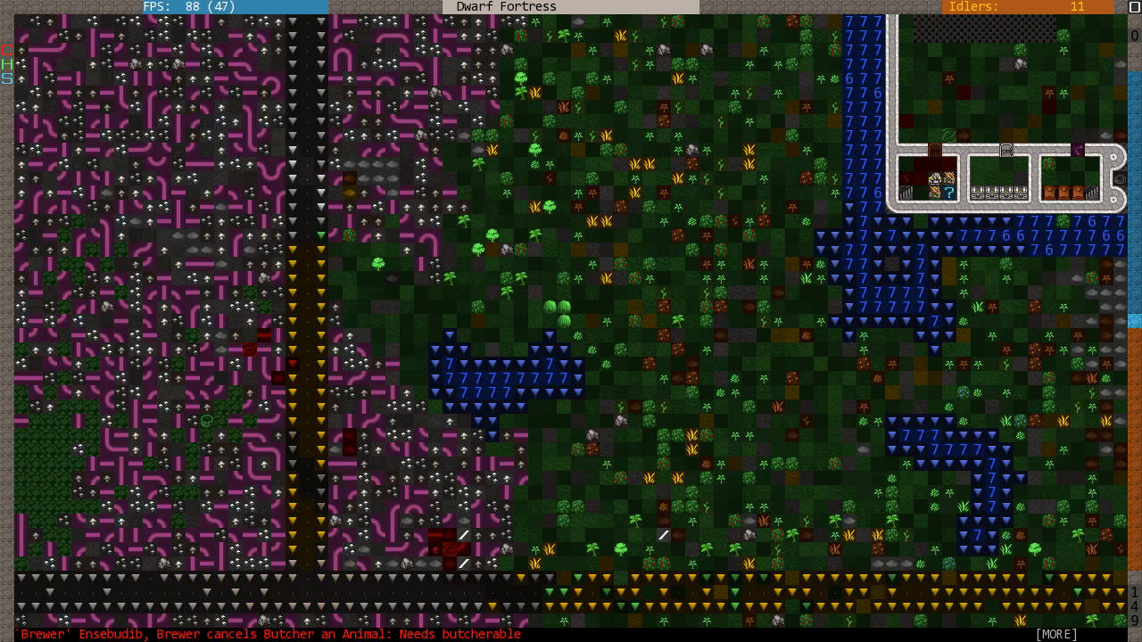
{"action": "key", "text": "d"}
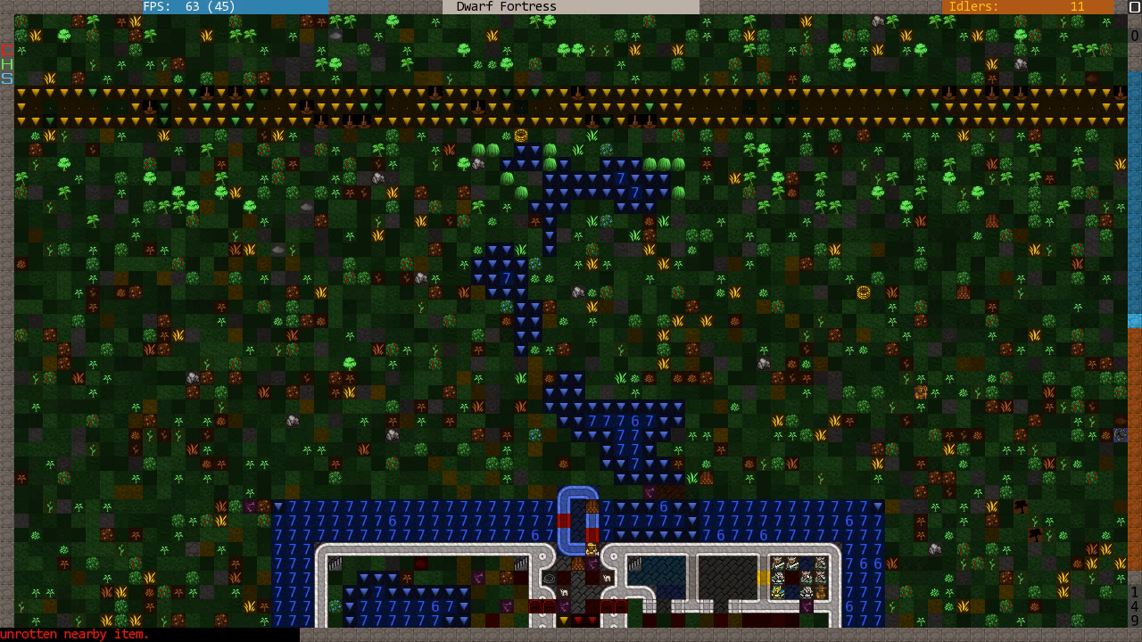
{"action": "scroll", "scroll_direction": "down", "scroll_amount": 3}
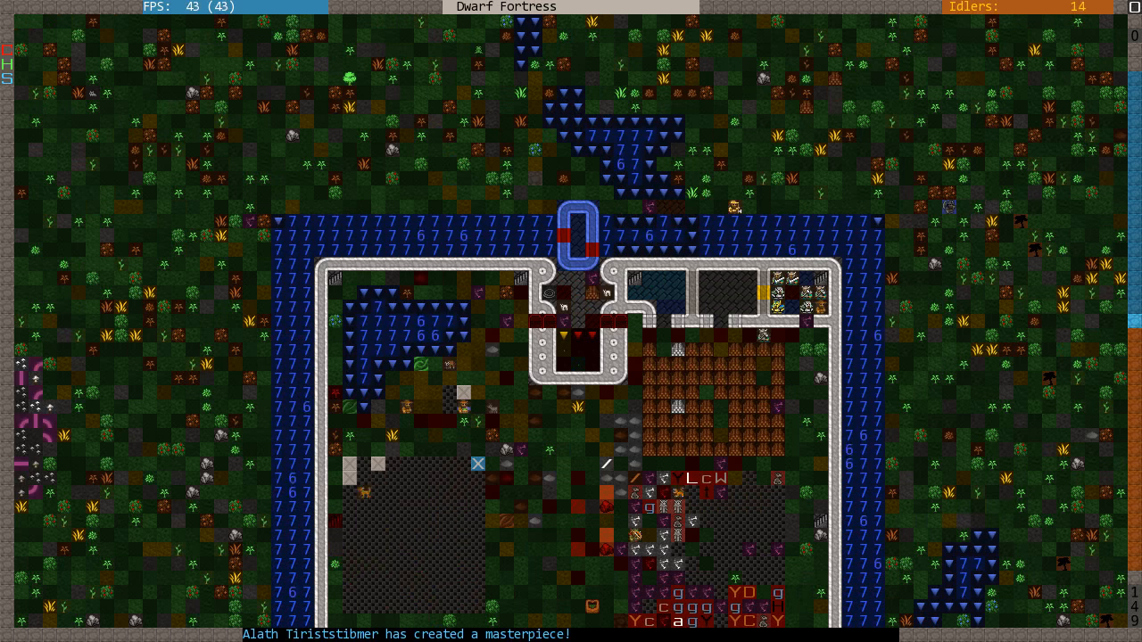
{"action": "scroll", "scroll_direction": "down", "scroll_amount": 3}
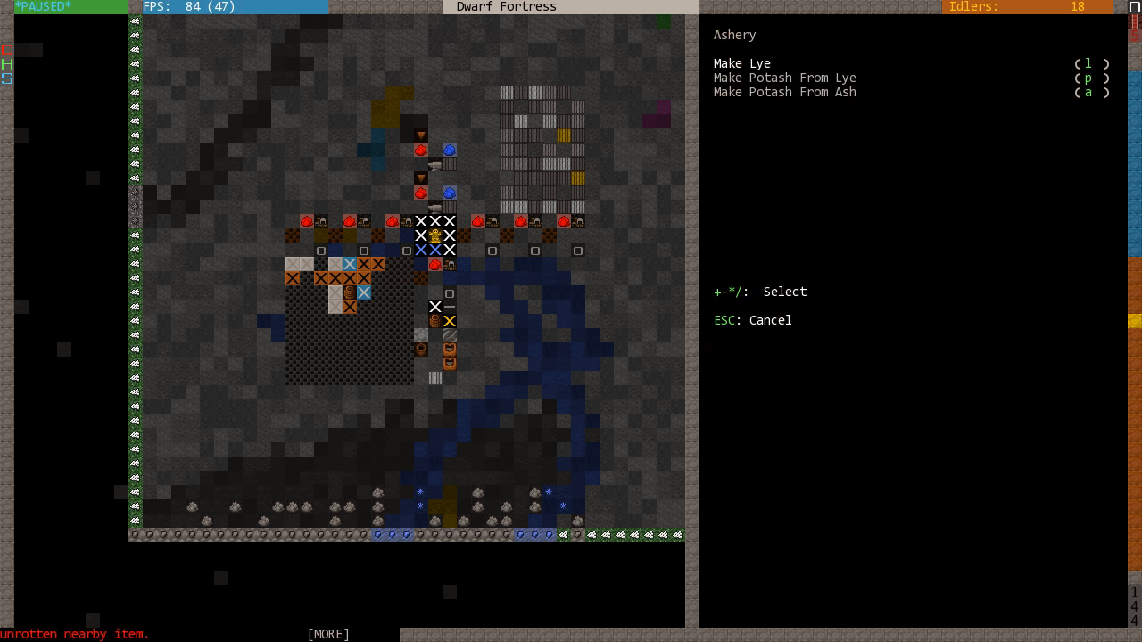
- Queue nine Make Lye jobs at the Ashery and leave its menu
{"action": "key", "text": "l"}
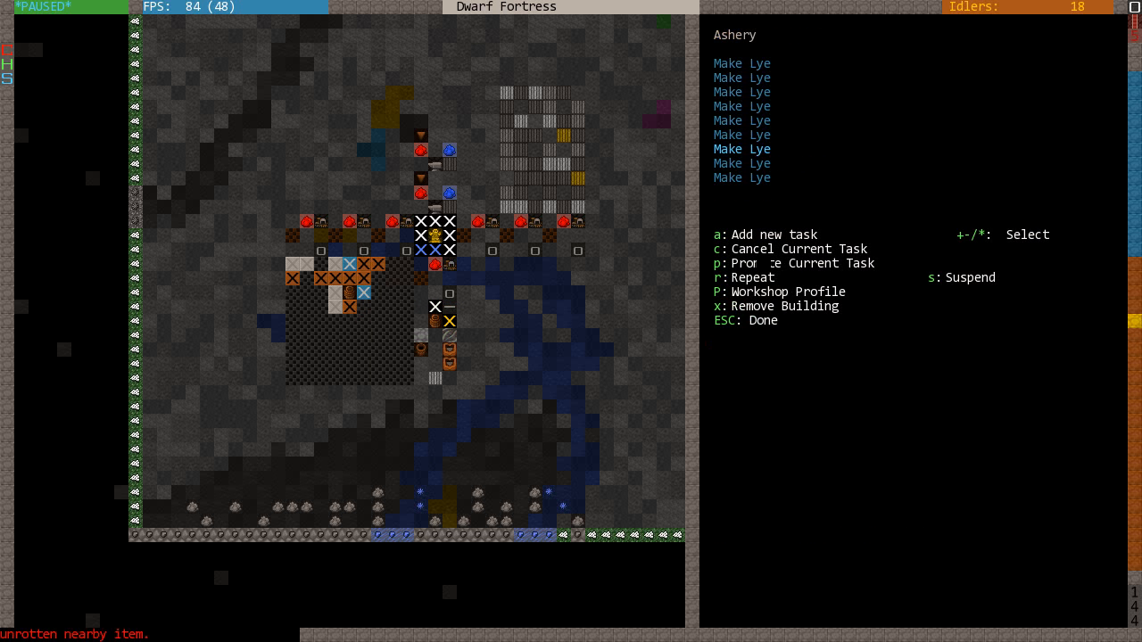
{"action": "key", "text": "Escape"}
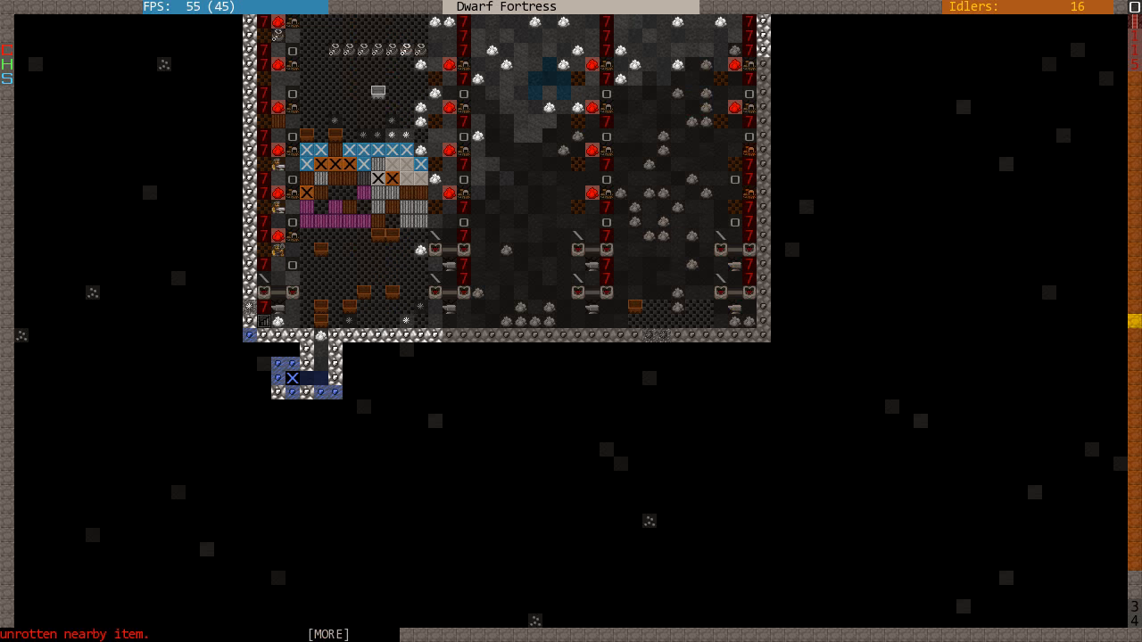
- Review the stockpile's settings, close them, and return to the surface level
{"action": "key", "text": "p"}
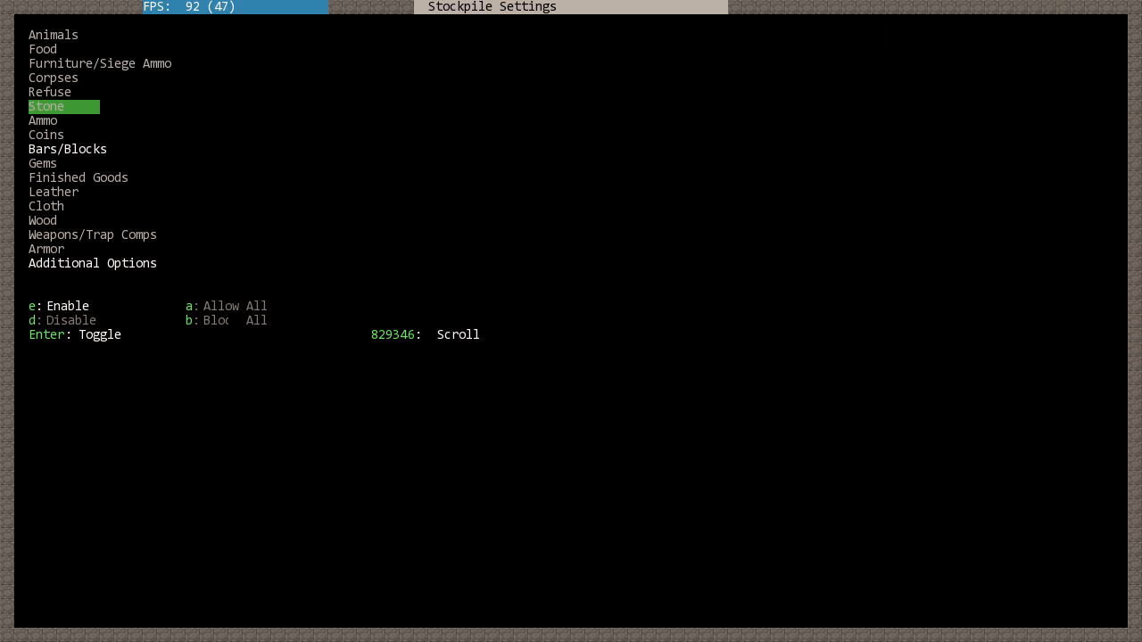
{"action": "left_click", "coordinate": [67, 149]}
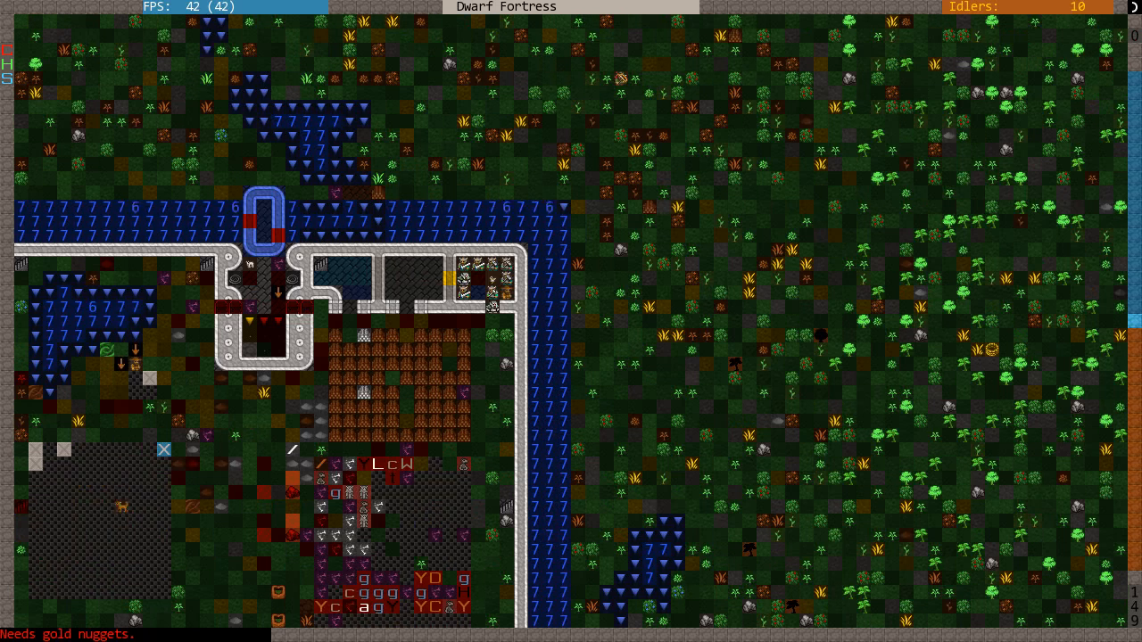
- Place a rubber wood bed and an armor stand in the rooms by the north entrance
{"action": "key", "text": "b"}
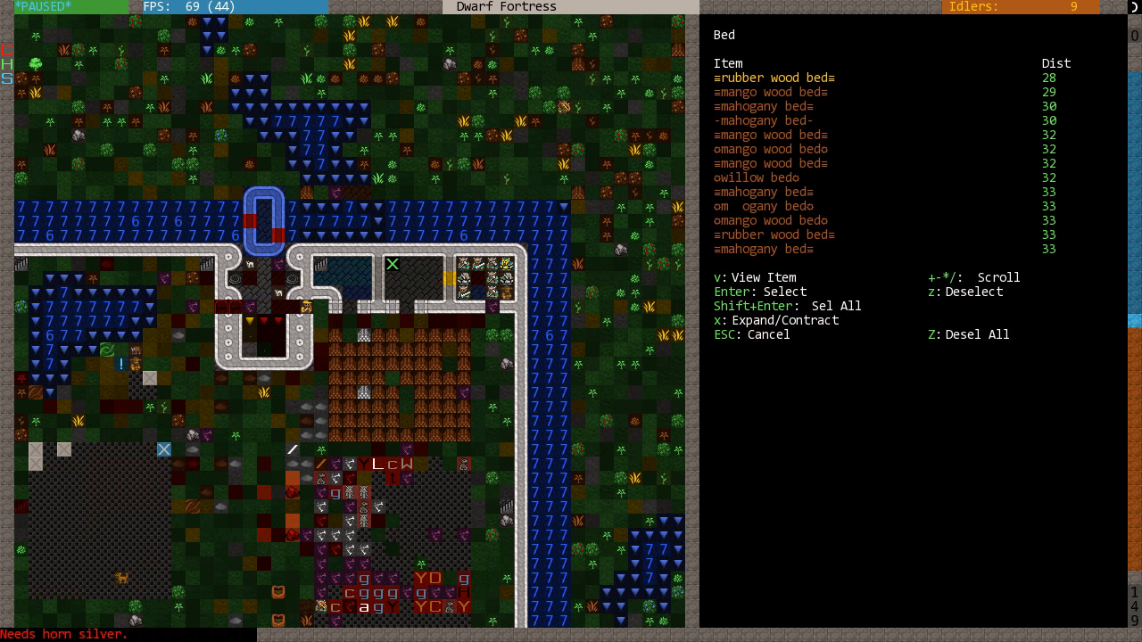
{"action": "key", "text": "Return"}
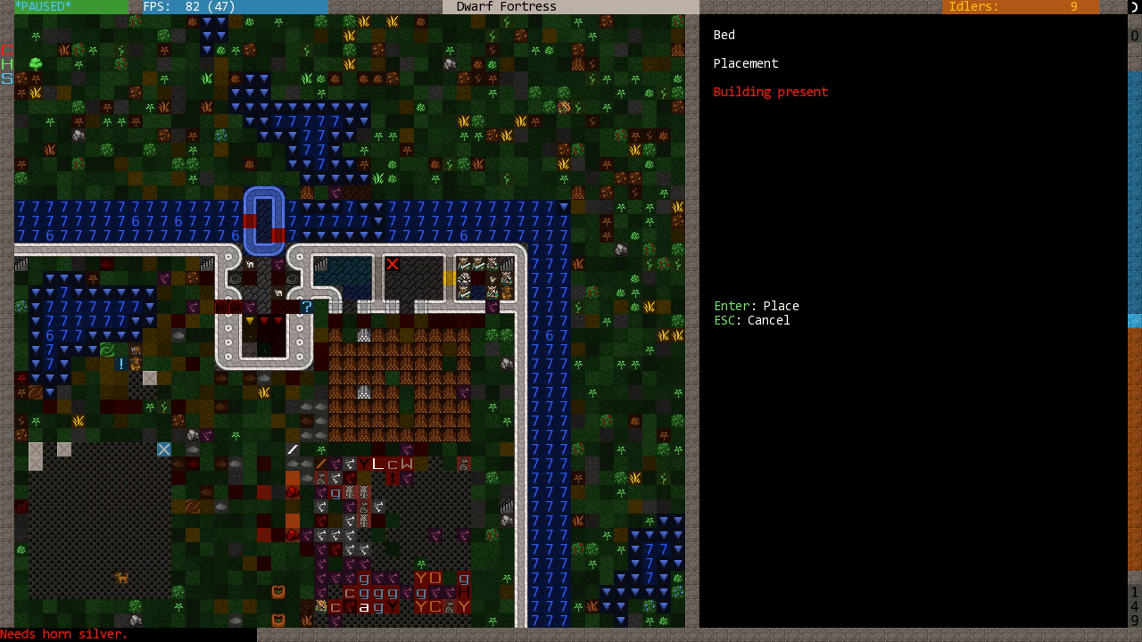
{"action": "key", "text": "Escape"}
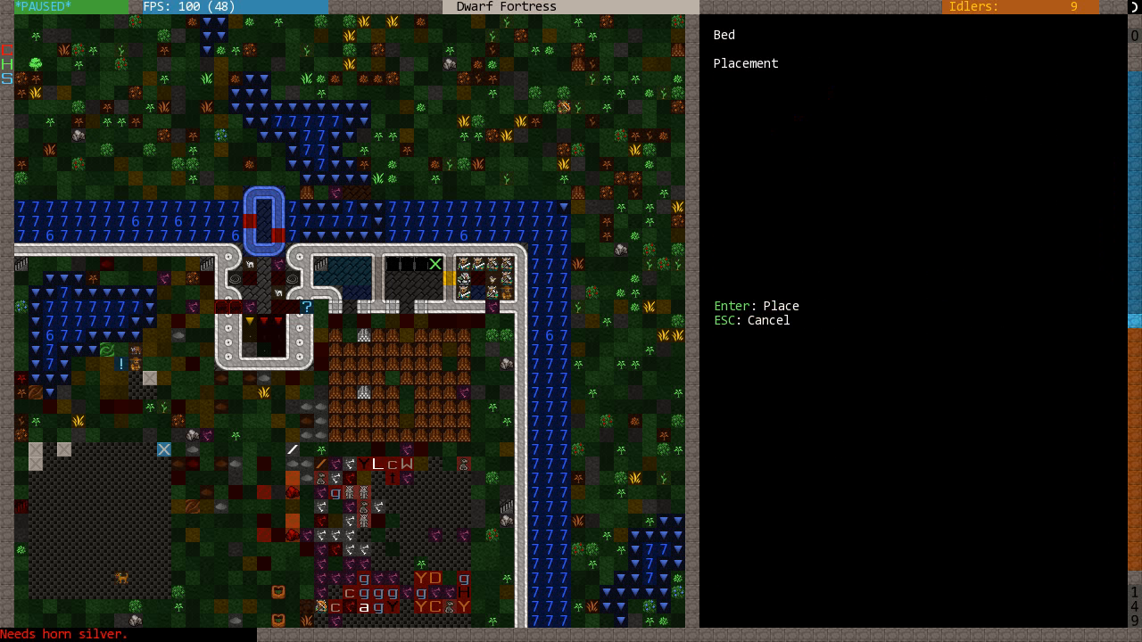
{"action": "key", "text": "Escape"}
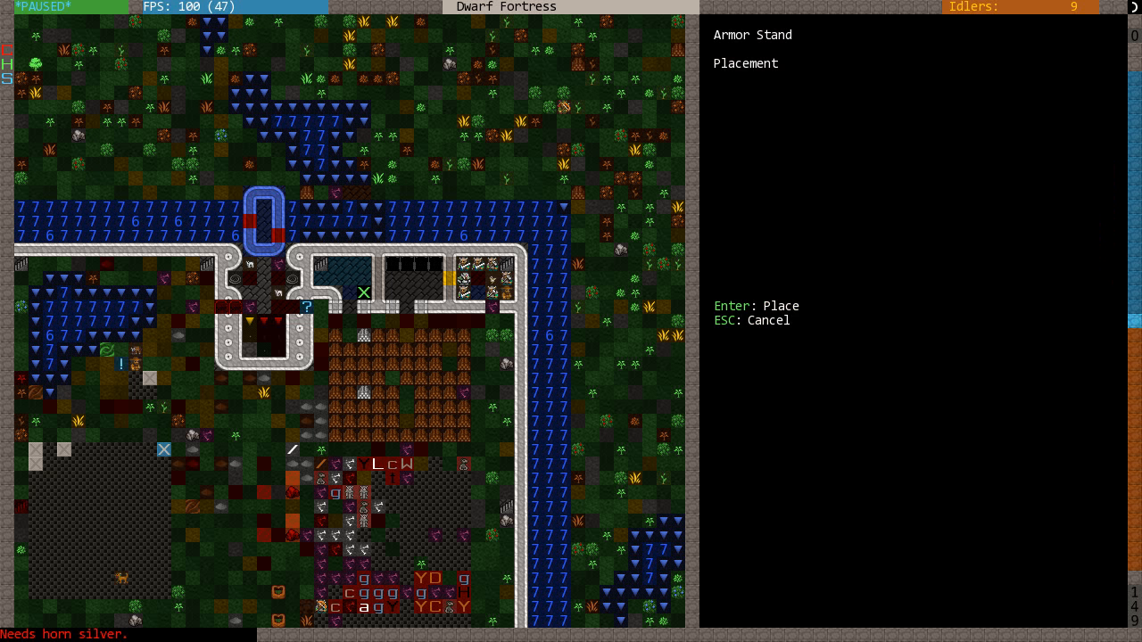
{"action": "key", "text": "Escape"}
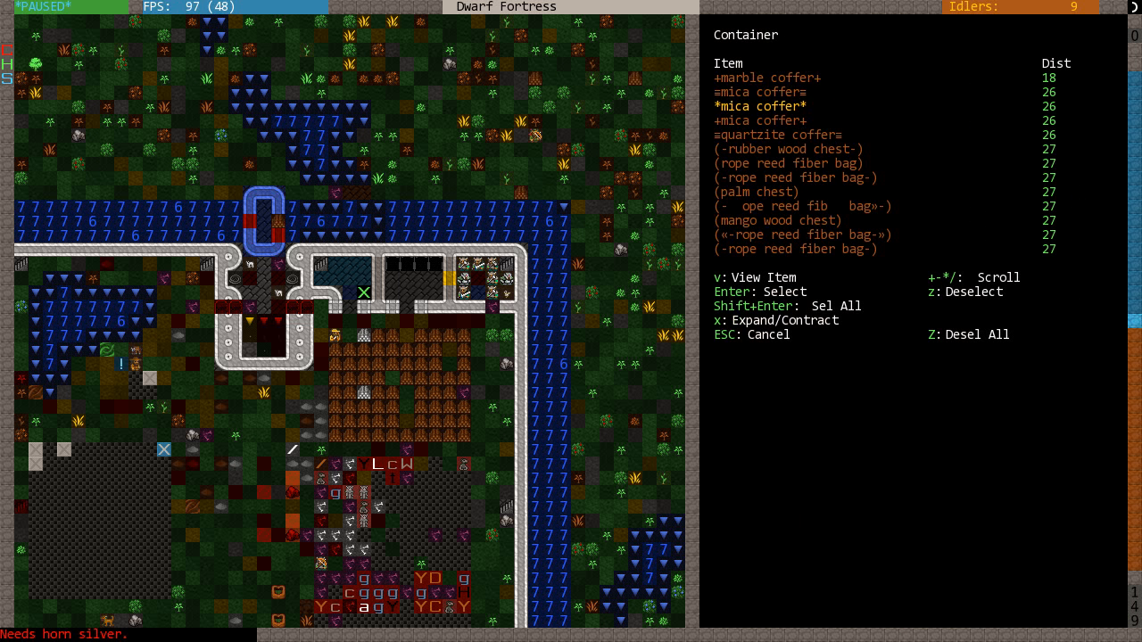
- Place a mica coffer, then pick a quartzite coffer and a door to build
{"action": "scroll", "scroll_direction": "down", "scroll_amount": 3}
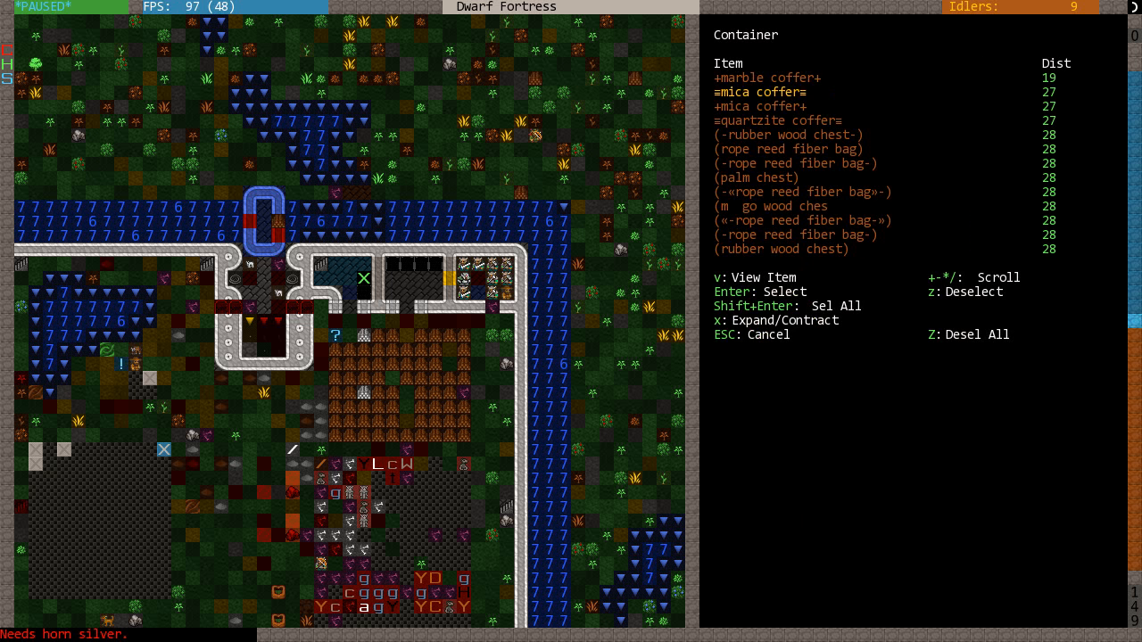
{"action": "key", "text": "Return"}
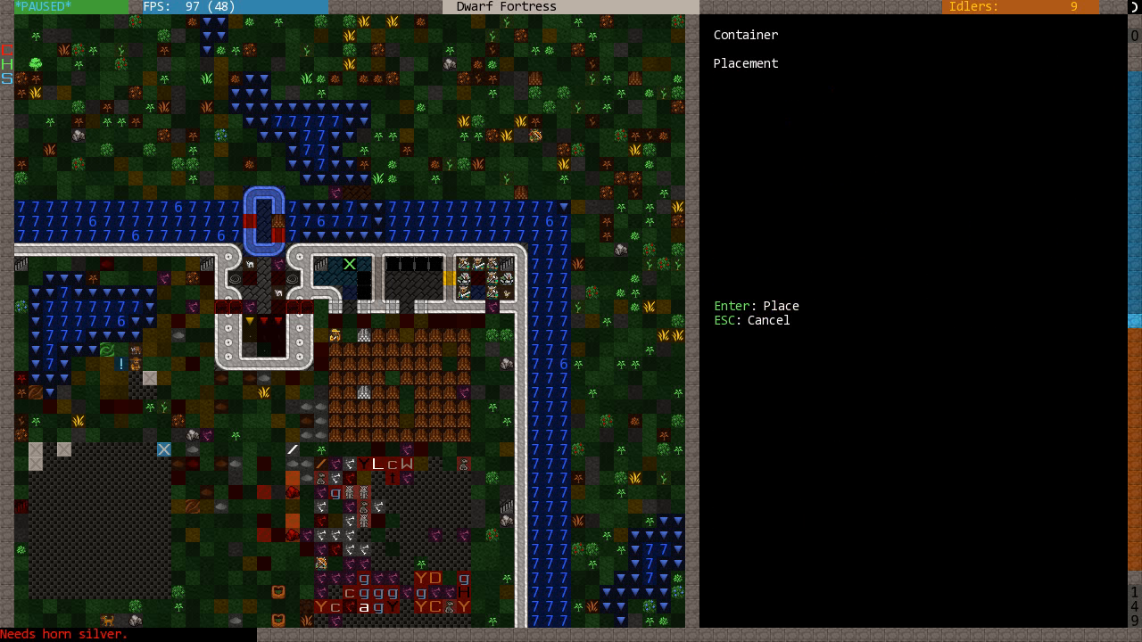
{"action": "key", "text": "Return"}
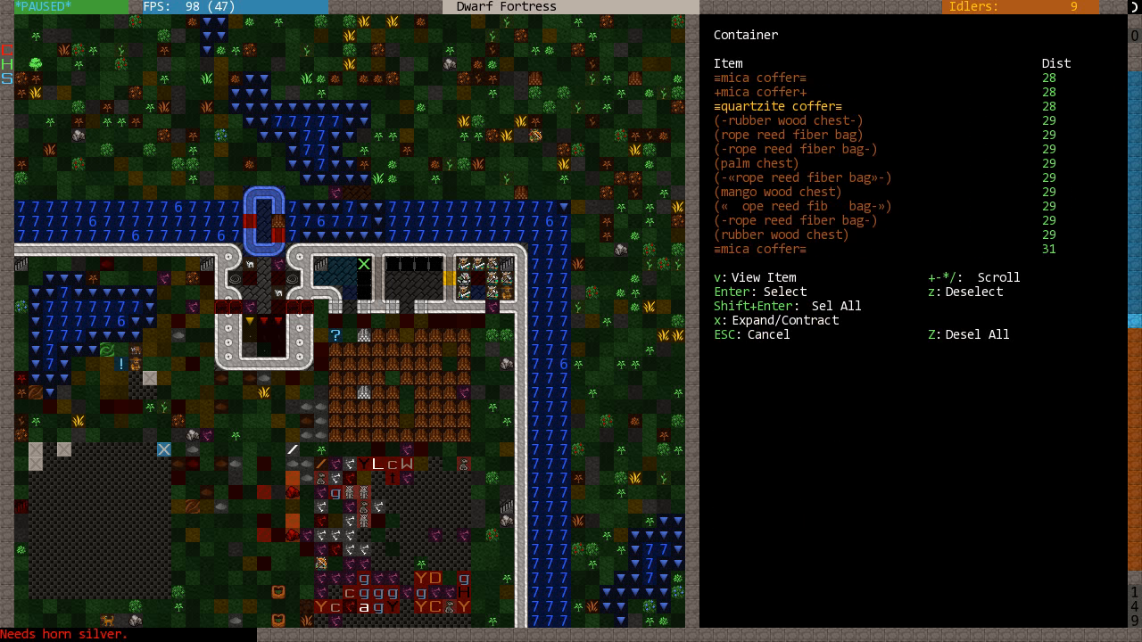
{"action": "key", "text": "Escape"}
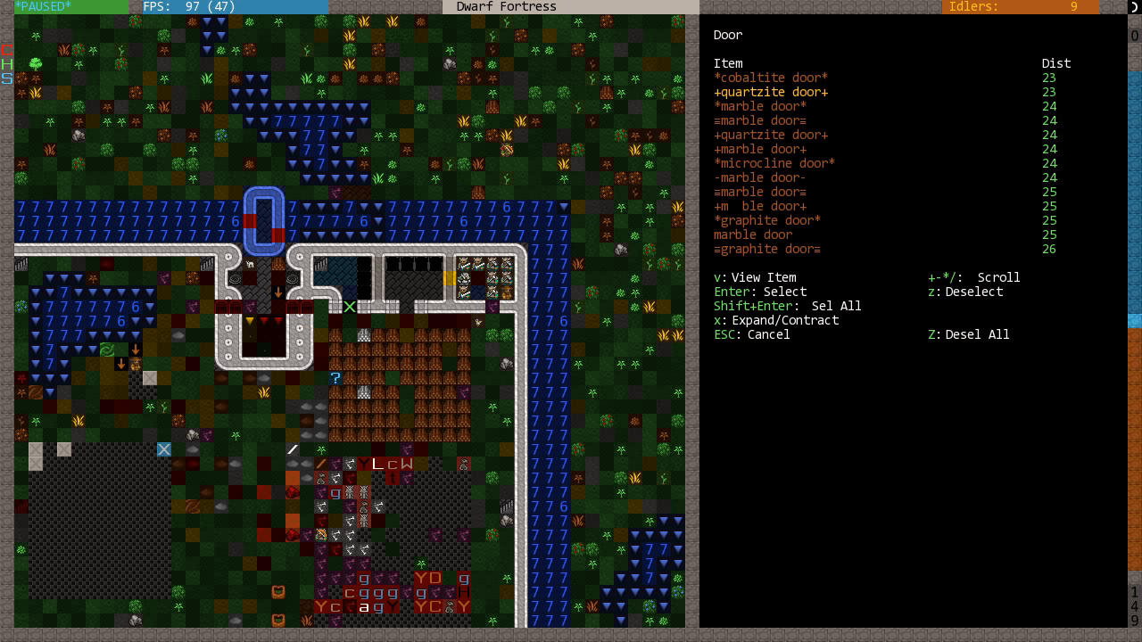
{"action": "key", "text": "Escape"}
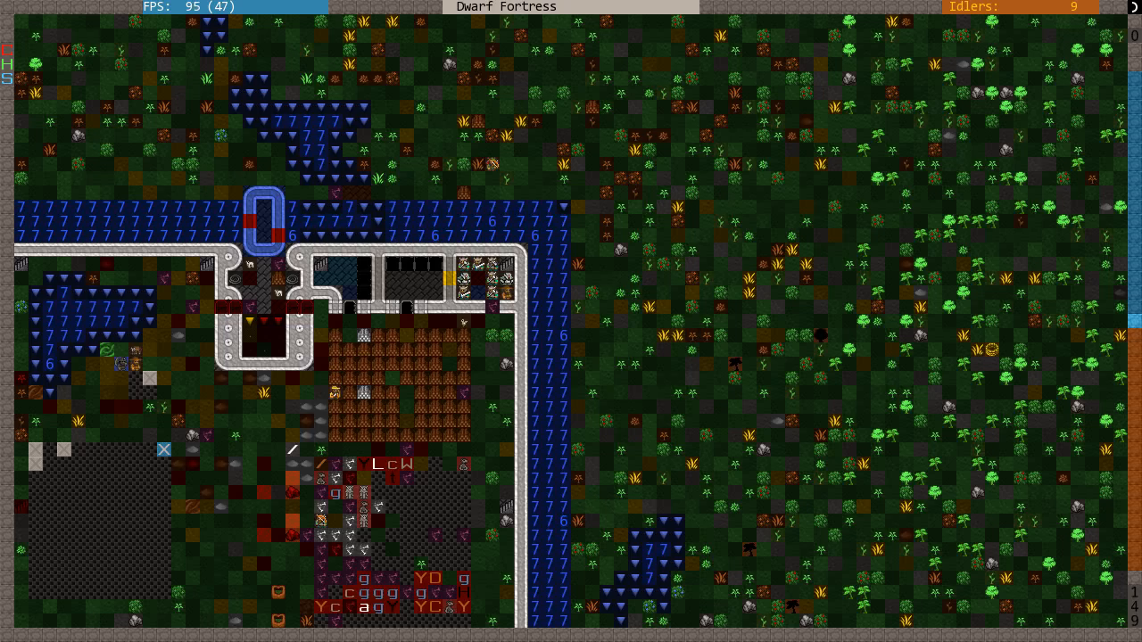
- Let the game run until migrants arrive, then pause again
{"action": "scroll", "scroll_direction": "down", "scroll_amount": 3}
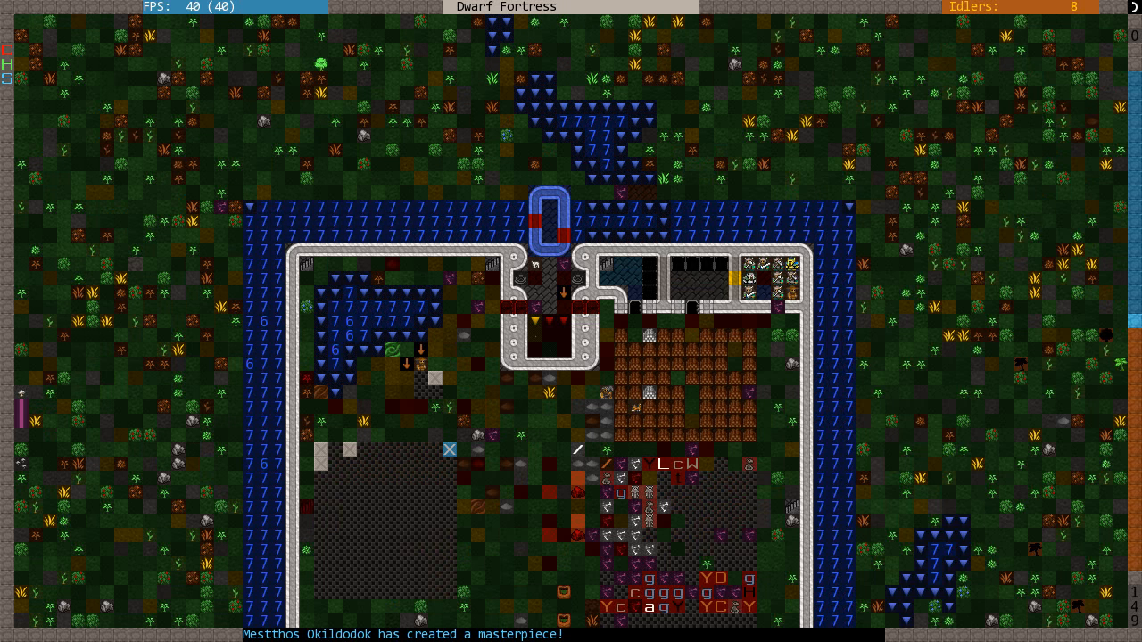
{"action": "left_click", "coordinate": [406, 359]}
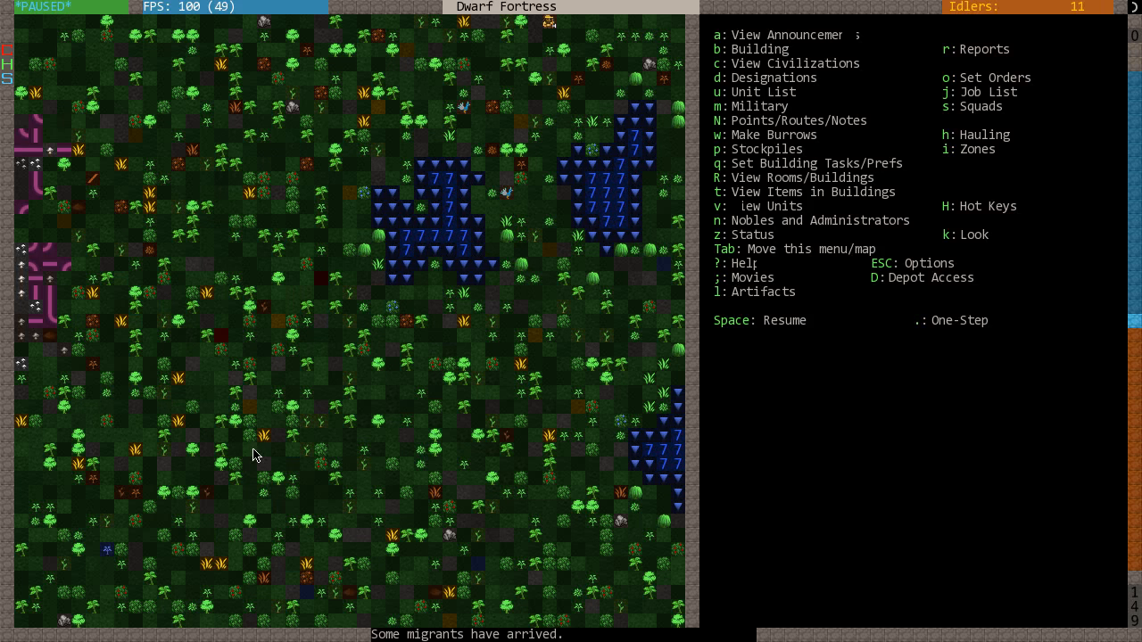
{"action": "mouse_move", "coordinate": [287, 383]}
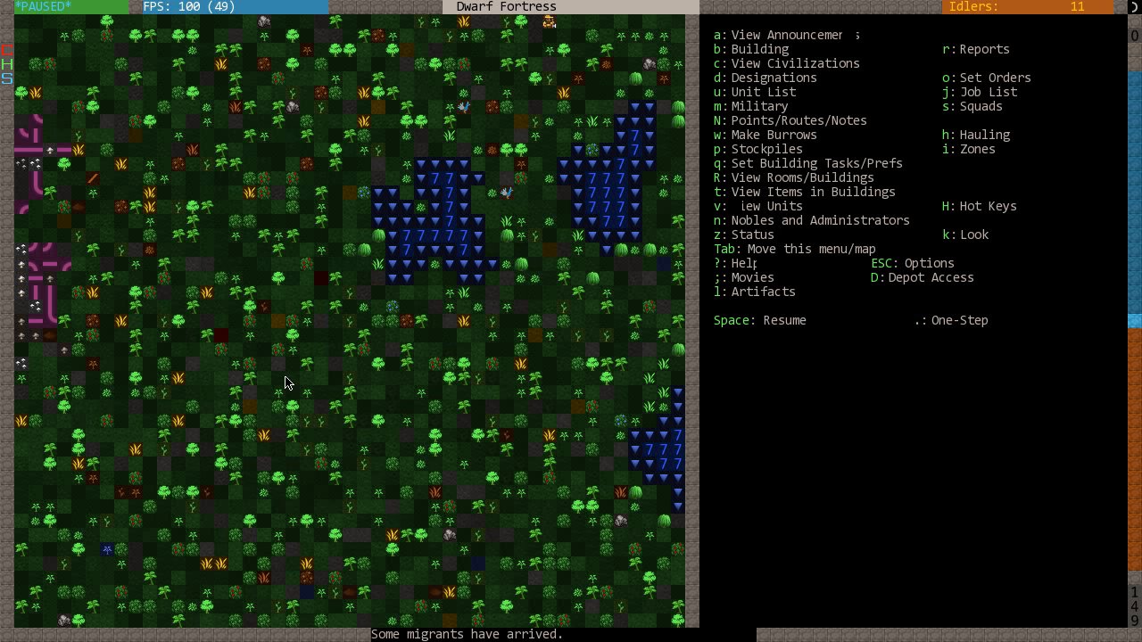
{"action": "key", "text": "space"}
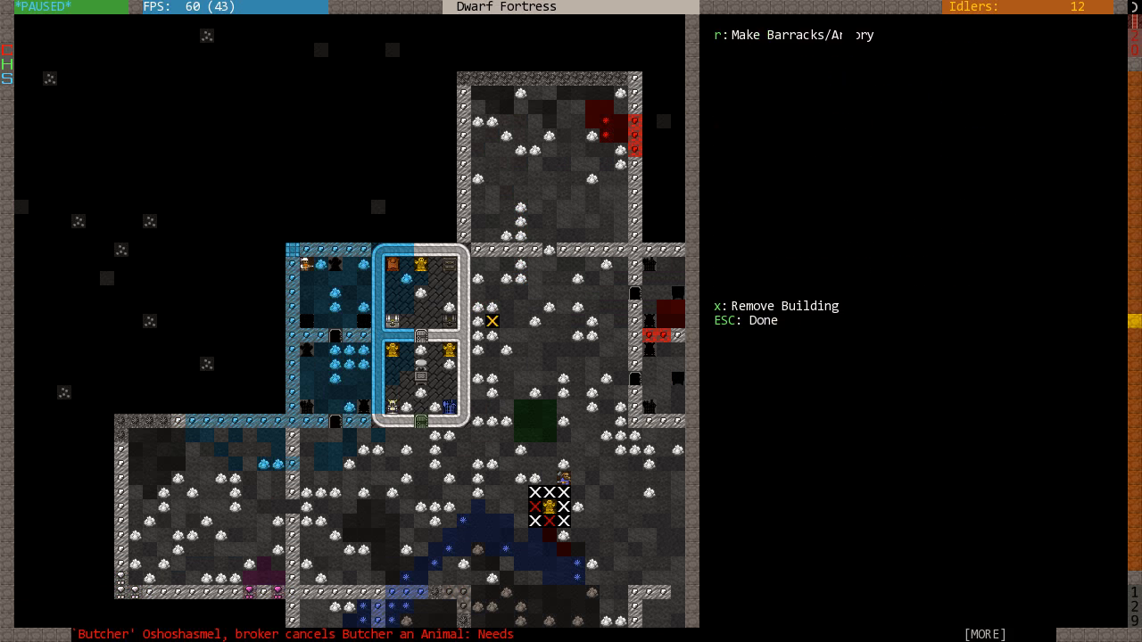
{"action": "left_click", "coordinate": [420, 363]}
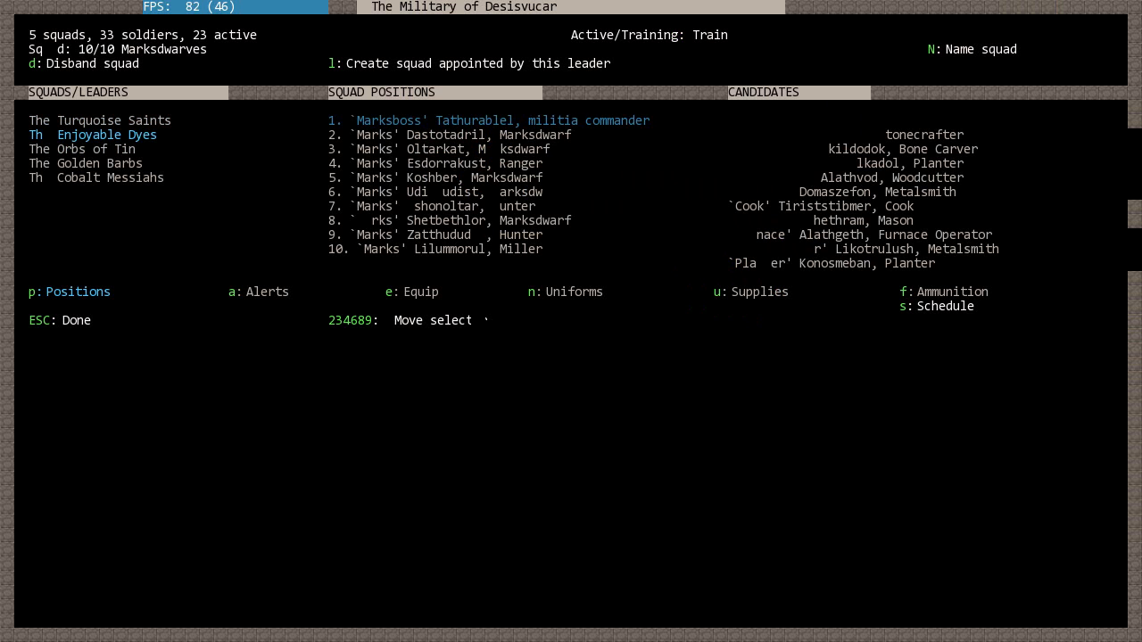
{"action": "left_click", "coordinate": [81, 148]}
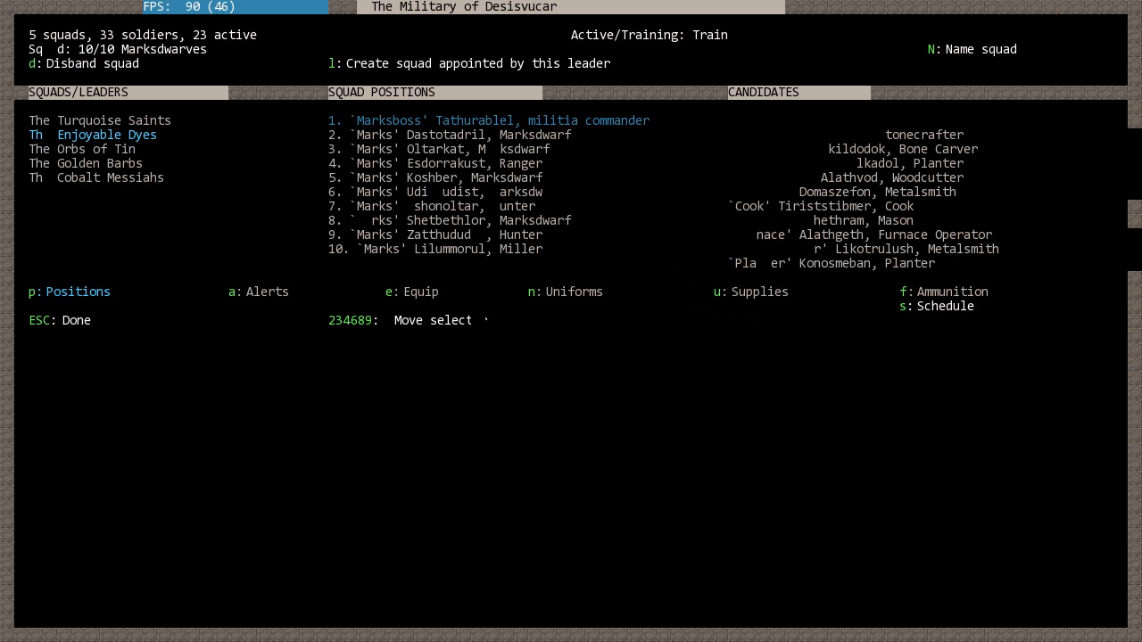
{"action": "left_click", "coordinate": [82, 149]}
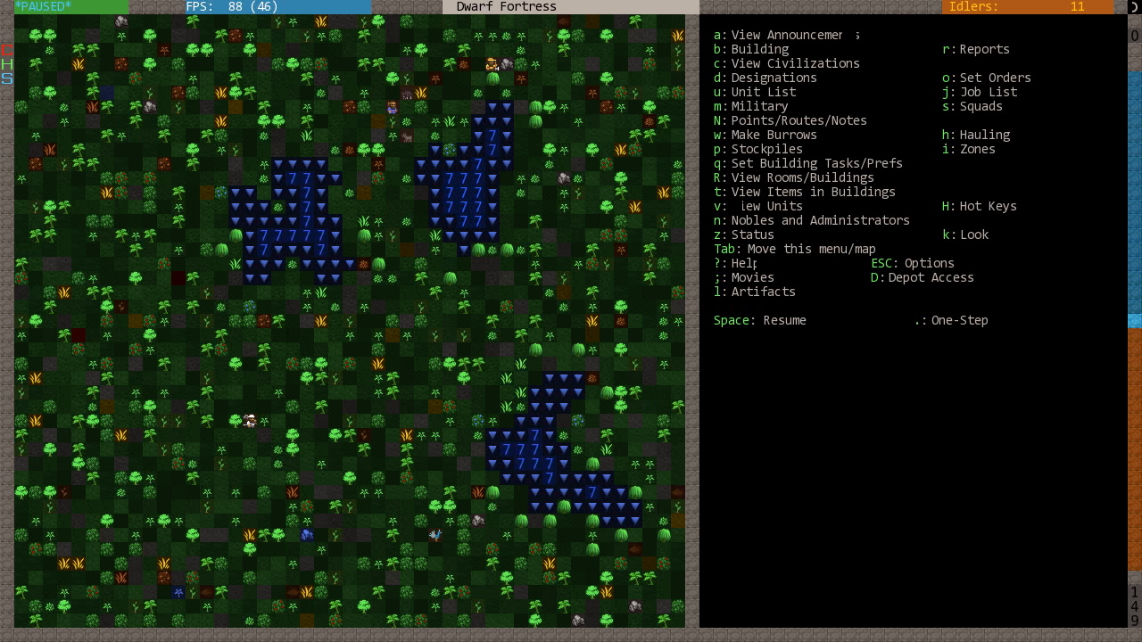
{"action": "key", "text": "SPACE"}
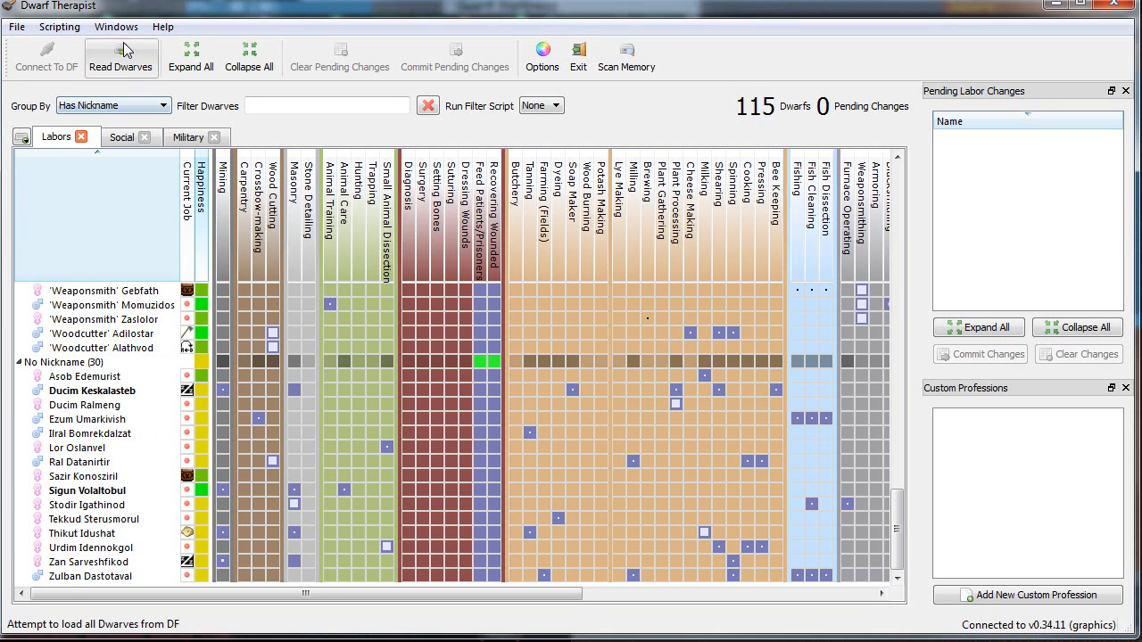
- Group the labour grid by Migration Wave, scroll to Wave 10, and browse the Windows and File menus
{"action": "scroll", "scroll_direction": "down", "scroll_amount": 3}
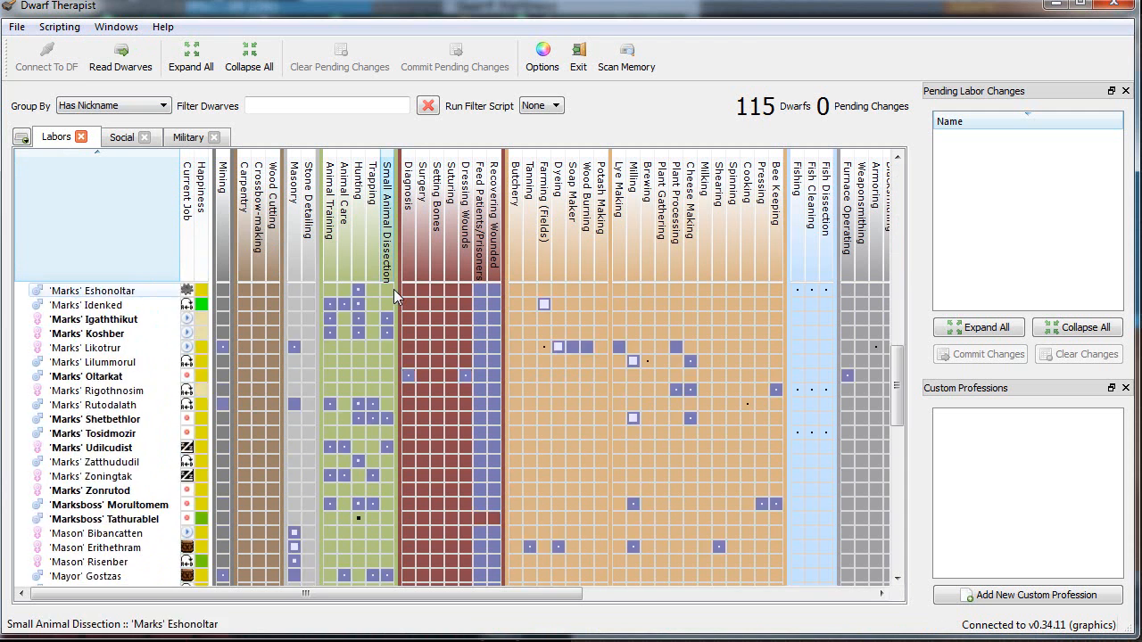
{"action": "scroll", "scroll_direction": "down", "scroll_amount": 3}
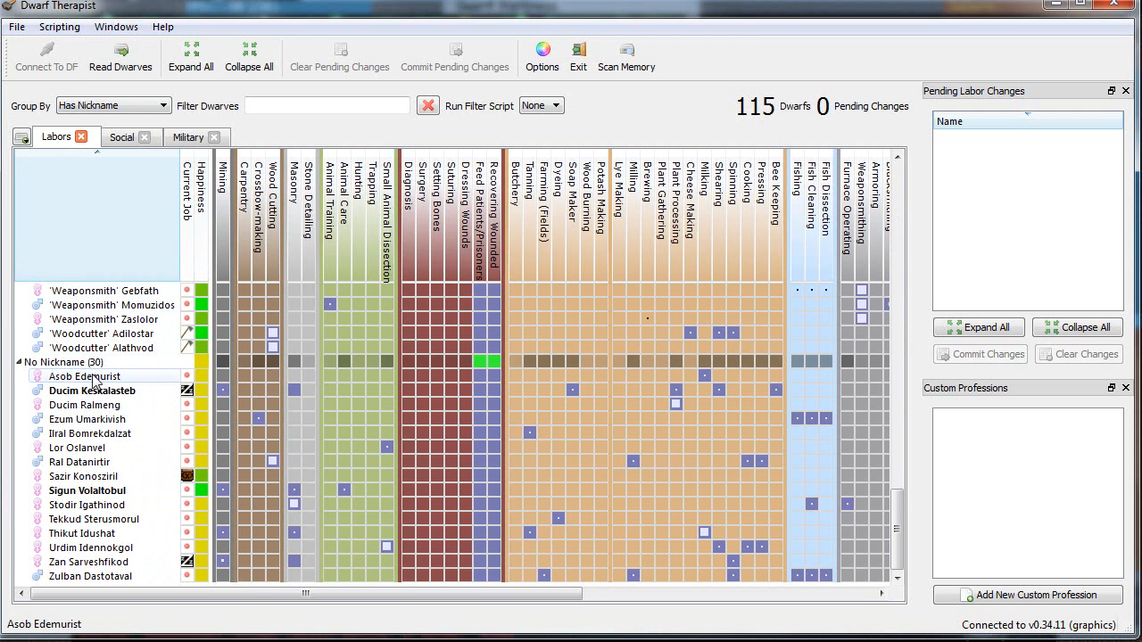
{"action": "mouse_move", "coordinate": [82, 533]}
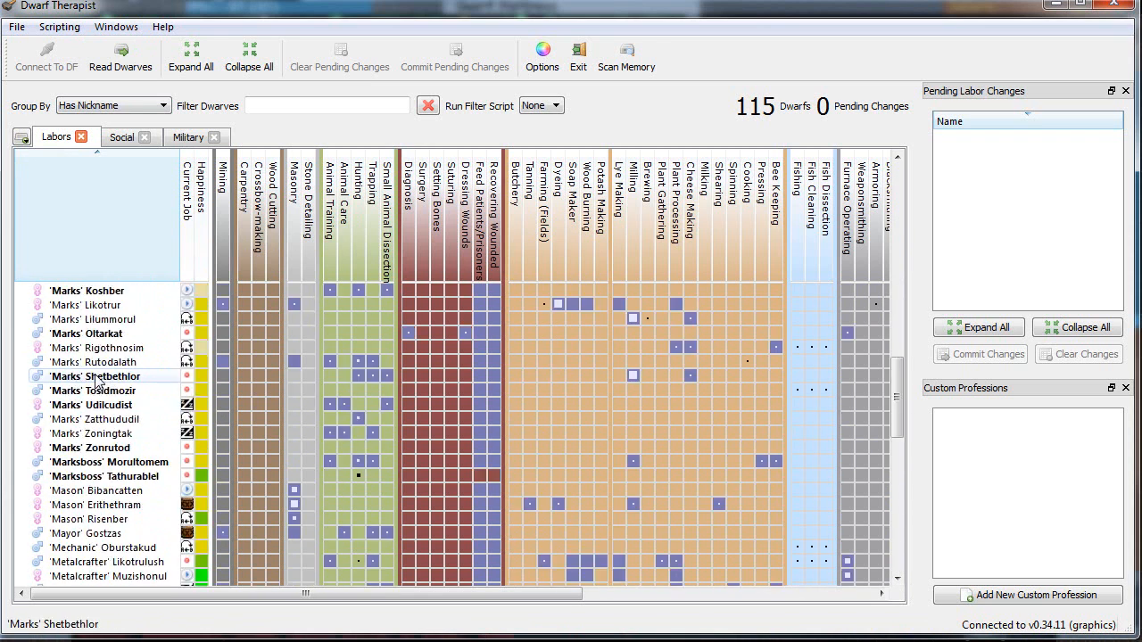
{"action": "left_click", "coordinate": [156, 105]}
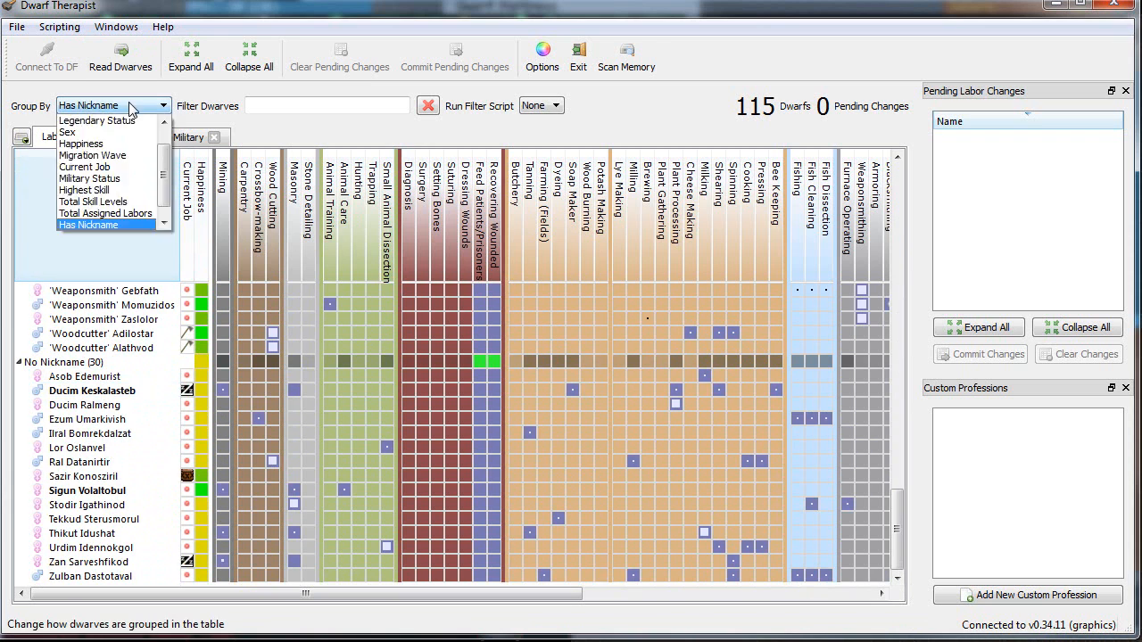
{"action": "left_click", "coordinate": [92, 154]}
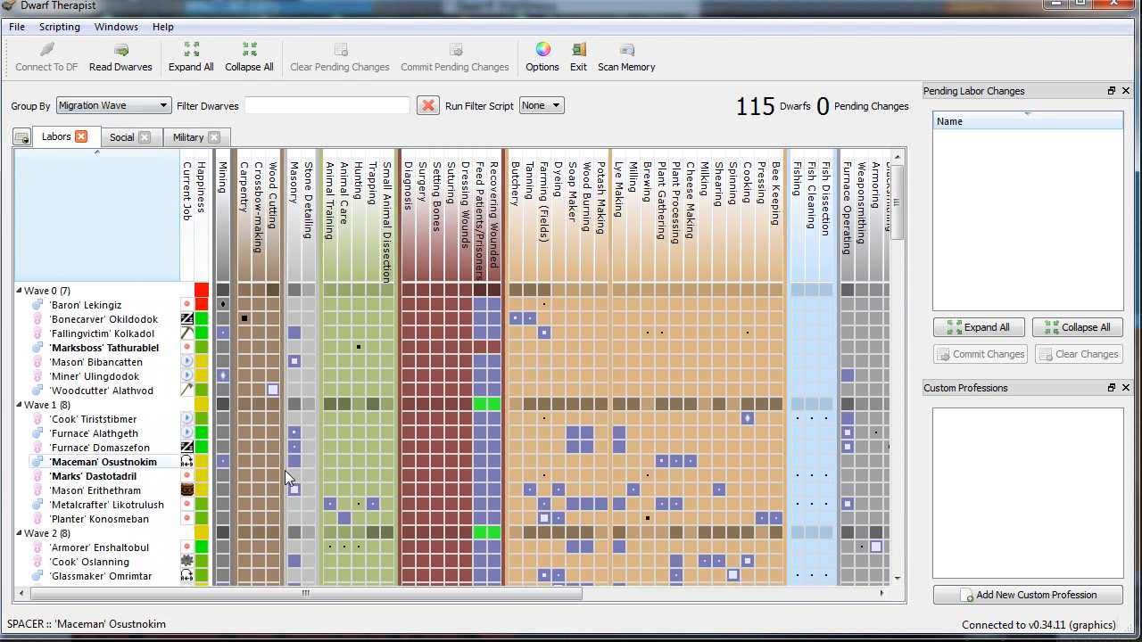
{"action": "scroll", "scroll_direction": "down", "scroll_amount": 3}
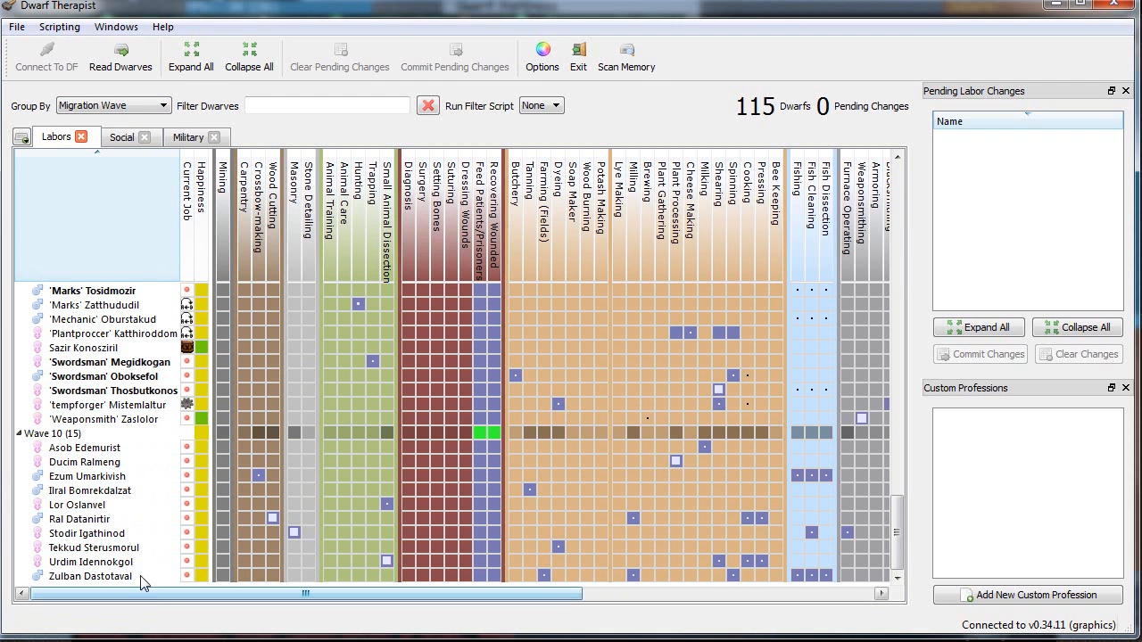
{"action": "mouse_move", "coordinate": [138, 34]}
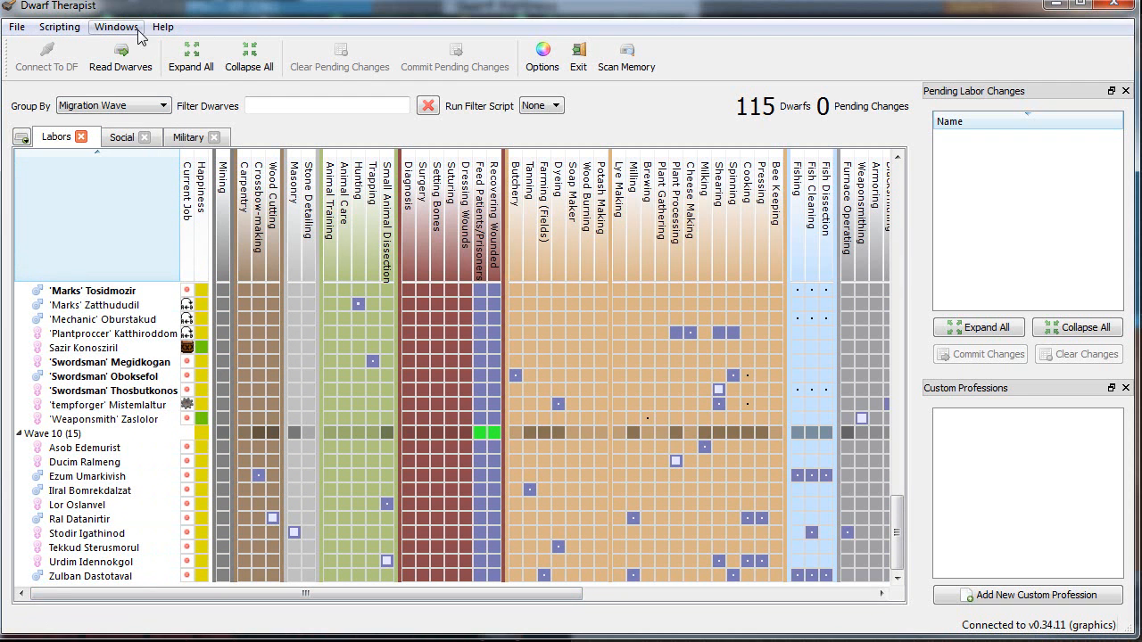
{"action": "left_click", "coordinate": [116, 26]}
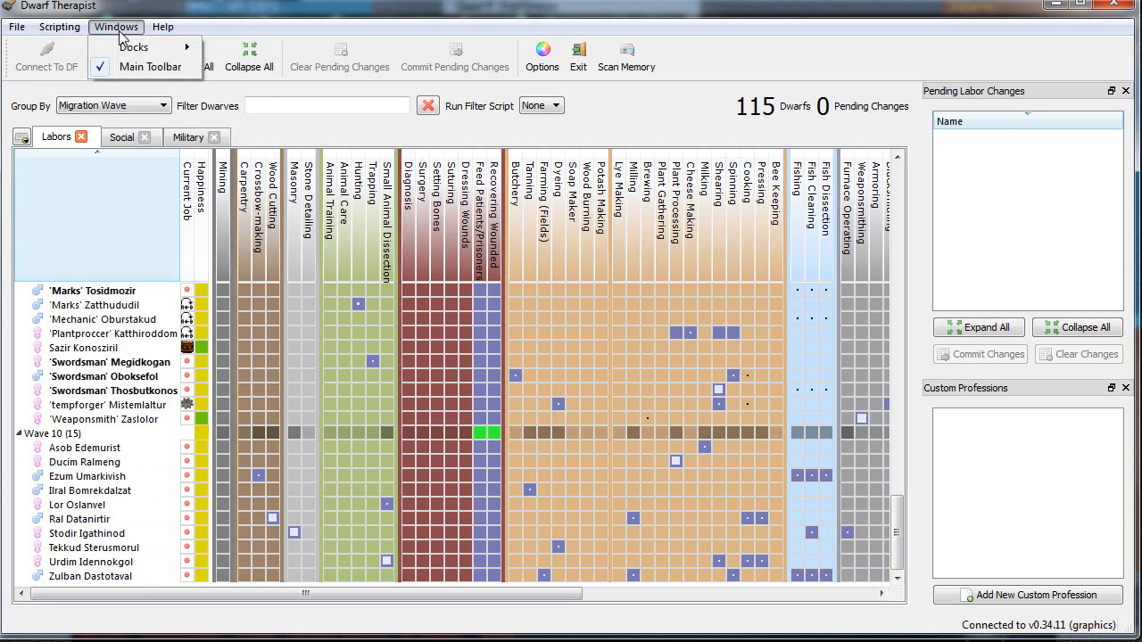
{"action": "left_click", "coordinate": [16, 25]}
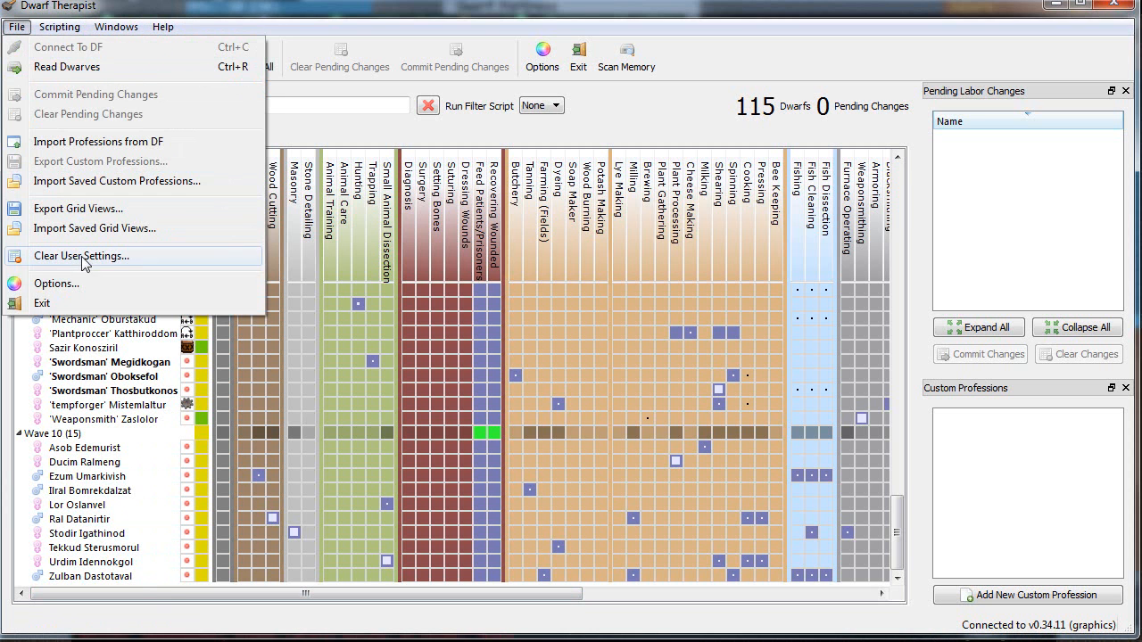
{"action": "left_click", "coordinate": [56, 283]}
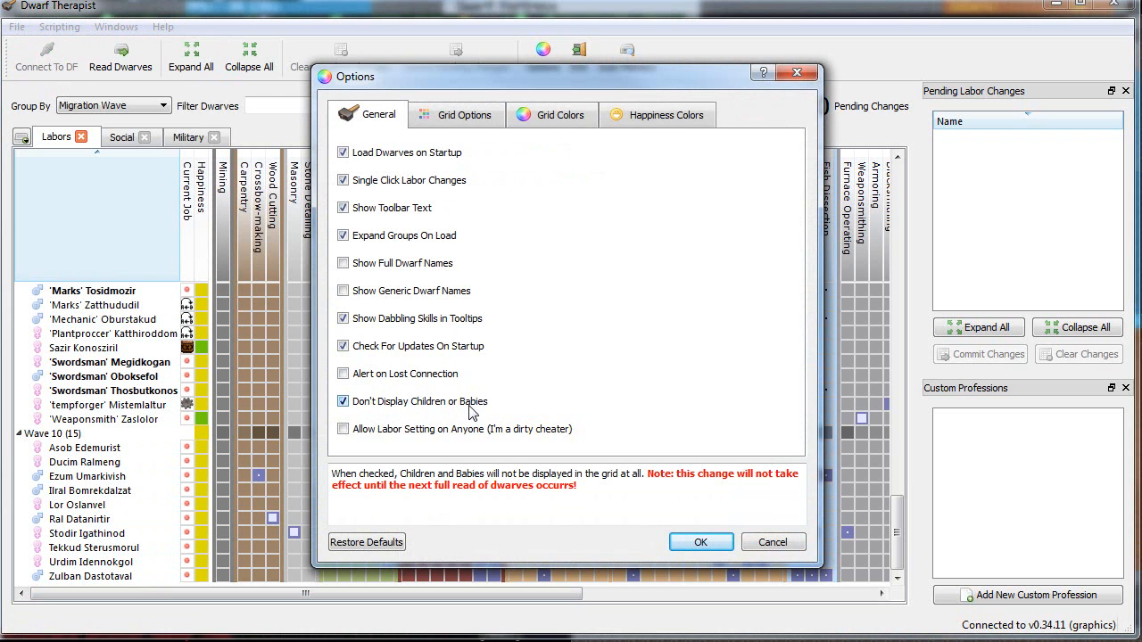
{"action": "mouse_move", "coordinate": [343, 429]}
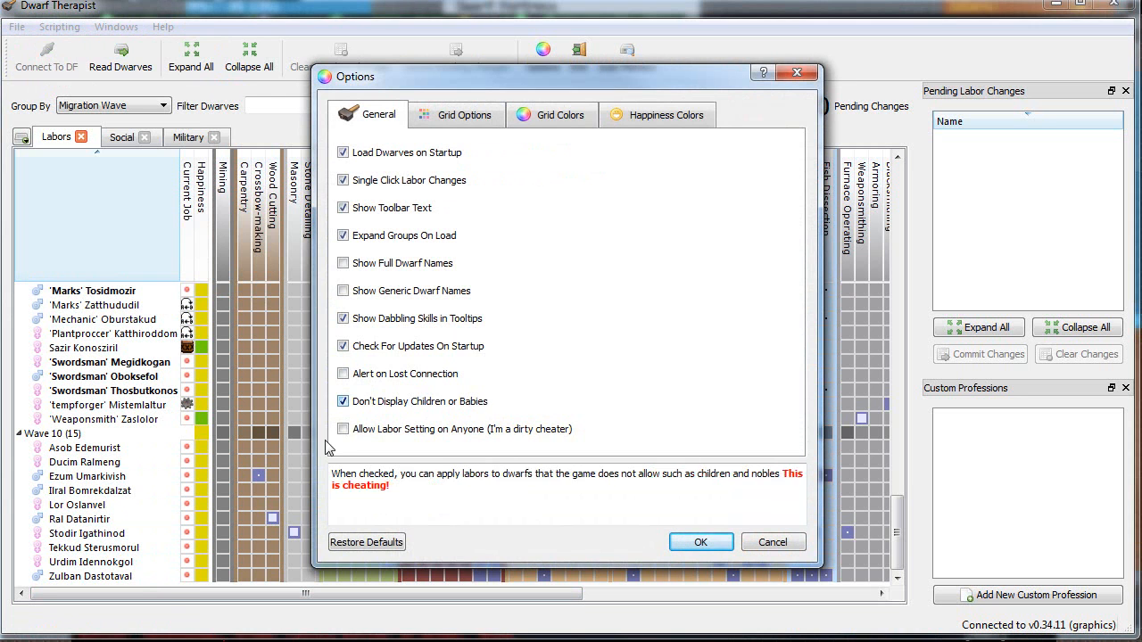
{"action": "mouse_move", "coordinate": [613, 140]}
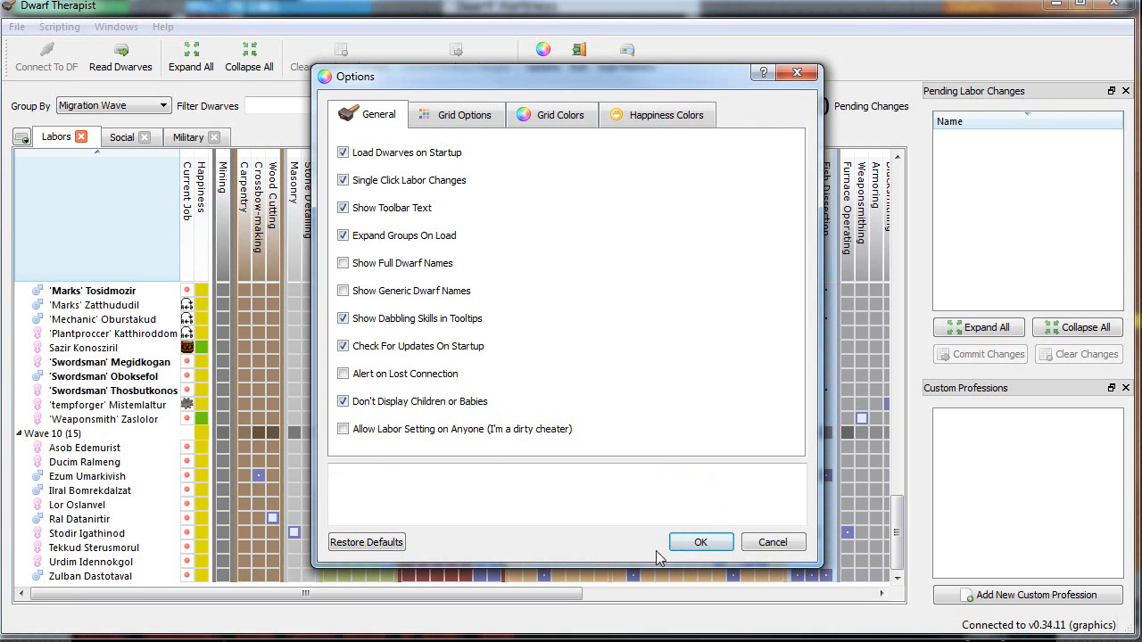
{"action": "left_click", "coordinate": [700, 542]}
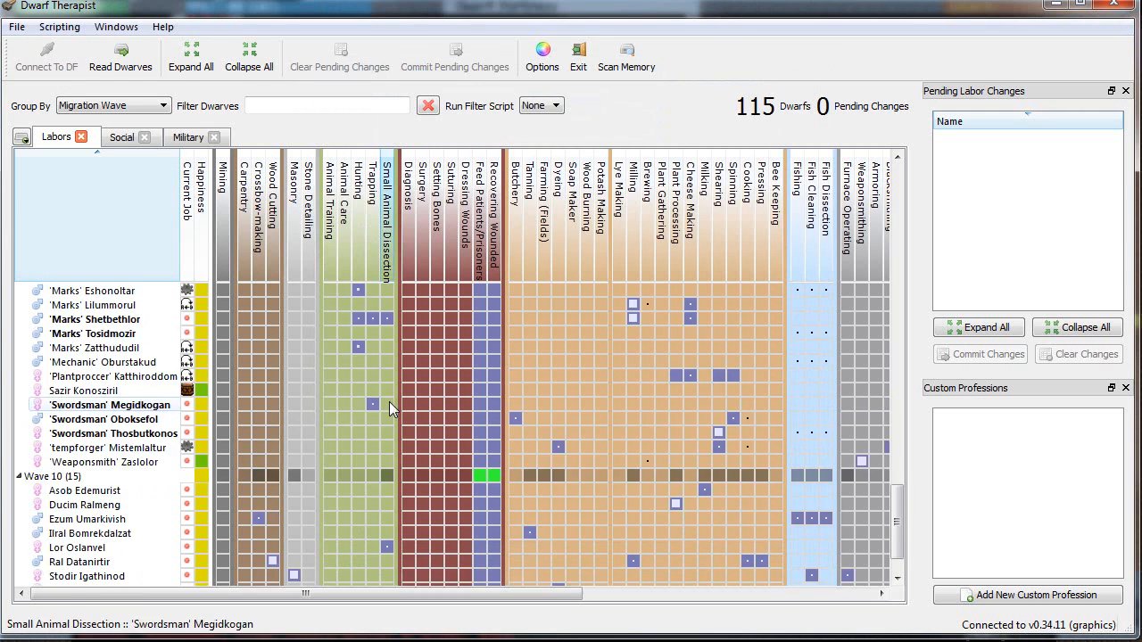
- Toggle cooking, fishing, fish cleaning and fish dissection for Wave 10 dwarves, then scroll back left
{"action": "scroll", "scroll_direction": "down", "scroll_amount": 3}
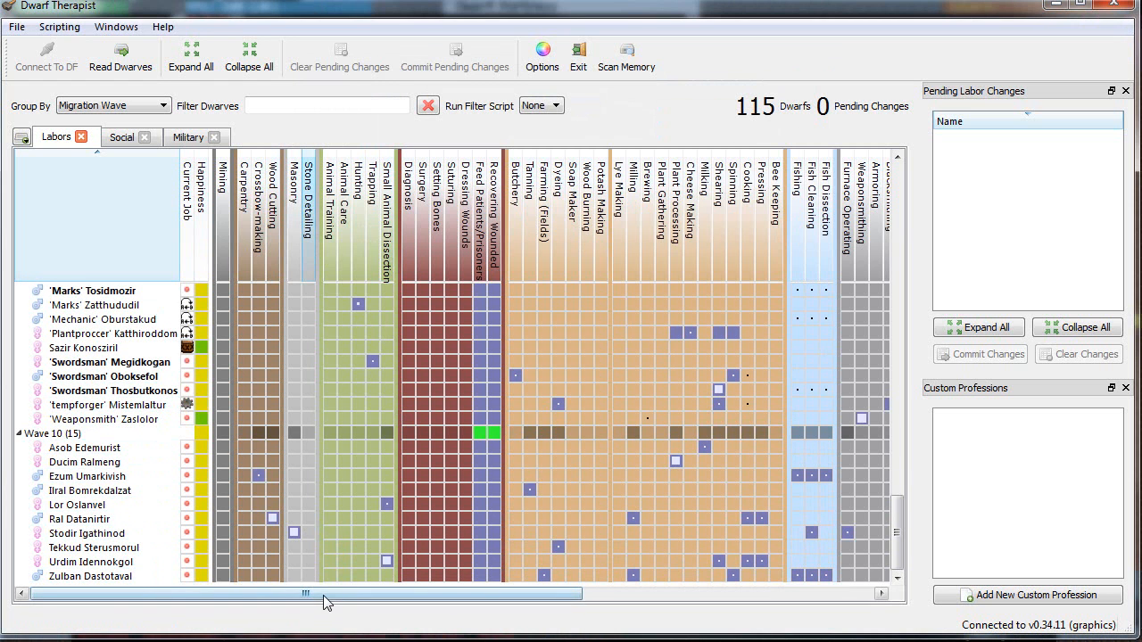
{"action": "mouse_move", "coordinate": [272, 517]}
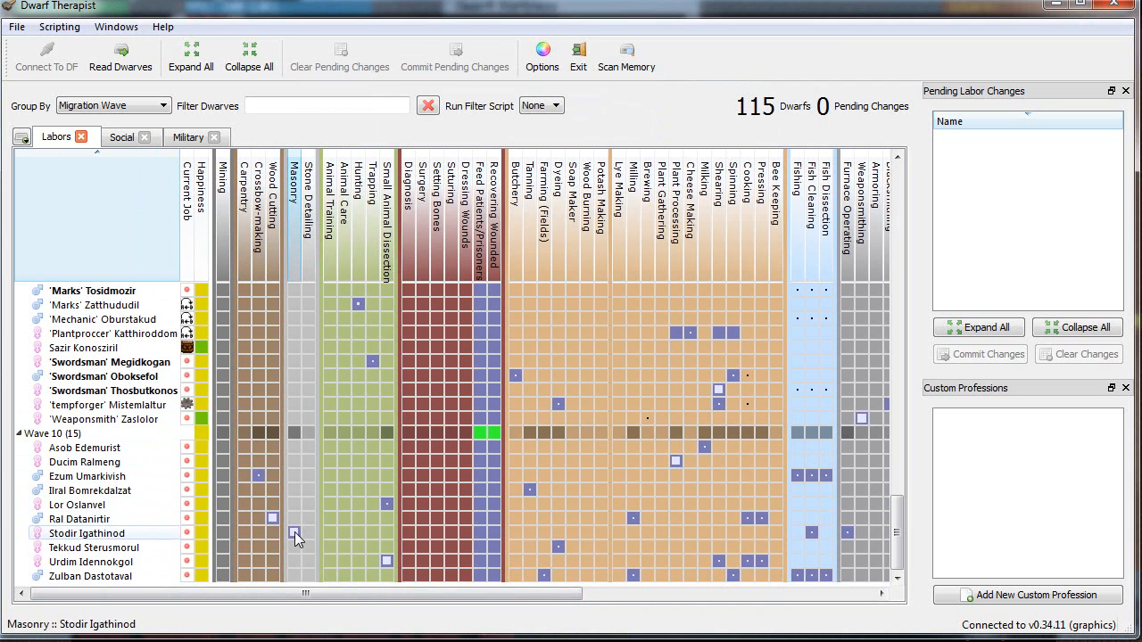
{"action": "mouse_move", "coordinate": [387, 568]}
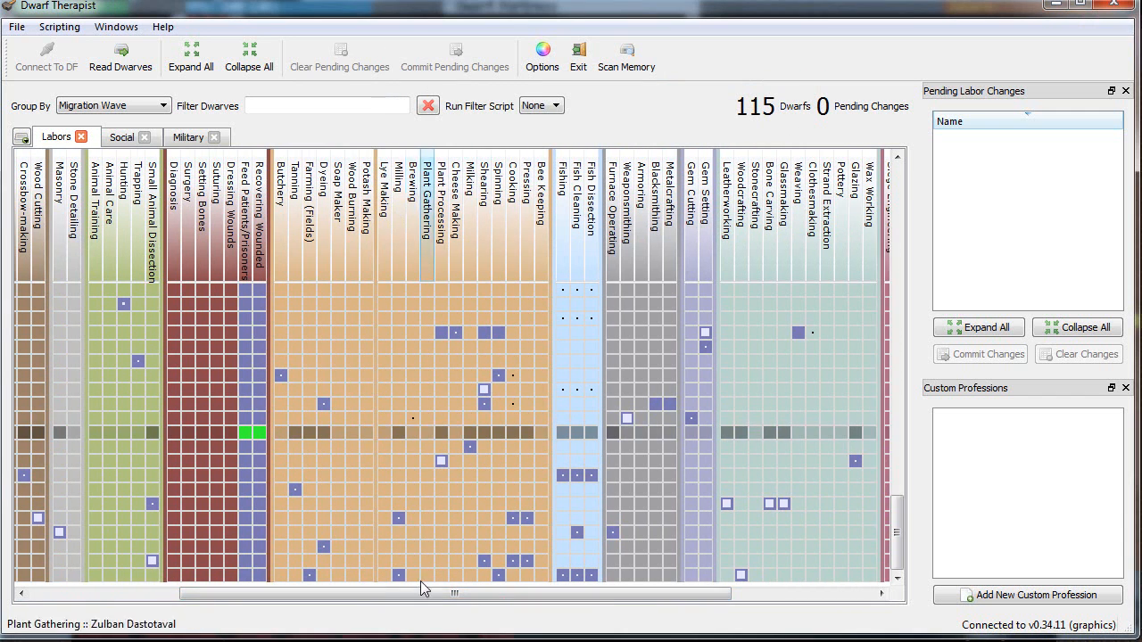
{"action": "left_click", "coordinate": [512, 519]}
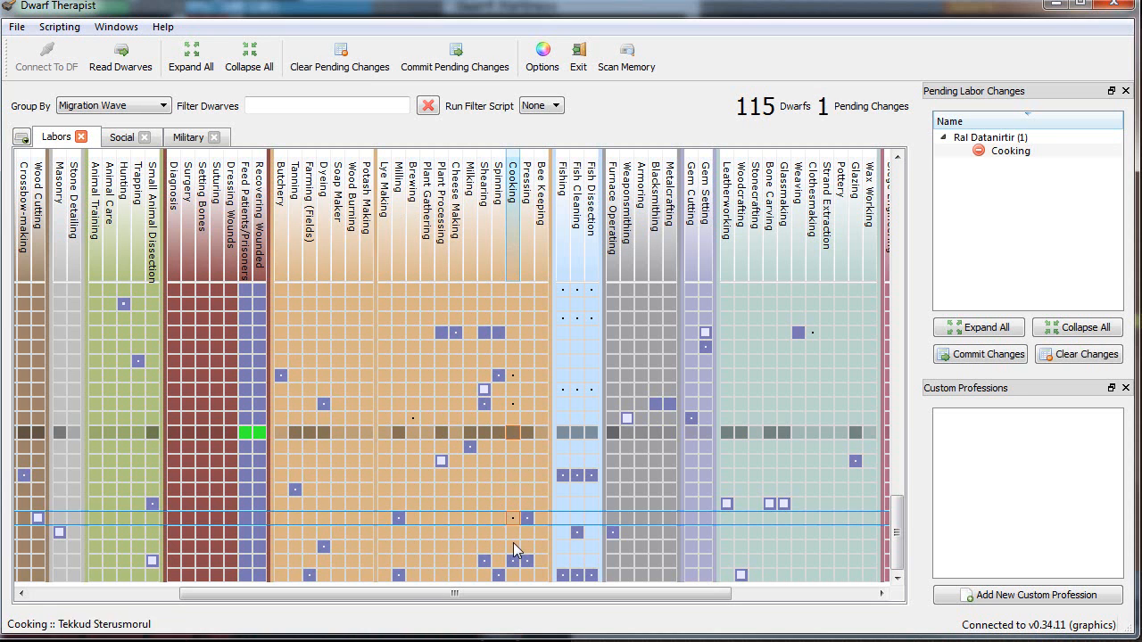
{"action": "left_click", "coordinate": [589, 474]}
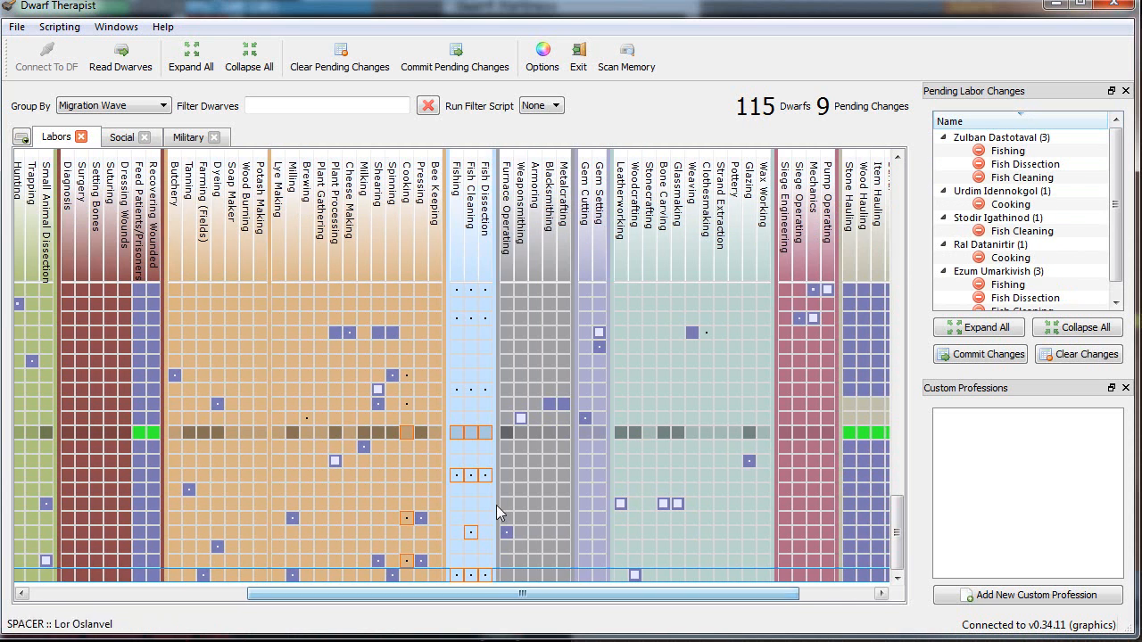
{"action": "mouse_move", "coordinate": [658, 574]}
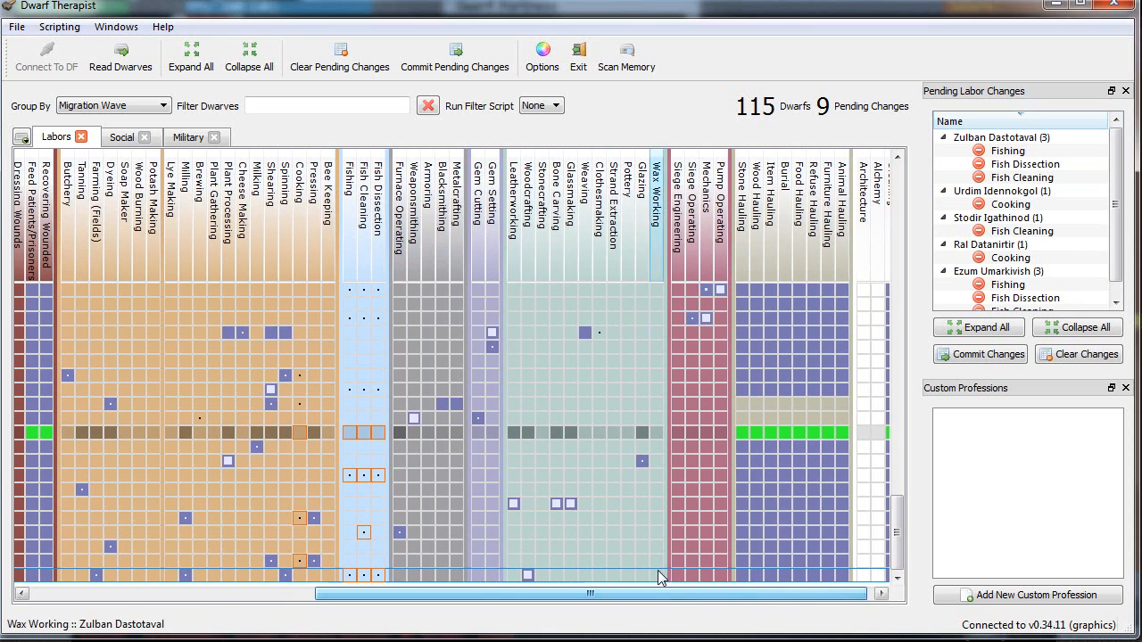
{"action": "mouse_move", "coordinate": [513, 507]}
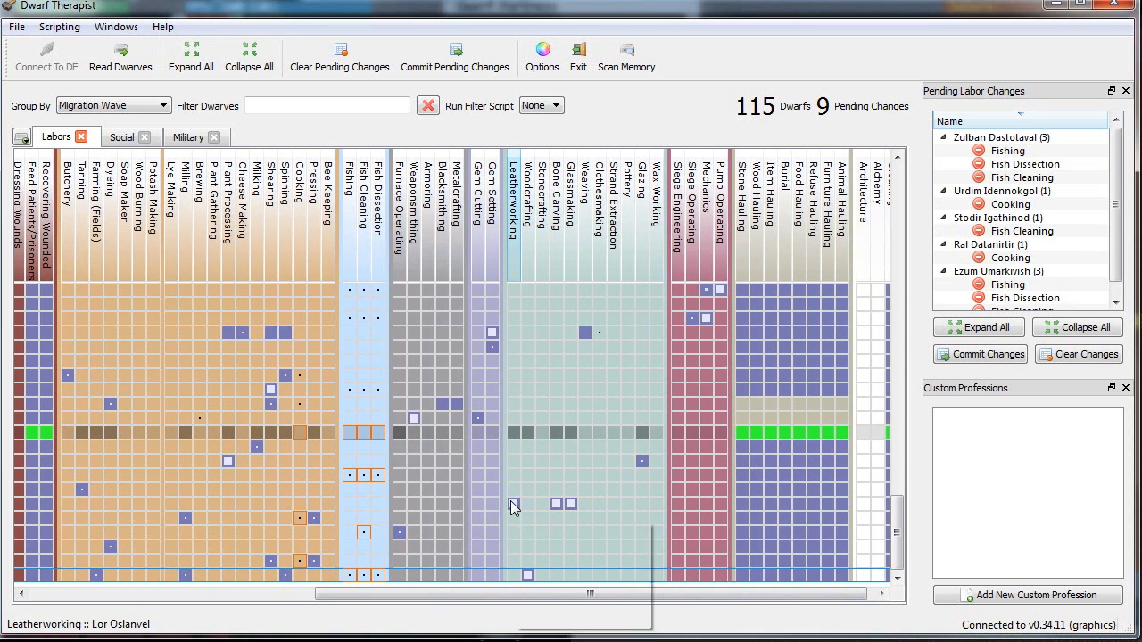
{"action": "mouse_move", "coordinate": [571, 504]}
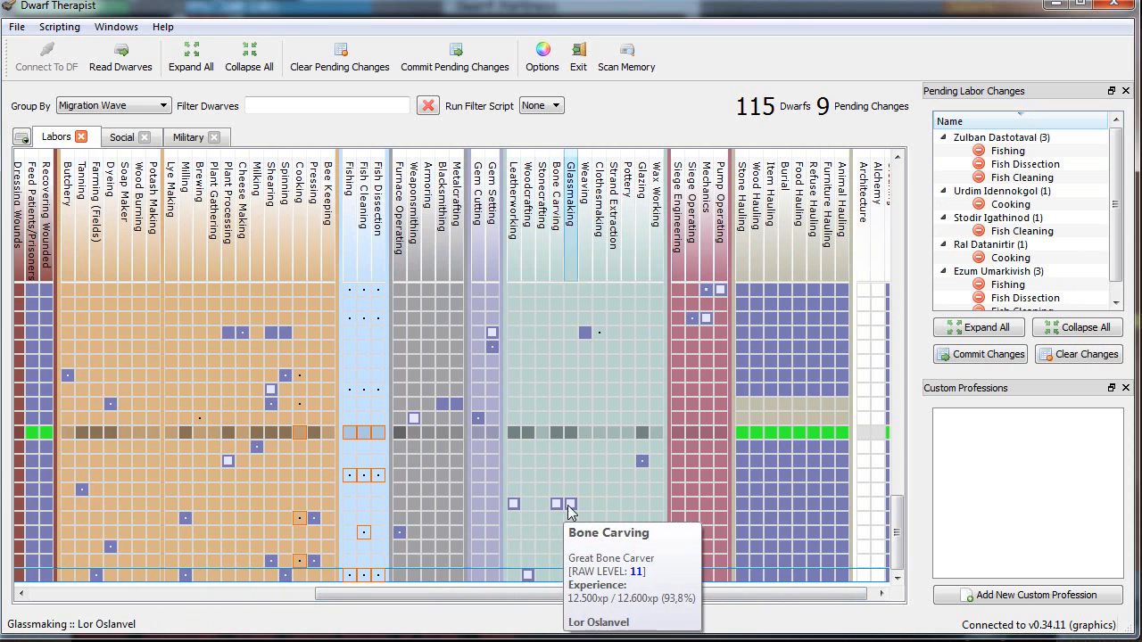
{"action": "mouse_move", "coordinate": [527, 580]}
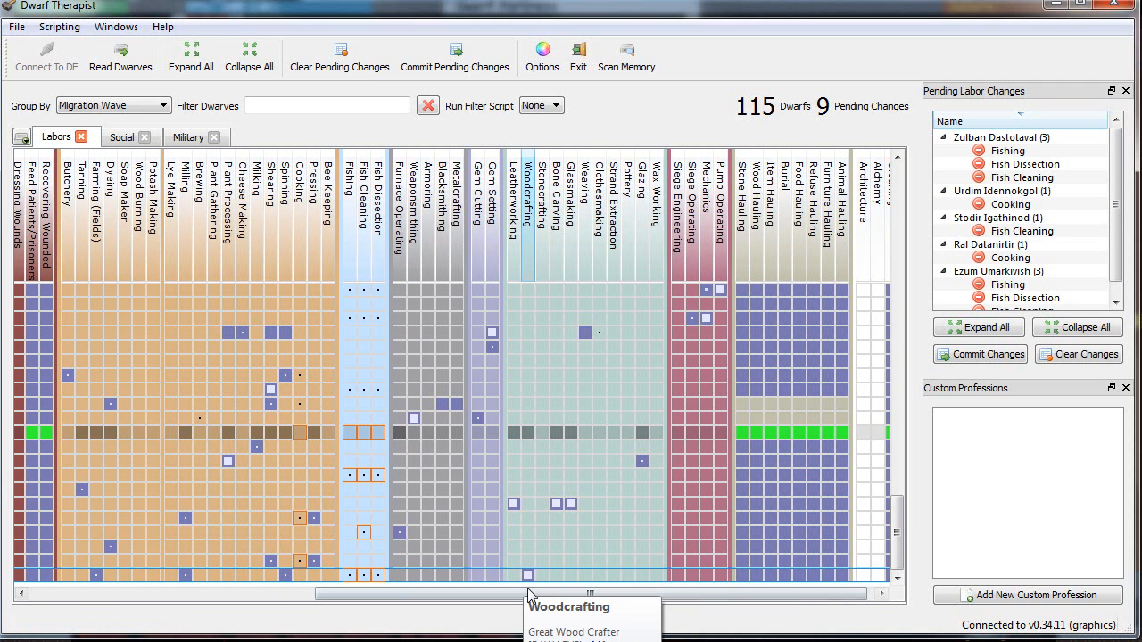
{"action": "left_click_drag", "start_coordinate": [589, 594], "coordinate": [383, 602]}
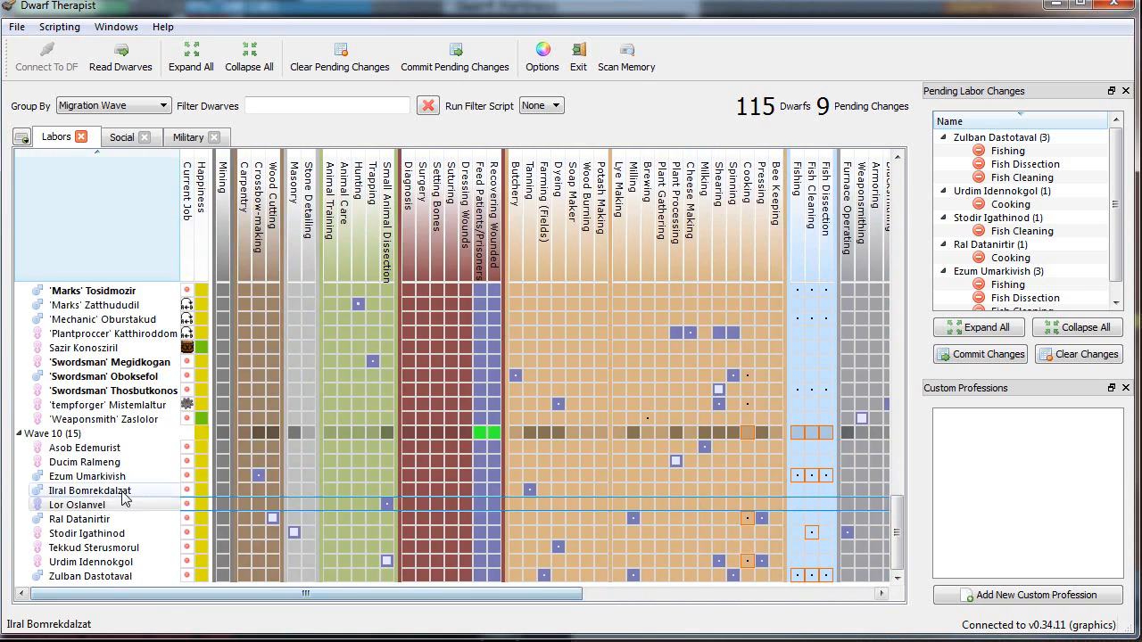
- Give the skilled bone carver the nickname 'Bonecarver'
{"action": "double_click", "coordinate": [78, 504]}
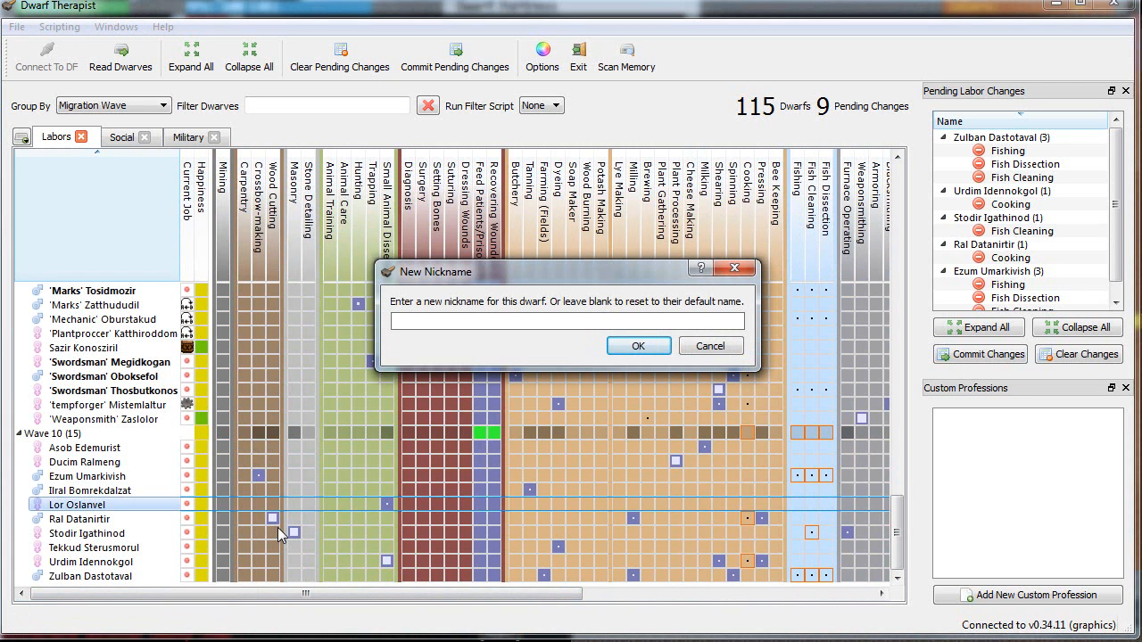
{"action": "type", "text": "B"}
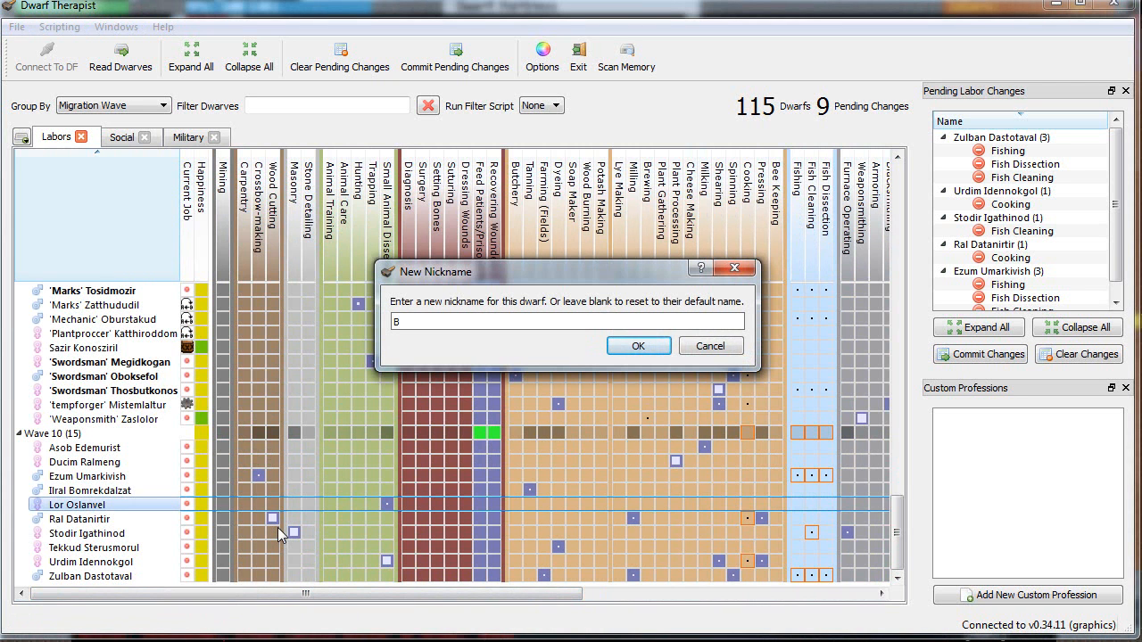
{"action": "type", "text": "onecarver"}
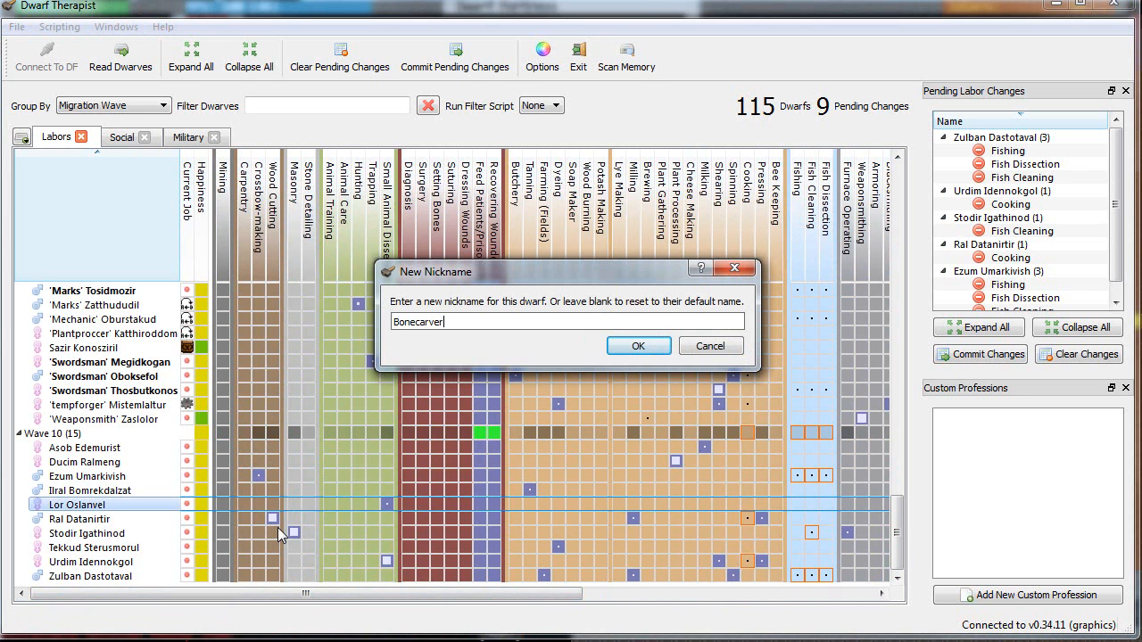
{"action": "left_click", "coordinate": [638, 345]}
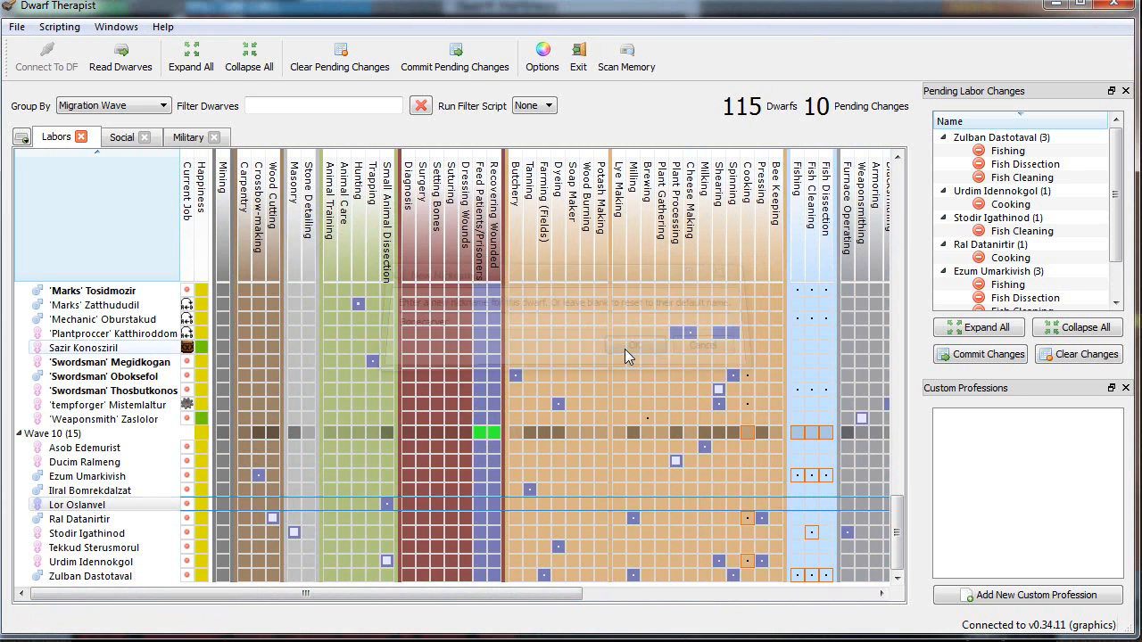
- Commit all ten pending changes to the game
{"action": "left_click", "coordinate": [979, 354]}
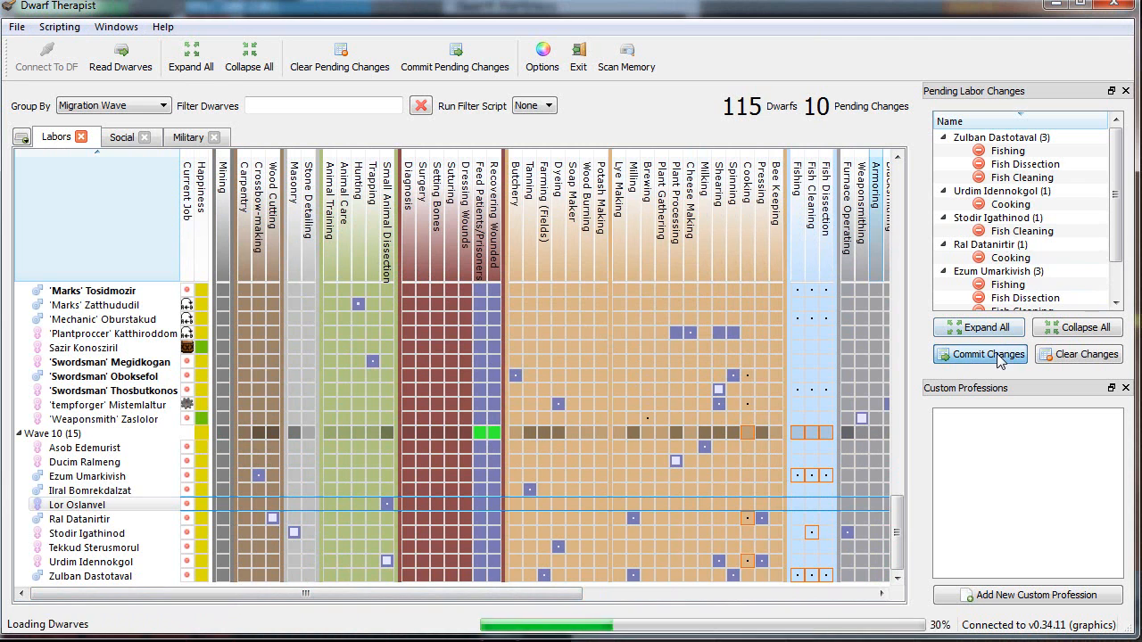
{"action": "left_click", "coordinate": [979, 354]}
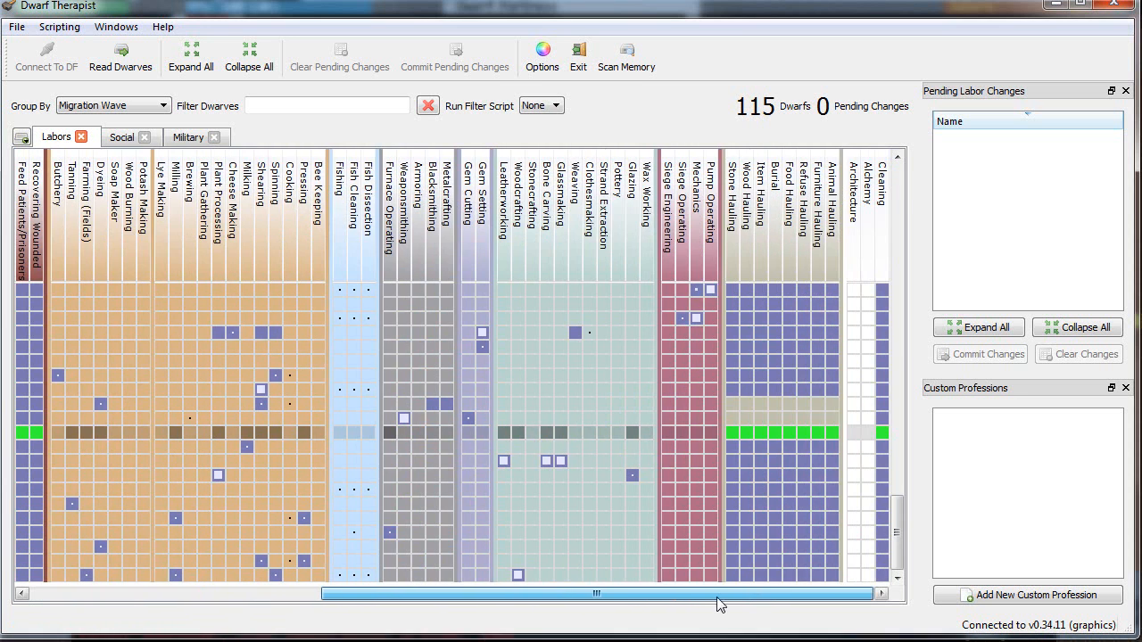
{"action": "left_click_drag", "start_coordinate": [596, 592], "coordinate": [508, 593]}
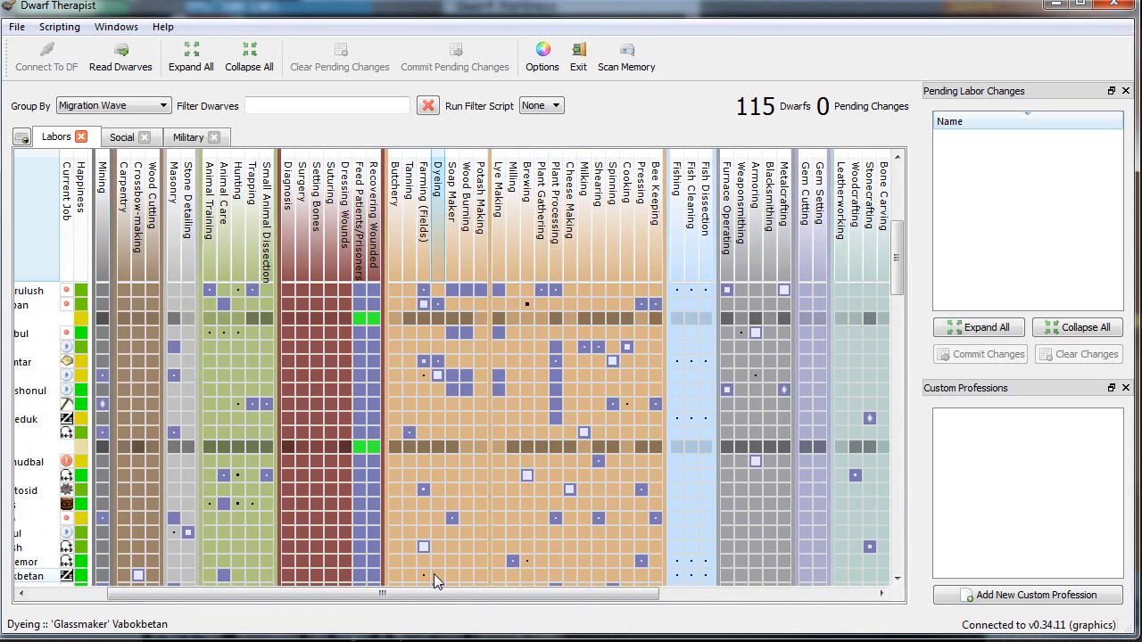
{"action": "scroll", "scroll_direction": "up", "scroll_amount": 3}
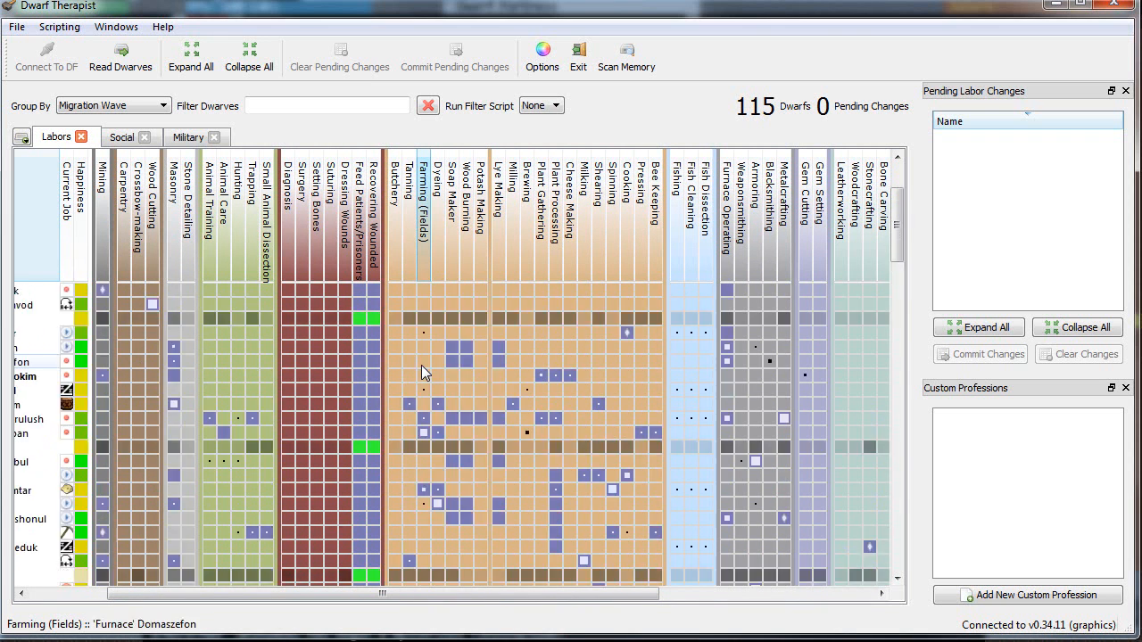
{"action": "scroll", "scroll_direction": "down", "scroll_amount": 3}
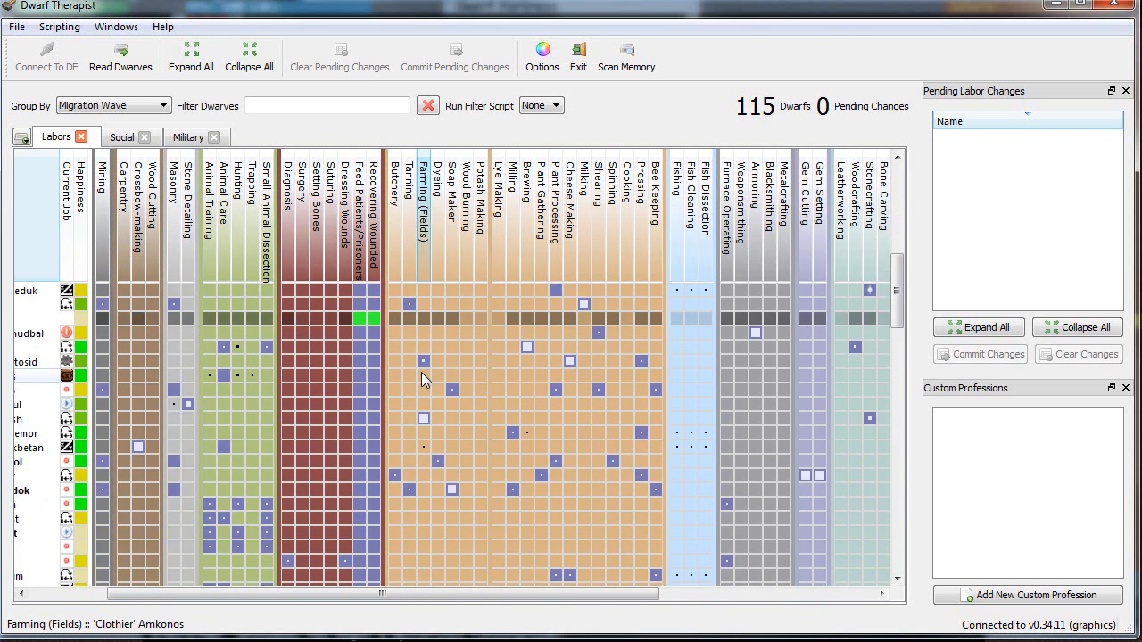
- Ungroup the dwarf list and turn off field farming for the glassmaker and carpenter
{"action": "scroll", "scroll_direction": "down", "scroll_amount": 3}
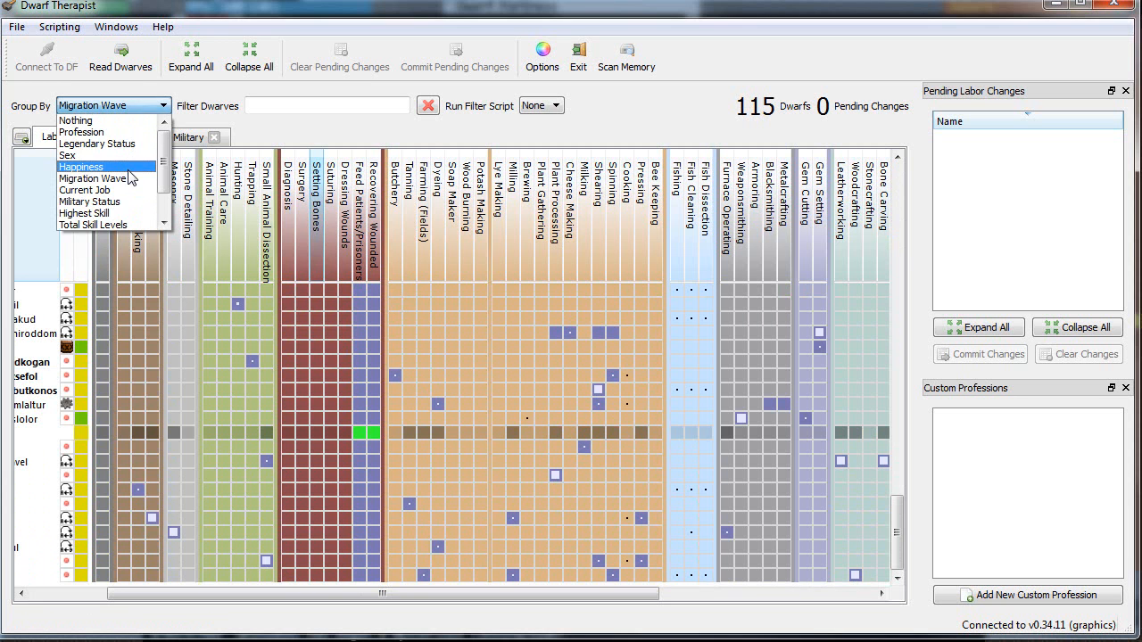
{"action": "left_click", "coordinate": [75, 120]}
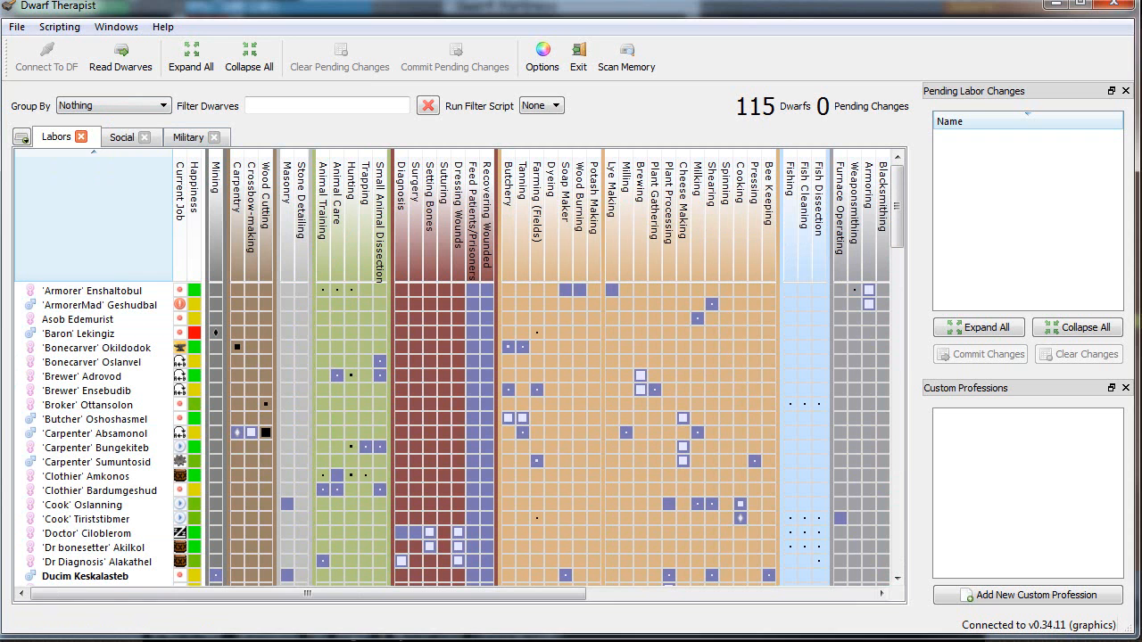
{"action": "mouse_move", "coordinate": [546, 388]}
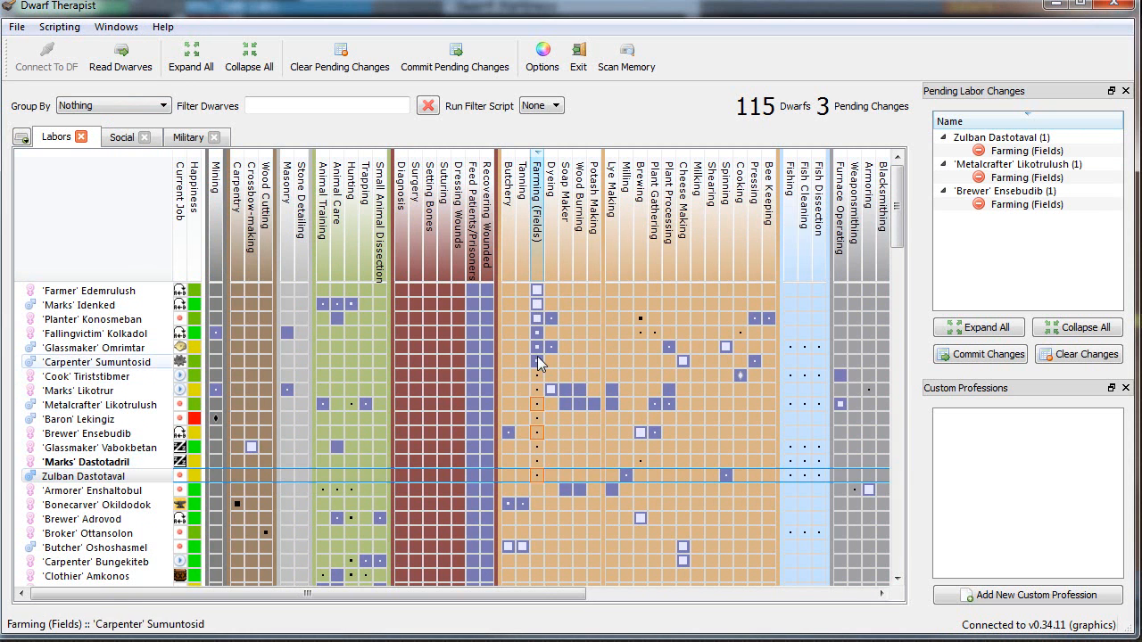
{"action": "mouse_move", "coordinate": [537, 294]}
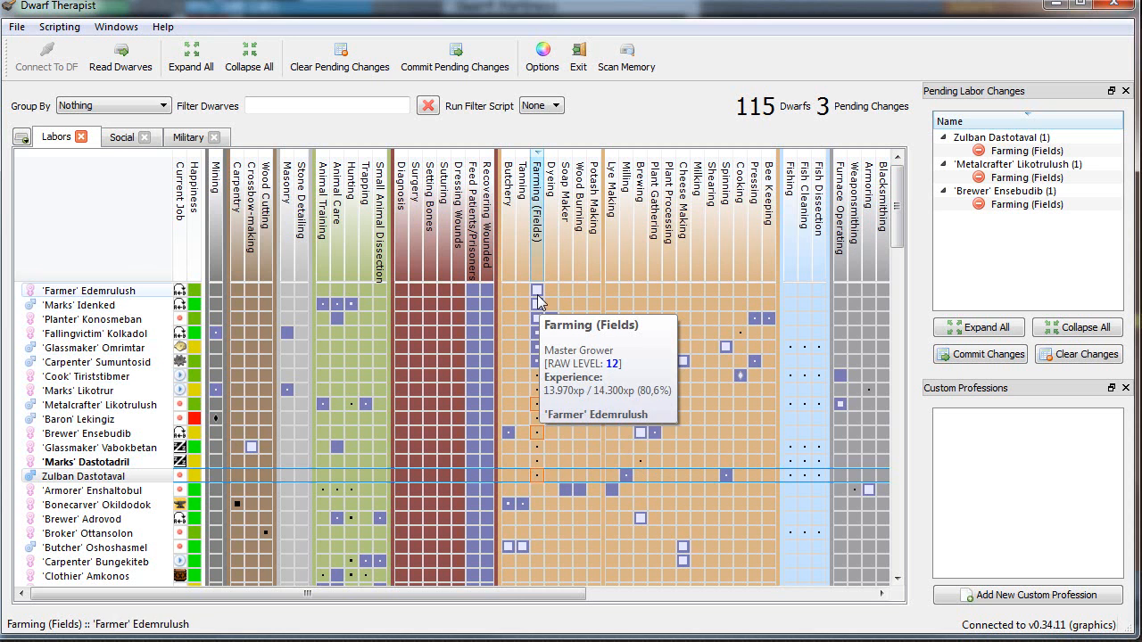
{"action": "mouse_move", "coordinate": [537, 334]}
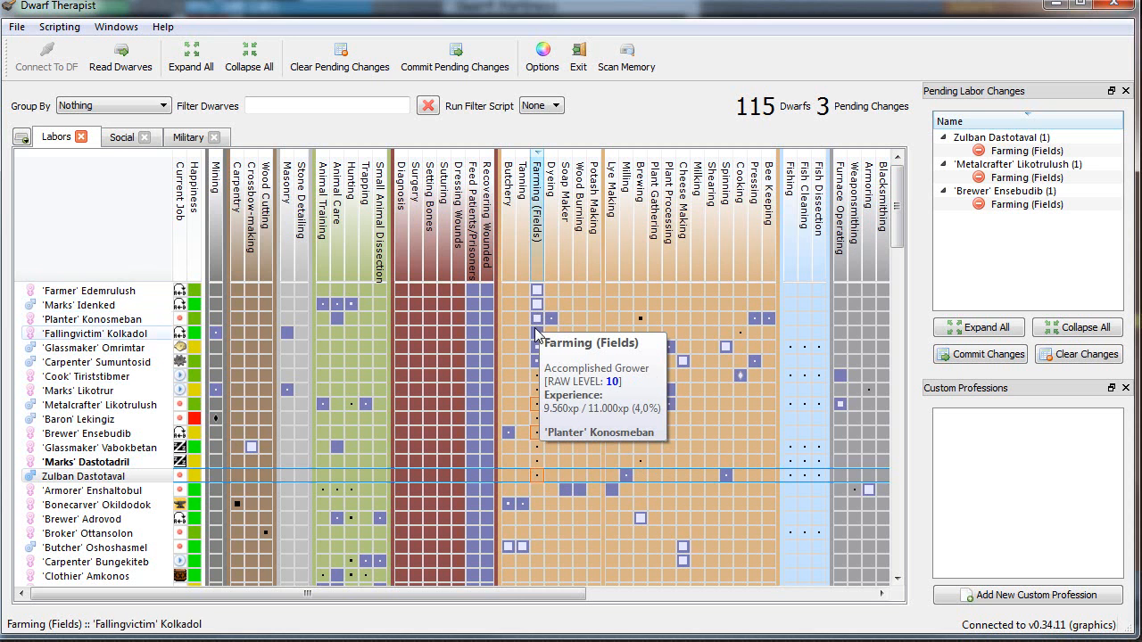
{"action": "mouse_move", "coordinate": [537, 342]}
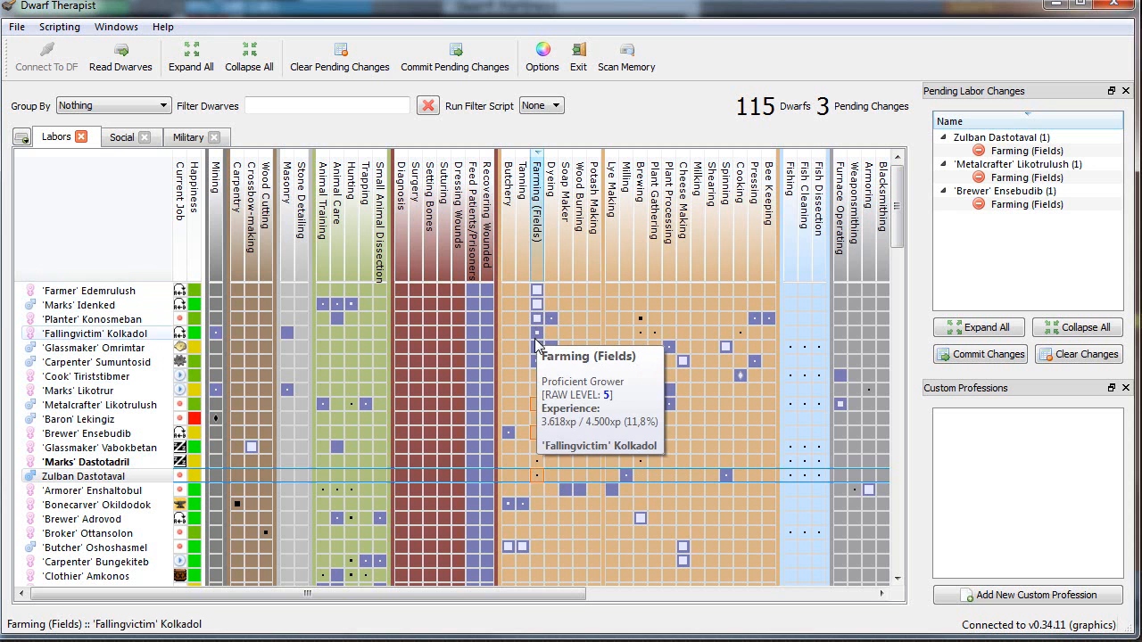
{"action": "left_click", "coordinate": [536, 348]}
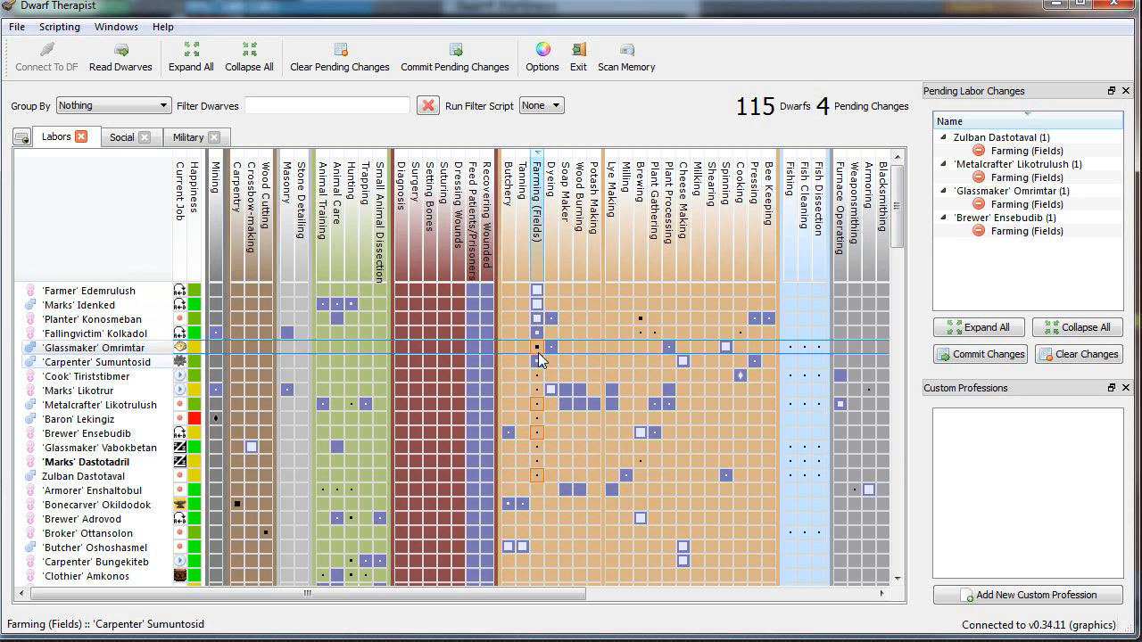
{"action": "left_click", "coordinate": [536, 361]}
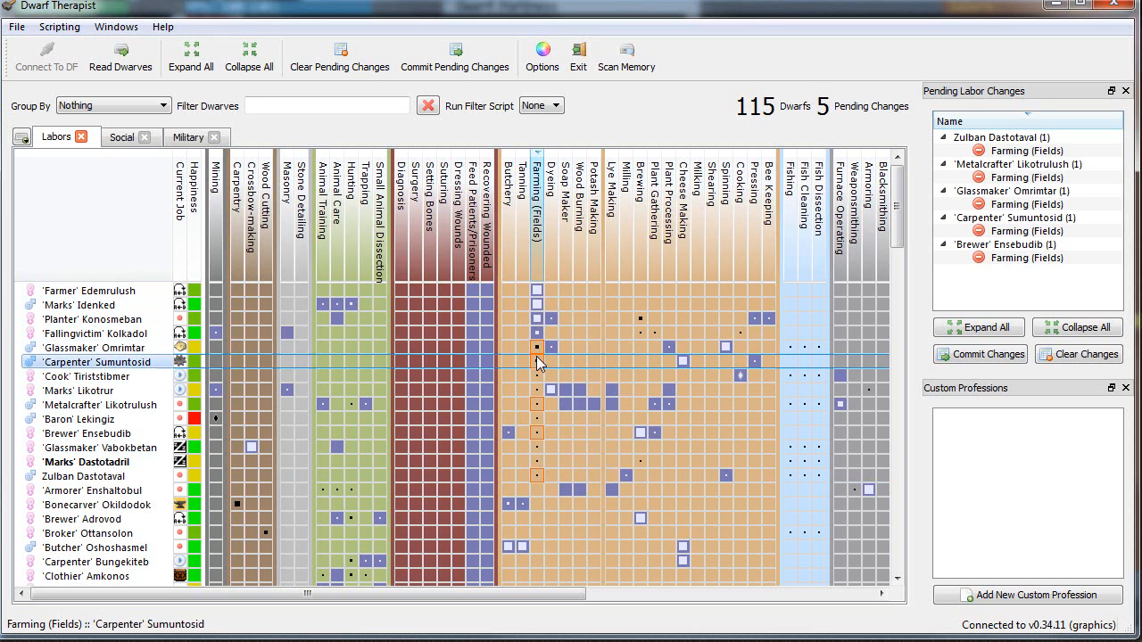
{"action": "mouse_move", "coordinate": [1008, 315]}
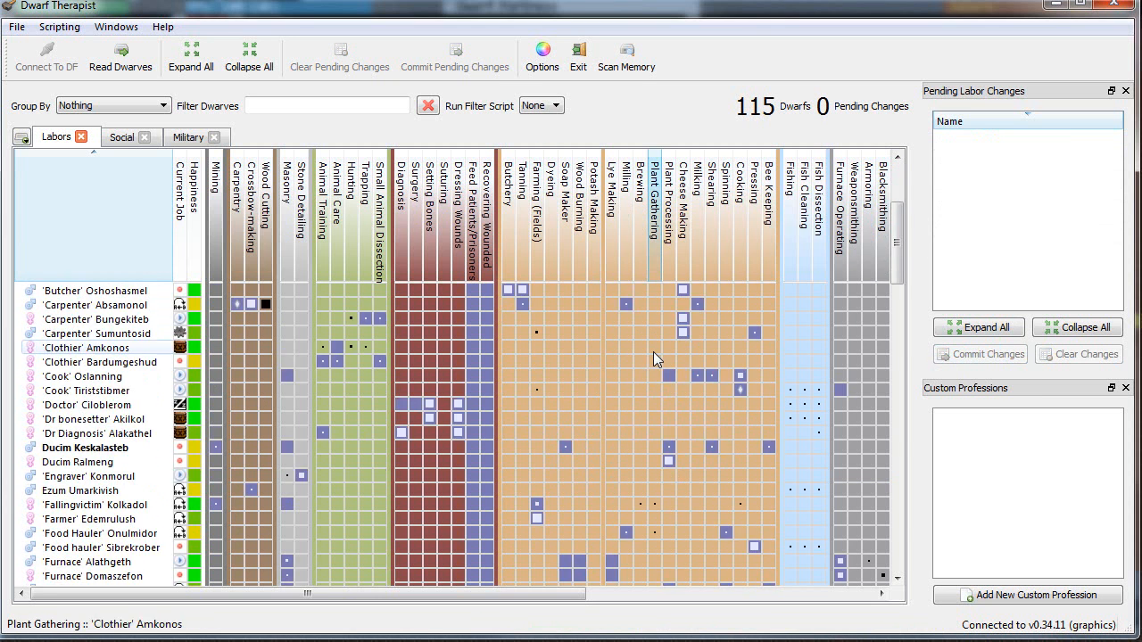
{"action": "scroll", "scroll_direction": "down", "scroll_amount": 3}
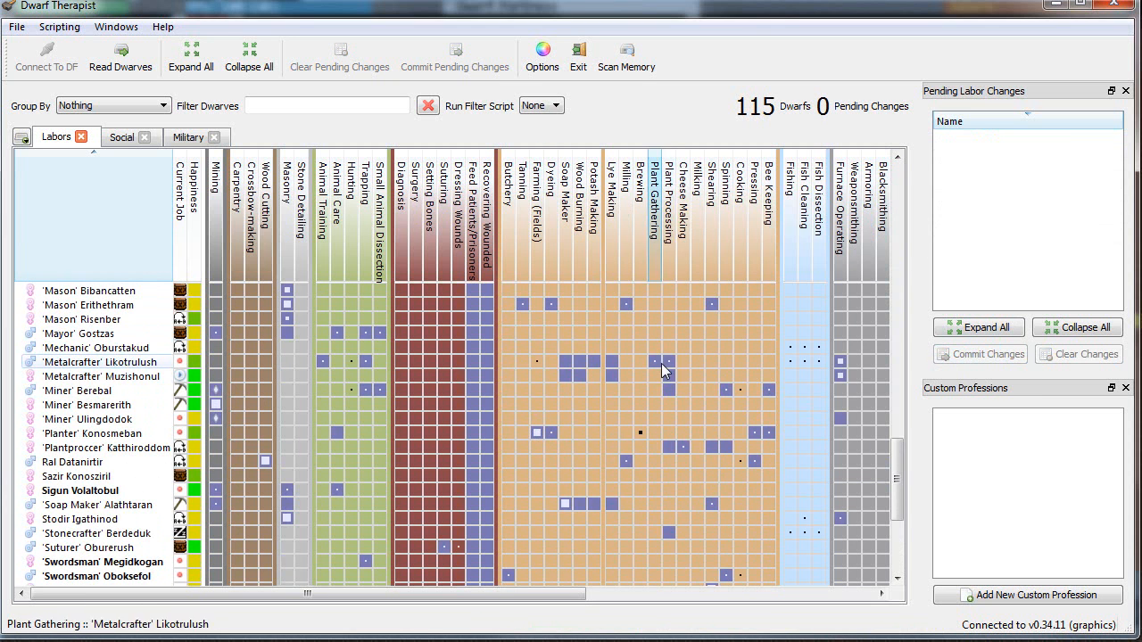
{"action": "scroll", "scroll_direction": "down", "scroll_amount": 3}
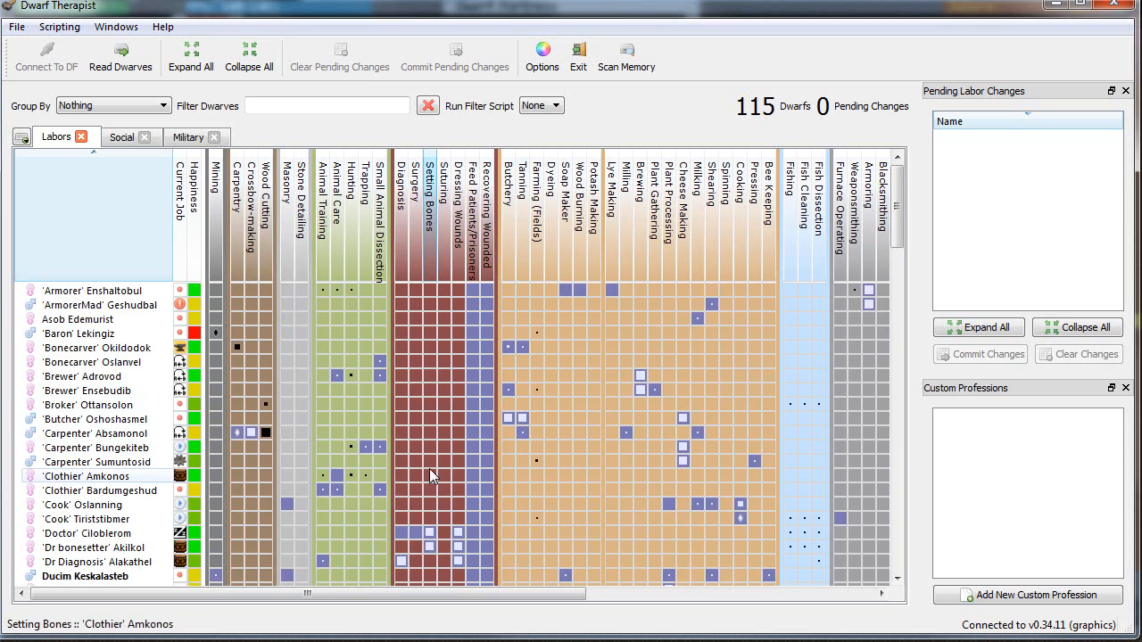
{"action": "scroll", "scroll_direction": "down", "scroll_amount": 3}
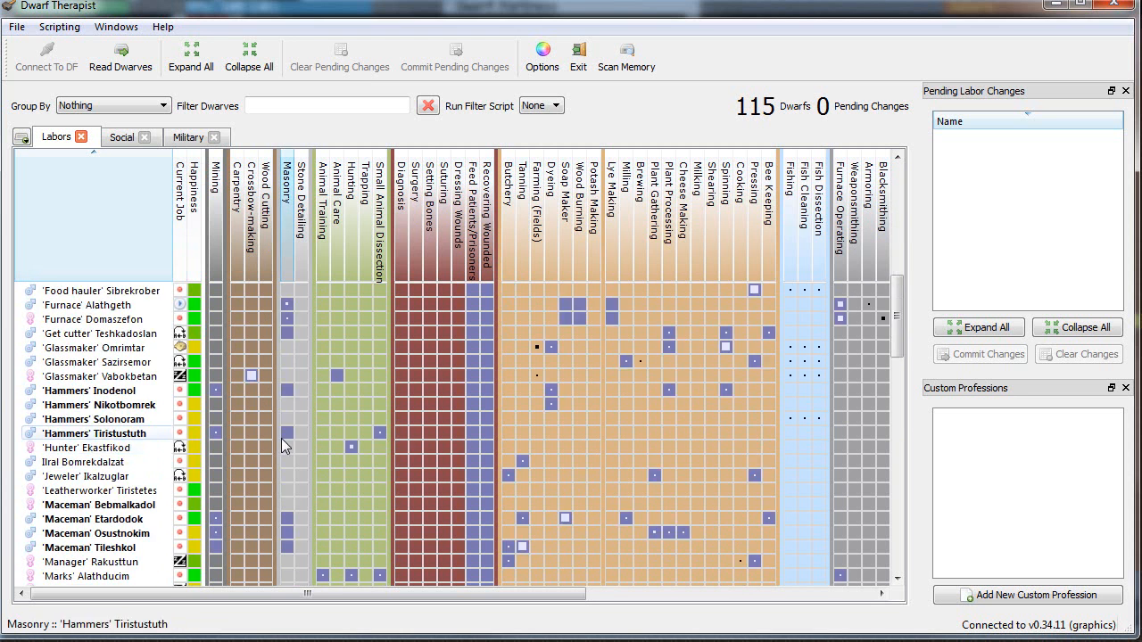
{"action": "scroll", "scroll_direction": "down", "scroll_amount": 3}
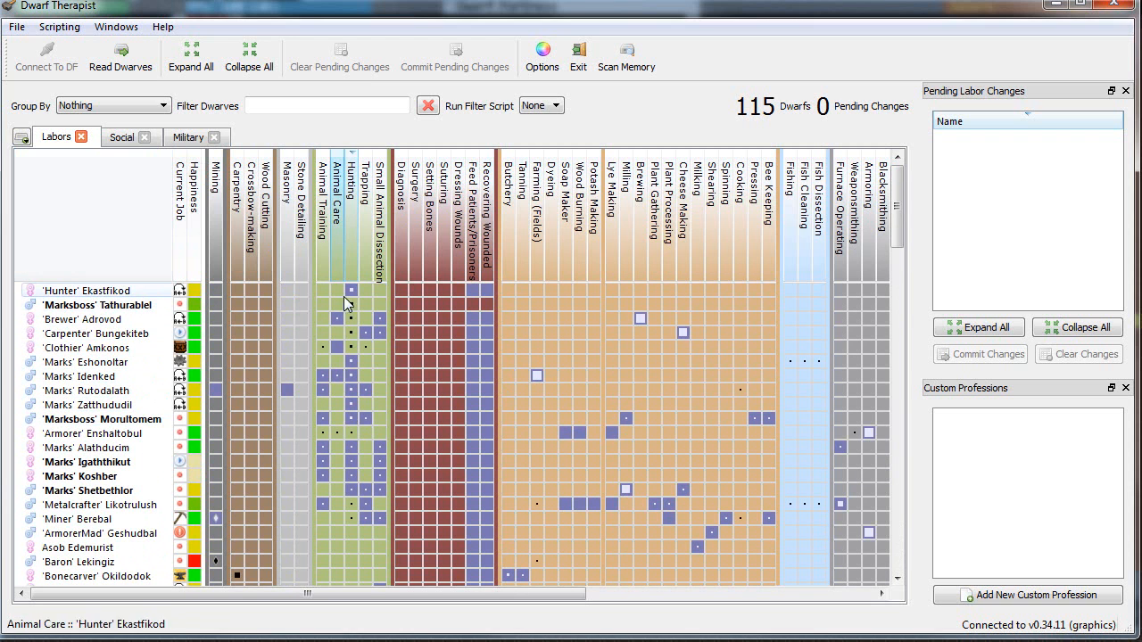
{"action": "mouse_move", "coordinate": [349, 344]}
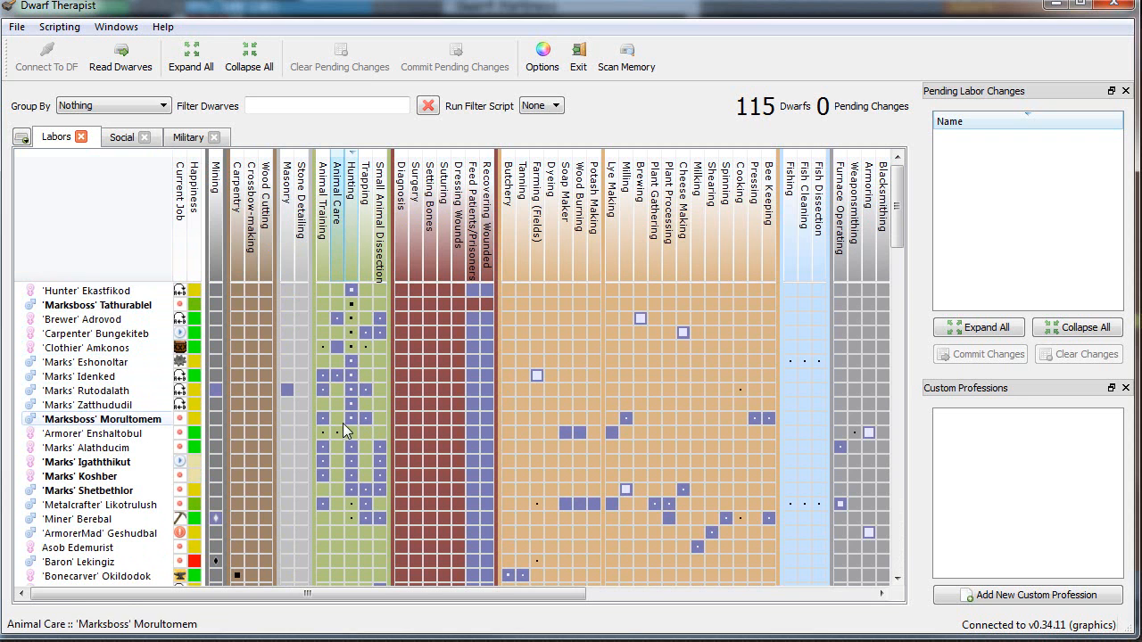
{"action": "mouse_move", "coordinate": [355, 480]}
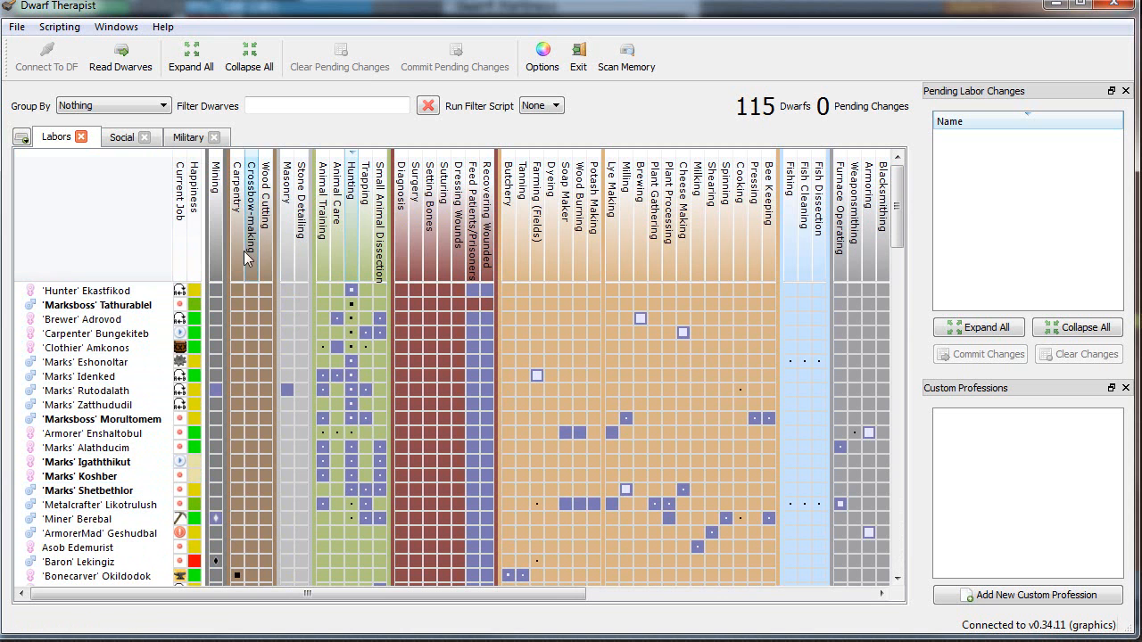
- Try grouping by Migration Wave, then group dwarves by Has Nickname and scroll the grid
{"action": "left_click", "coordinate": [111, 105]}
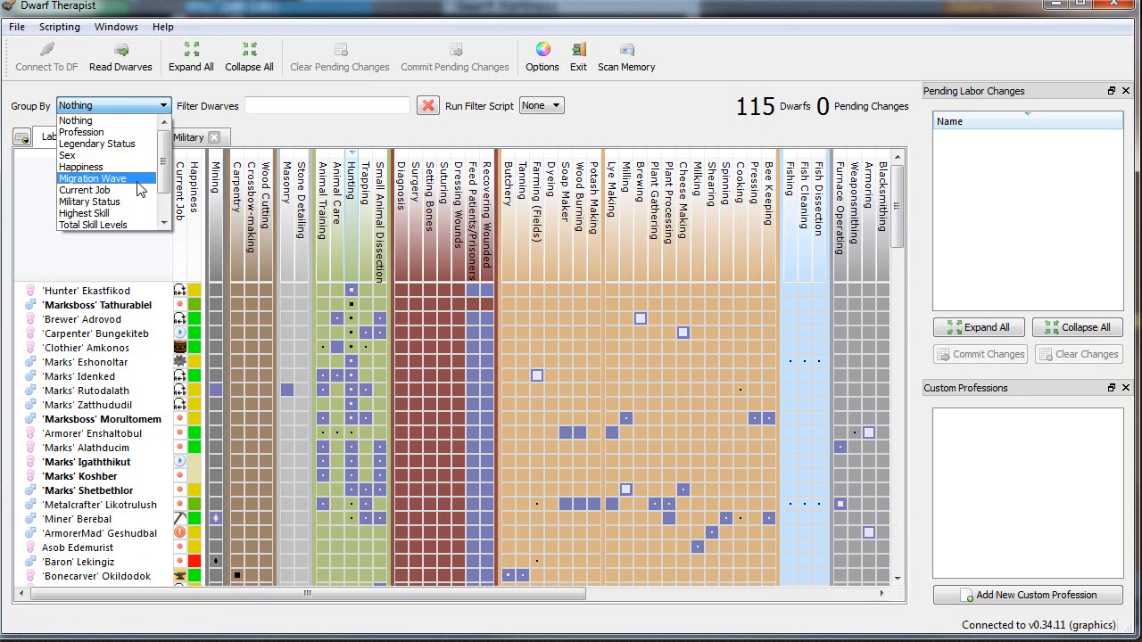
{"action": "left_click", "coordinate": [92, 177]}
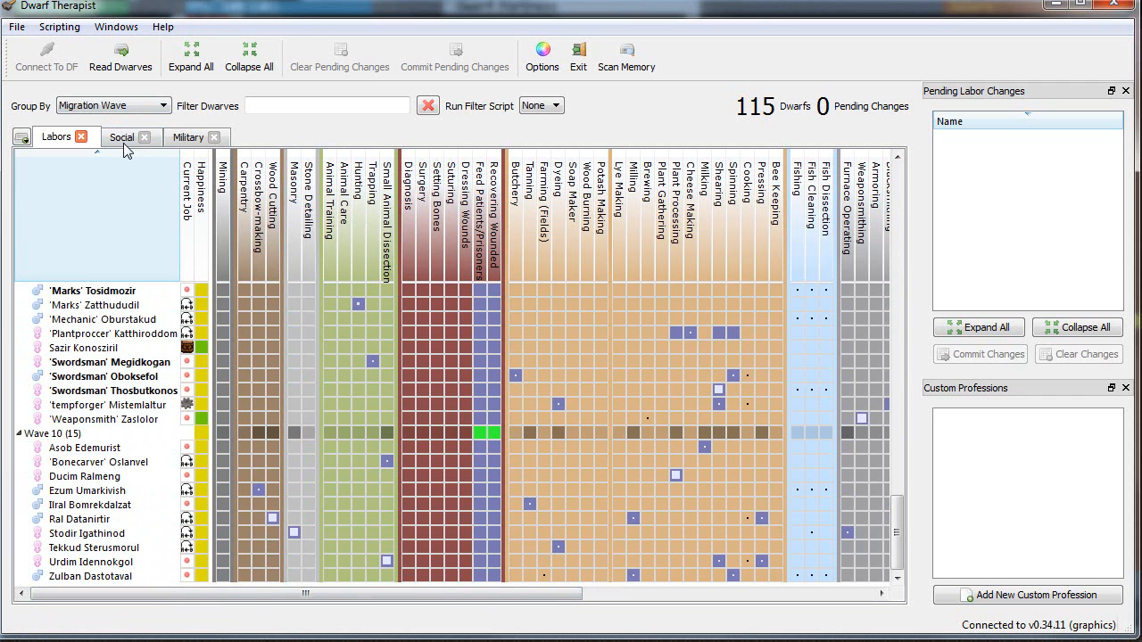
{"action": "left_click", "coordinate": [113, 104]}
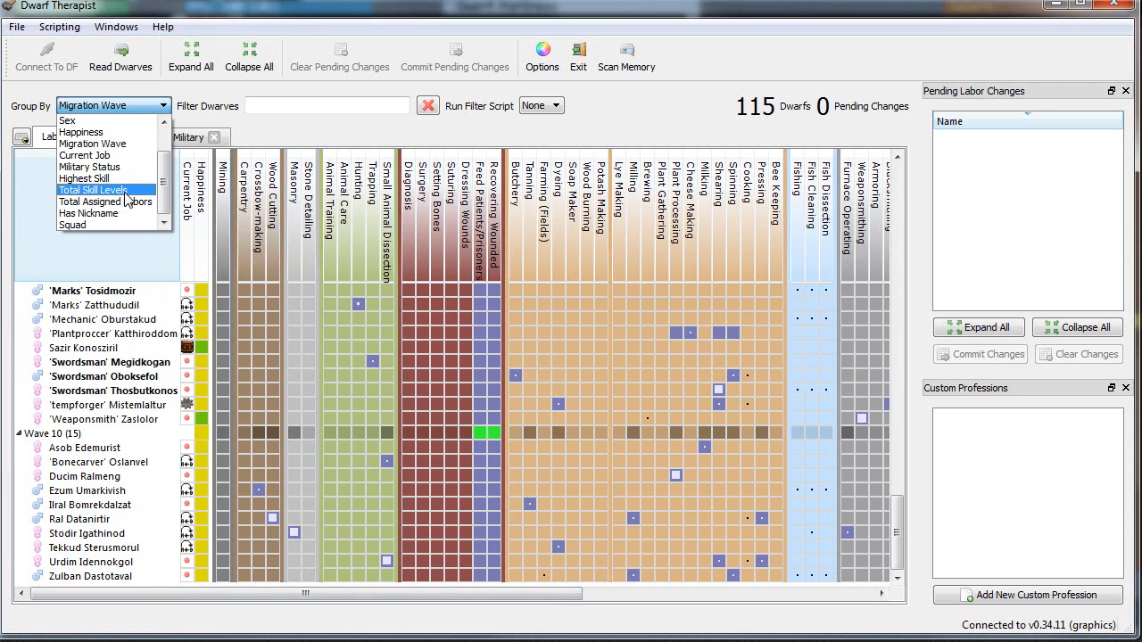
{"action": "left_click", "coordinate": [87, 212]}
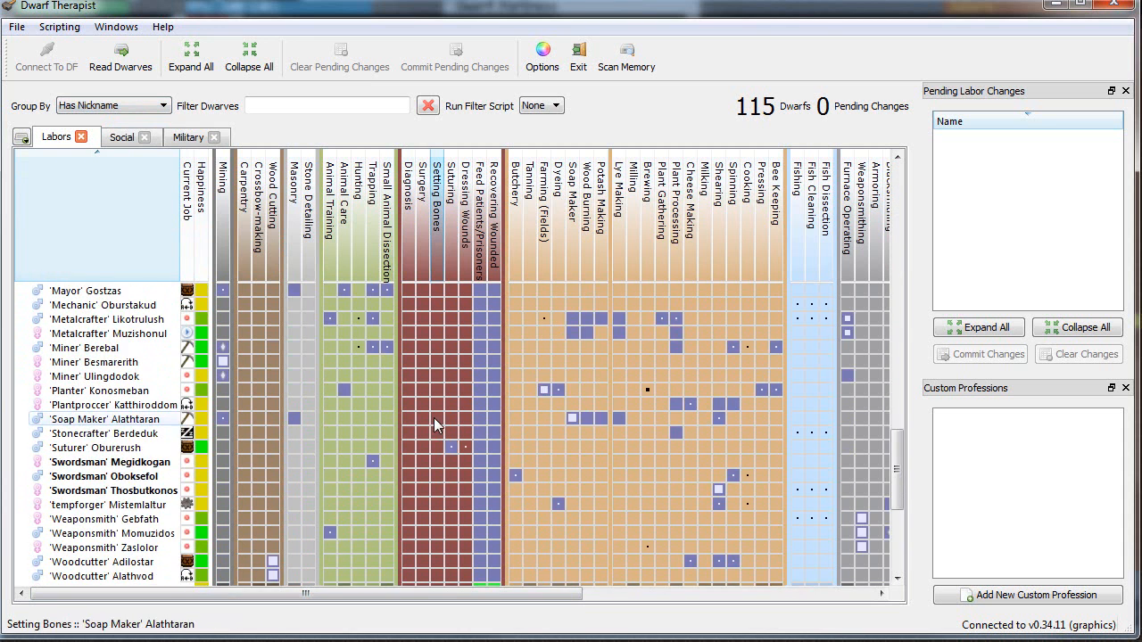
{"action": "scroll", "scroll_direction": "down", "scroll_amount": 3}
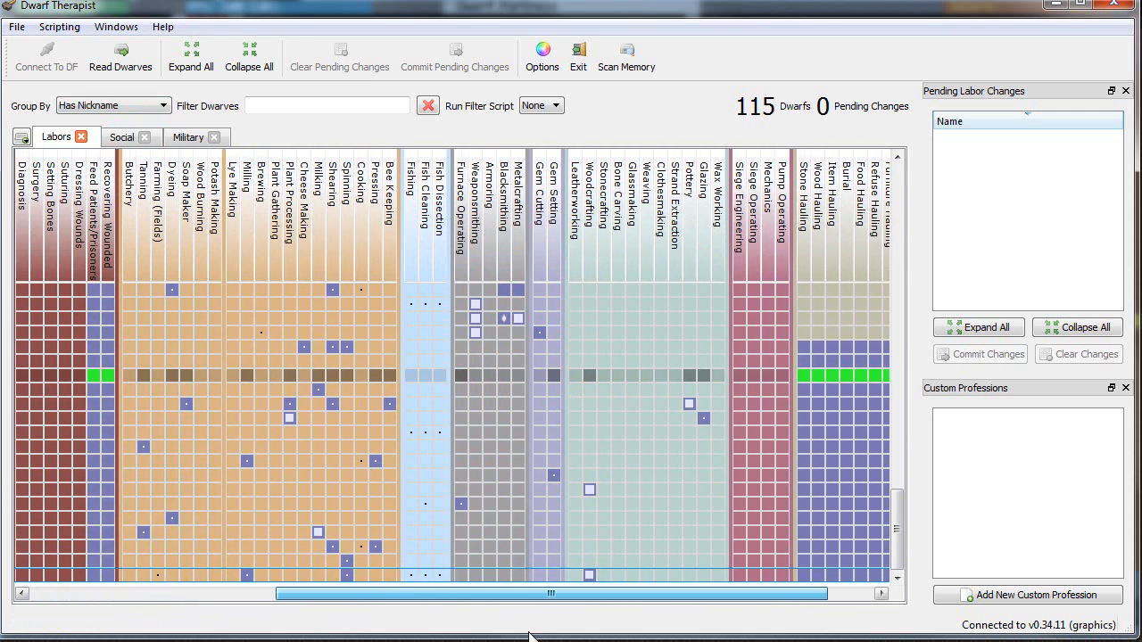
{"action": "scroll", "scroll_direction": "left", "scroll_amount": 3}
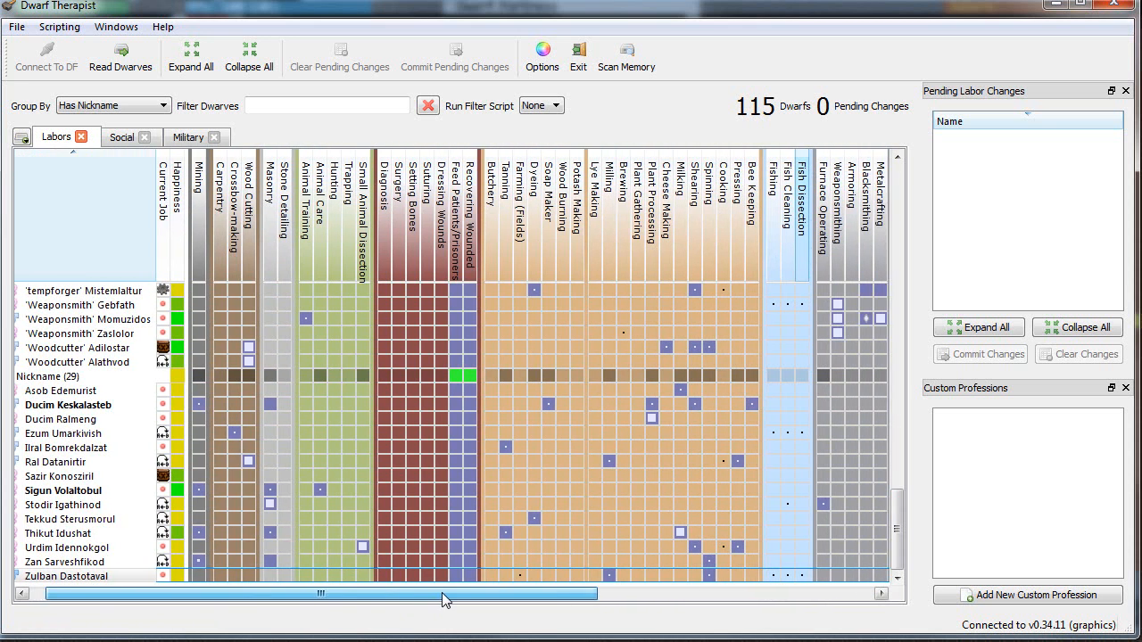
{"action": "left_click_drag", "start_coordinate": [446, 593], "coordinate": [397, 593]}
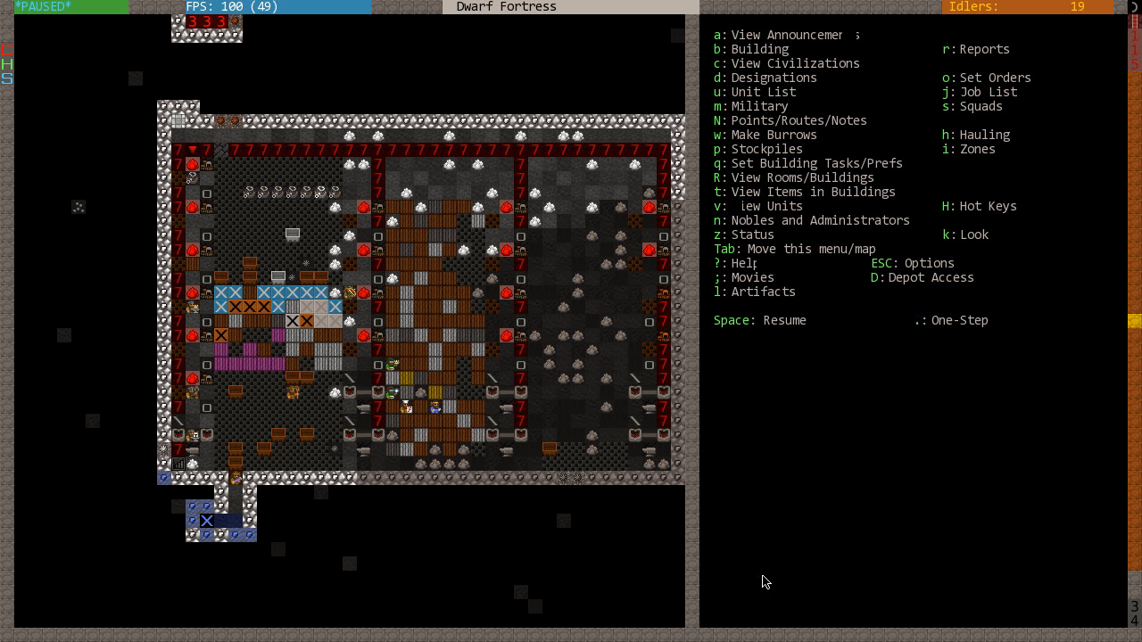
- Move to another fortress level and open Food Stockpile #14's acceptance settings
{"action": "key", "text": "Escape"}
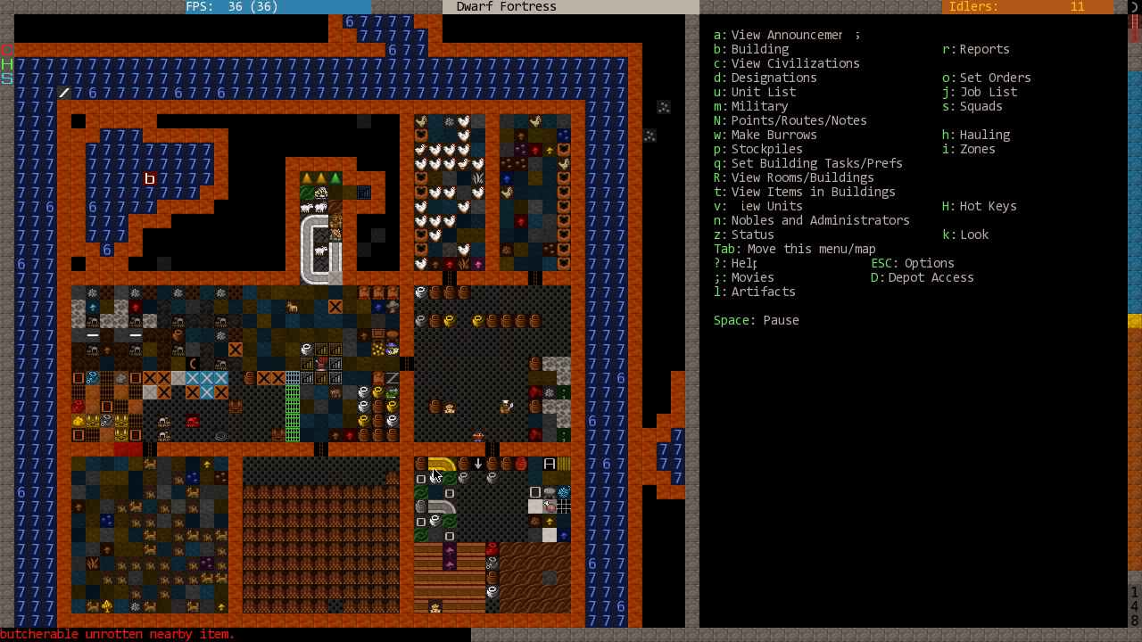
{"action": "scroll", "scroll_direction": "down", "scroll_amount": 3}
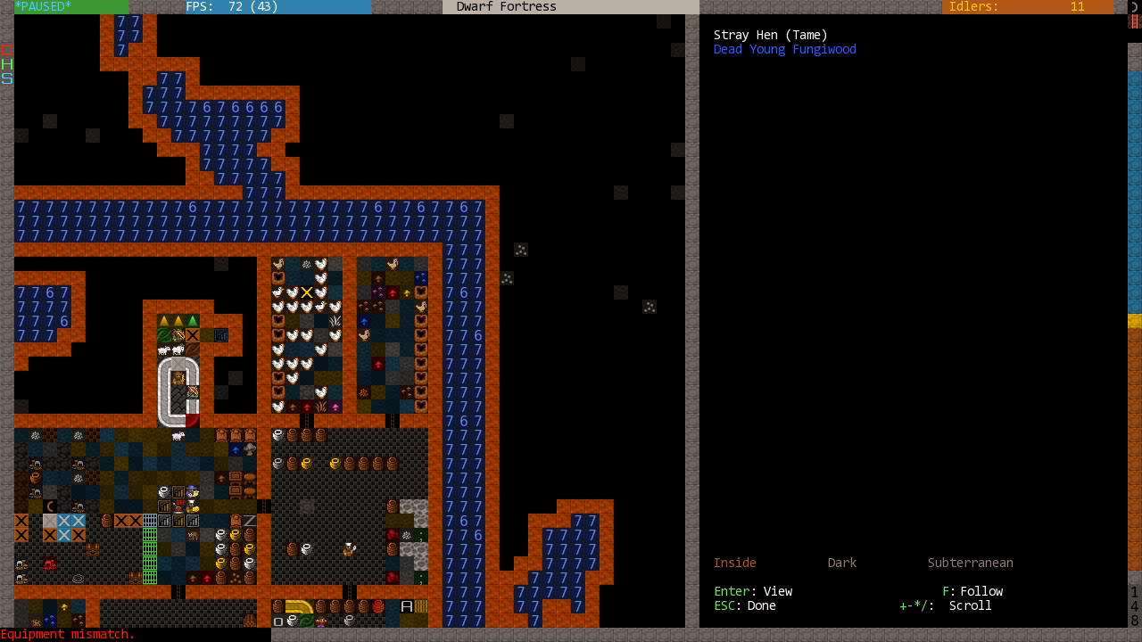
{"action": "key", "text": "Escape"}
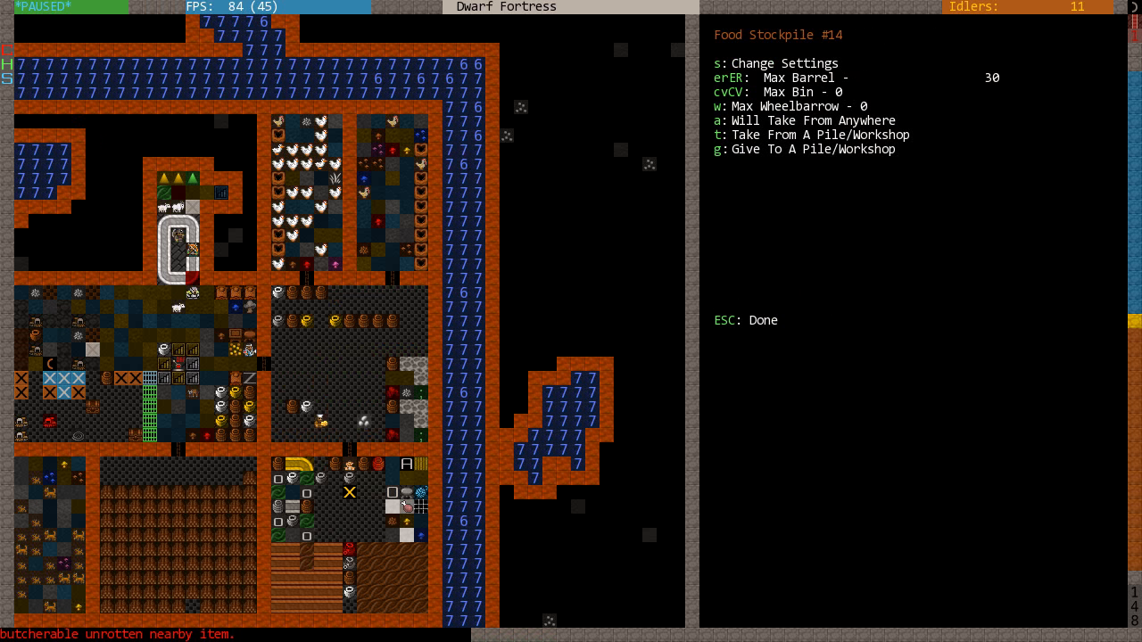
{"action": "key", "text": "s"}
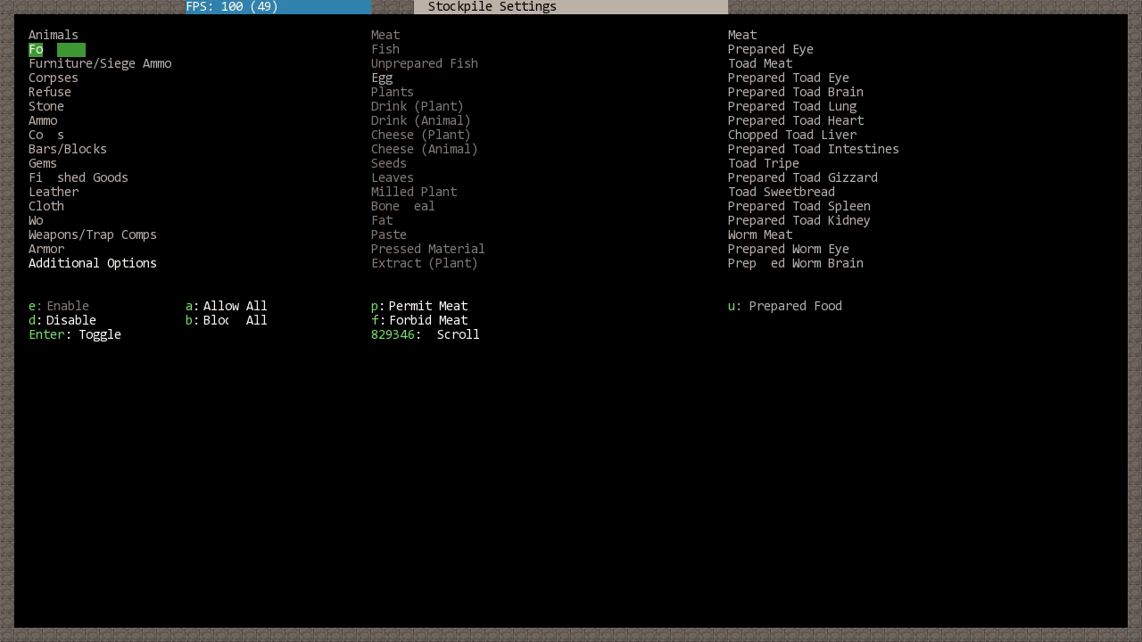
- Stop the food stockpile accepting Turkey Hen Egg, then bring up the nobles roster
{"action": "left_click", "coordinate": [382, 77]}
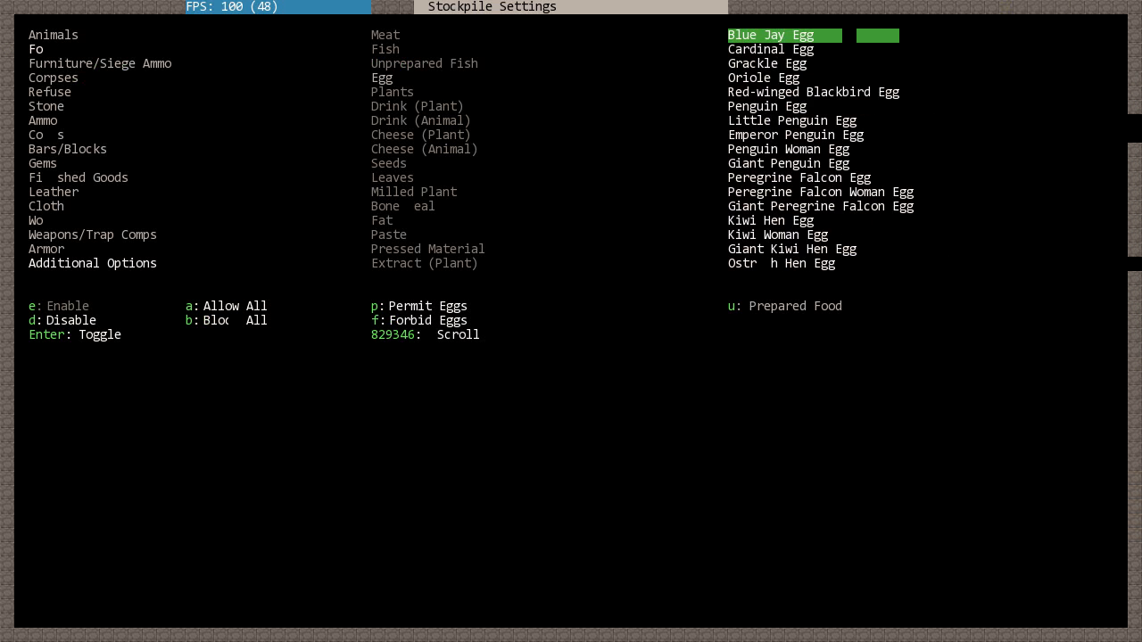
{"action": "scroll", "scroll_direction": "down", "scroll_amount": 3}
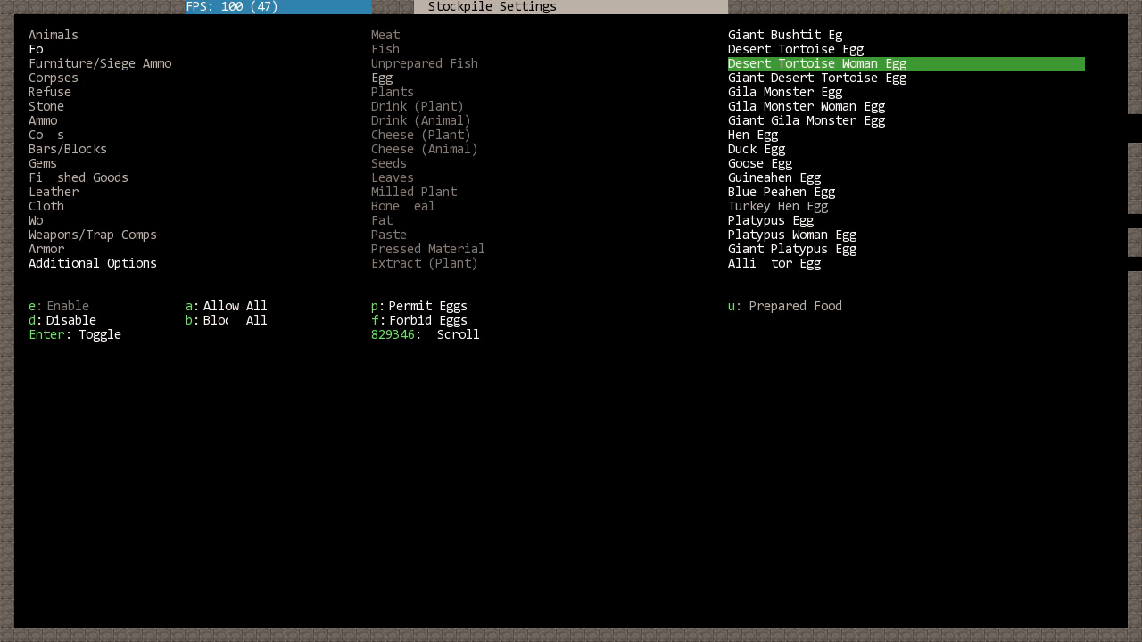
{"action": "key", "text": "Escape"}
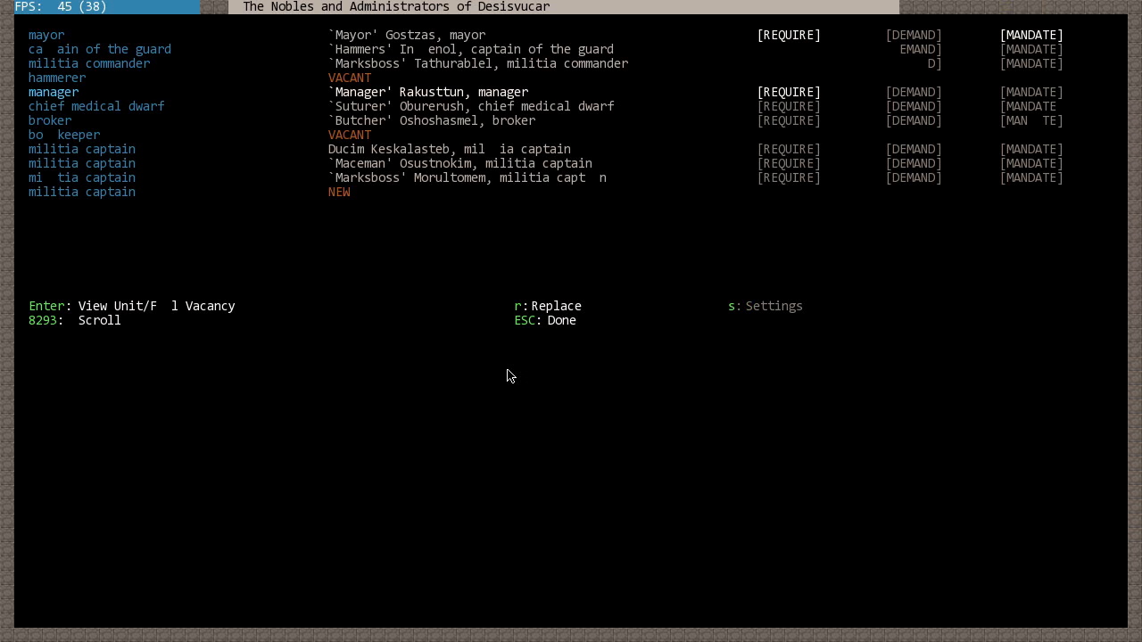
- Review candidates for the vacant bookkeeper post without appointing anyone
{"action": "key", "text": "r"}
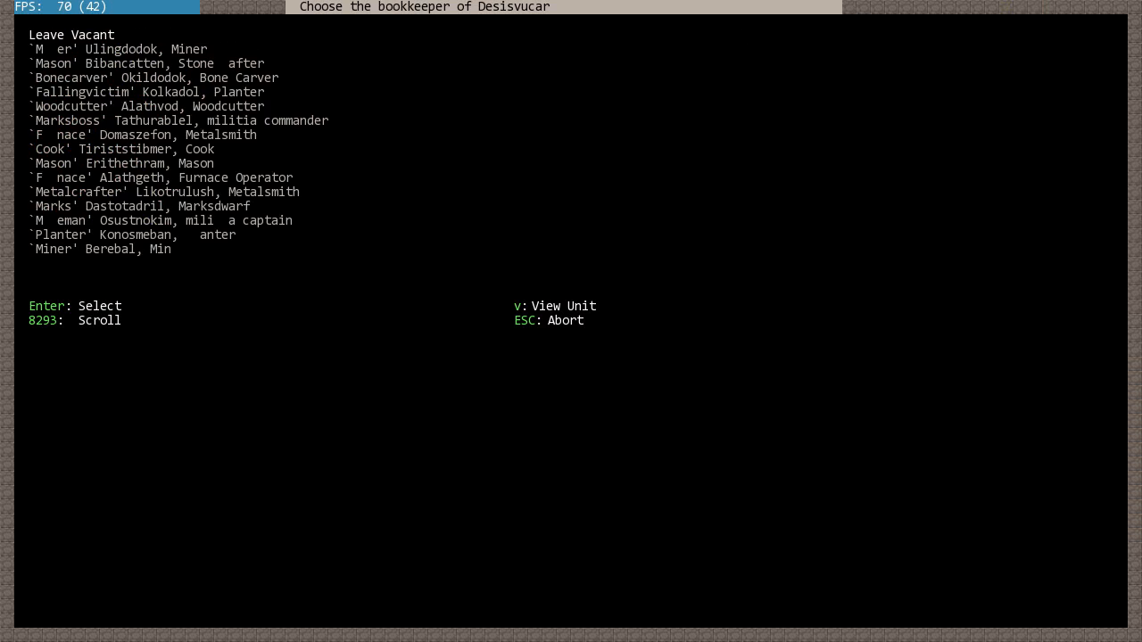
{"action": "key", "text": "Escape"}
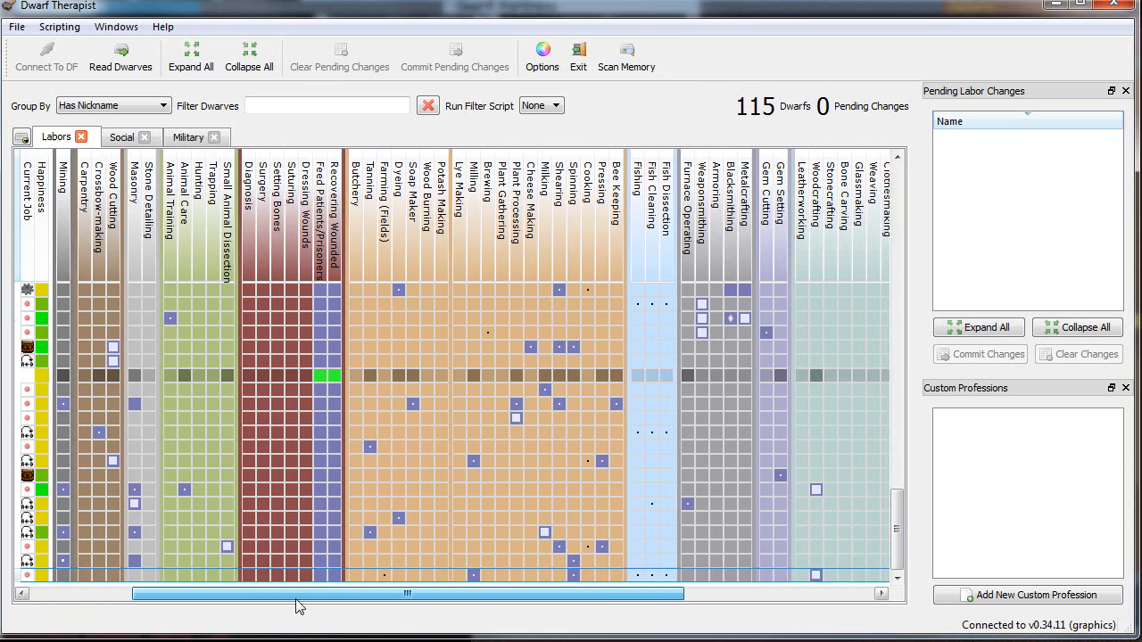
- Nickname Urdim Idennokgol 'Bookkeeper' and send the pending change to the game
{"action": "left_click_drag", "start_coordinate": [407, 593], "coordinate": [505, 593]}
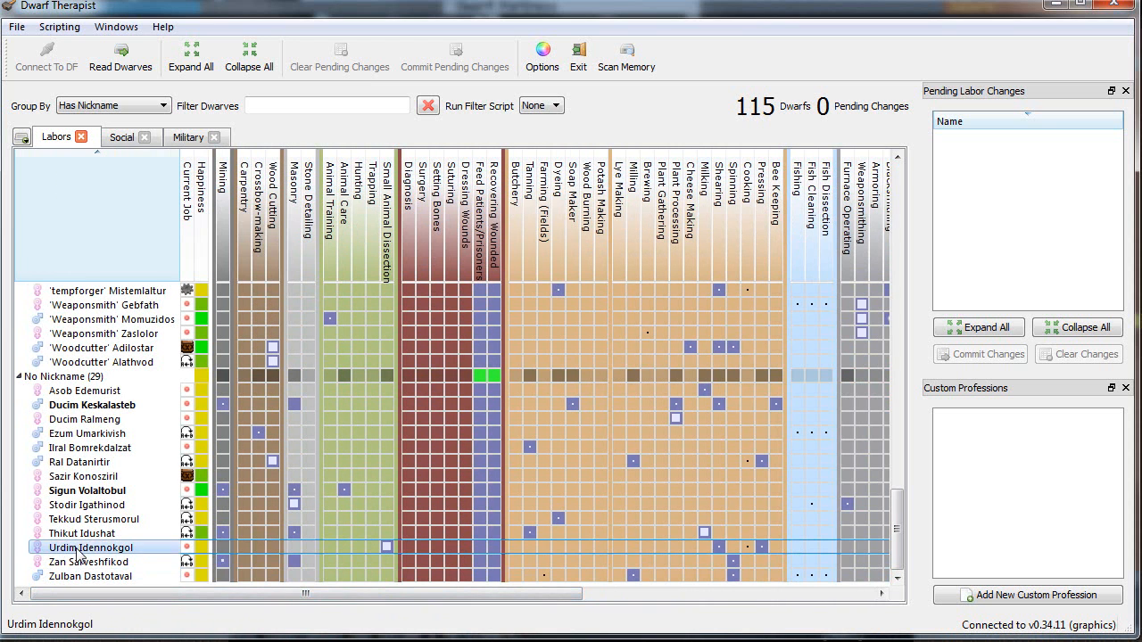
{"action": "right_click", "coordinate": [89, 547]}
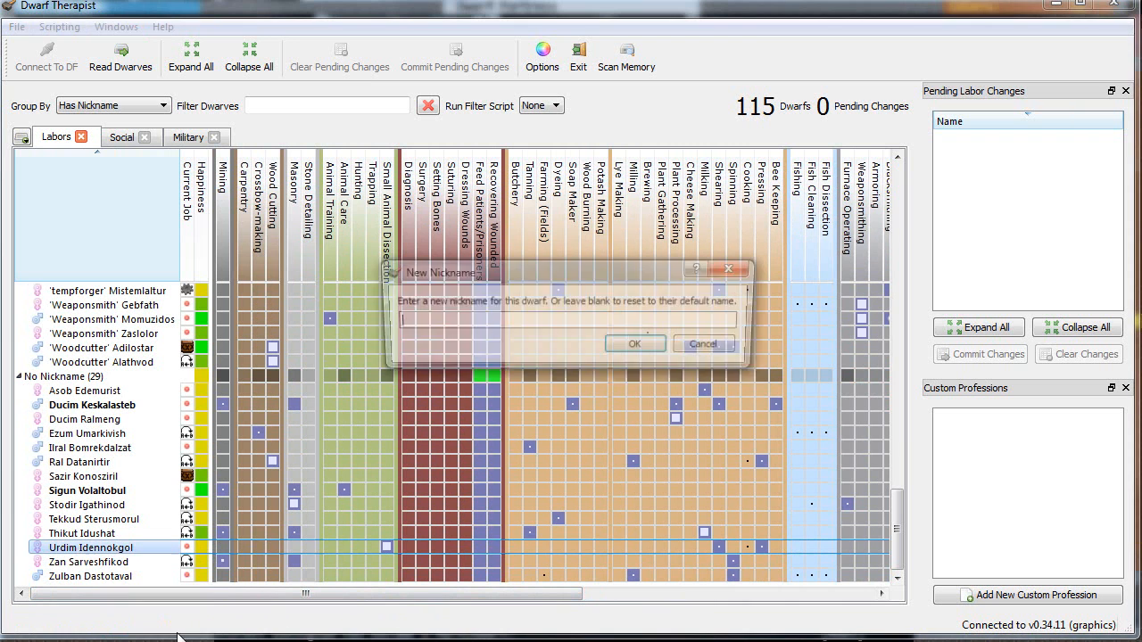
{"action": "type", "text": "Bookkeep"}
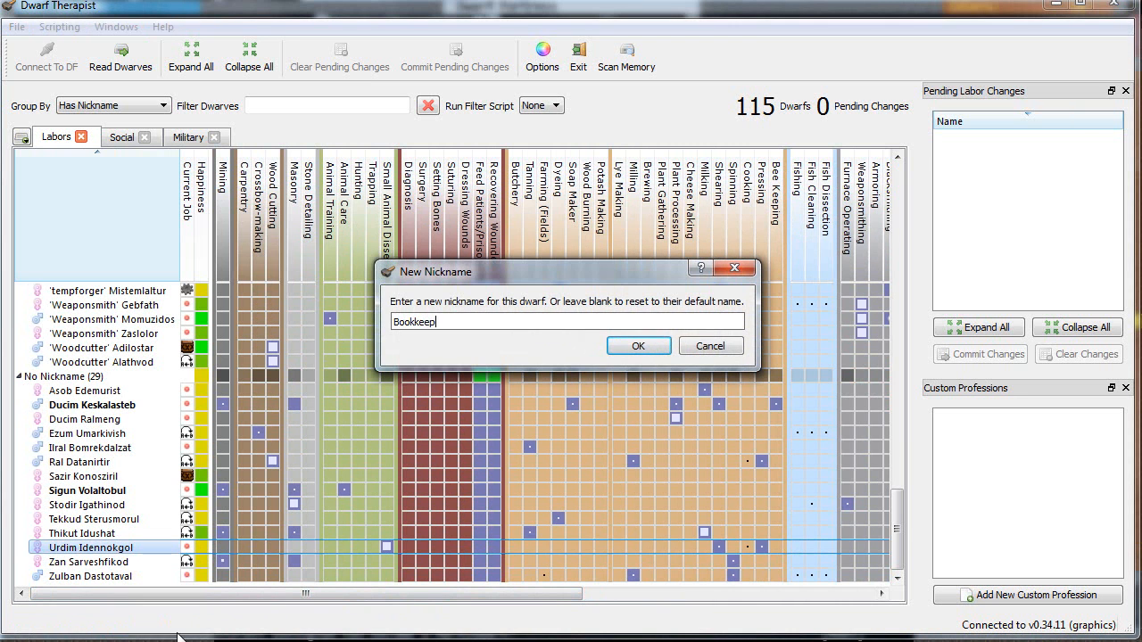
{"action": "left_click", "coordinate": [638, 346]}
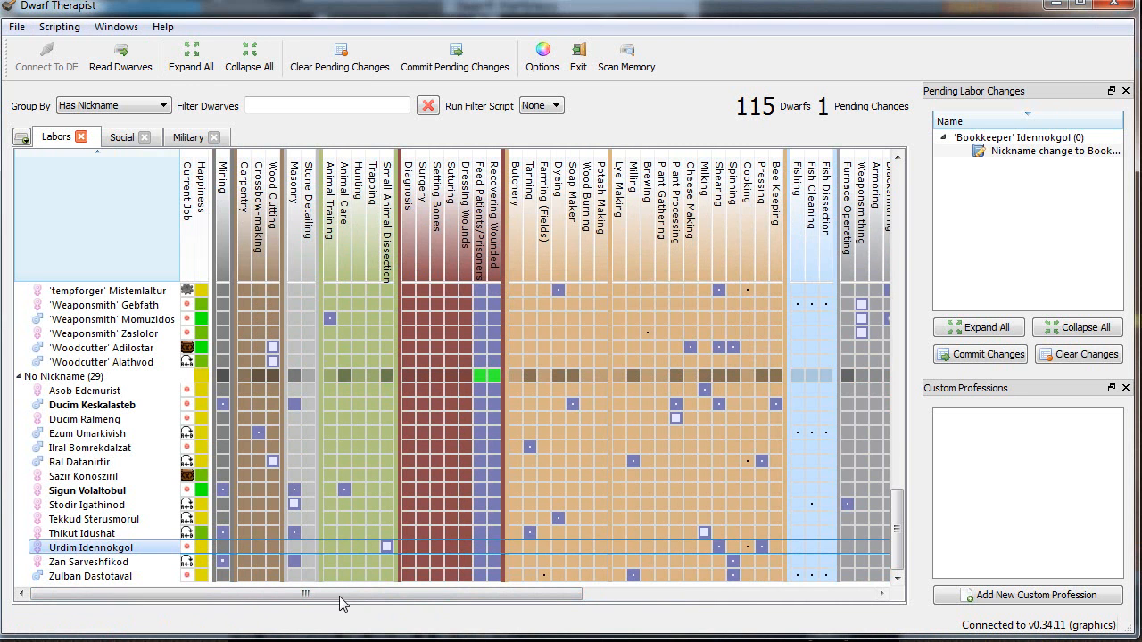
{"action": "scroll", "scroll_direction": "right", "scroll_amount": 3}
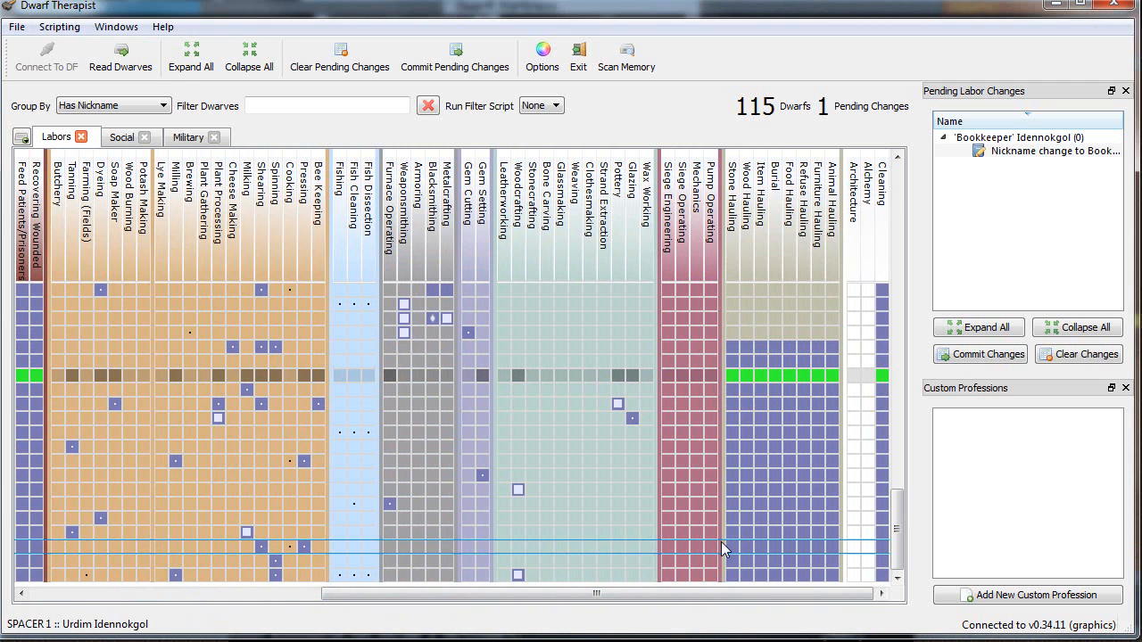
{"action": "left_click", "coordinate": [758, 547]}
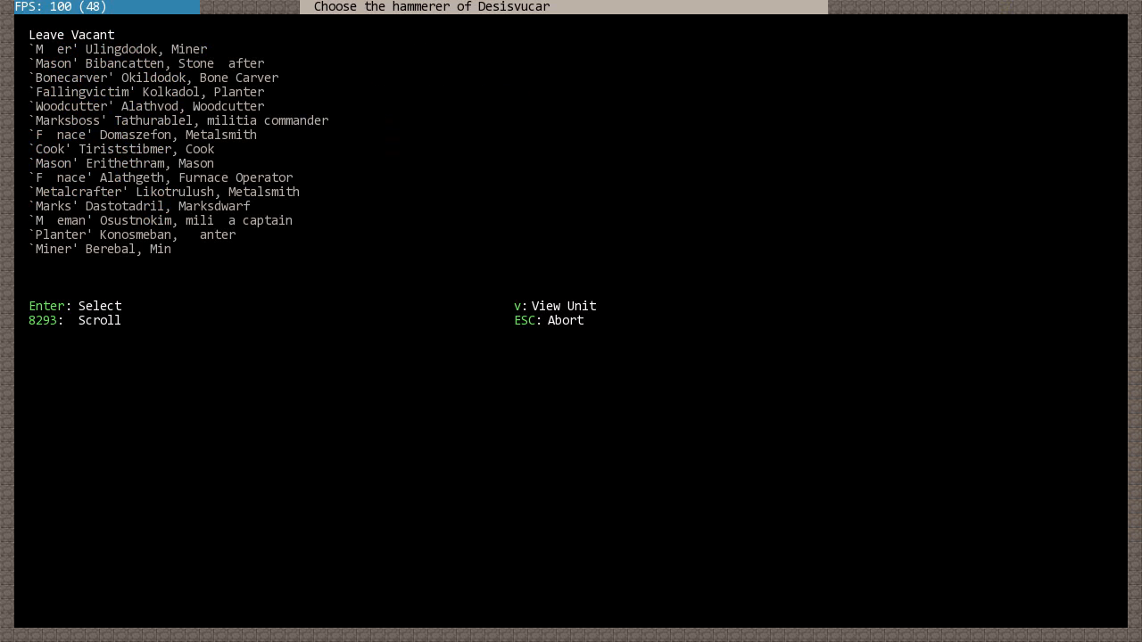
{"action": "mouse_move", "coordinate": [551, 339]}
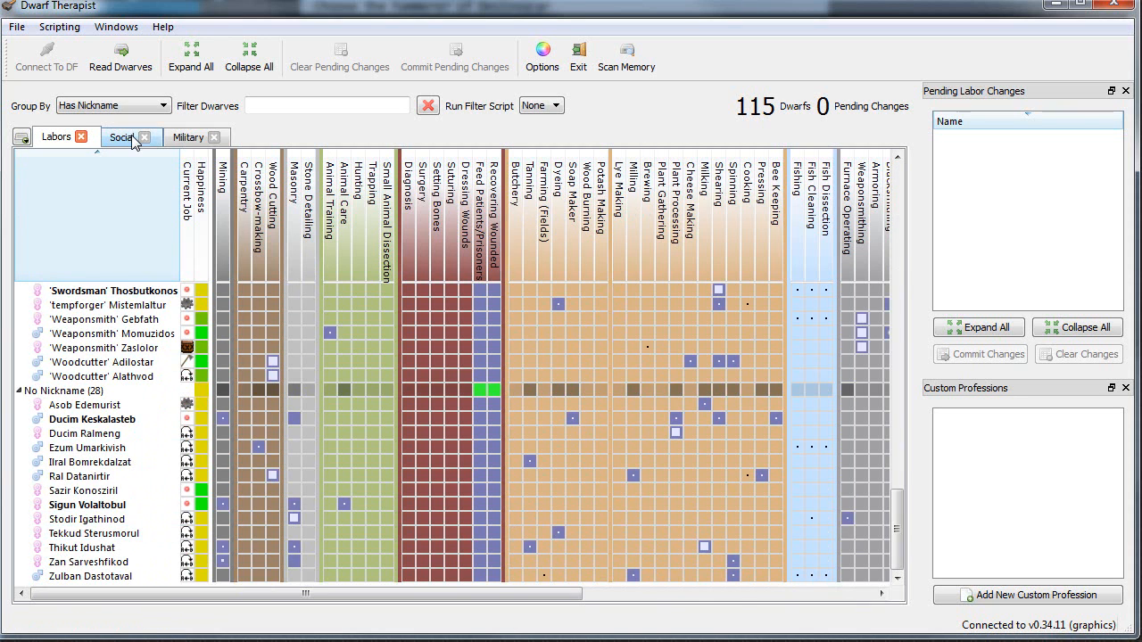
- Check the social and military skill views, then nickname Tekkud Sterusmorul 'Hammer'
{"action": "left_click", "coordinate": [122, 137]}
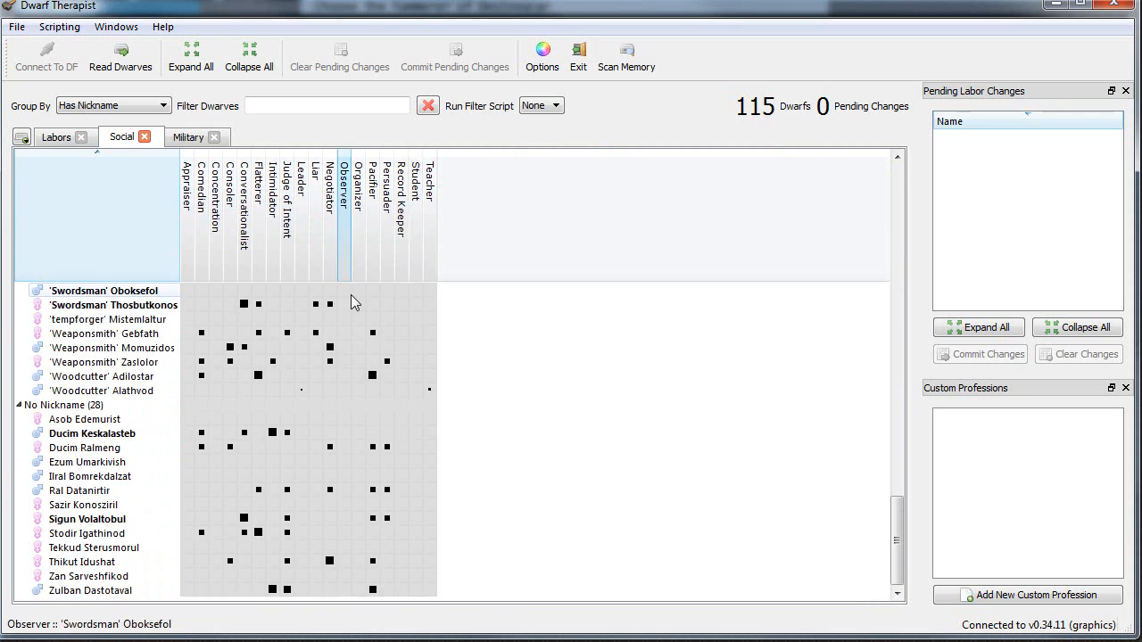
{"action": "left_click", "coordinate": [188, 136]}
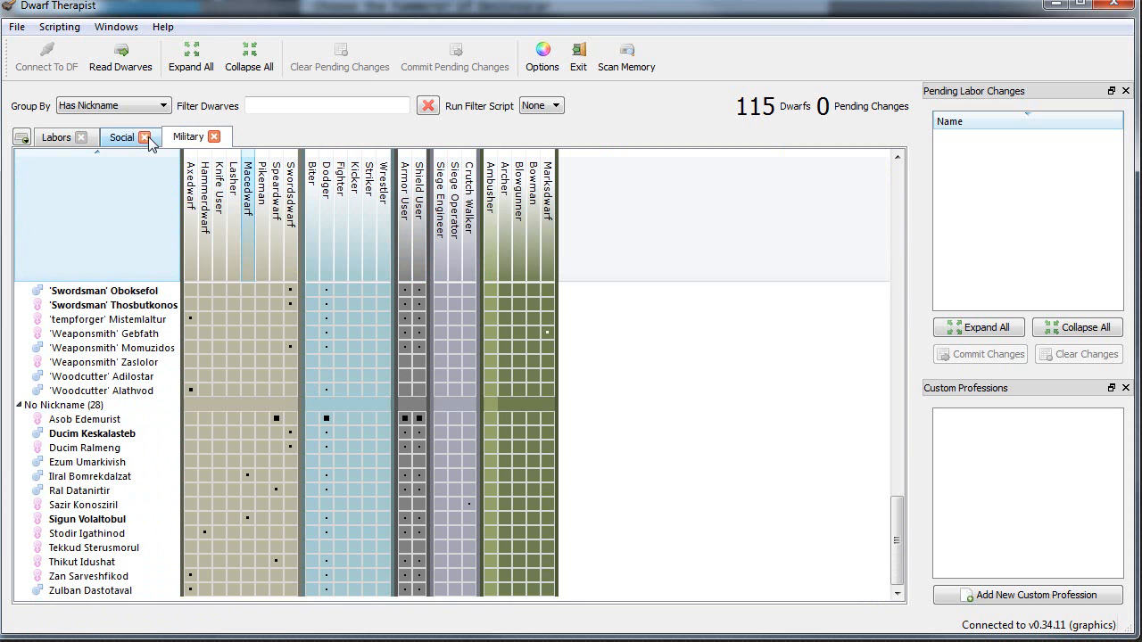
{"action": "mouse_move", "coordinate": [224, 332]}
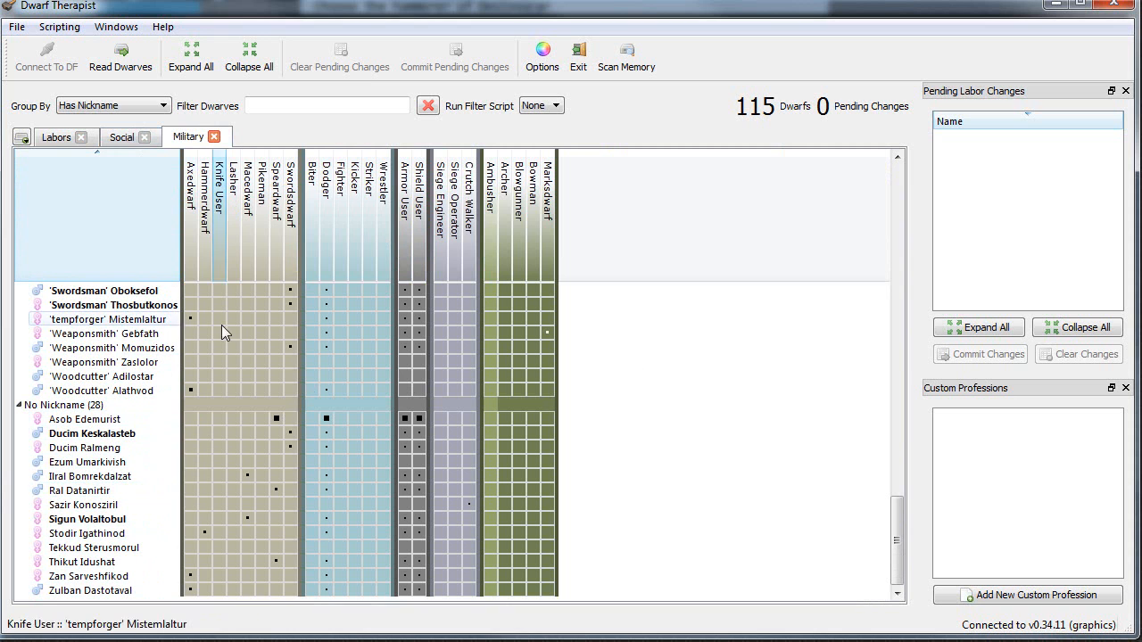
{"action": "mouse_move", "coordinate": [212, 562]}
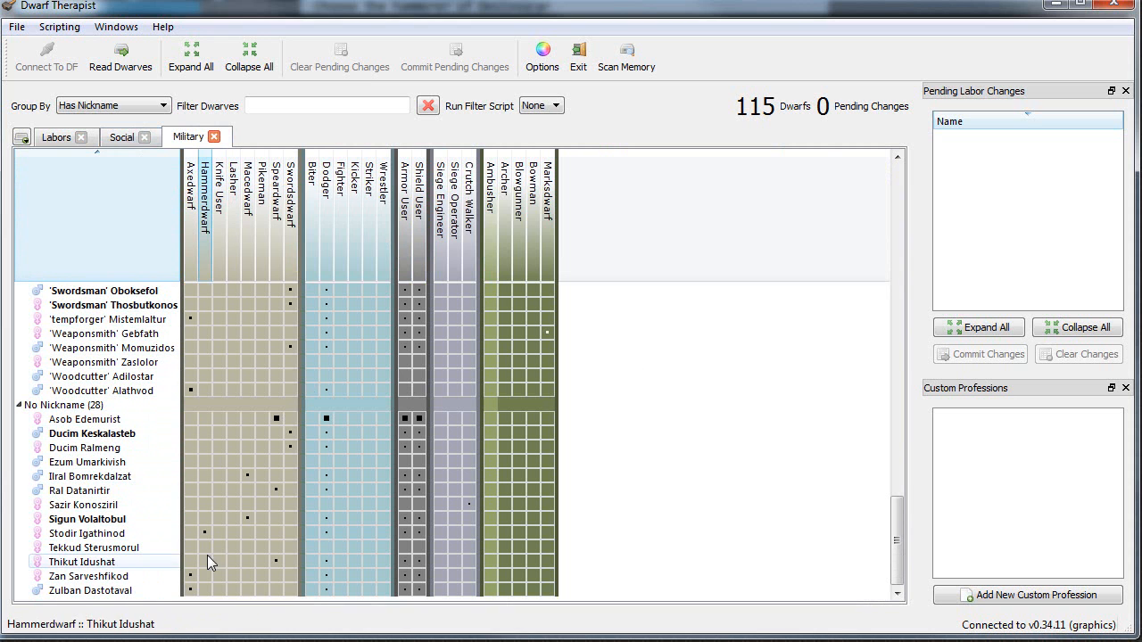
{"action": "mouse_move", "coordinate": [152, 548]}
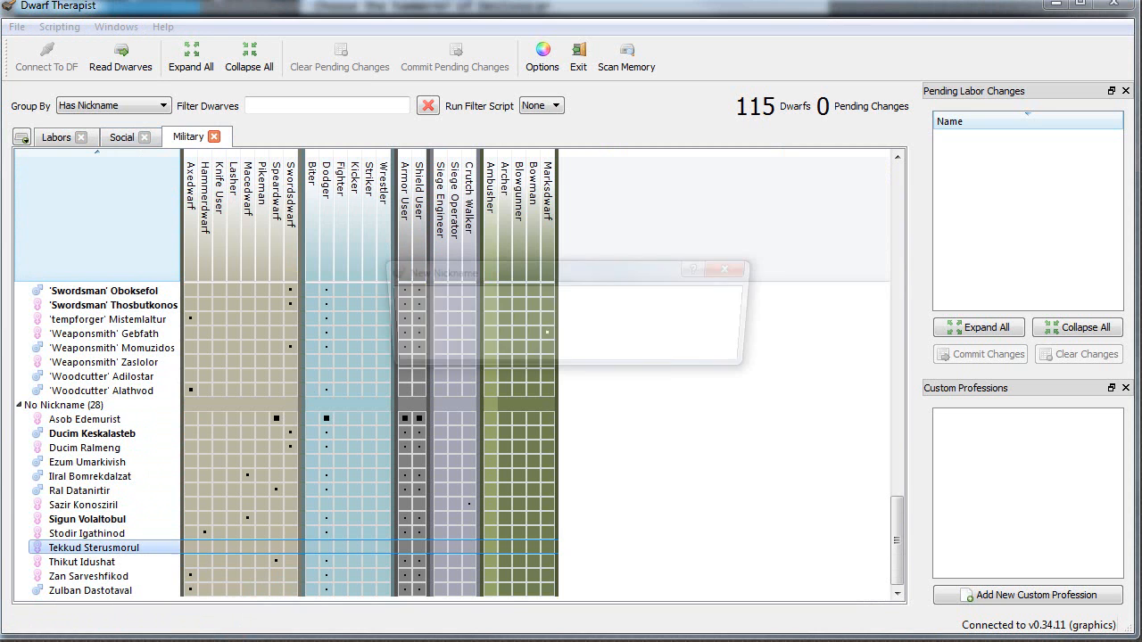
{"action": "type", "text": "Hammer"}
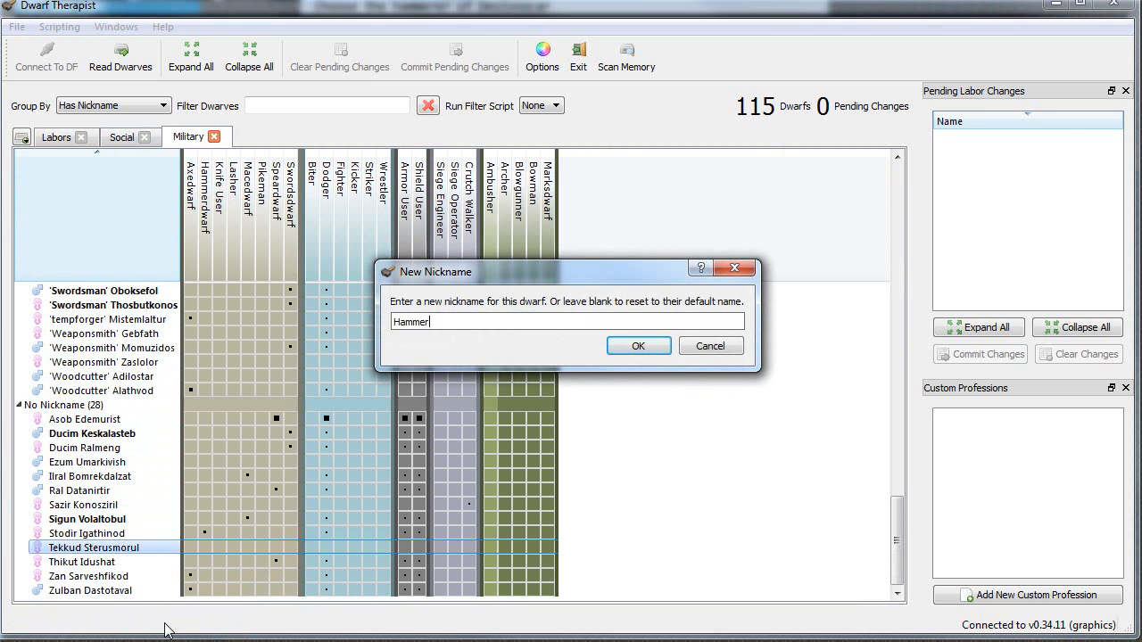
{"action": "left_click", "coordinate": [638, 345]}
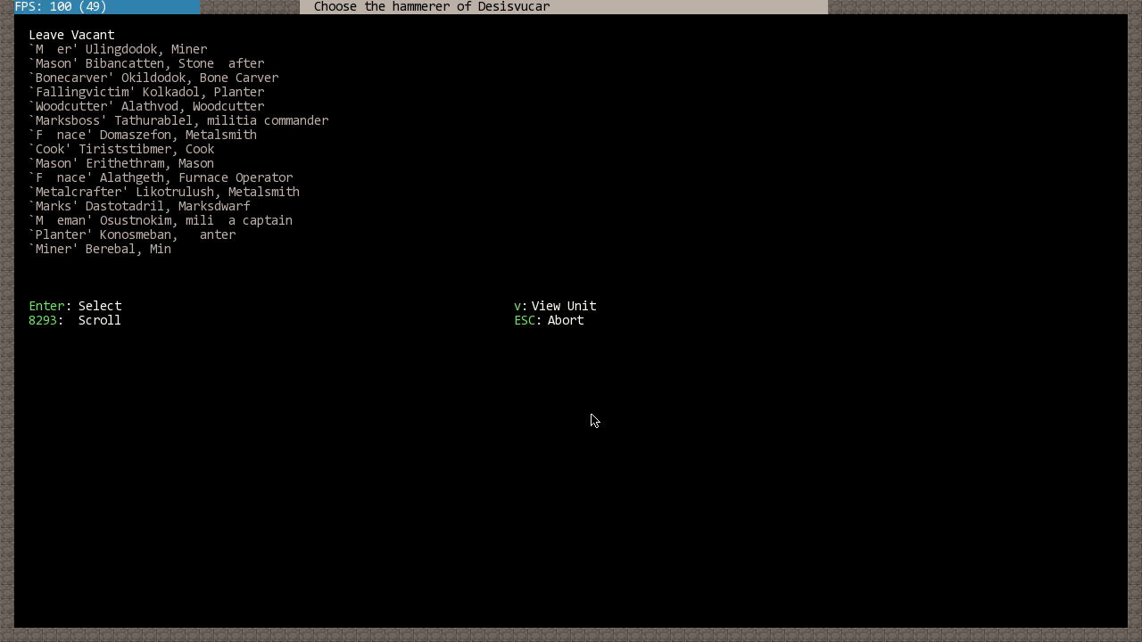
{"action": "mouse_move", "coordinate": [607, 444]}
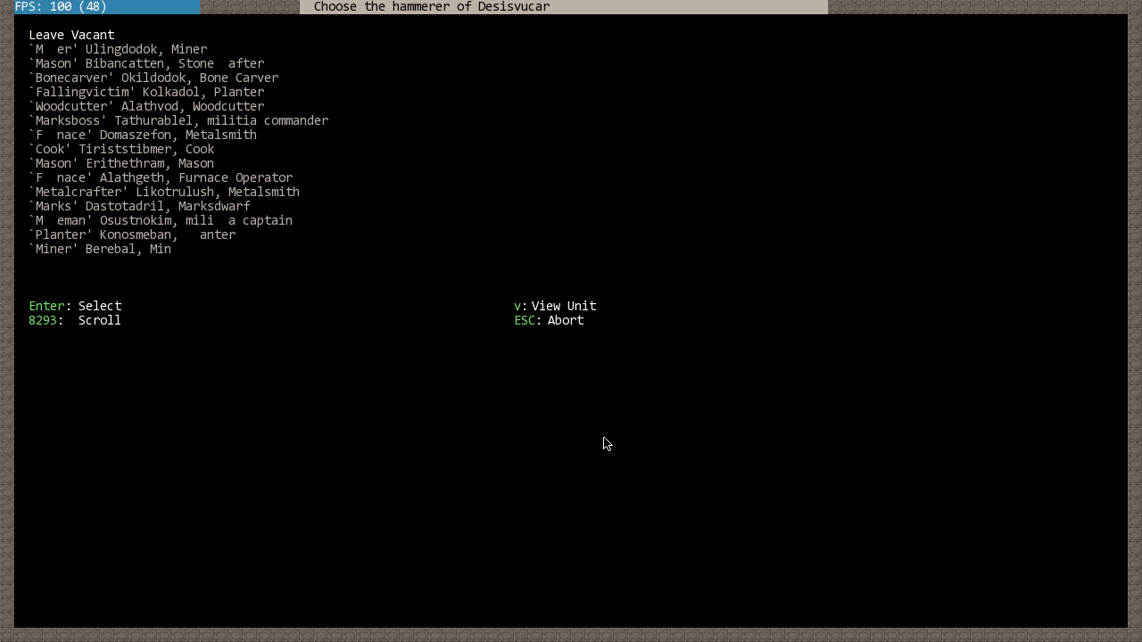
{"action": "mouse_move", "coordinate": [640, 427]}
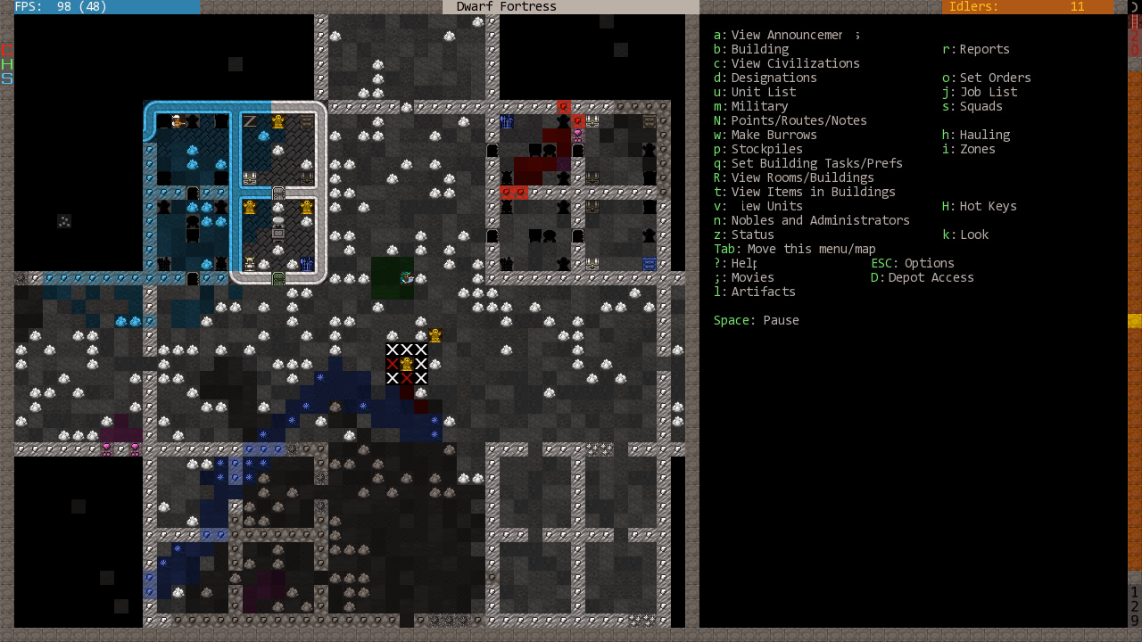
- Abort the Desisvucar hammerer choice list and switch back to the labor manager
{"action": "key", "text": "space"}
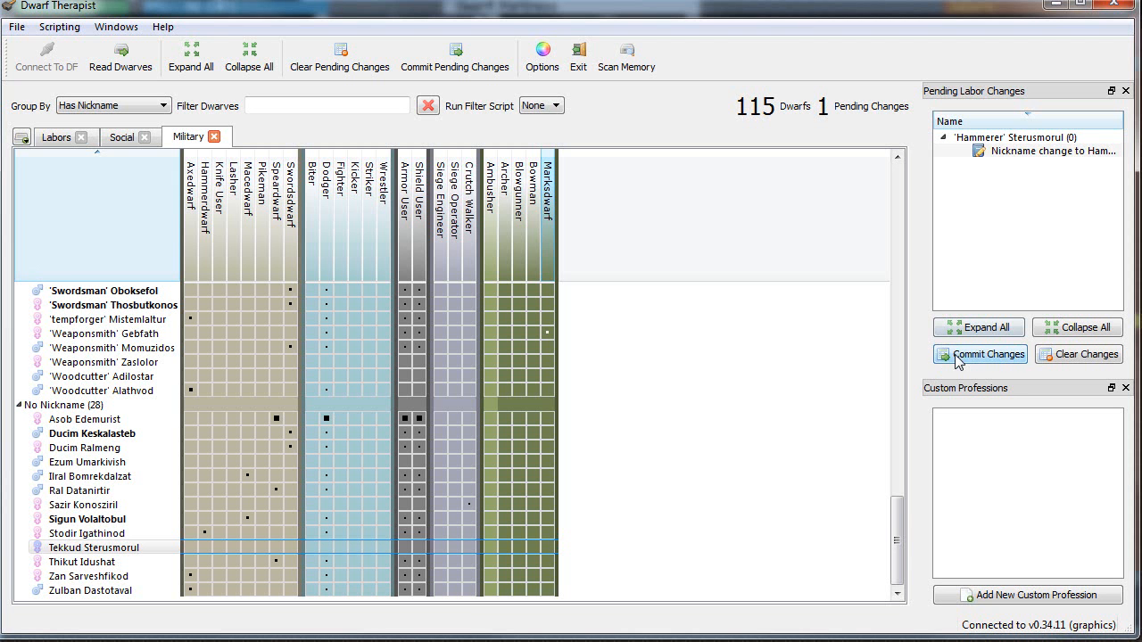
- Commit Tekkud Sterusmorul's 'Hammerer' nickname, then browse every dwarf's labors in the Labors grid
{"action": "left_click", "coordinate": [979, 354]}
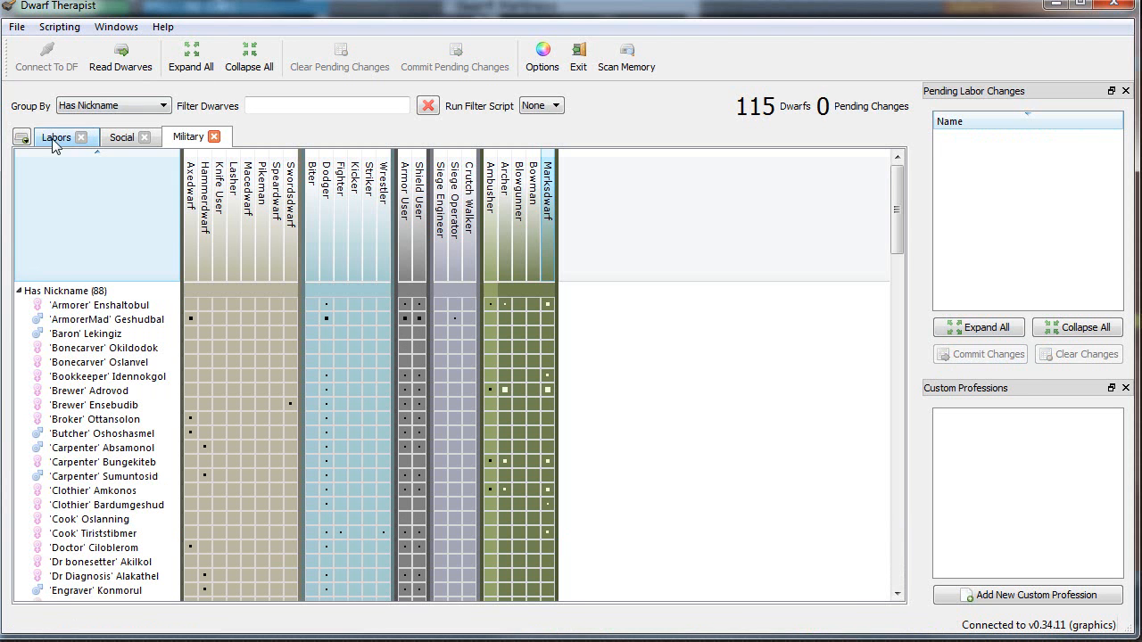
{"action": "left_click", "coordinate": [56, 137]}
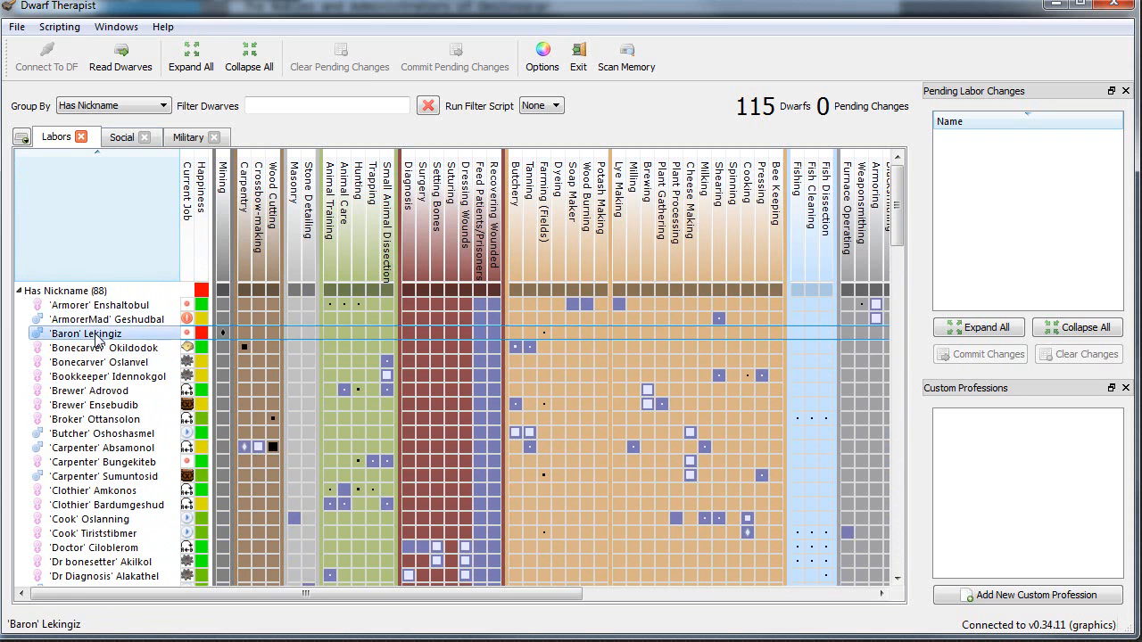
{"action": "scroll", "scroll_direction": "down", "scroll_amount": 3}
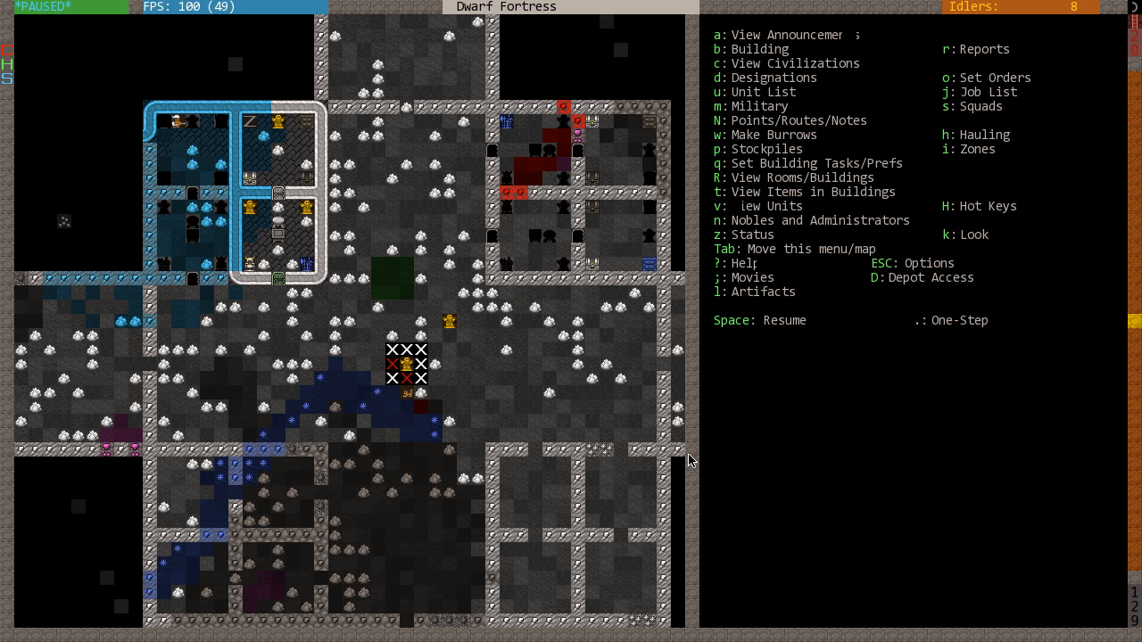
- Resume the game and scroll the map right and down toward the bedrooms
{"action": "key", "text": "Space"}
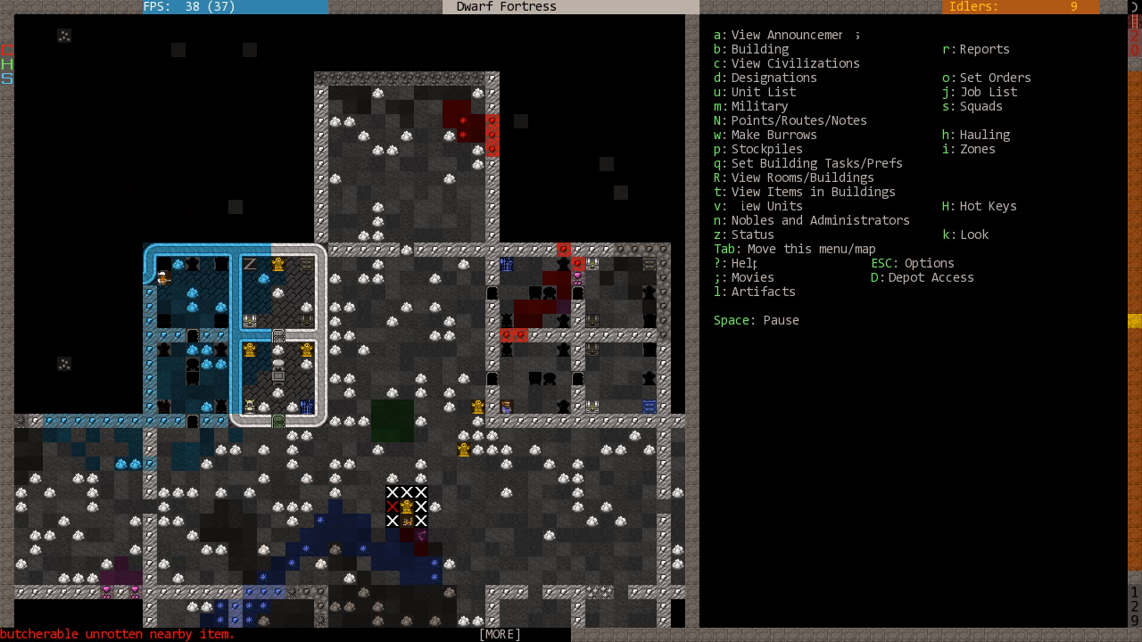
{"action": "scroll", "scroll_direction": "right", "scroll_amount": 3}
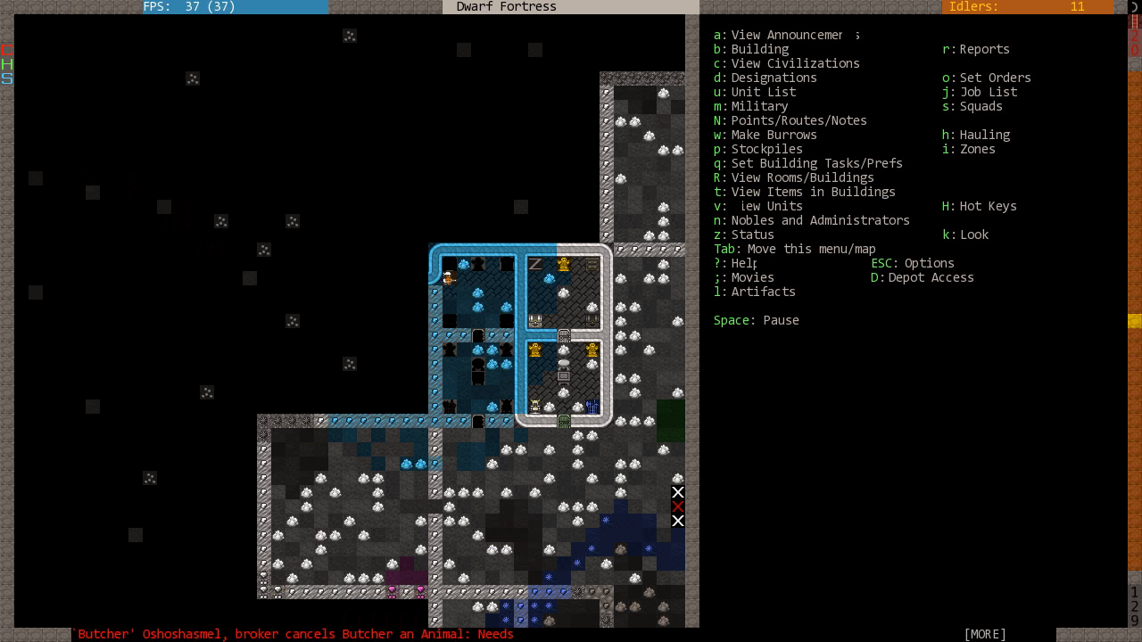
{"action": "scroll", "scroll_direction": "down", "scroll_amount": 3}
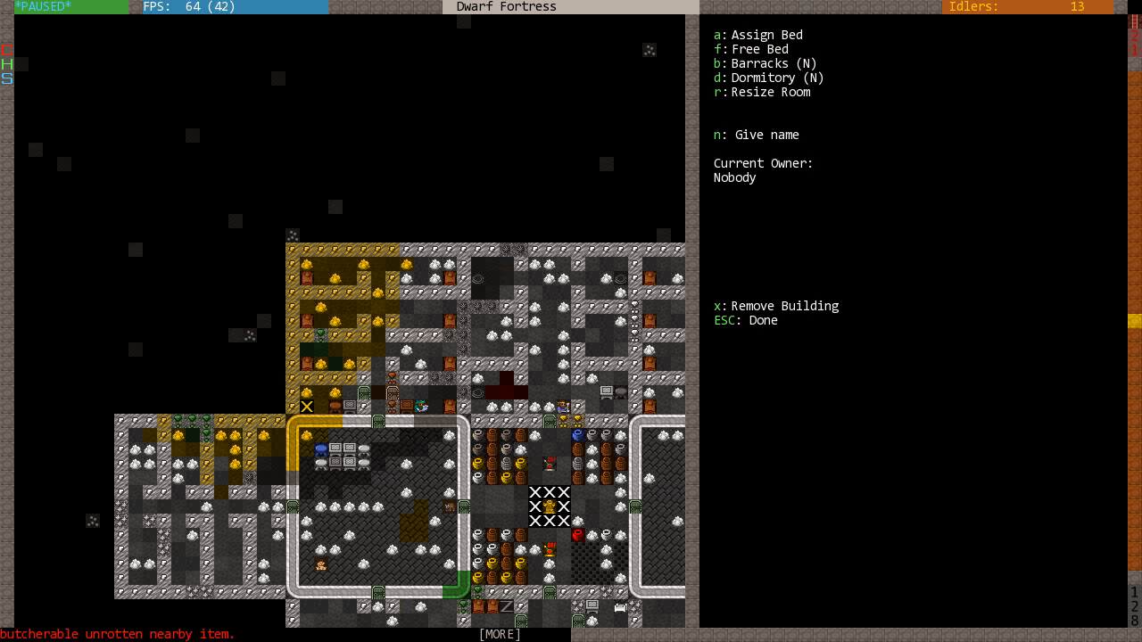
- Inspect the bookkeeper's chair and the shared bed, and briefly try resizing its room
{"action": "key", "text": "r"}
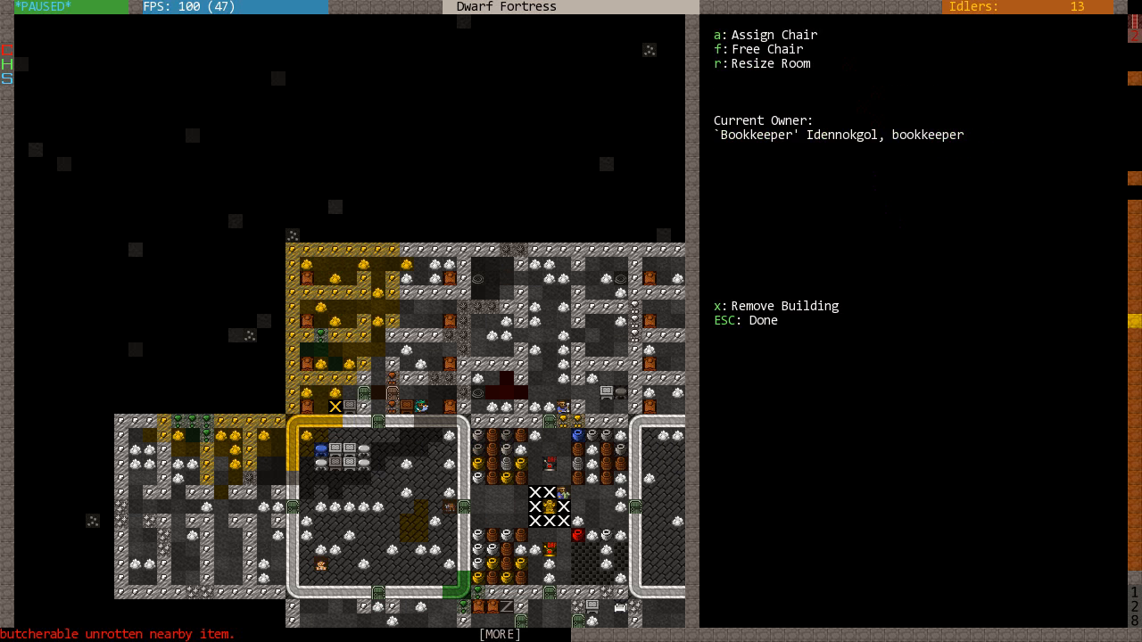
{"action": "key", "text": "a"}
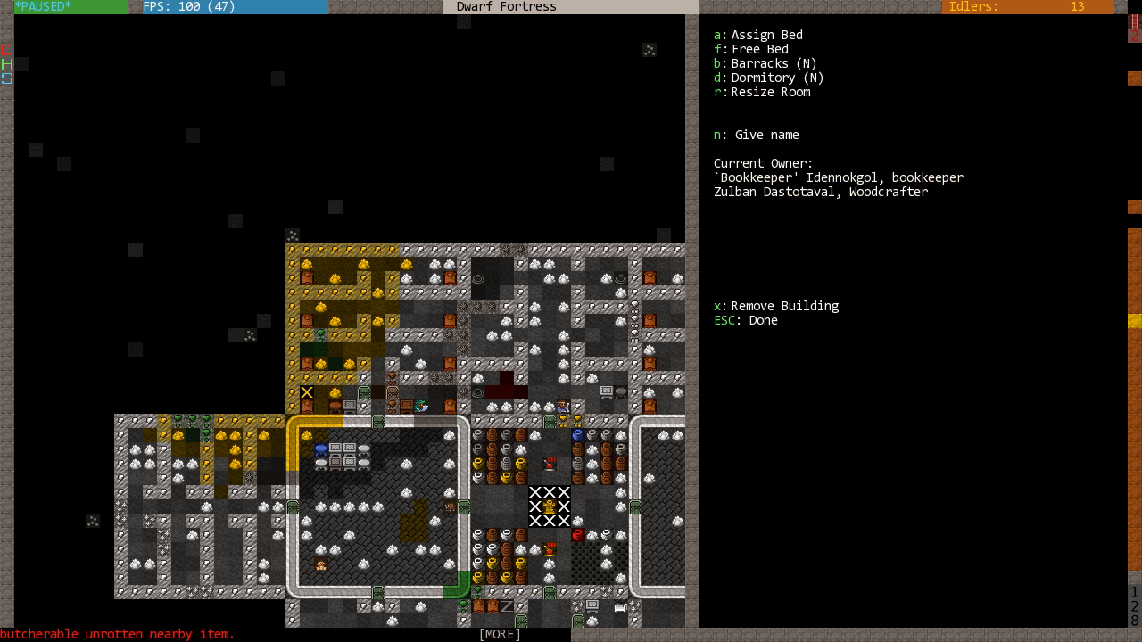
{"action": "key", "text": "r"}
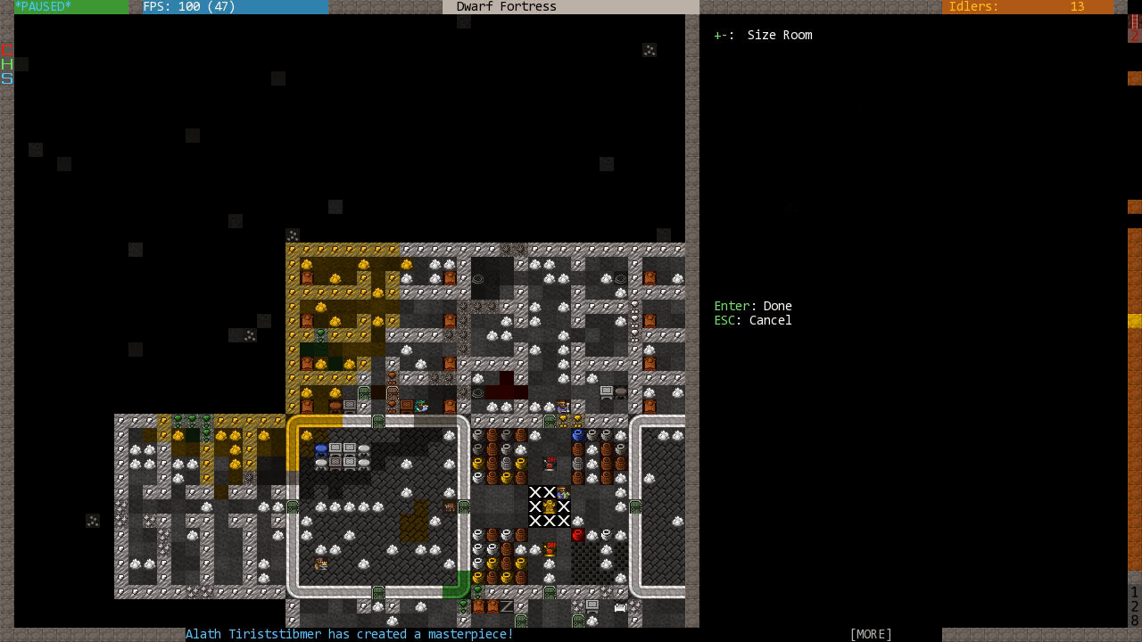
{"action": "key", "text": "Escape"}
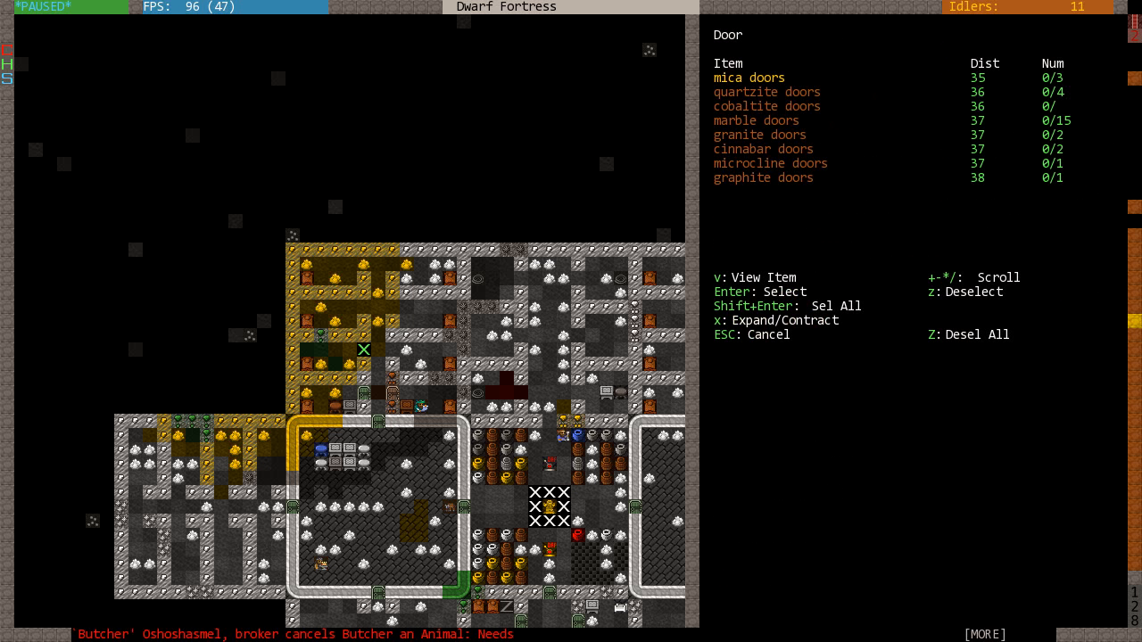
- Place mica stone doors along the bedroom walls
{"action": "key", "text": "x"}
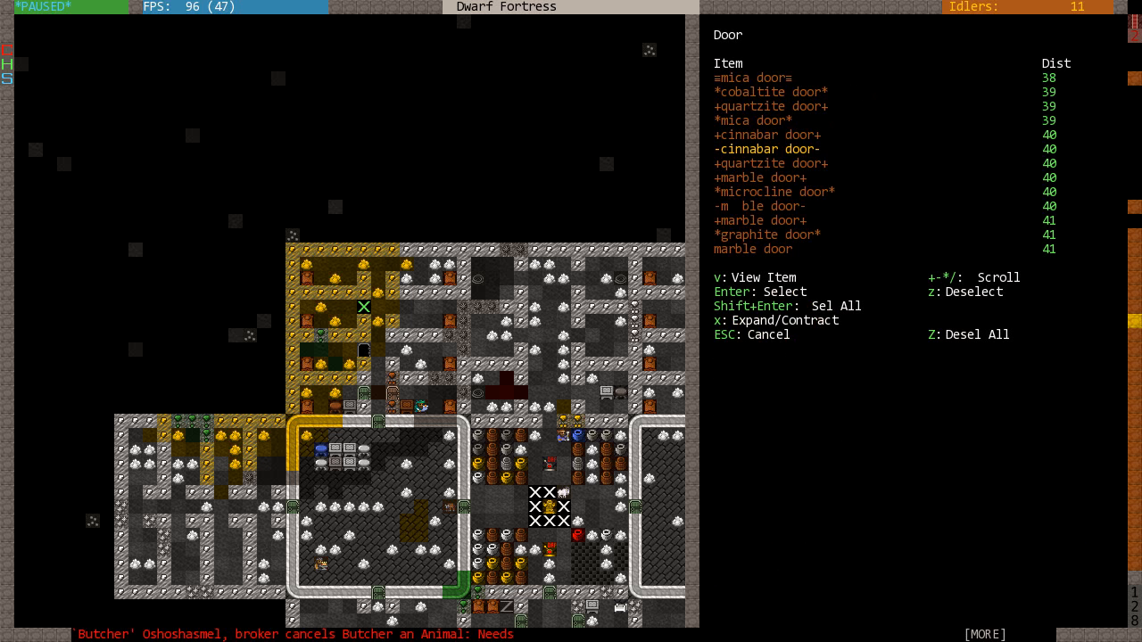
{"action": "key", "text": "x"}
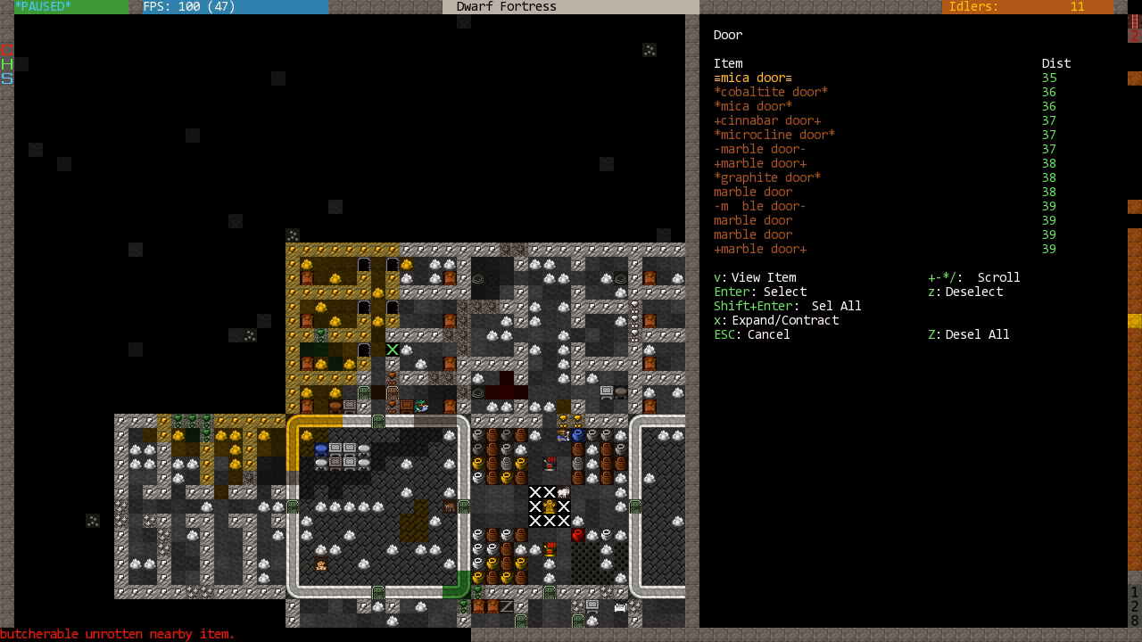
{"action": "key", "text": "Escape"}
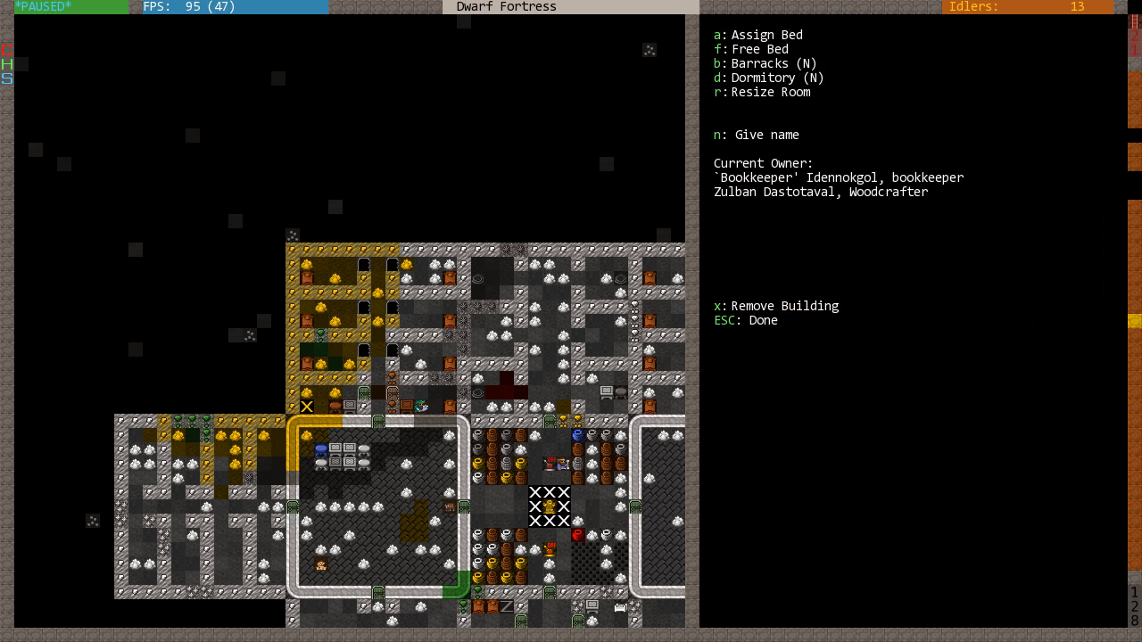
- Inspect a roomless bed and the manager-and-mechanic's bed, then return to the map
{"action": "key", "text": "f"}
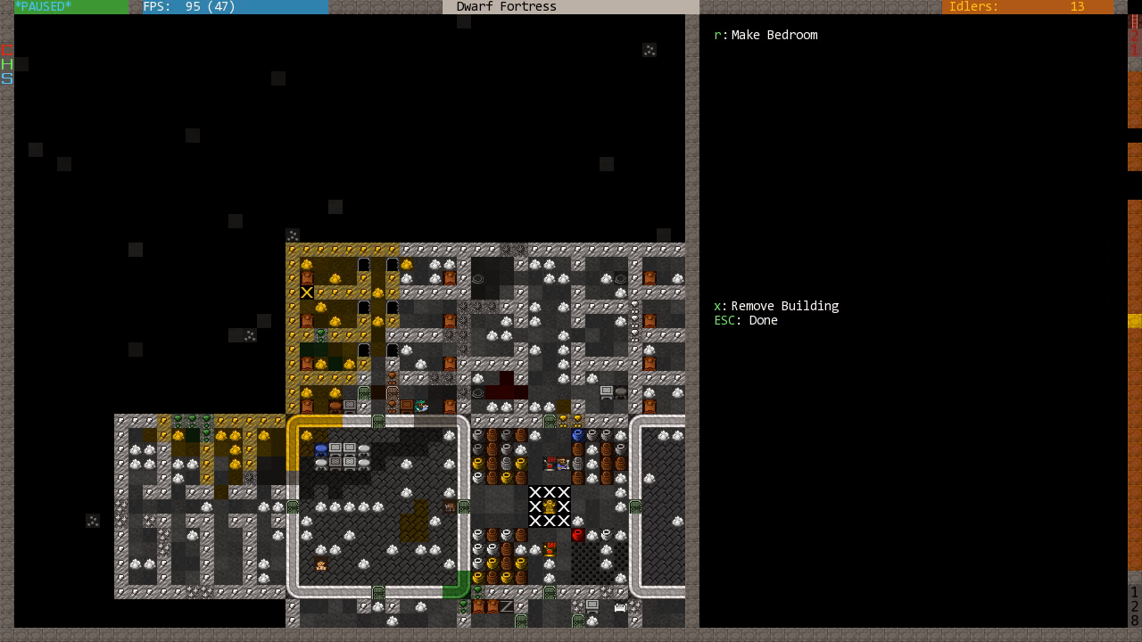
{"action": "left_click", "coordinate": [448, 279]}
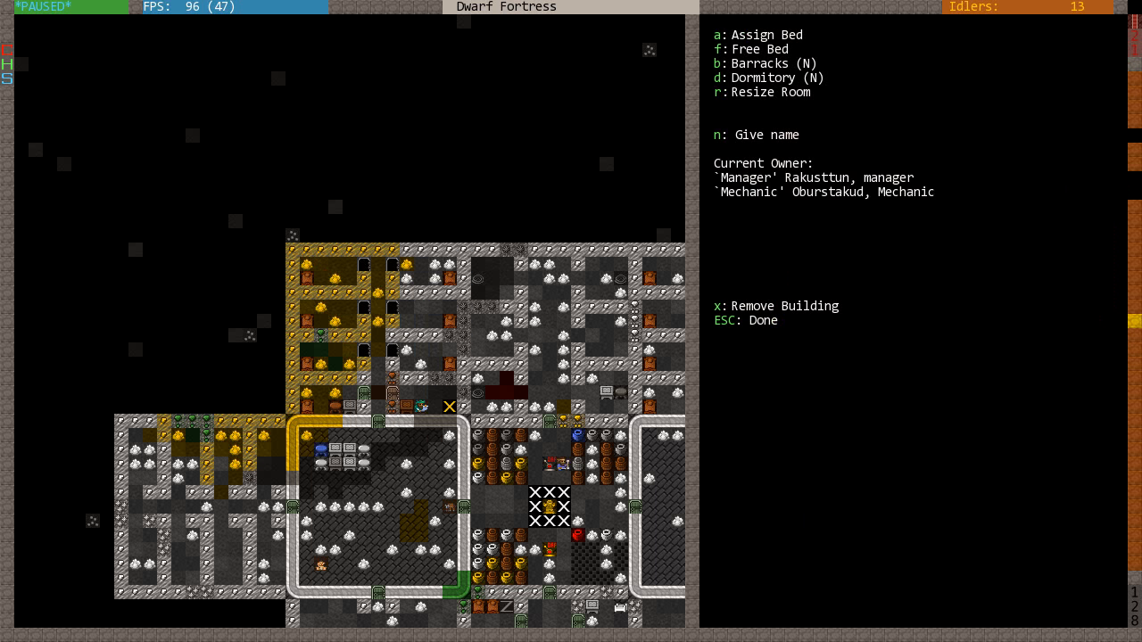
{"action": "key", "text": "Escape"}
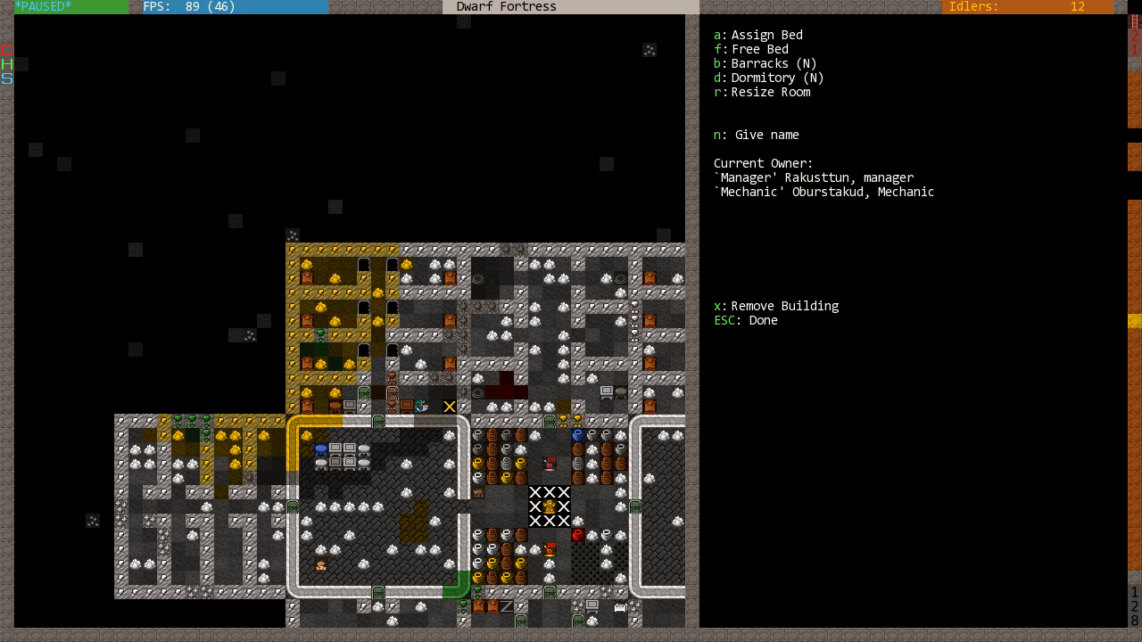
{"action": "key", "text": "Escape"}
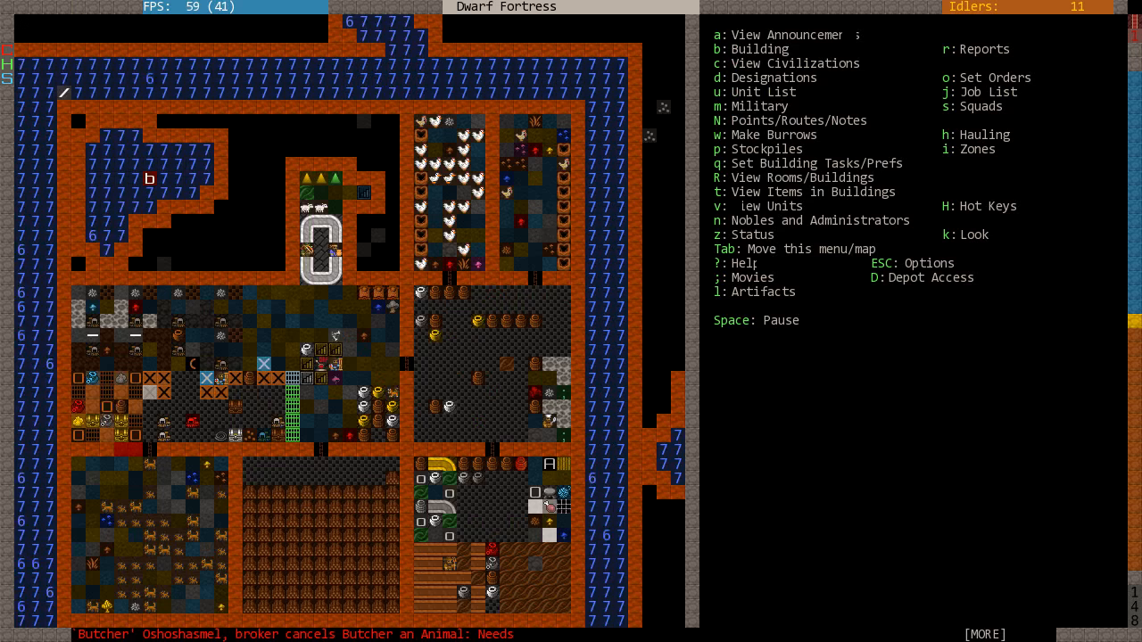
- Scroll the surface map until the Etosttizotluskal zinc chain leggings announcement appears
{"action": "scroll", "scroll_direction": "up", "scroll_amount": 3}
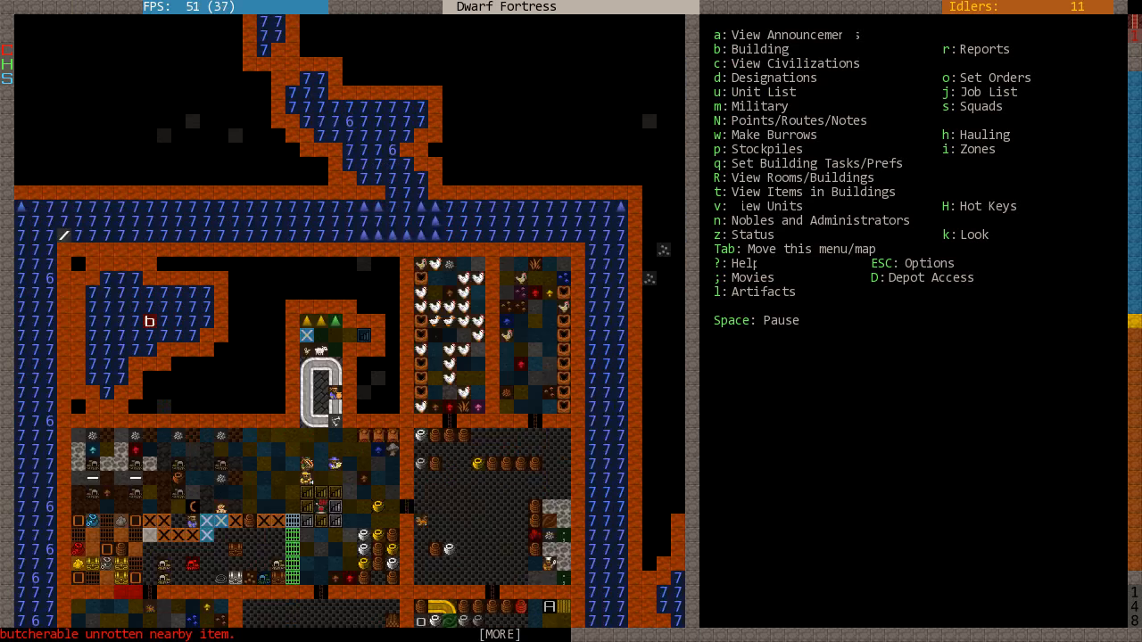
{"action": "scroll", "scroll_direction": "down", "scroll_amount": 3}
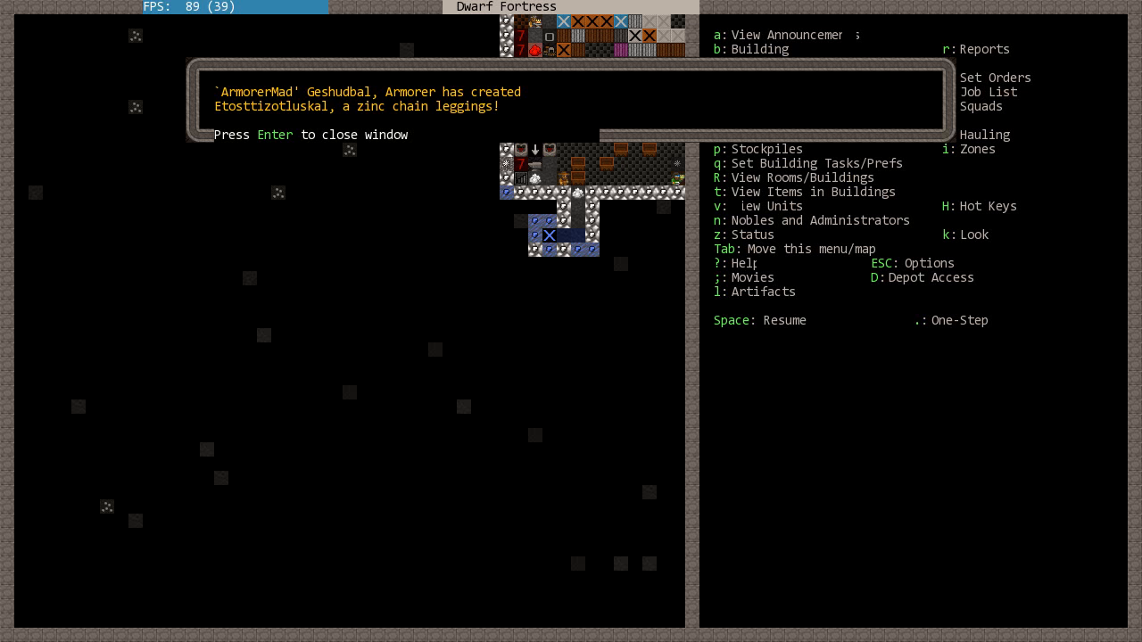
{"action": "key", "text": "Return"}
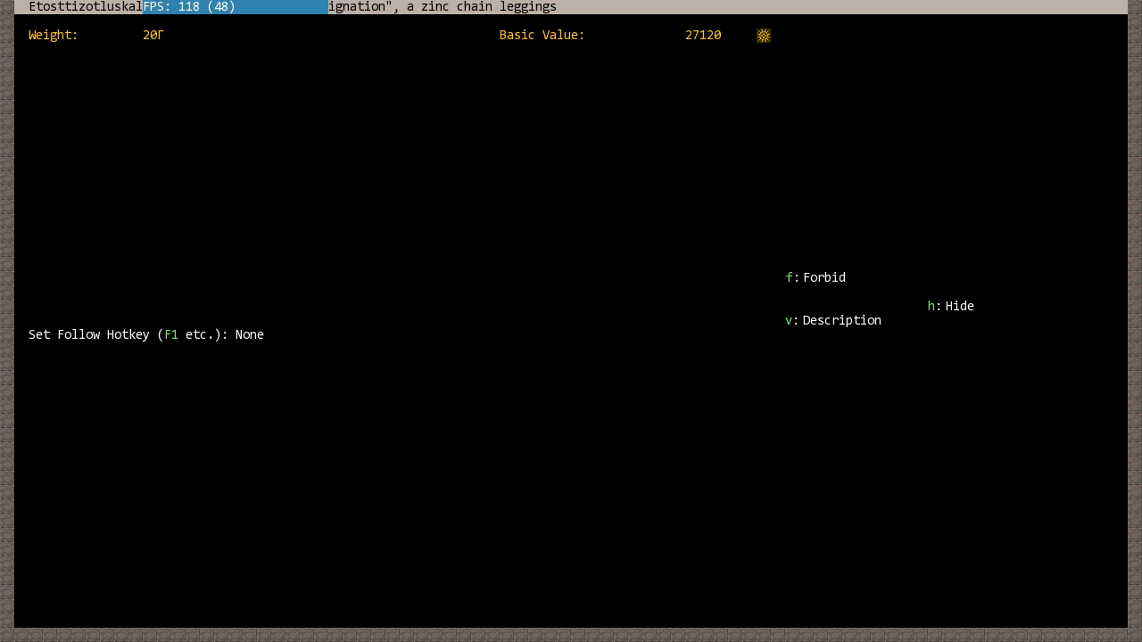
{"action": "key", "text": "v"}
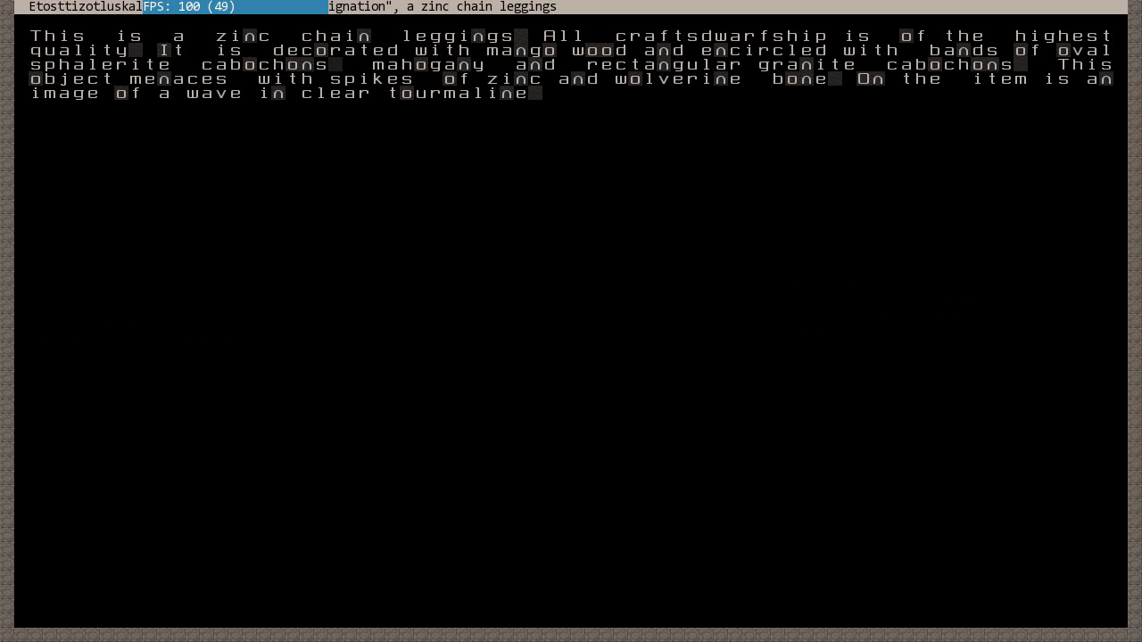
{"action": "mouse_move", "coordinate": [756, 254]}
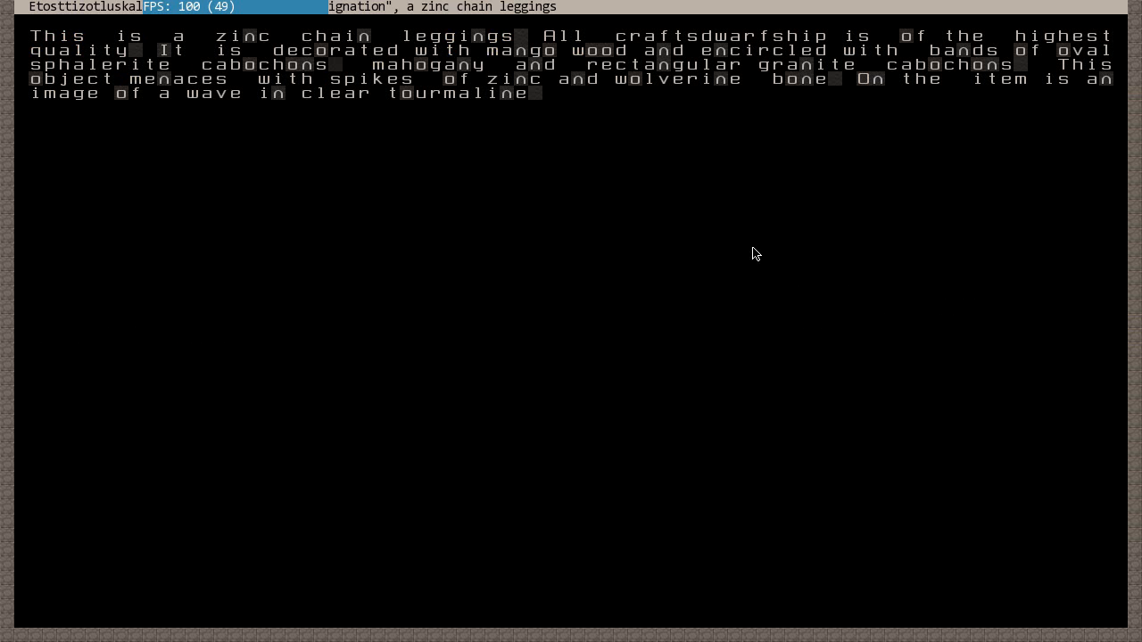
{"action": "mouse_move", "coordinate": [744, 83]}
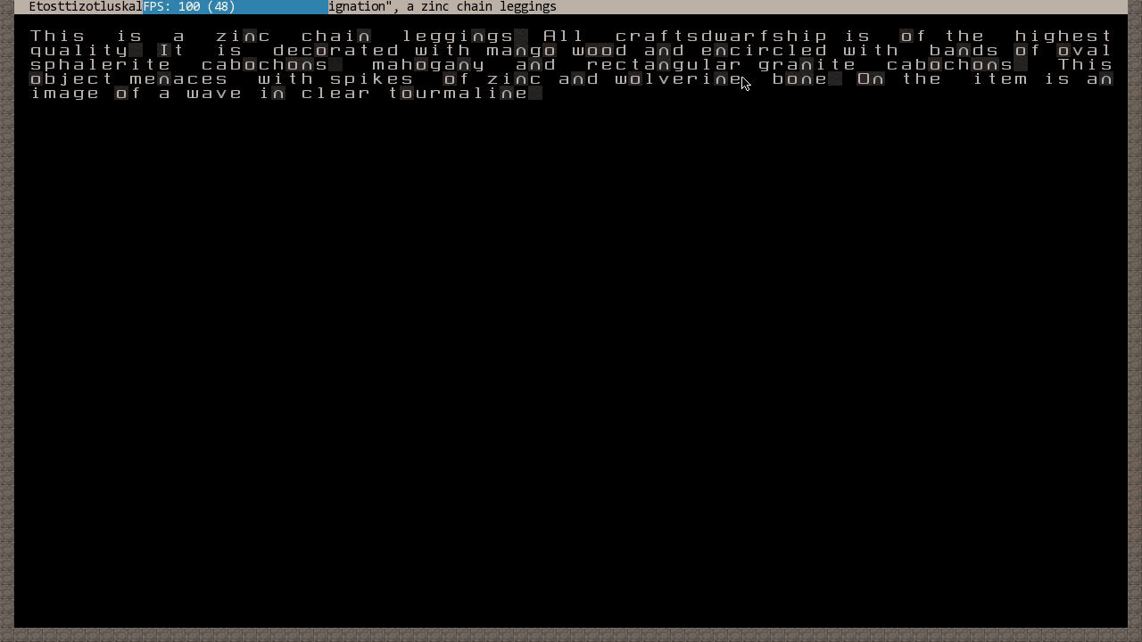
{"action": "mouse_move", "coordinate": [188, 74]}
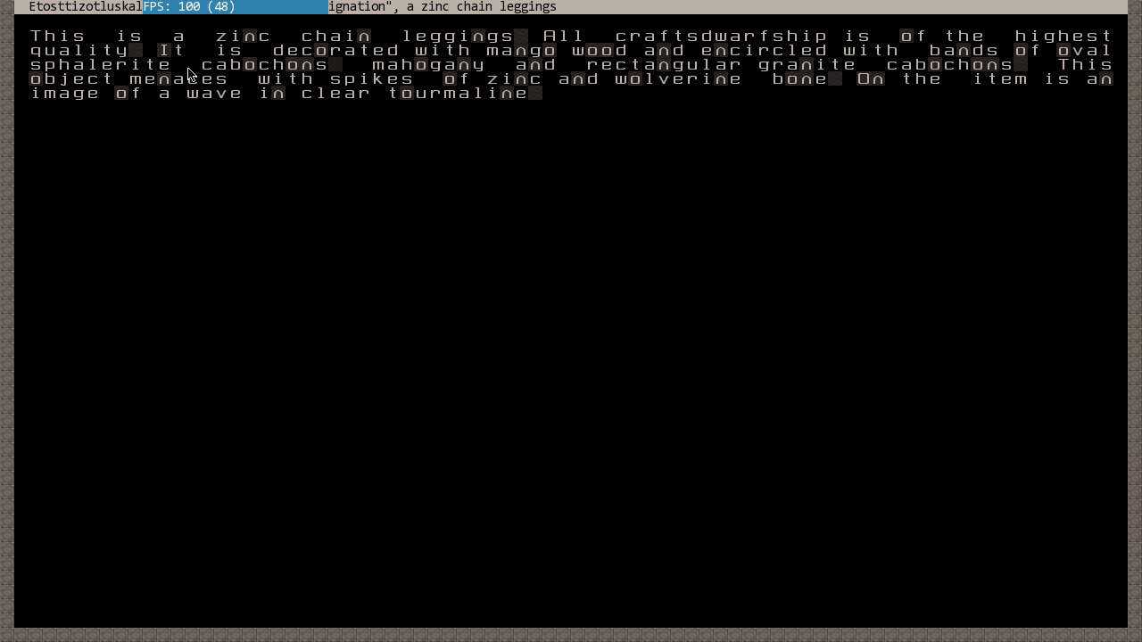
{"action": "mouse_move", "coordinate": [323, 75]}
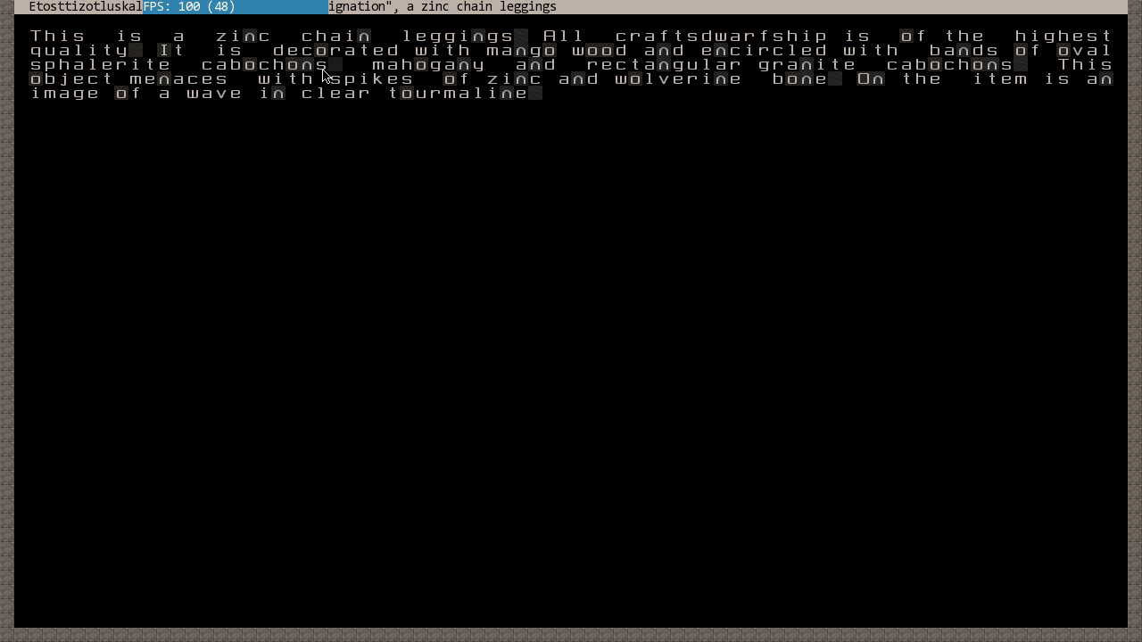
{"action": "mouse_move", "coordinate": [147, 67]}
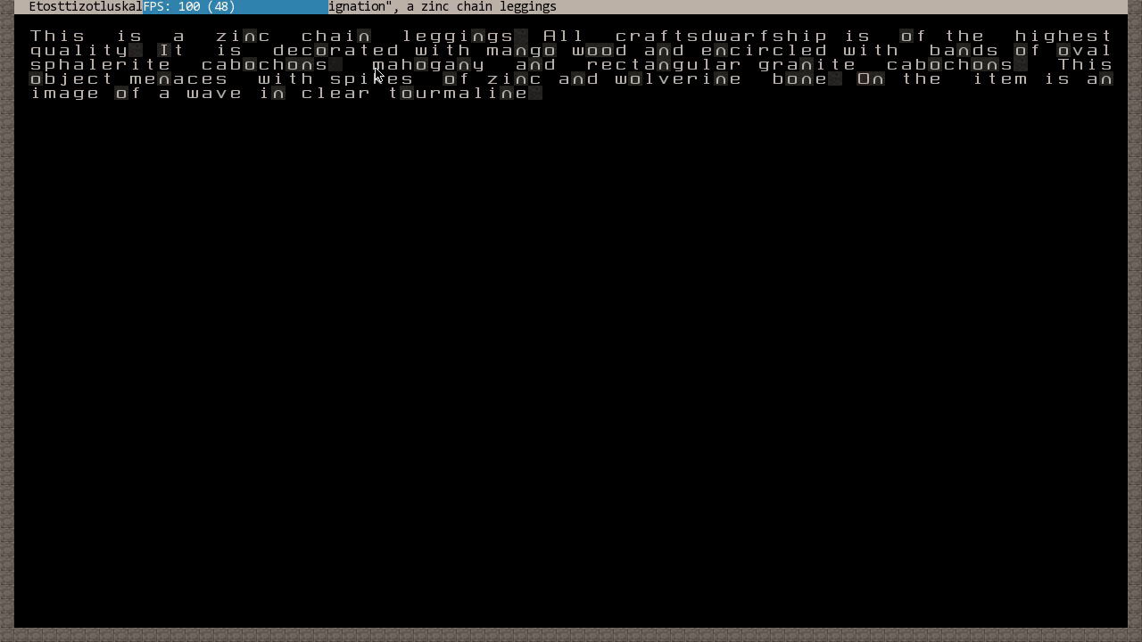
{"action": "mouse_move", "coordinate": [707, 80]}
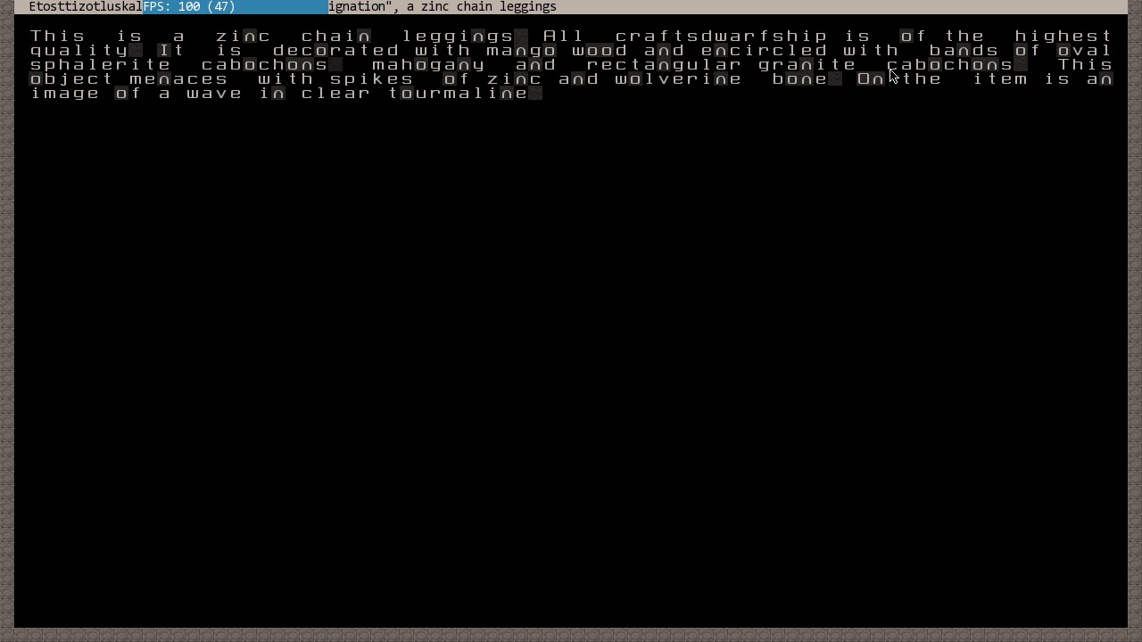
{"action": "mouse_move", "coordinate": [1061, 75]}
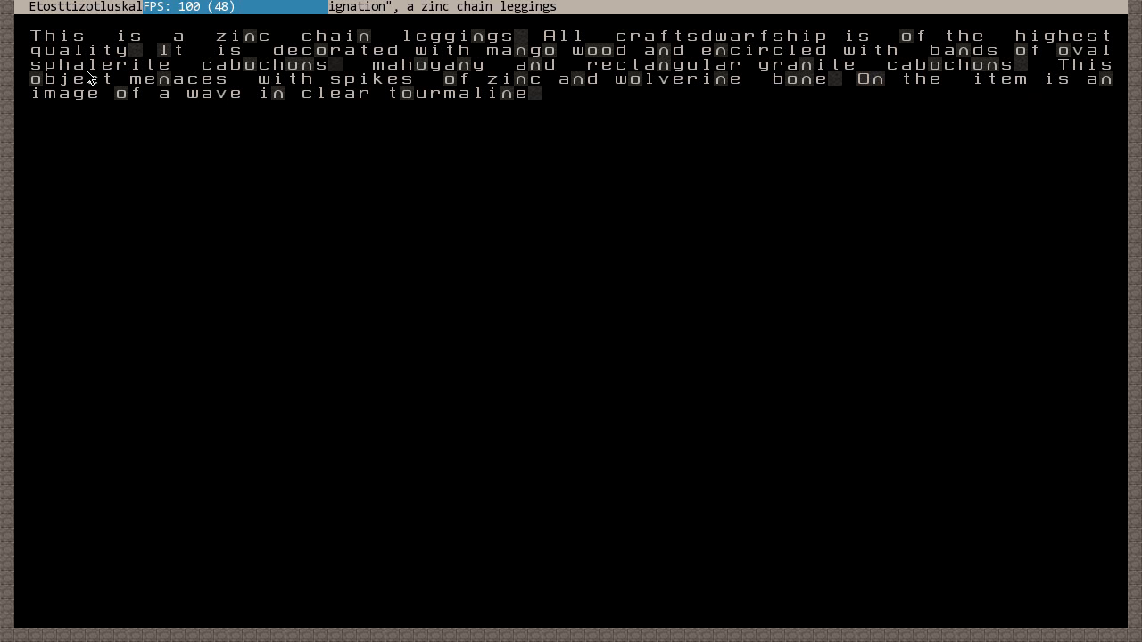
{"action": "mouse_move", "coordinate": [571, 88]}
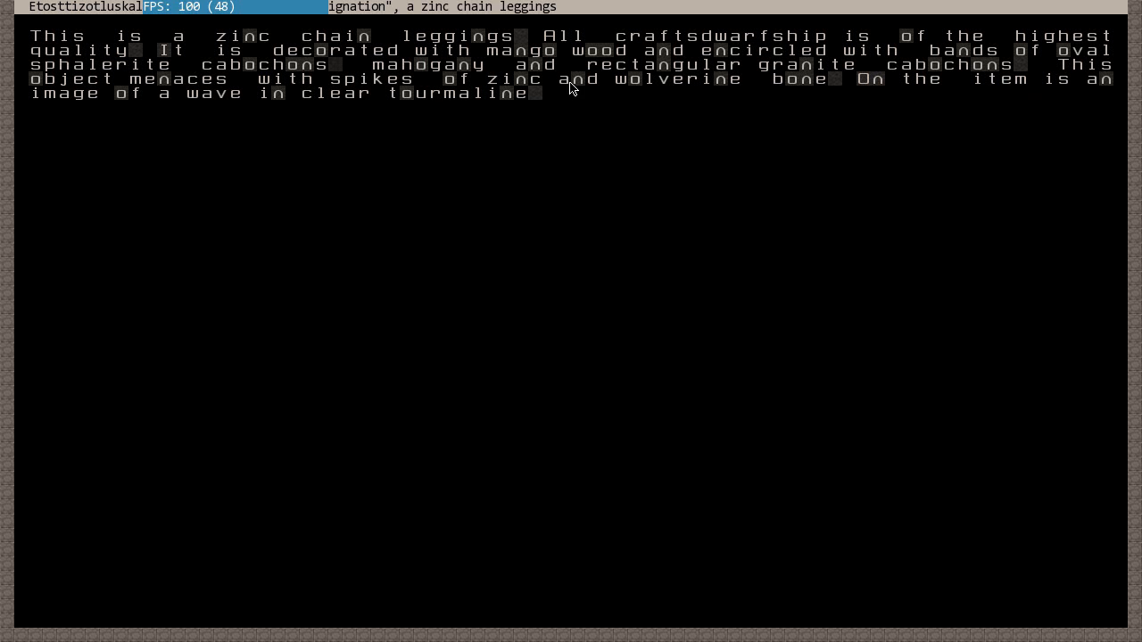
{"action": "mouse_move", "coordinate": [877, 82]}
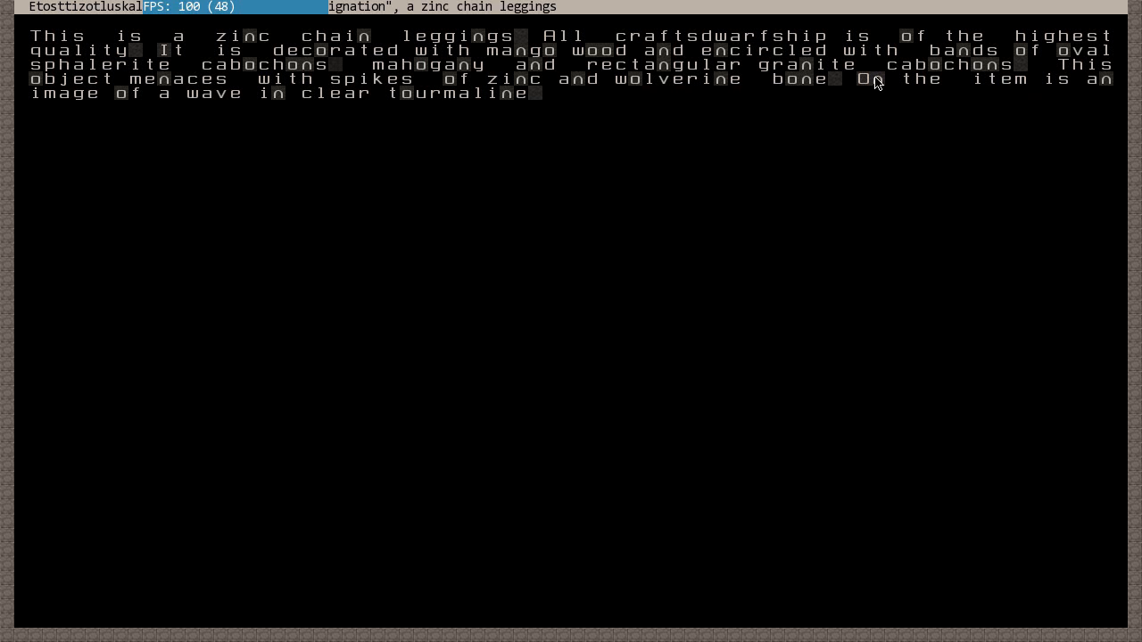
{"action": "mouse_move", "coordinate": [909, 281]}
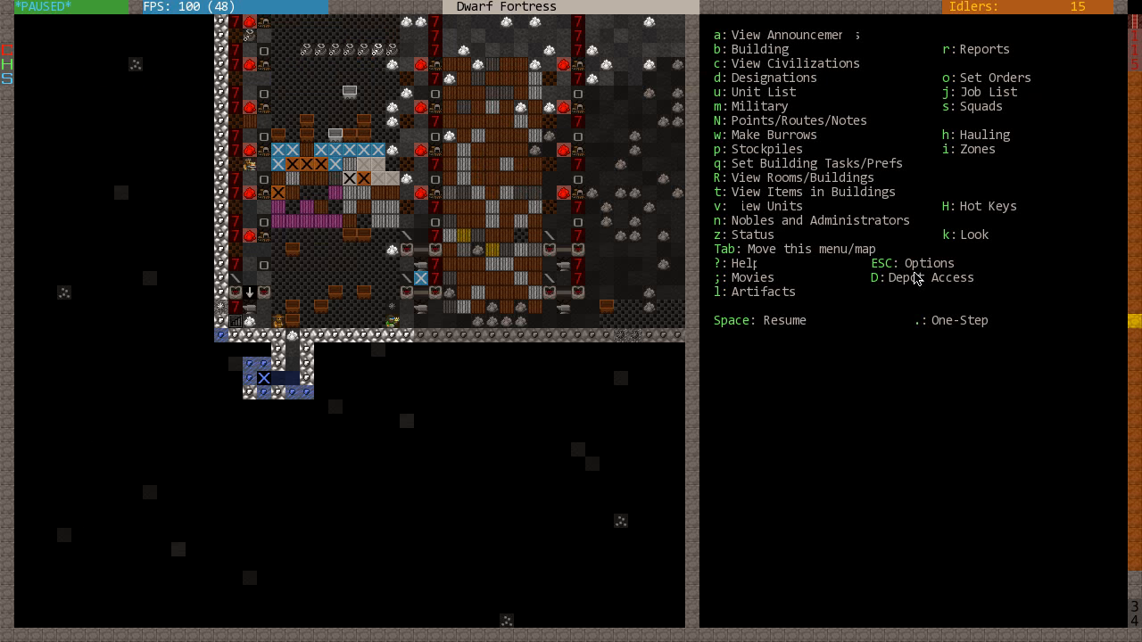
- View the burrows list and leave it on the way to work orders
{"action": "key", "text": "space"}
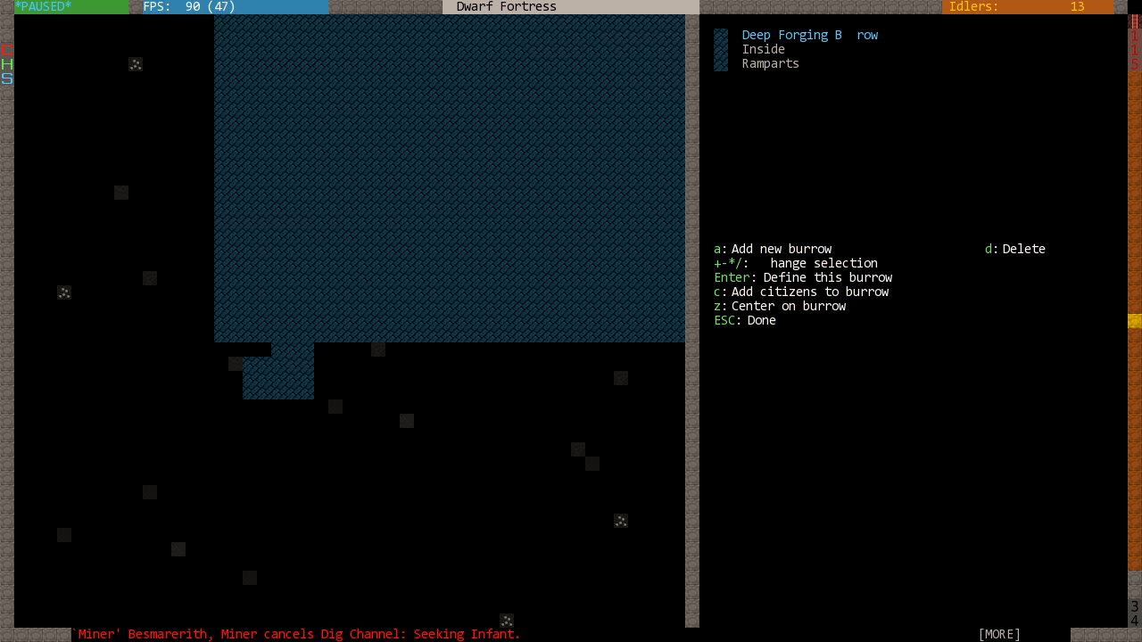
{"action": "key", "text": "c"}
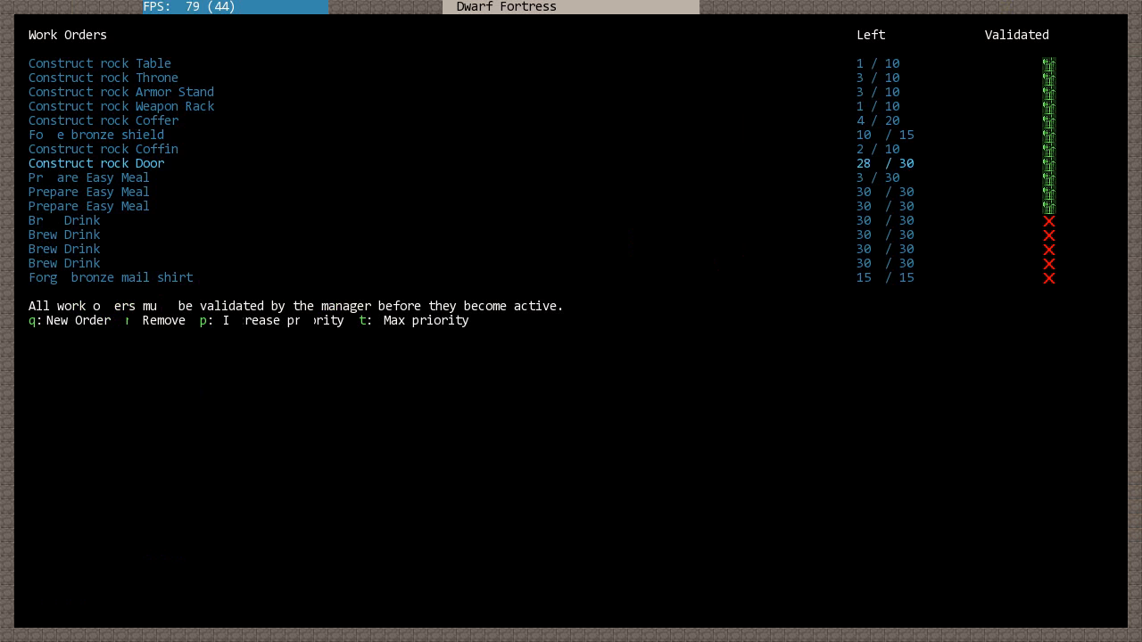
- Close the manager's details and the magma forge task view
{"action": "scroll", "scroll_direction": "down", "scroll_amount": 3}
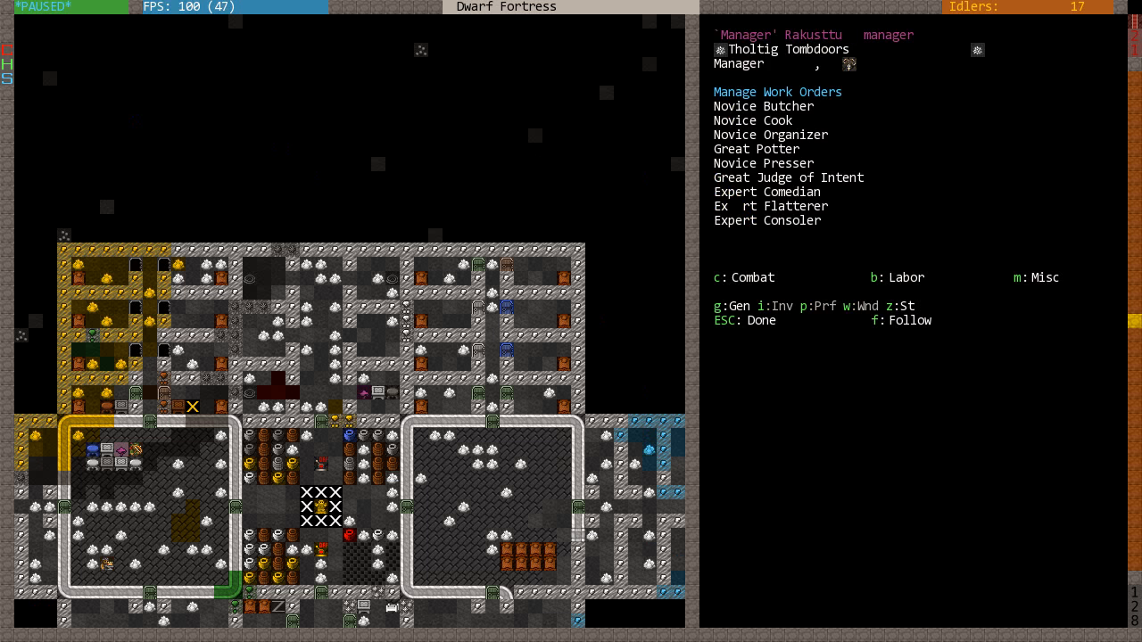
{"action": "key", "text": "Escape"}
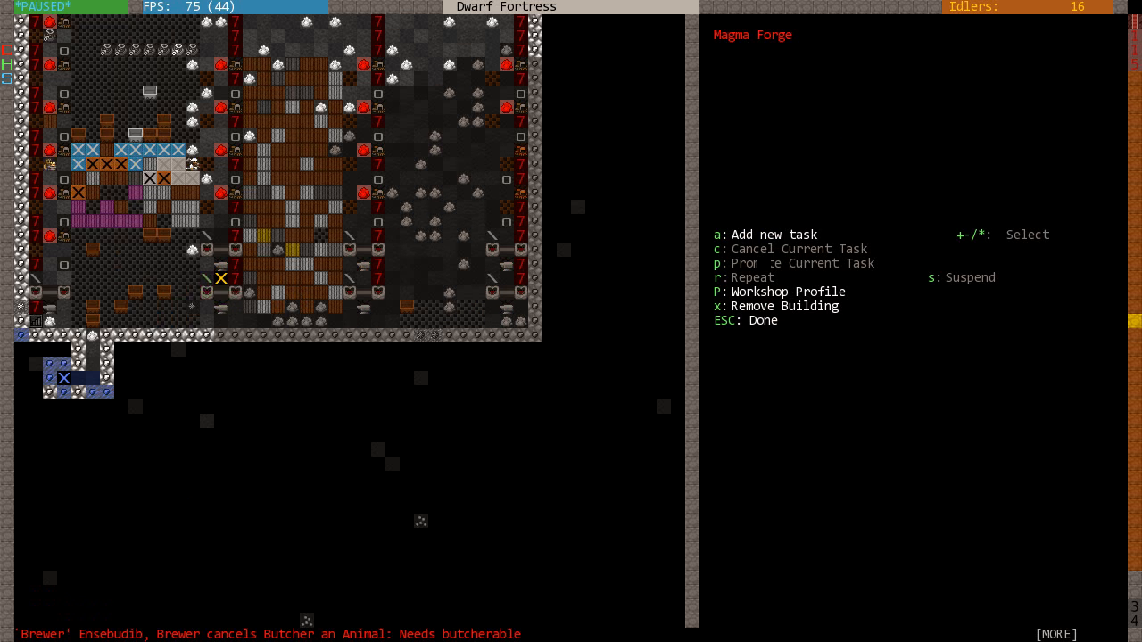
{"action": "key", "text": "Escape"}
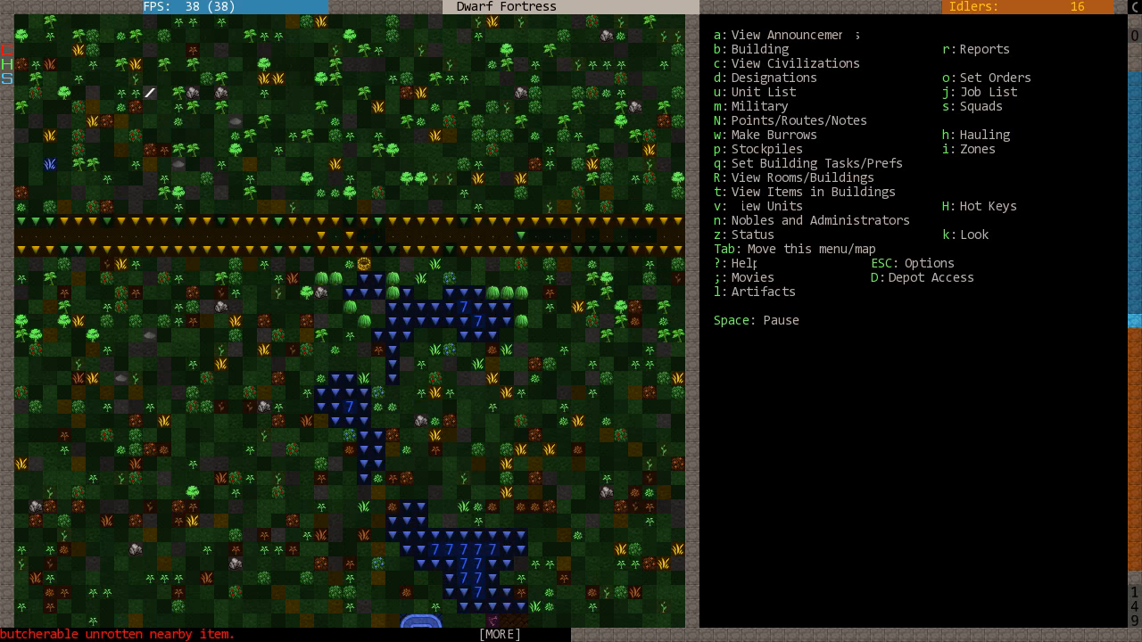
- Confirm wagons can reach the trade depot, then scroll z-levels toward the entrance corridor
{"action": "key", "text": "D"}
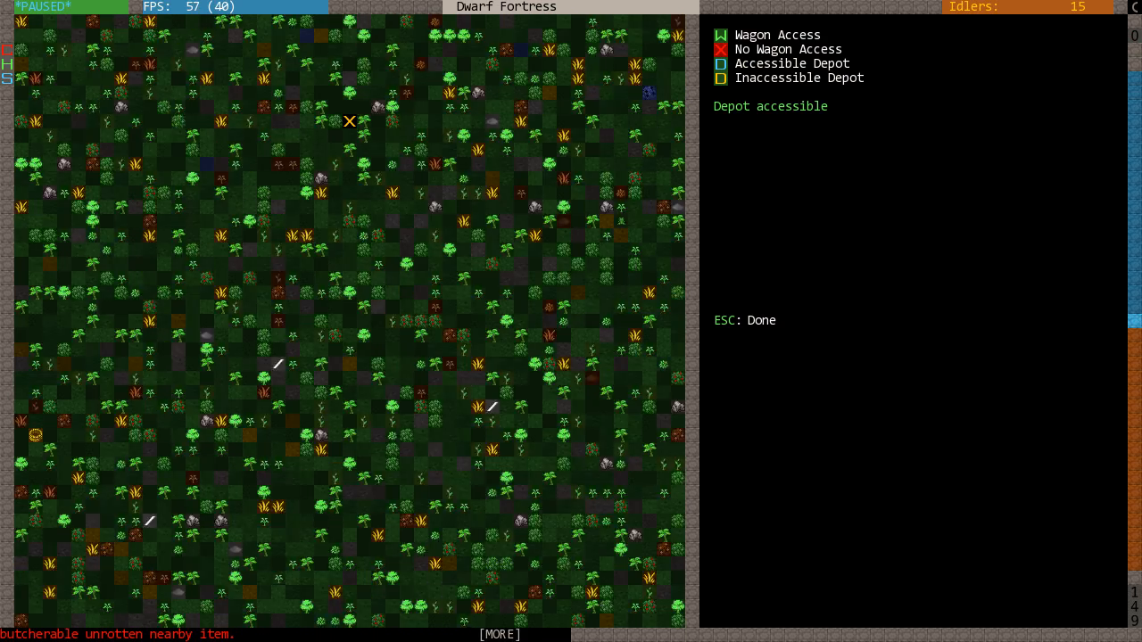
{"action": "key", "text": "Escape"}
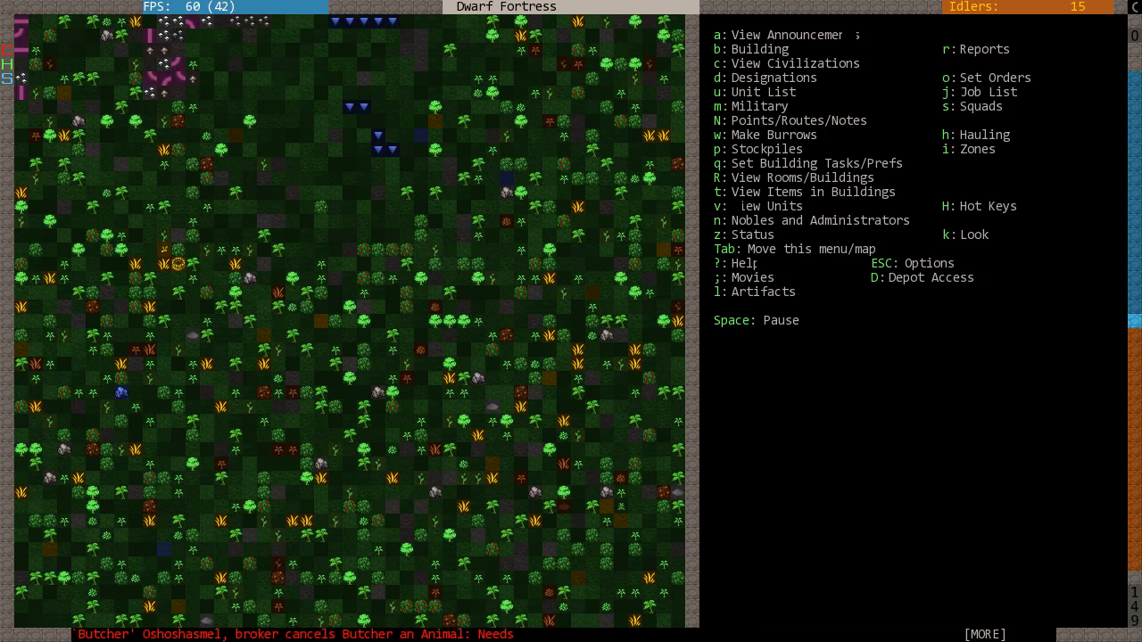
{"action": "scroll", "scroll_direction": "down", "scroll_amount": 3}
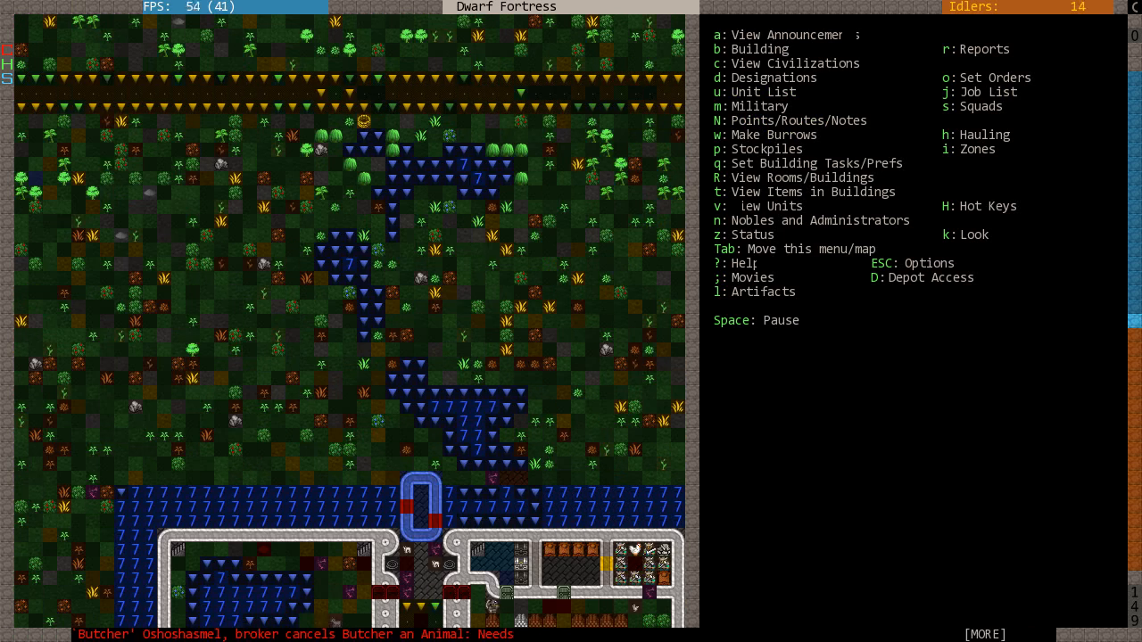
{"action": "scroll", "scroll_direction": "up", "scroll_amount": 3}
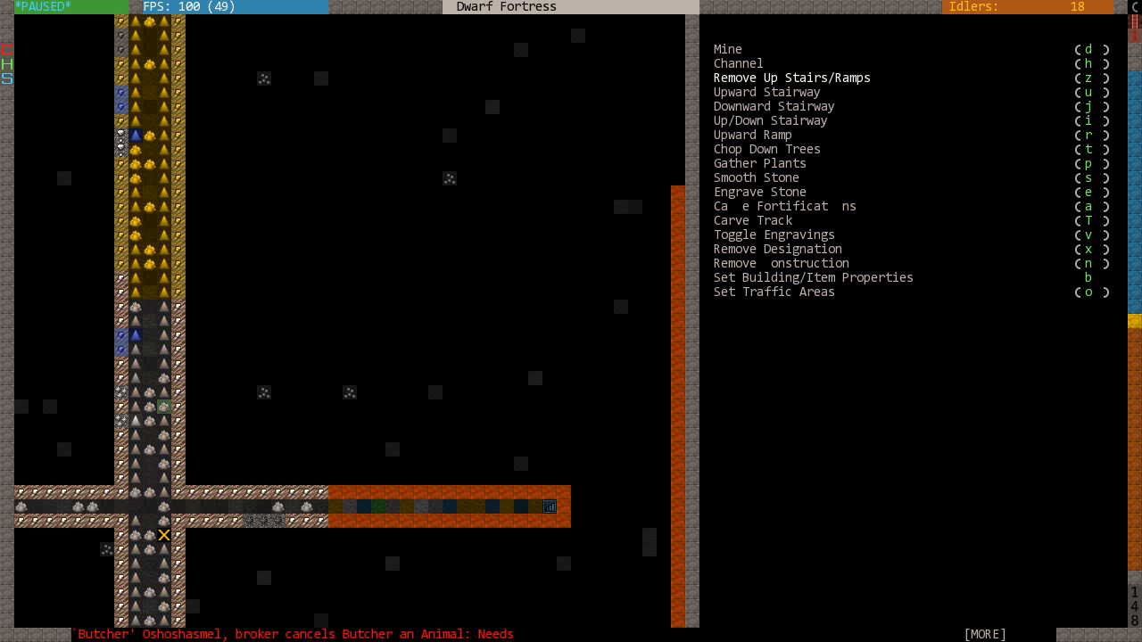
- Leave designations at the entrance tunnel crossing and bring up the building list
{"action": "scroll", "scroll_direction": "down", "scroll_amount": 3}
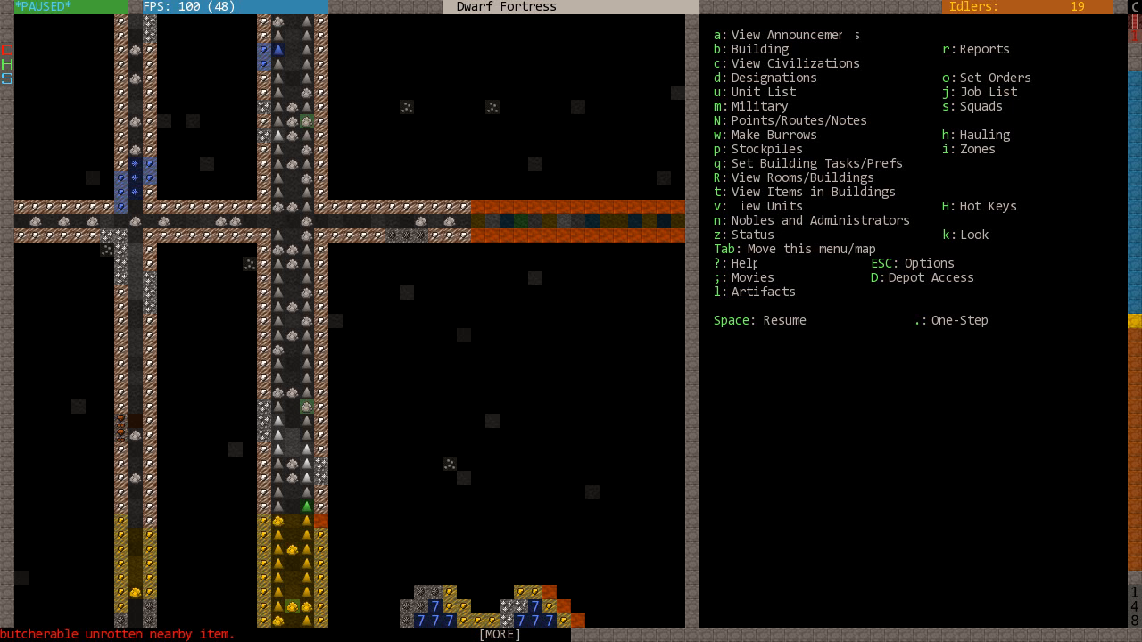
{"action": "key", "text": "Escape"}
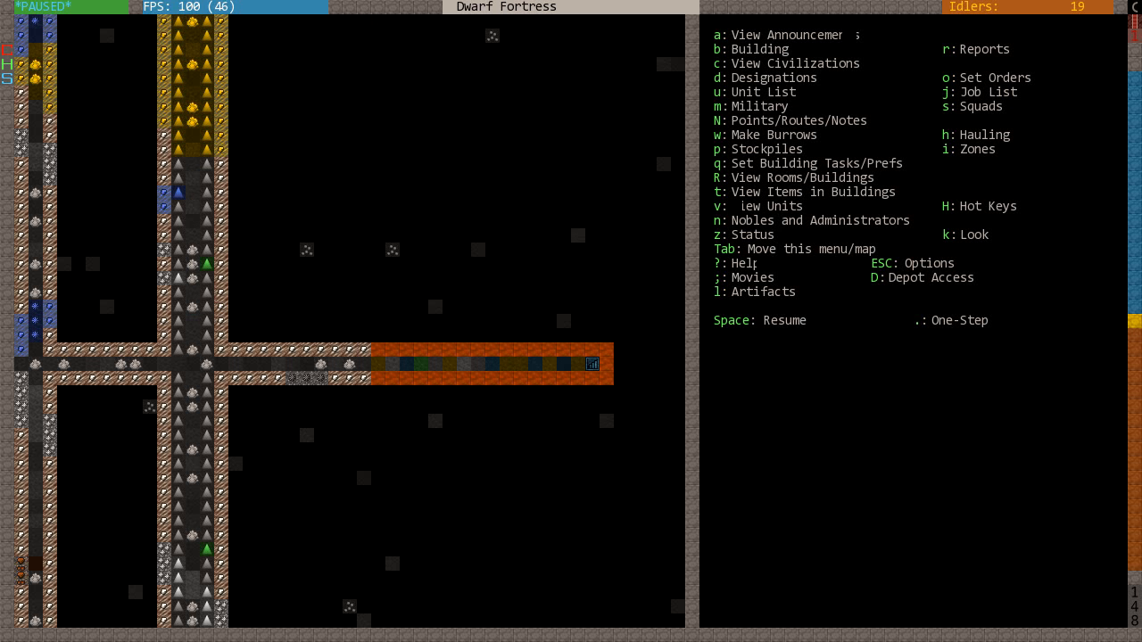
{"action": "key", "text": "b"}
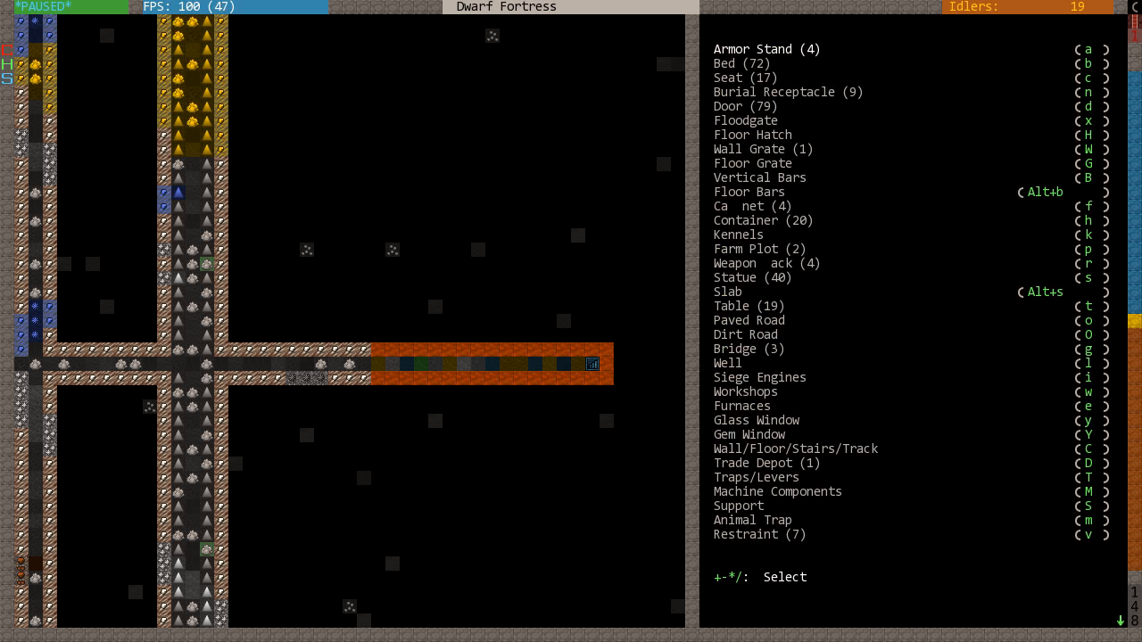
- Queue a wall at the corridor junction and lay out a 3x3 surface floor
{"action": "left_click", "coordinate": [794, 449]}
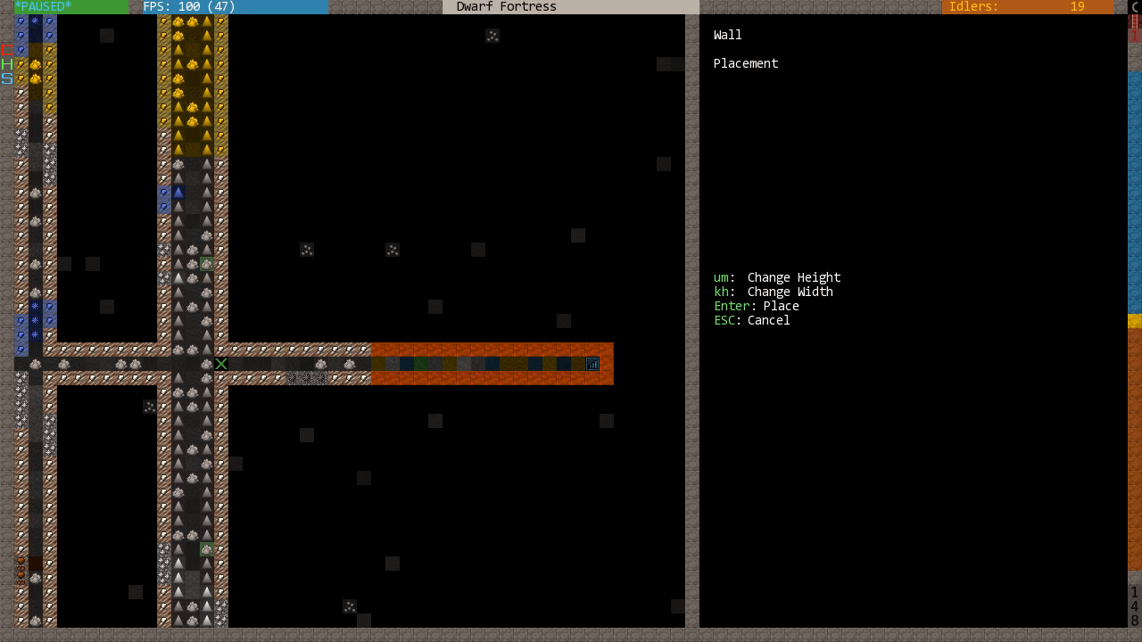
{"action": "key", "text": "Escape"}
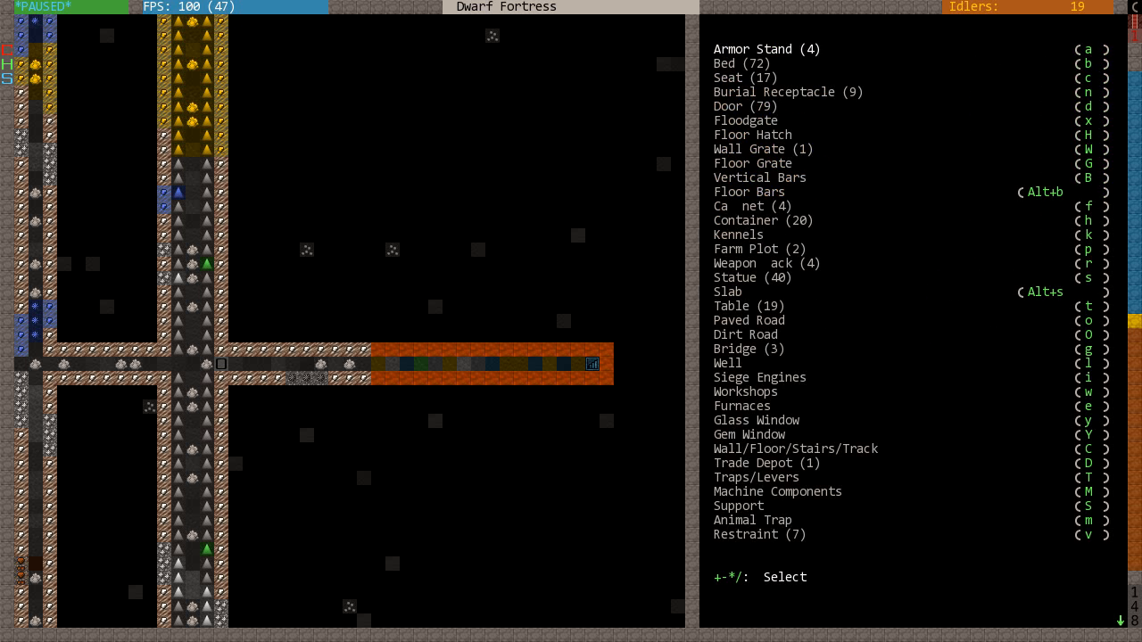
{"action": "key", "text": "Esc"}
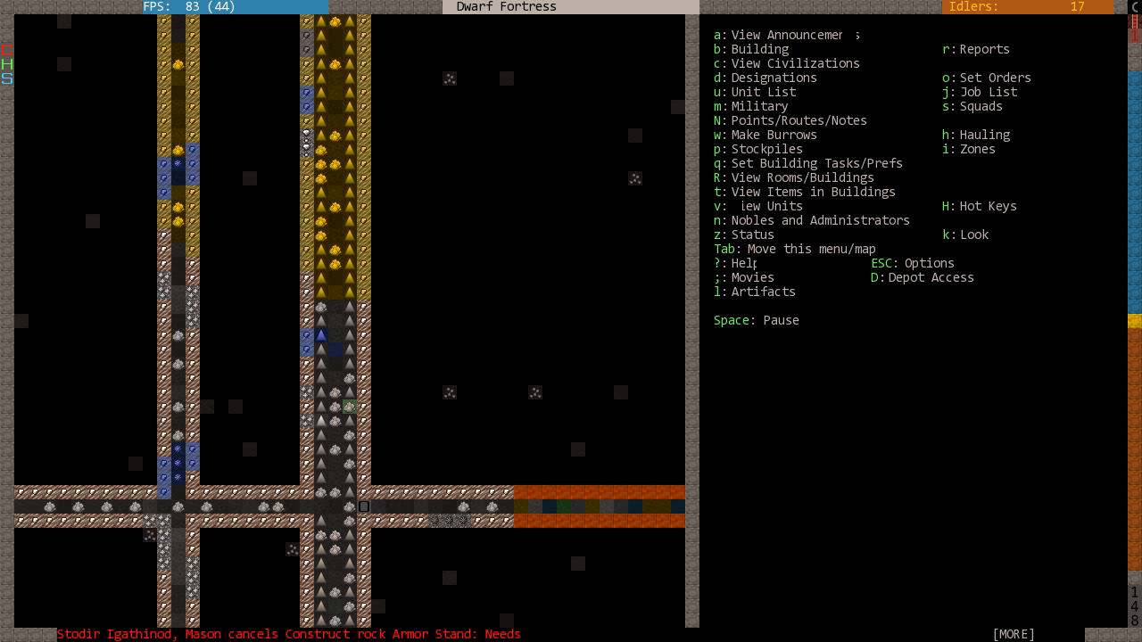
{"action": "key", "text": "d"}
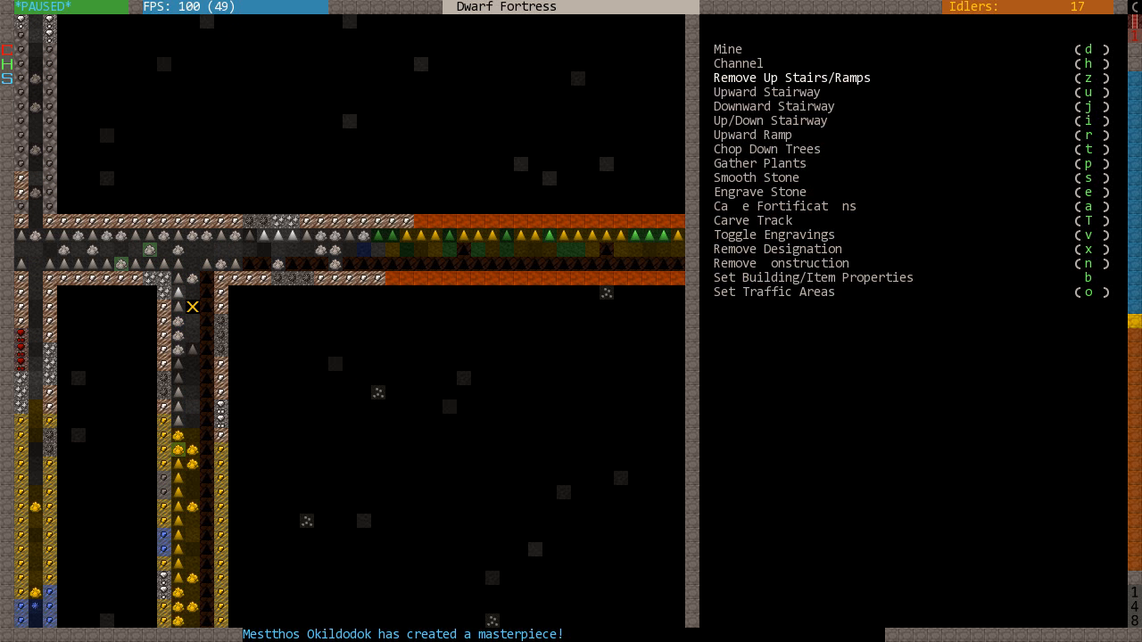
{"action": "key", "text": "Escape"}
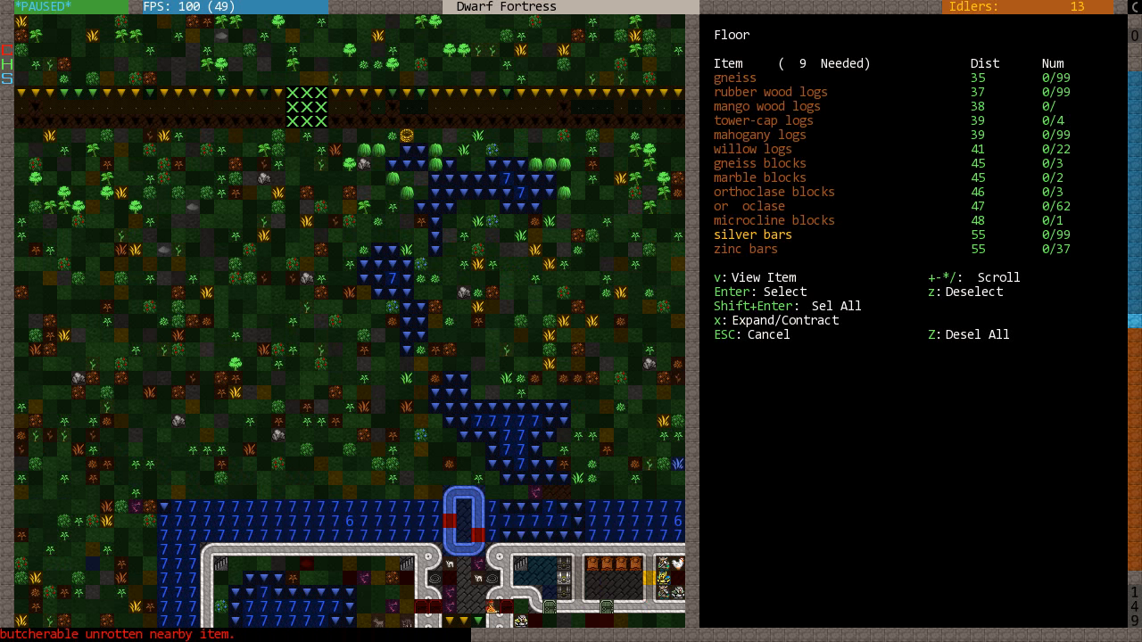
- Build the nine-tile surface floor from rubber wood logs
{"action": "scroll", "scroll_direction": "down", "scroll_amount": 3}
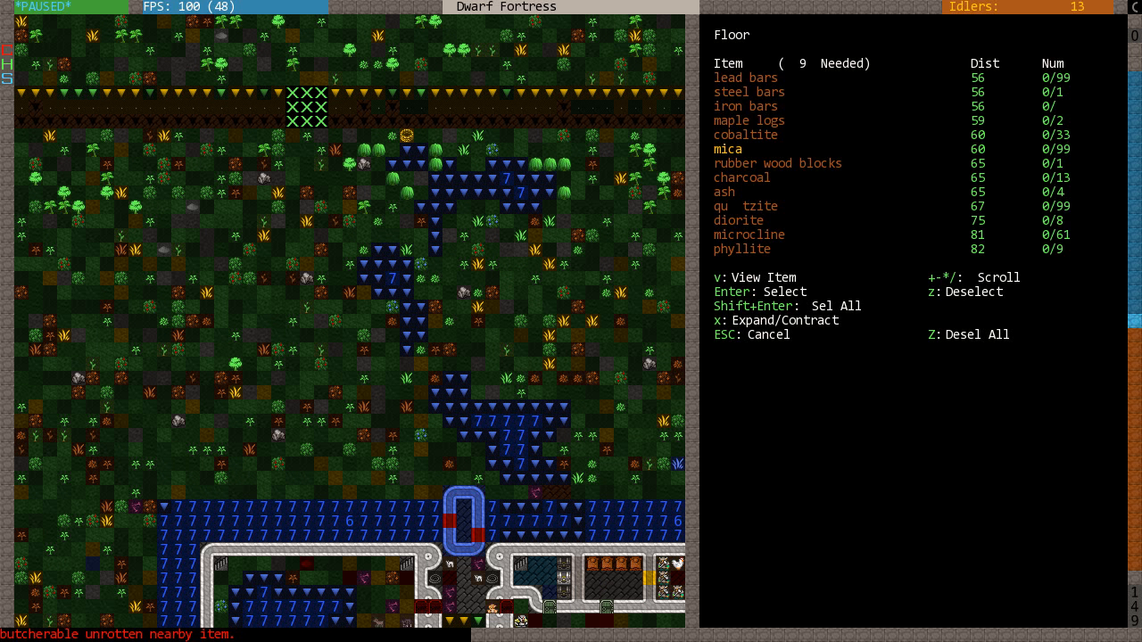
{"action": "scroll", "scroll_direction": "down", "scroll_amount": 3}
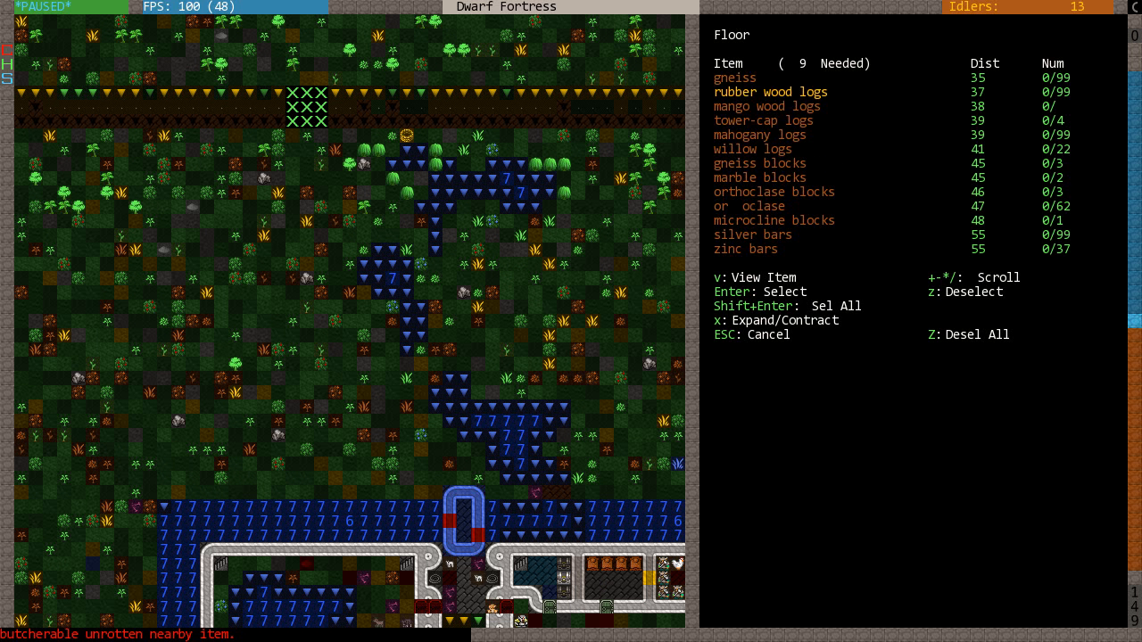
{"action": "key", "text": "Escape"}
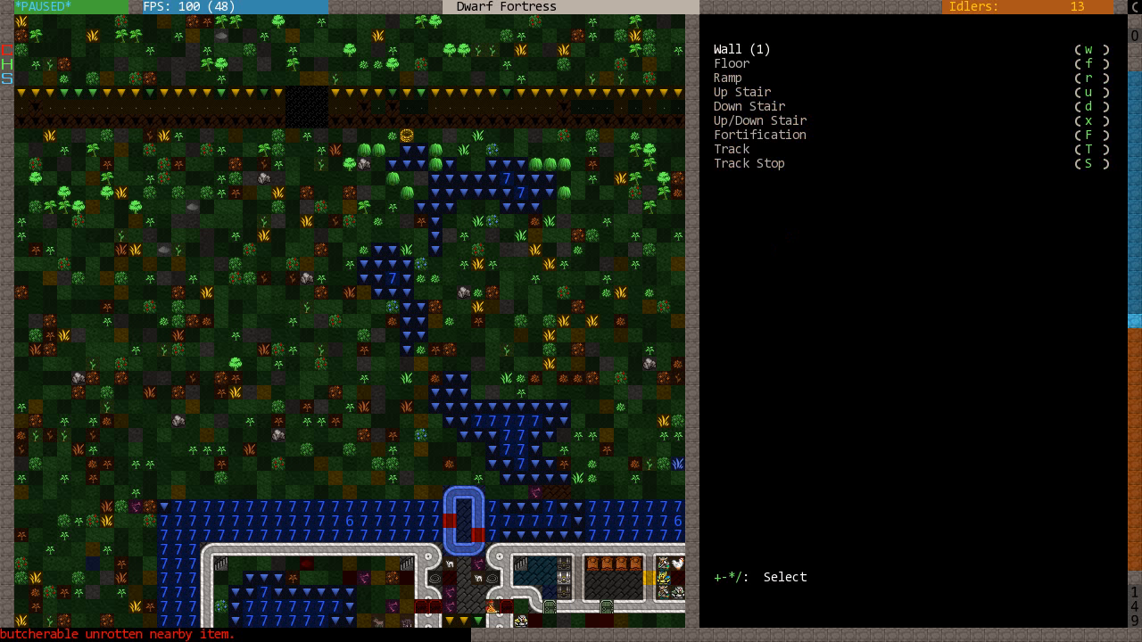
- Lay out a second nine-tile floor section and browse its material list
{"action": "key", "text": "f"}
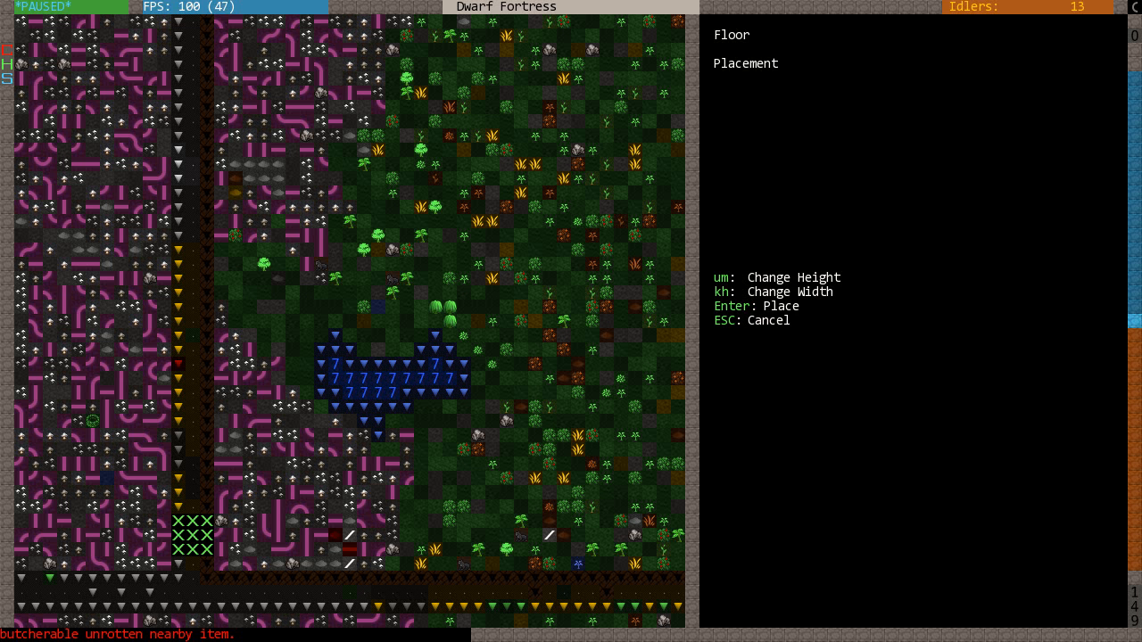
{"action": "key", "text": "Return"}
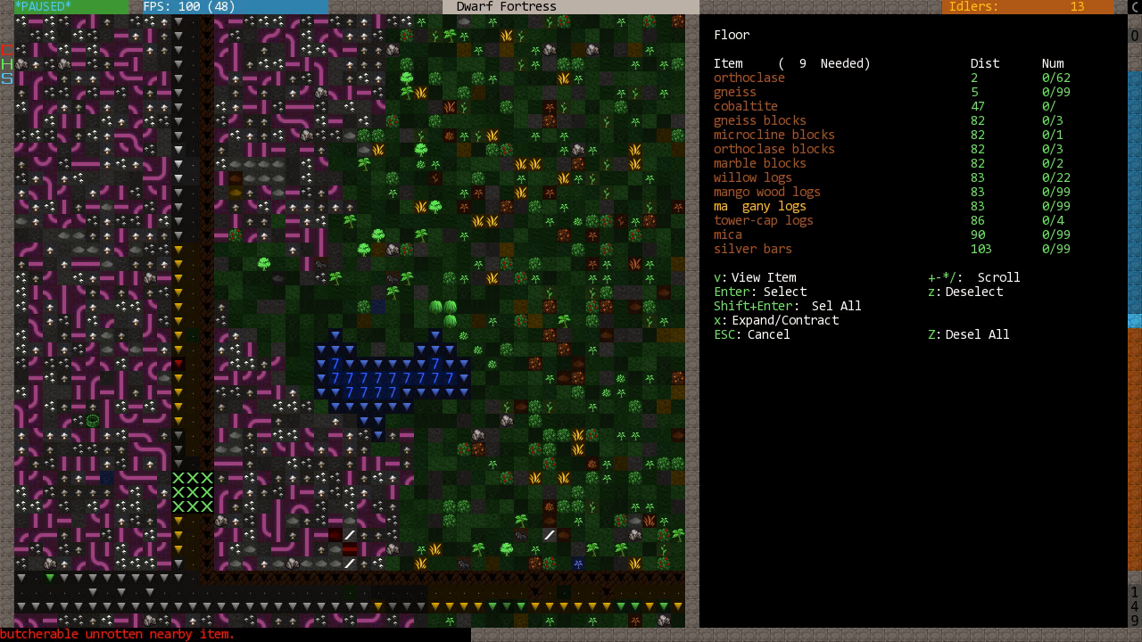
{"action": "scroll", "scroll_direction": "down", "scroll_amount": 3}
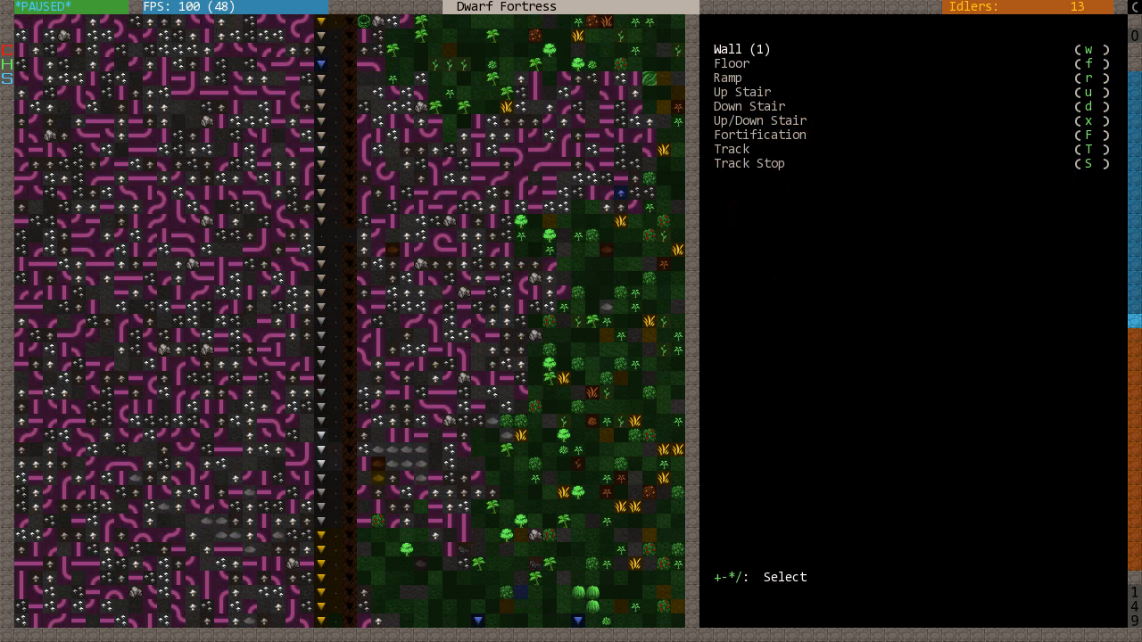
- Place a raising bridge over the entrance channel using mango wood logs
{"action": "key", "text": "Escape"}
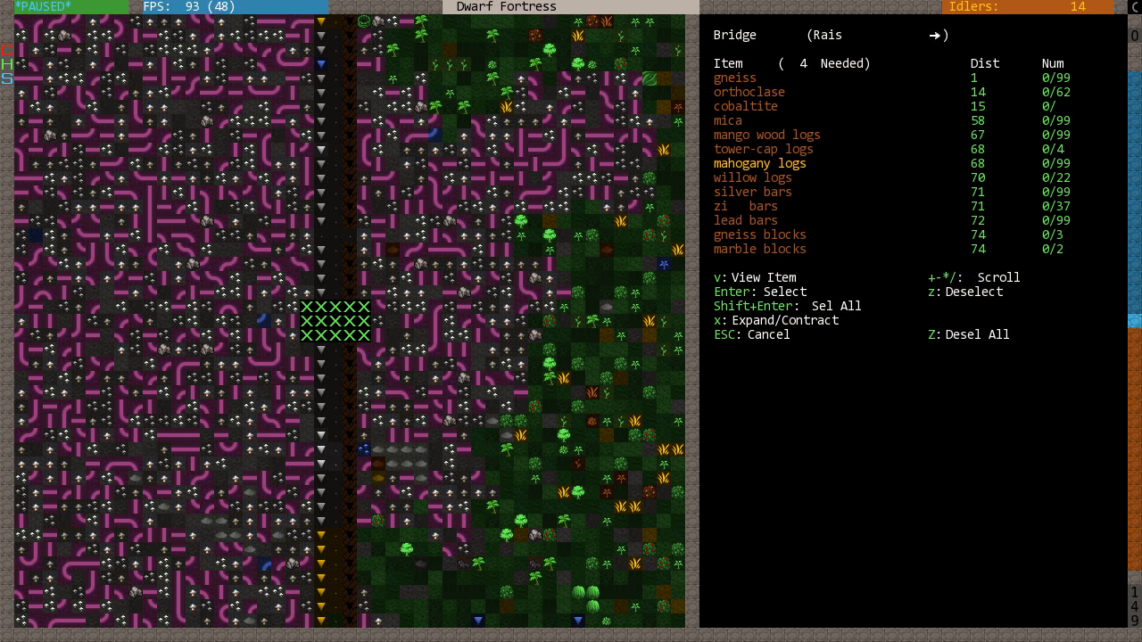
{"action": "scroll", "scroll_direction": "down", "scroll_amount": 3}
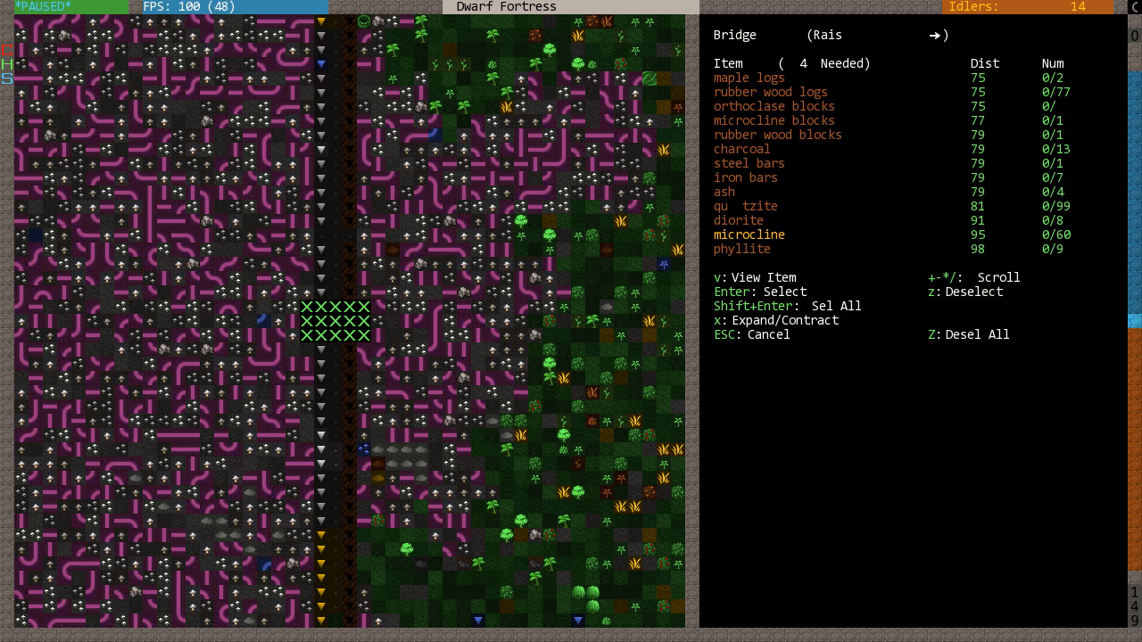
{"action": "scroll", "scroll_direction": "down", "scroll_amount": 3}
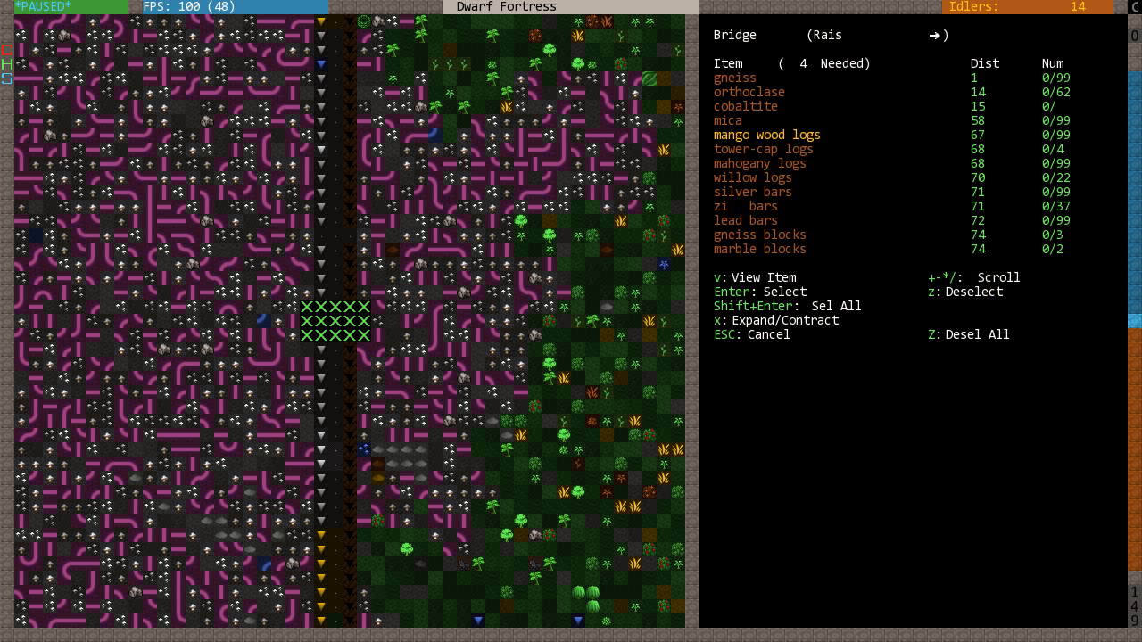
{"action": "scroll", "scroll_direction": "down", "scroll_amount": 3}
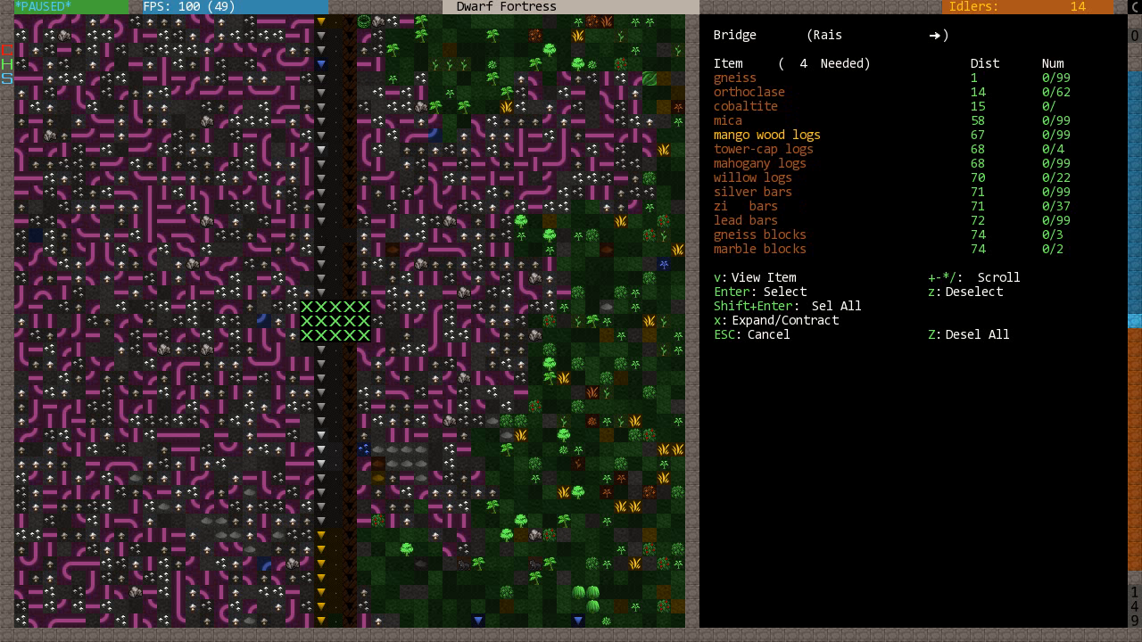
{"action": "key", "text": "Escape"}
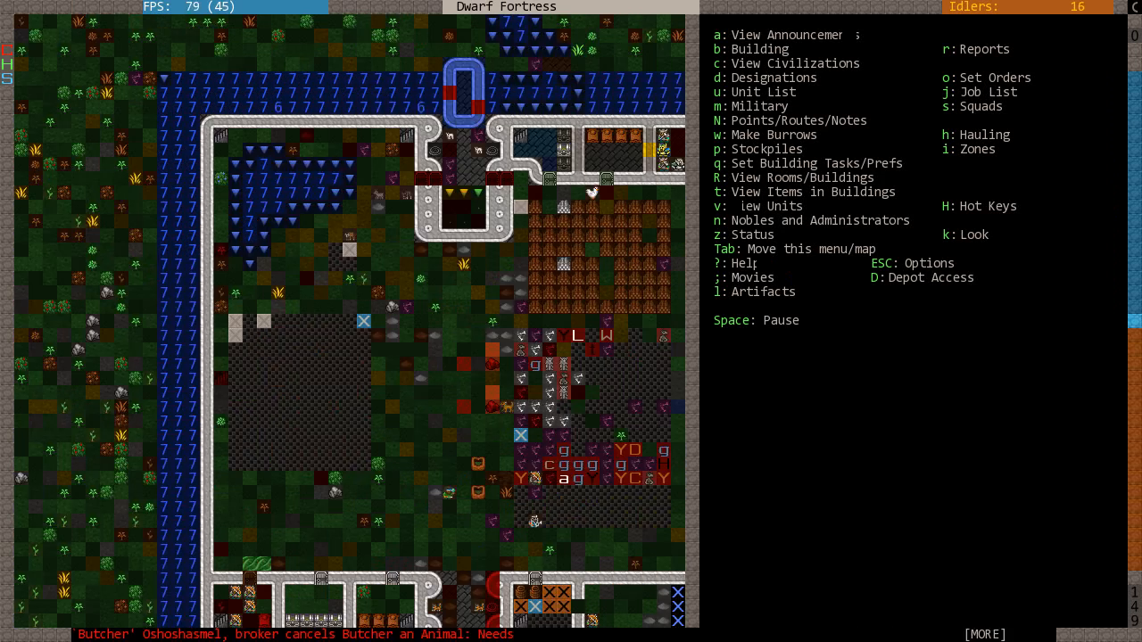
- Scroll across the surface map and bring up the squads list
{"action": "scroll", "scroll_direction": "down", "scroll_amount": 3}
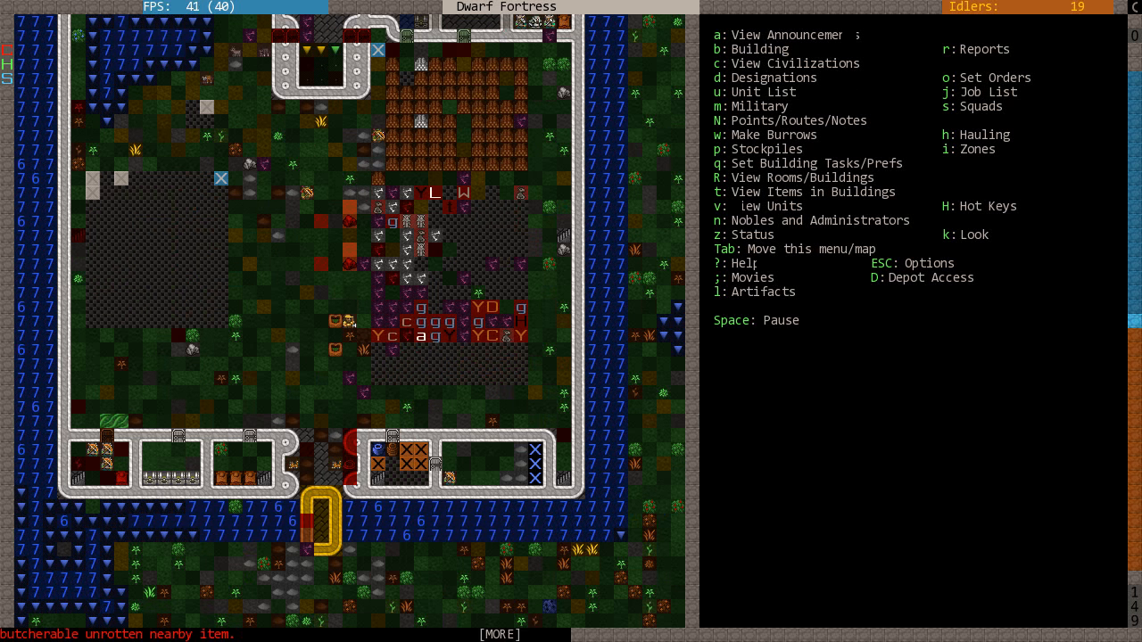
{"action": "key", "text": "space"}
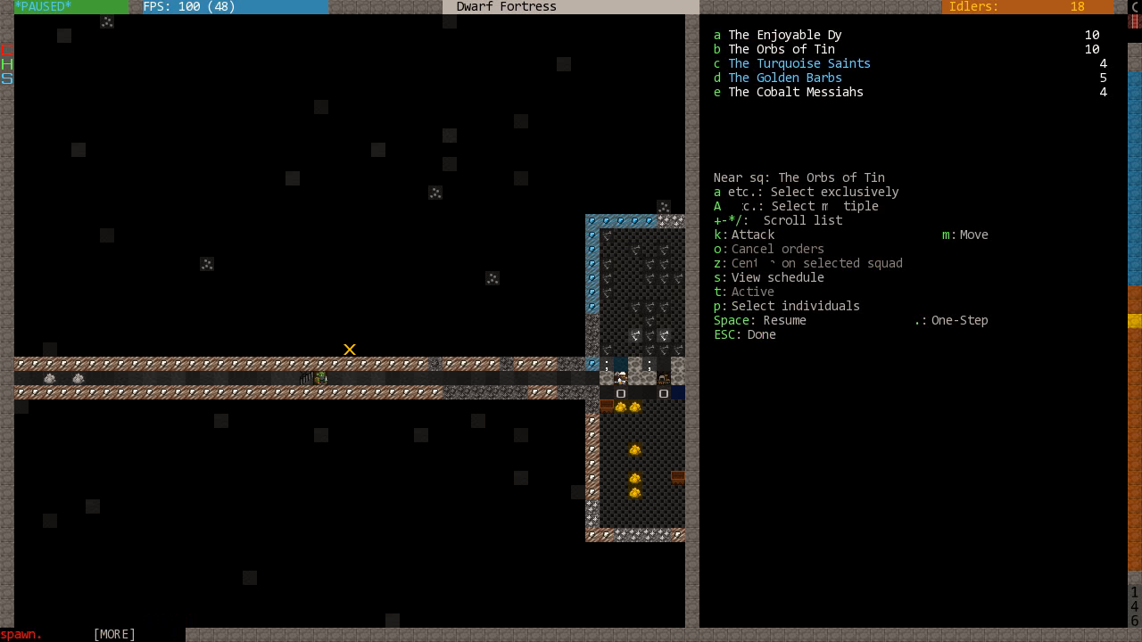
- Order the squad to attack the goblin thief, then pause and view the unit list
{"action": "key", "text": "k"}
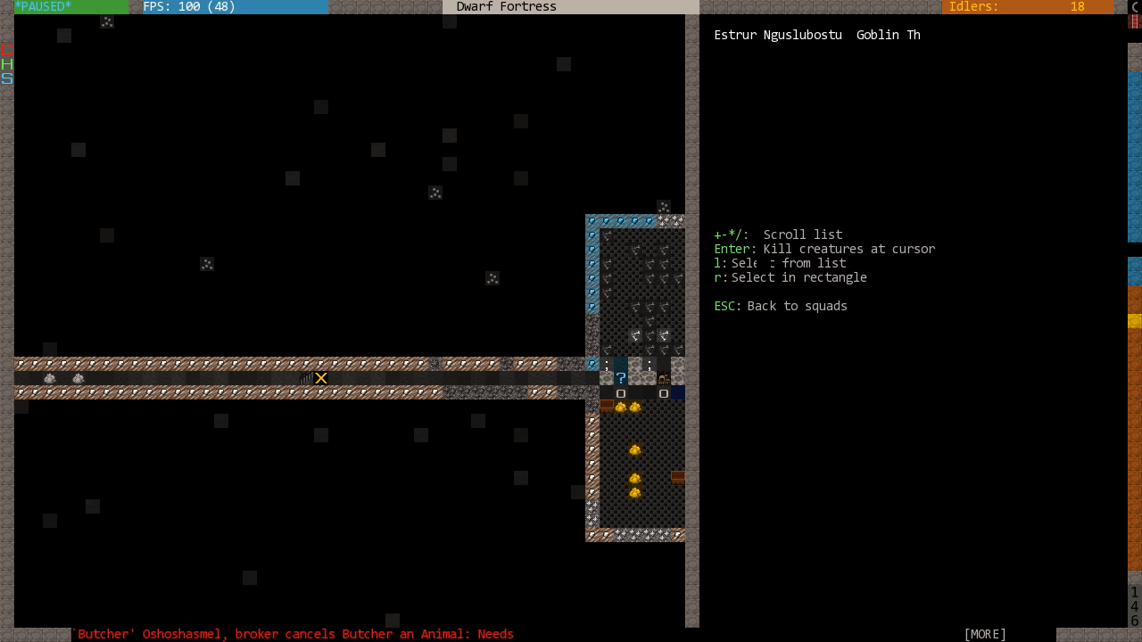
{"action": "key", "text": "Escape"}
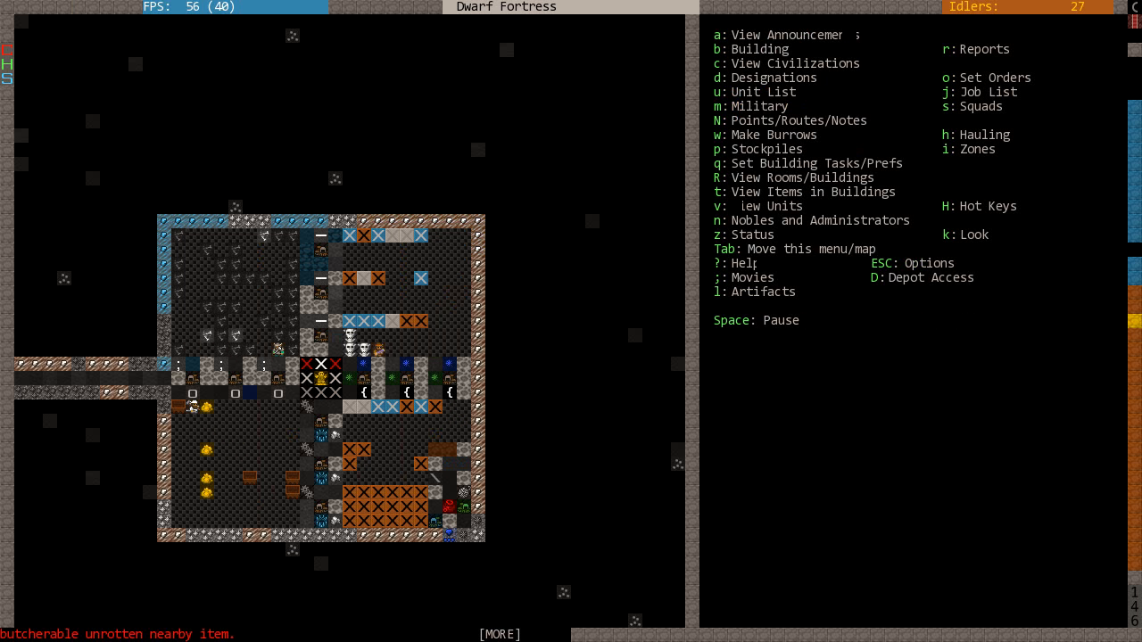
{"action": "key", "text": "space"}
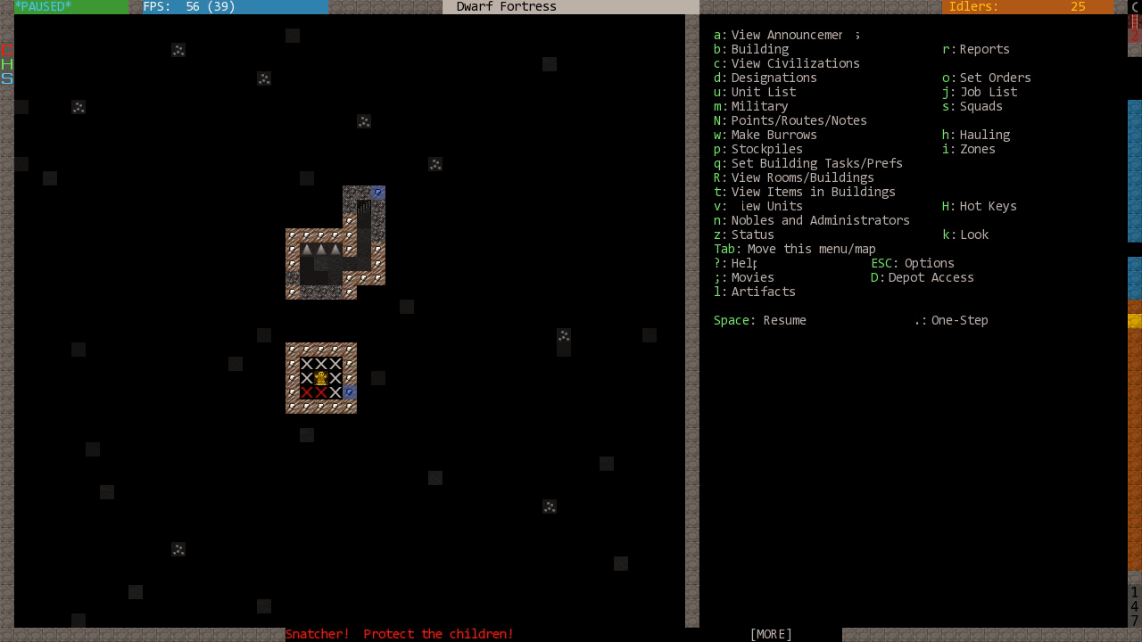
{"action": "key", "text": "u"}
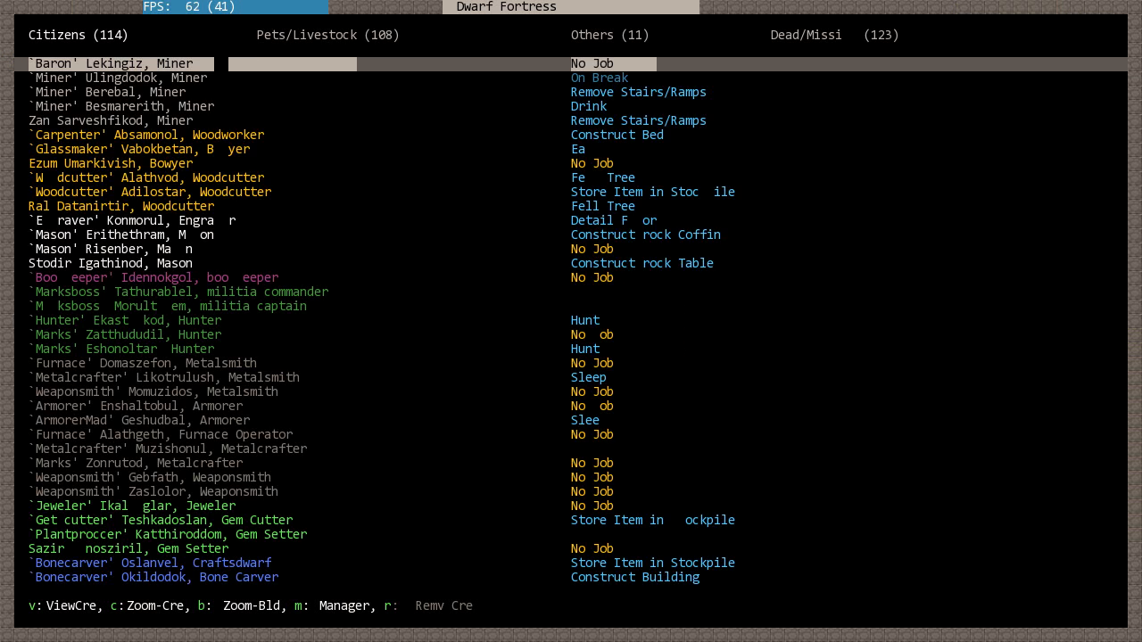
- Check the Dead/Missing and Pets/Livestock tabs, then view the Siamang on the map
{"action": "left_click", "coordinate": [806, 35]}
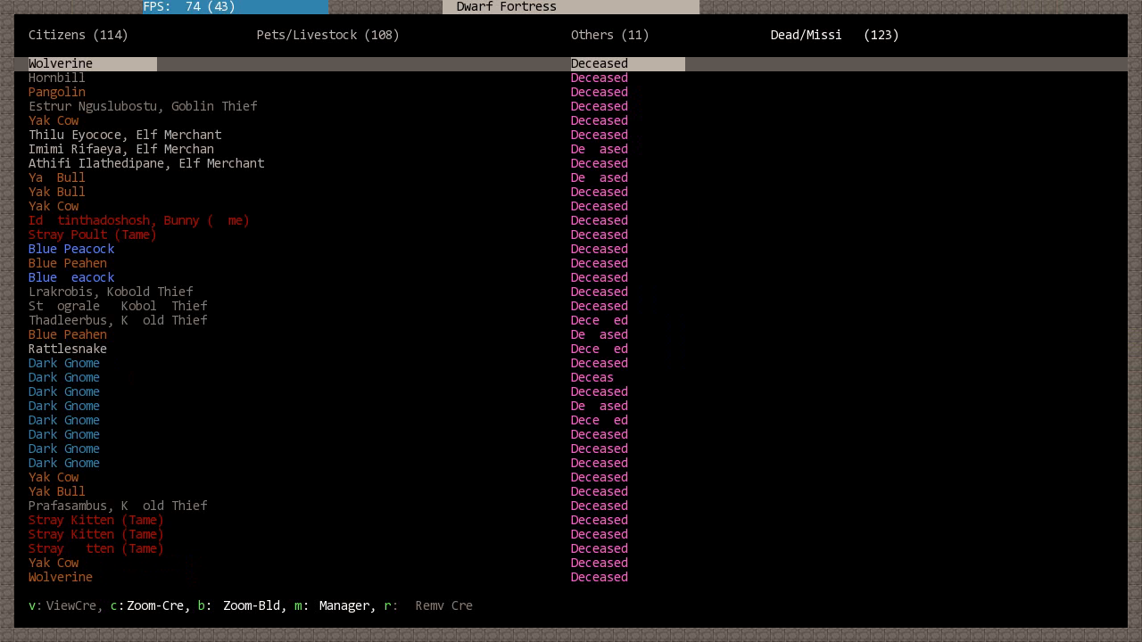
{"action": "left_click", "coordinate": [326, 35]}
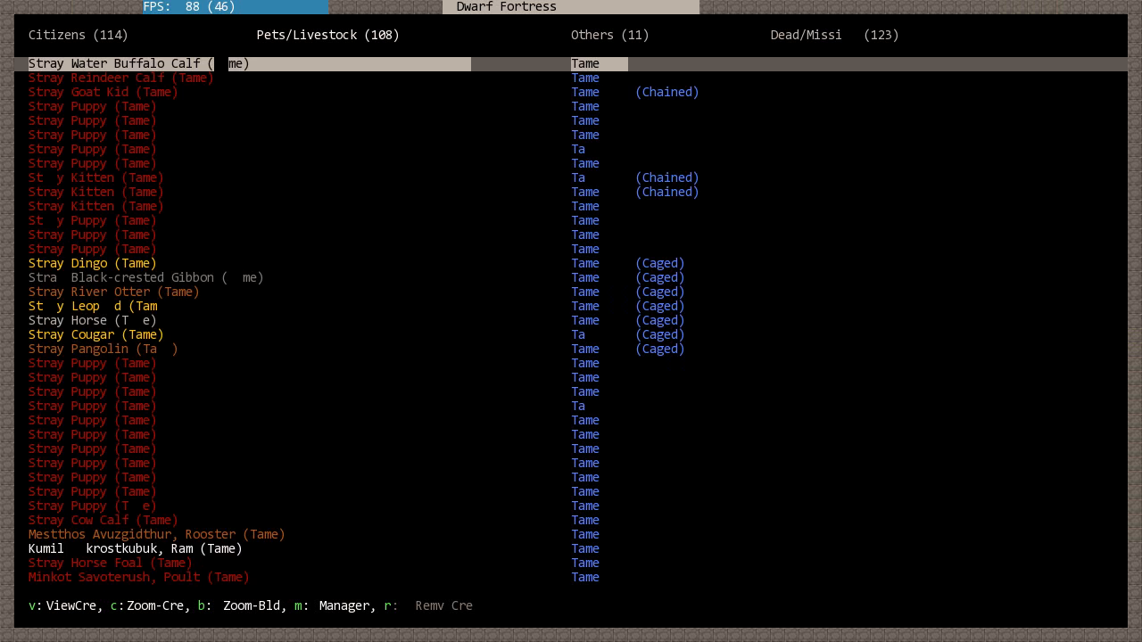
{"action": "left_click", "coordinate": [609, 35]}
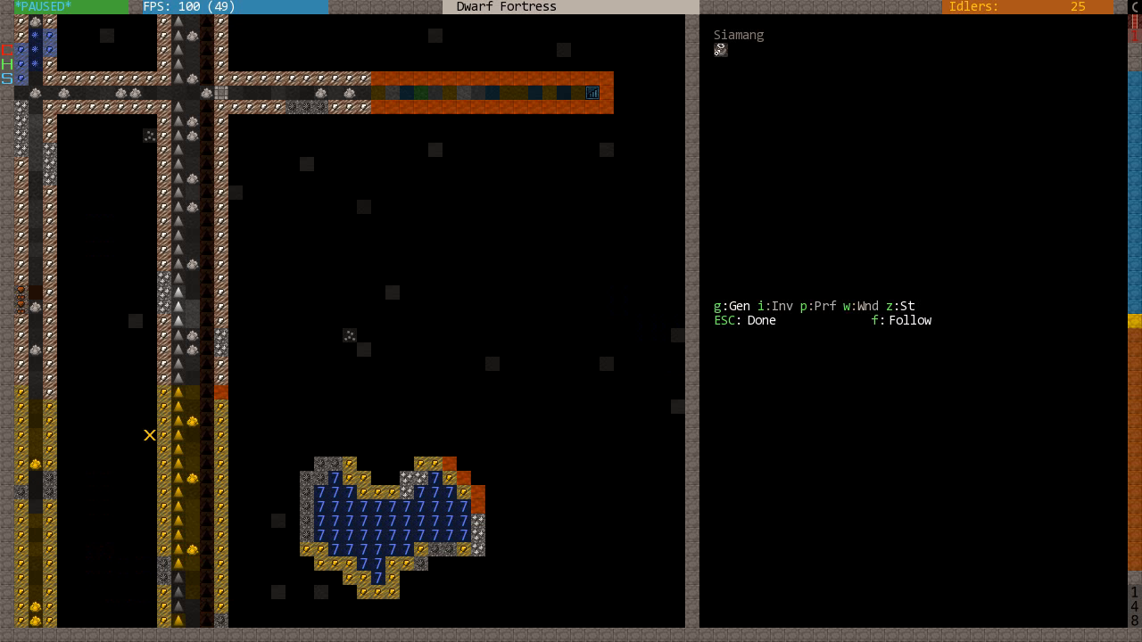
{"action": "mouse_move", "coordinate": [207, 321]}
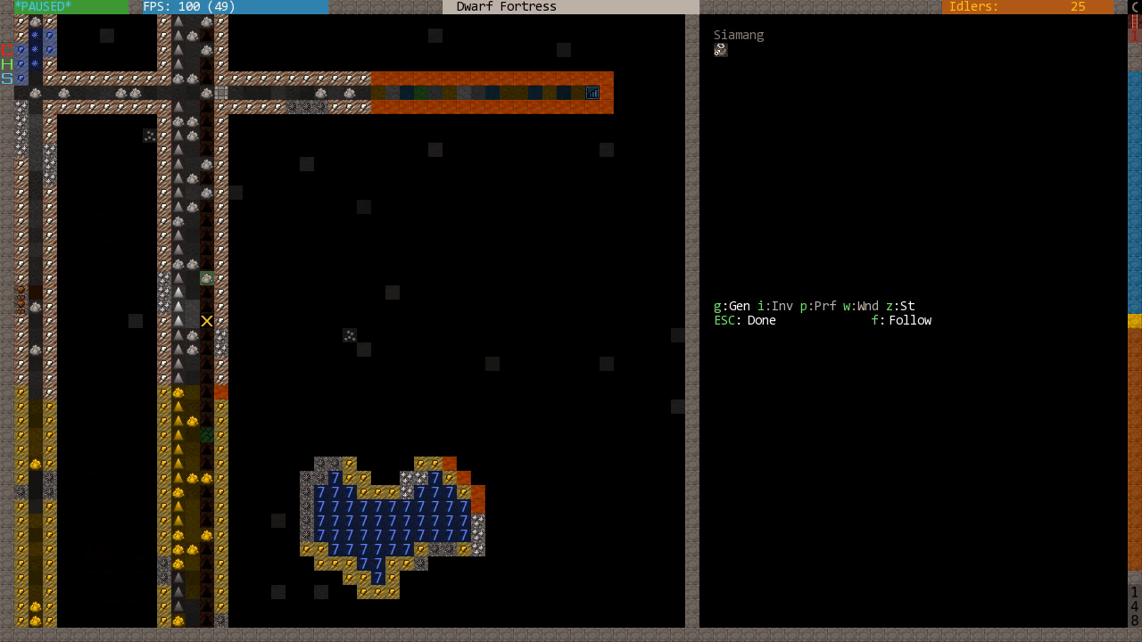
- Close the siamang's details, recheck the squads list, and scroll the walled surface
{"action": "key", "text": "g"}
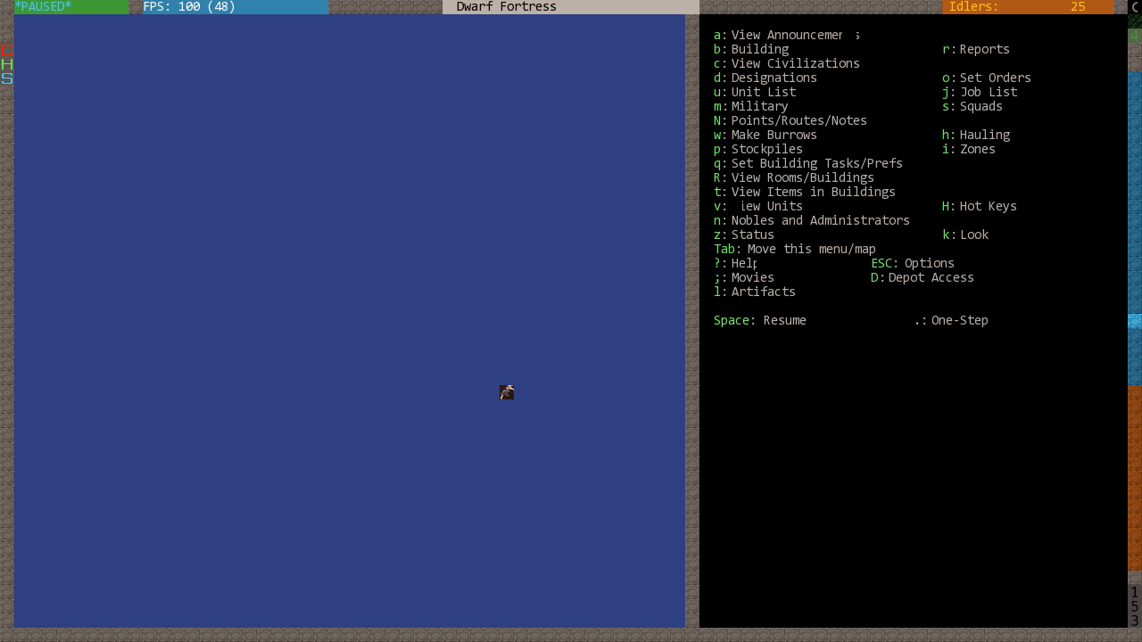
{"action": "key", "text": "space"}
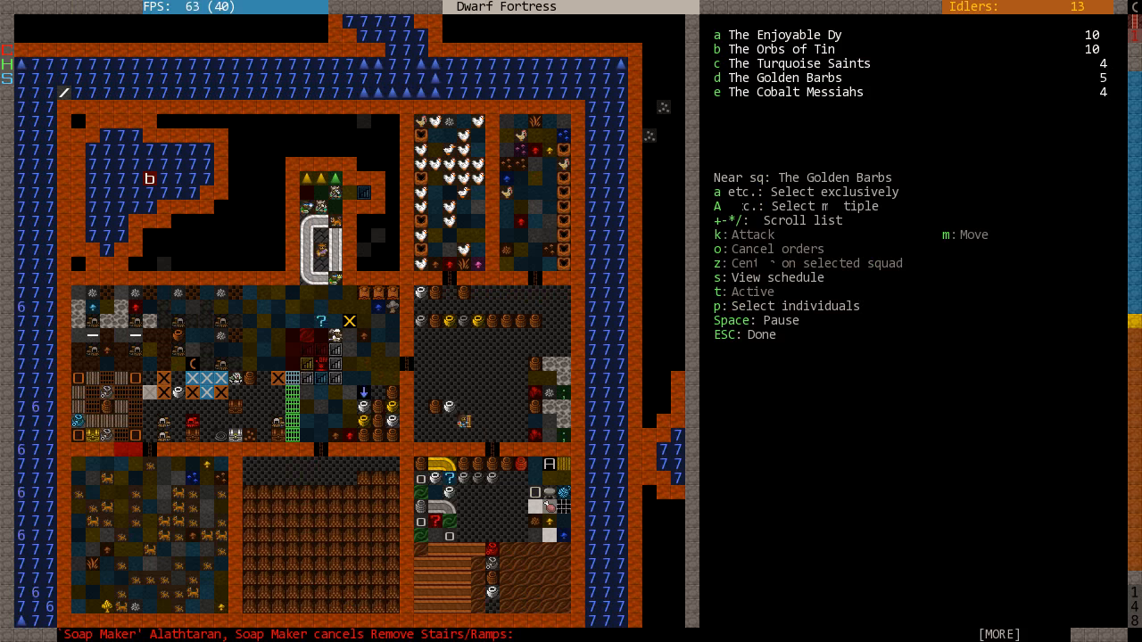
{"action": "key", "text": "Escape"}
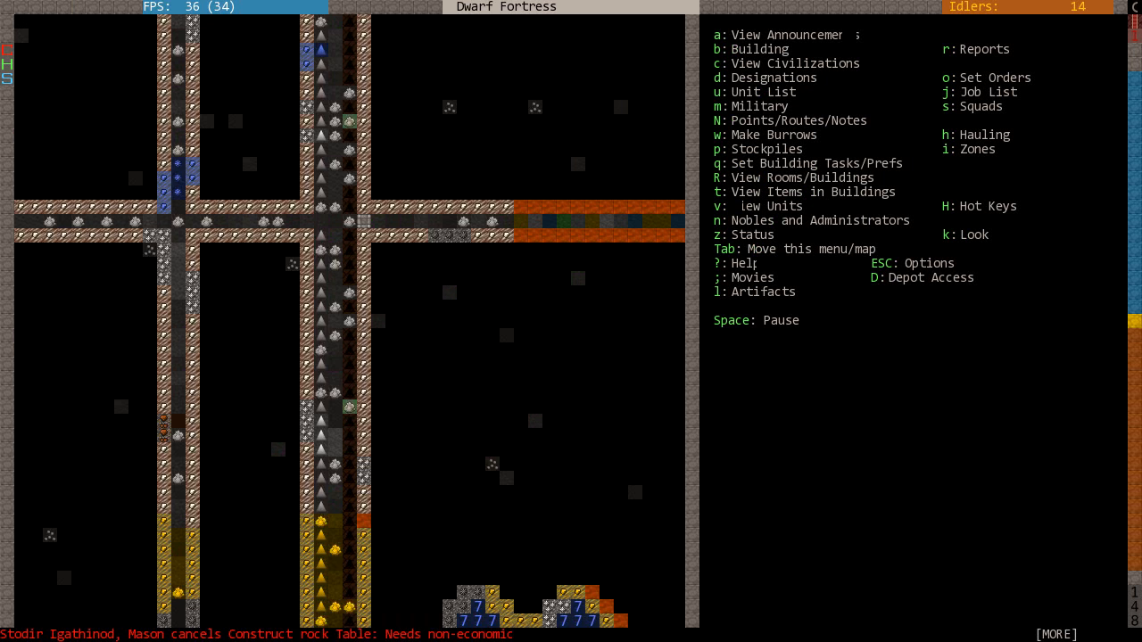
{"action": "scroll", "scroll_direction": "up", "scroll_amount": 3}
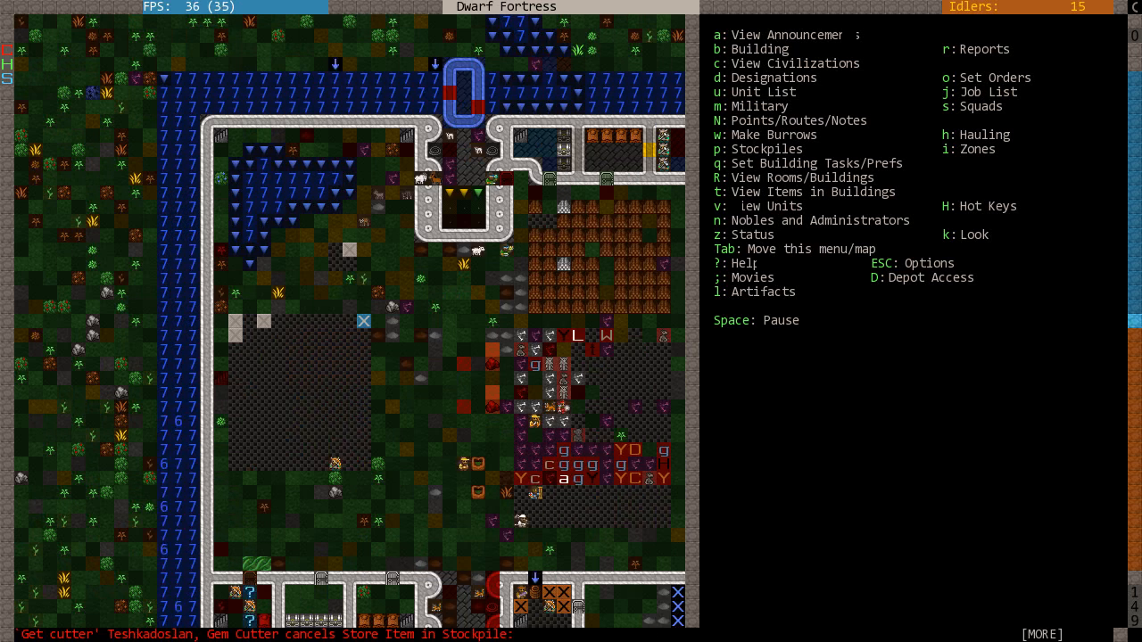
{"action": "scroll", "scroll_direction": "down", "scroll_amount": 3}
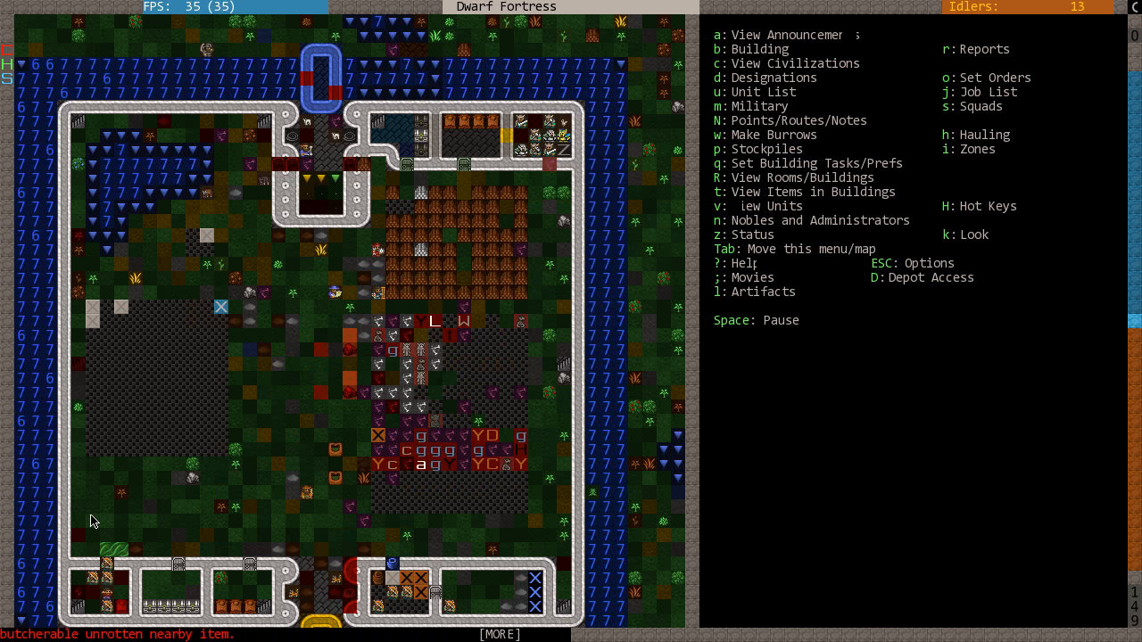
{"action": "scroll", "scroll_direction": "down", "scroll_amount": 3}
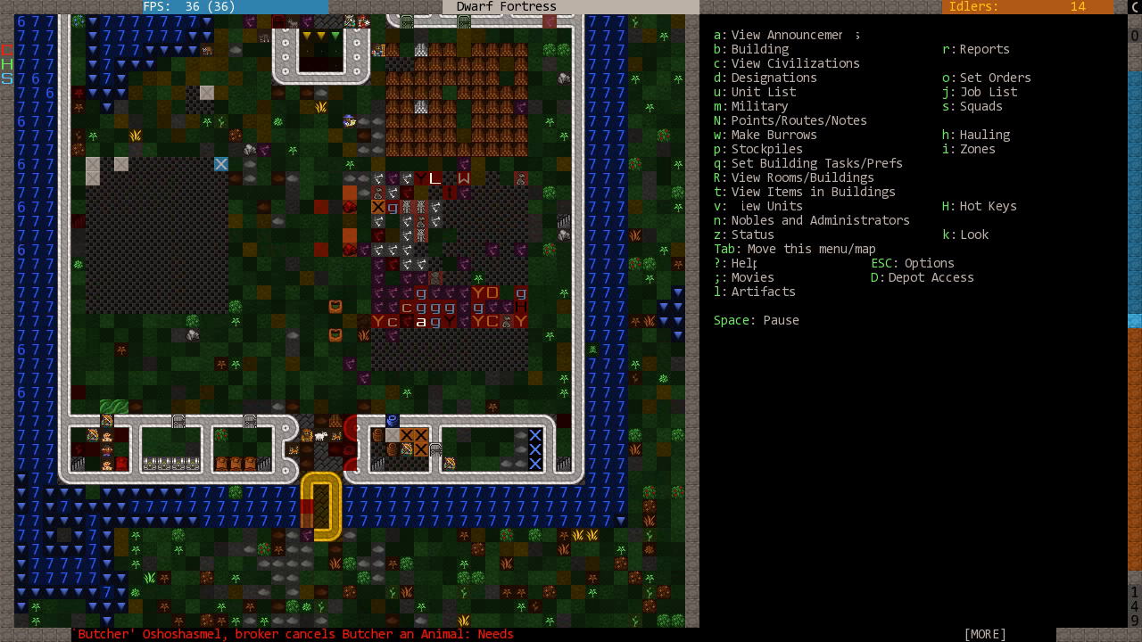
- Switch to Dwarf Therapist and scroll the labor grid to review Carpentry
{"action": "key", "text": "Space"}
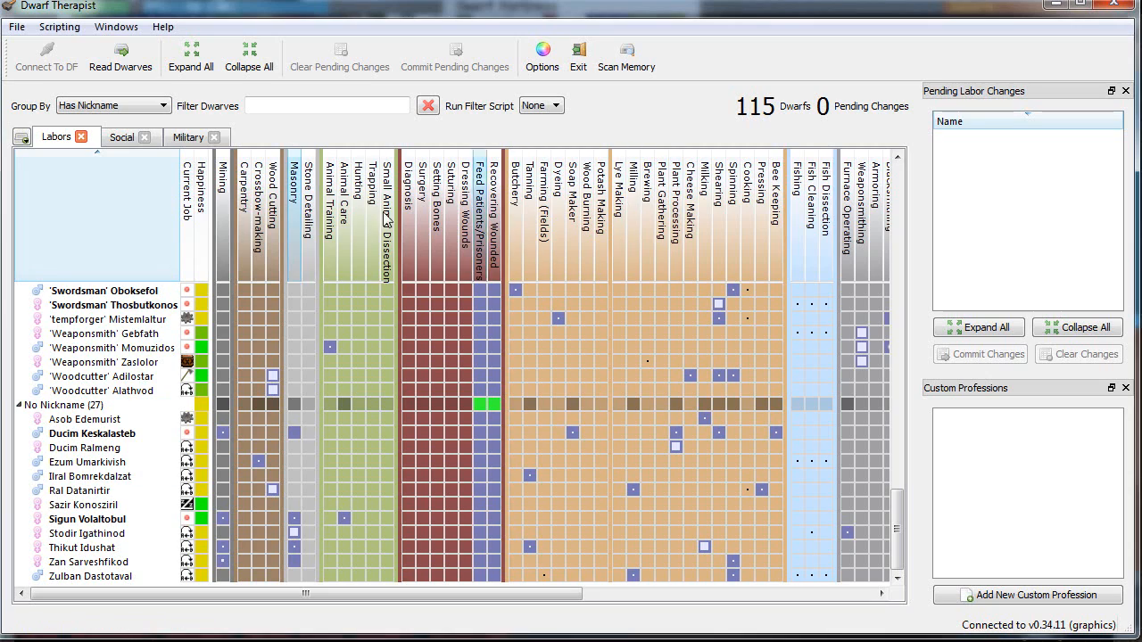
{"action": "mouse_move", "coordinate": [245, 210]}
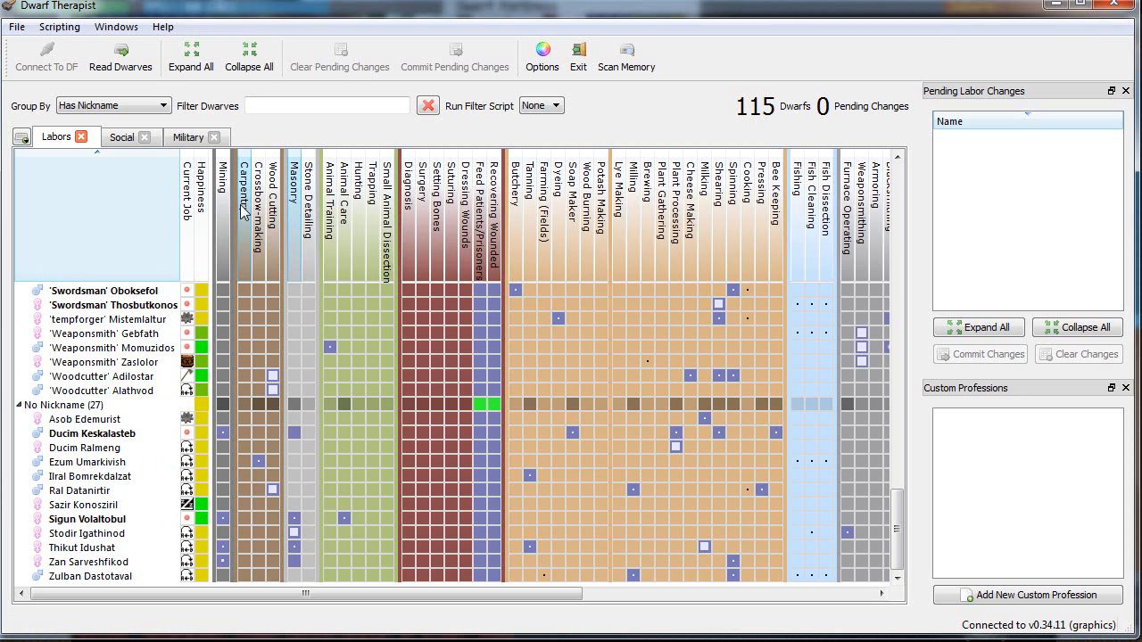
{"action": "scroll", "scroll_direction": "up", "scroll_amount": 3}
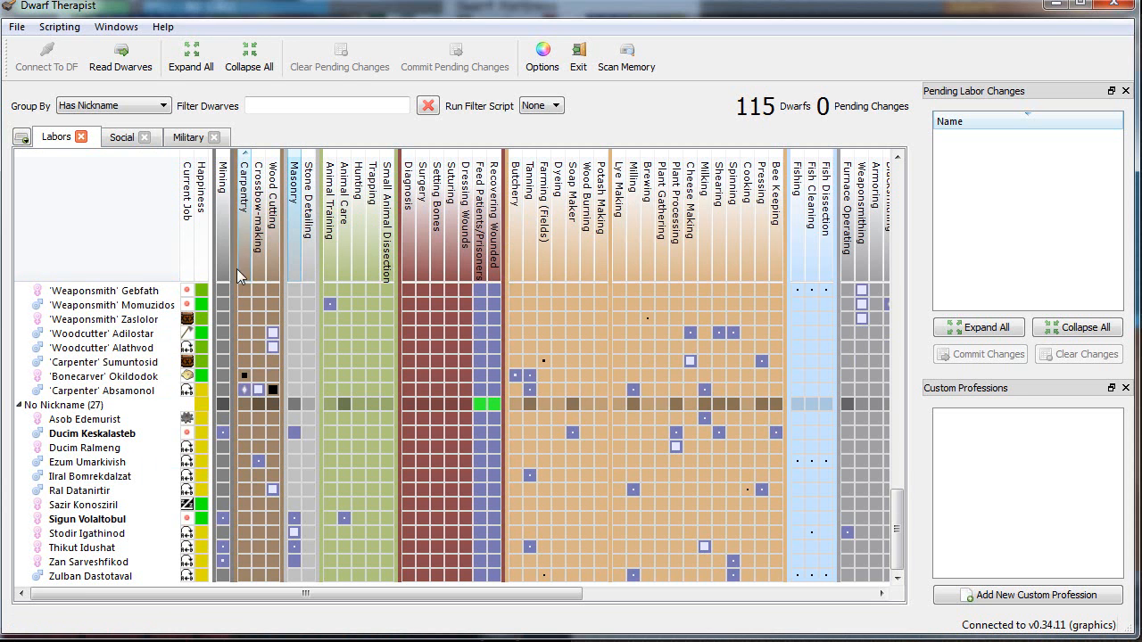
{"action": "mouse_move", "coordinate": [251, 412]}
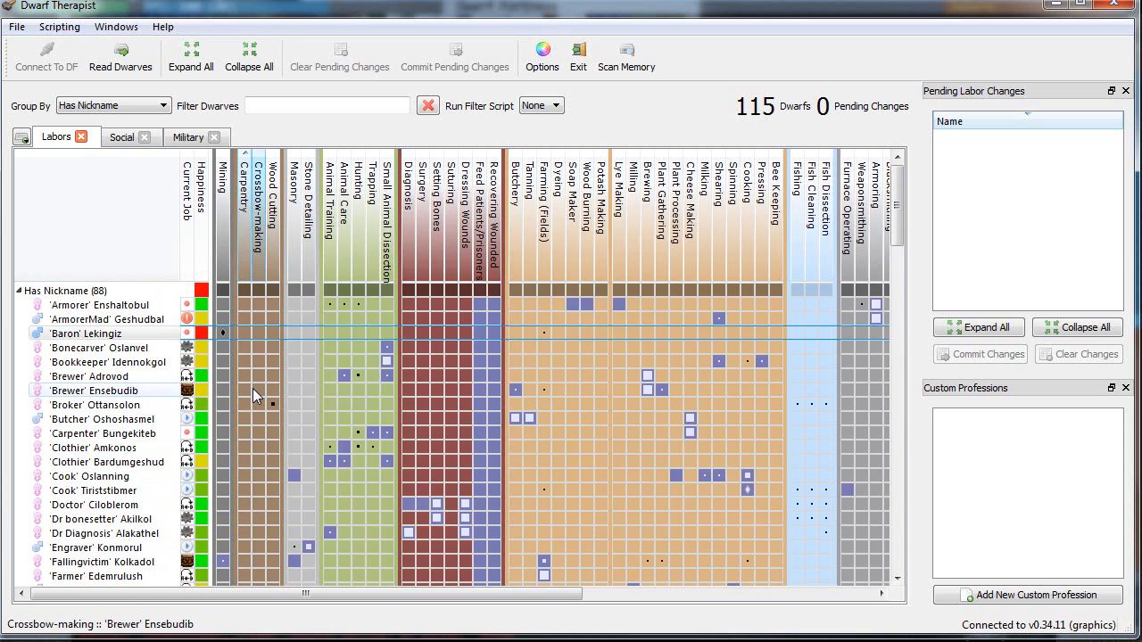
{"action": "scroll", "scroll_direction": "down", "scroll_amount": 3}
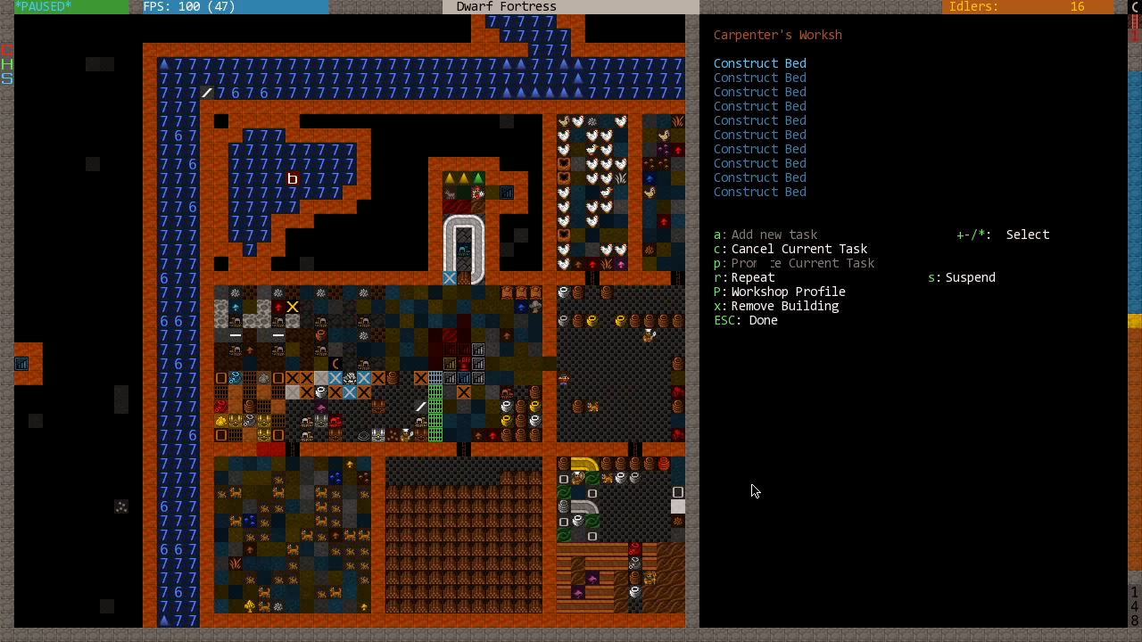
- Review the carpenter's workshop permitted workers and trim its queue to three beds
{"action": "key", "text": "P"}
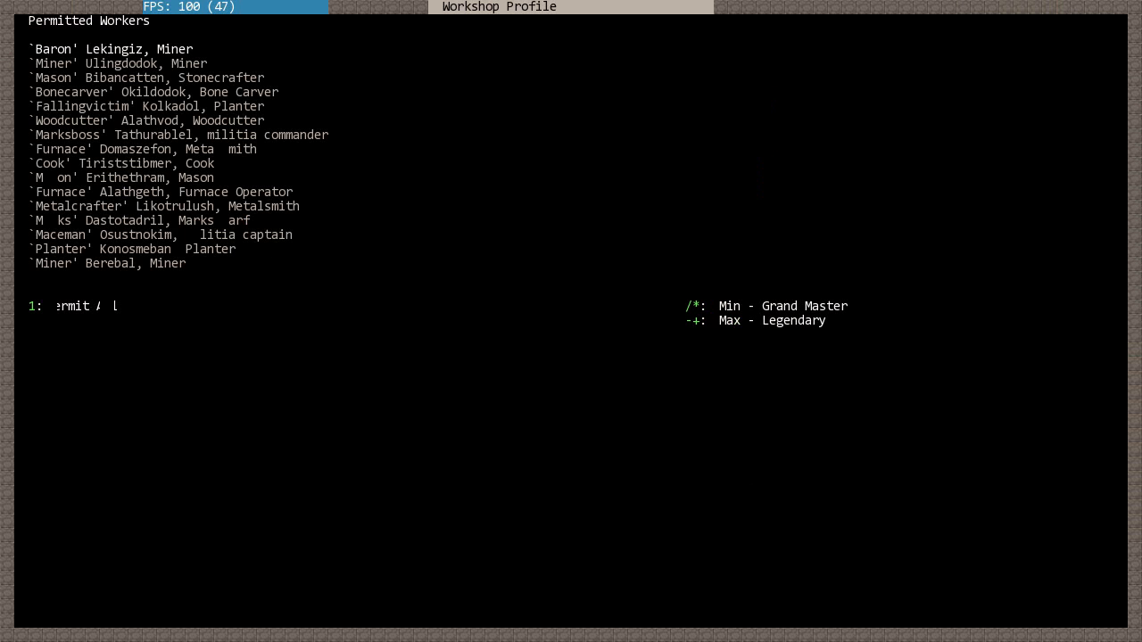
{"action": "key", "text": "Escape"}
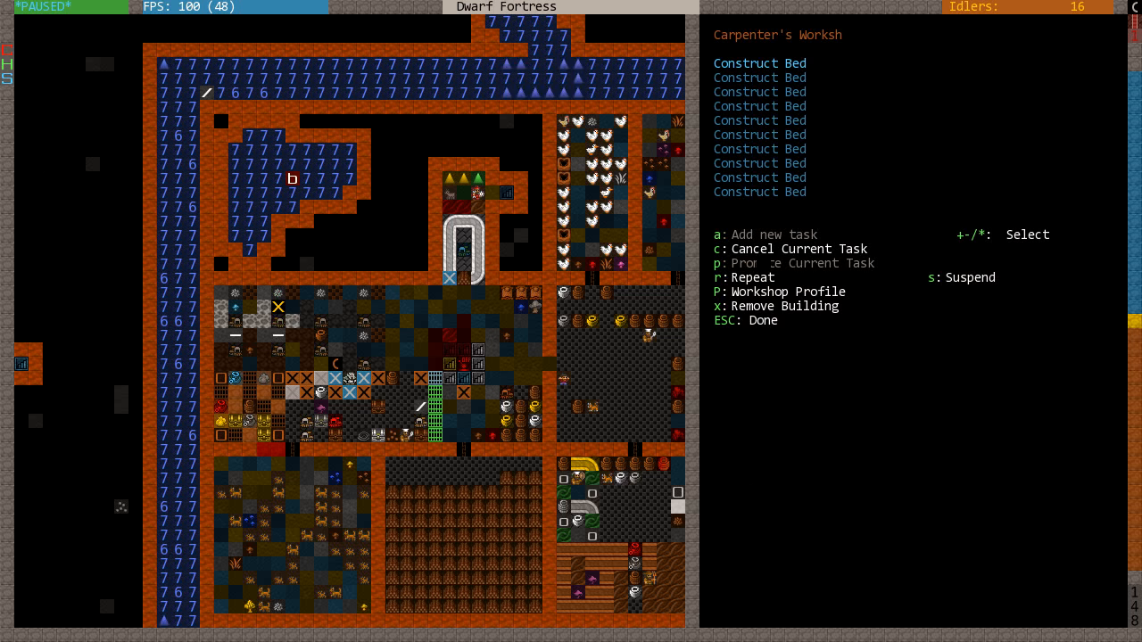
{"action": "key", "text": "P"}
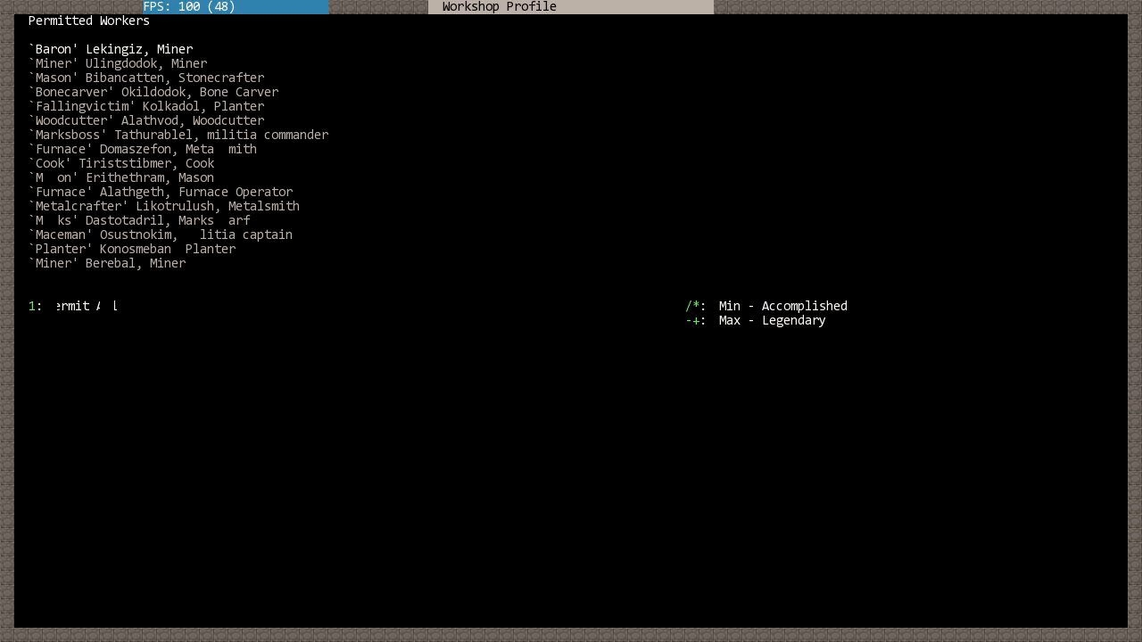
{"action": "key", "text": "Escape"}
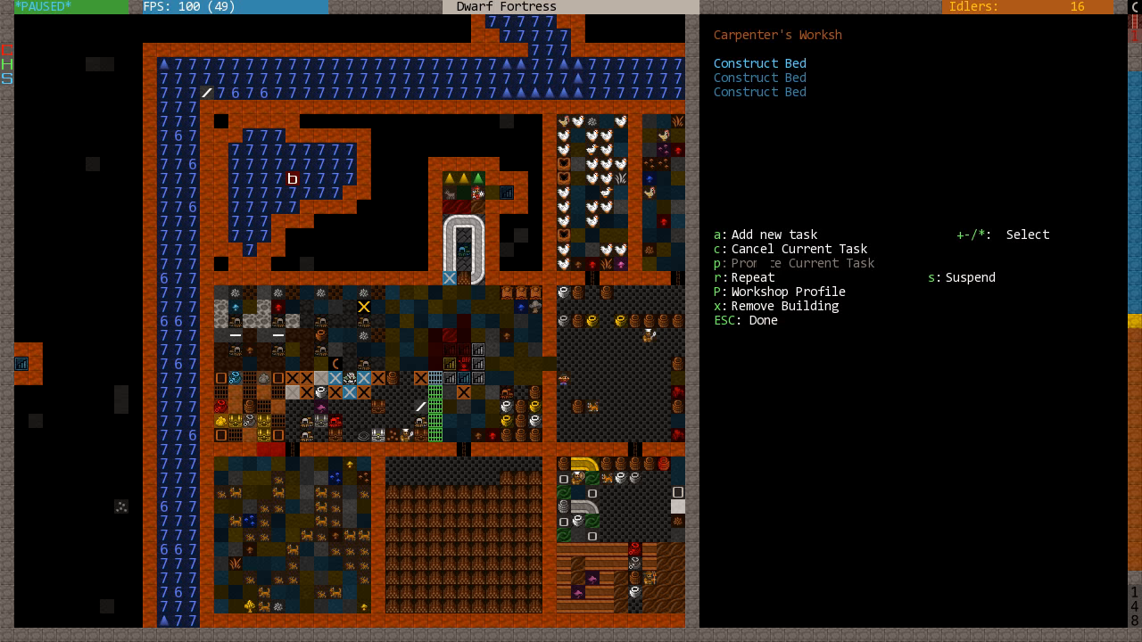
- Mark the extra Carpenter's Workshop for removal and return to the main view
{"action": "key", "text": "x"}
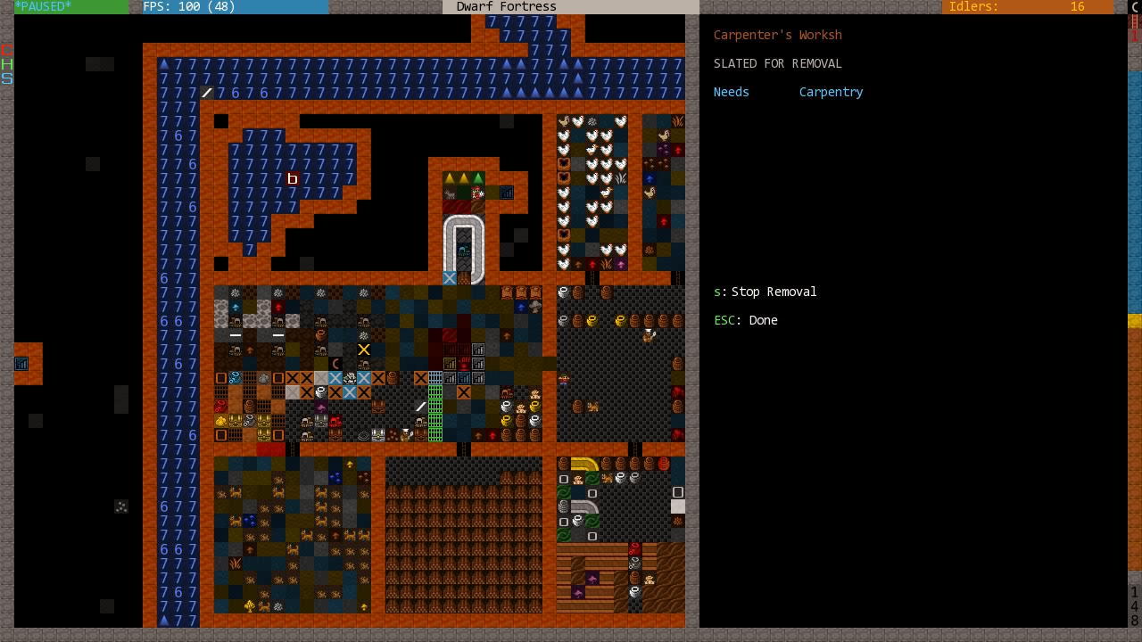
{"action": "key", "text": "Escape"}
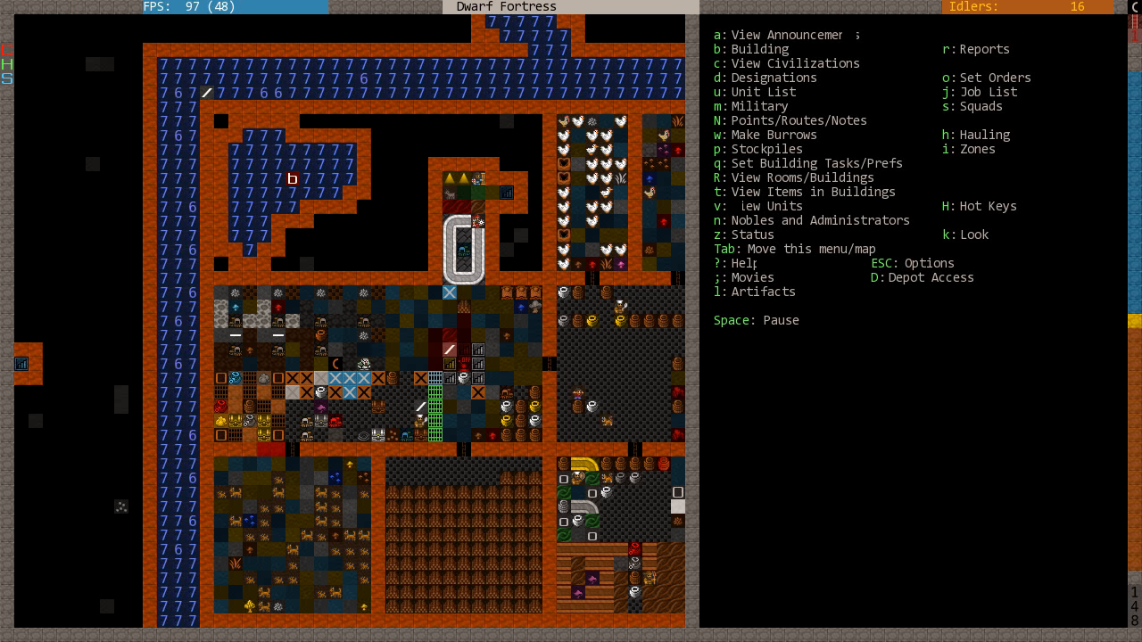
{"action": "key", "text": "space"}
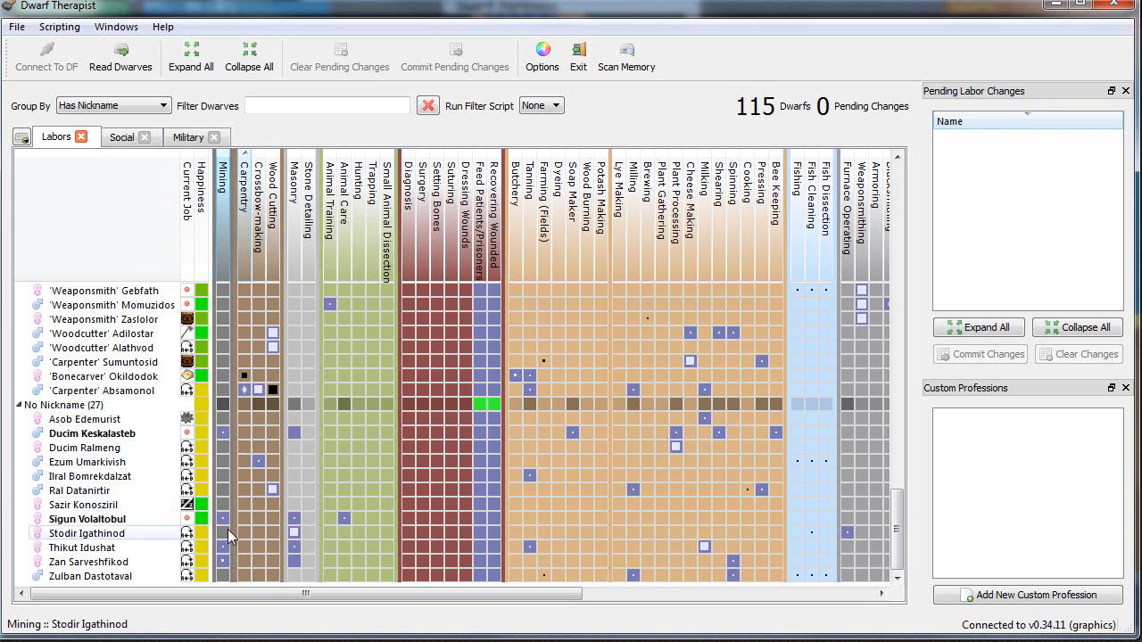
{"action": "mouse_move", "coordinate": [250, 519]}
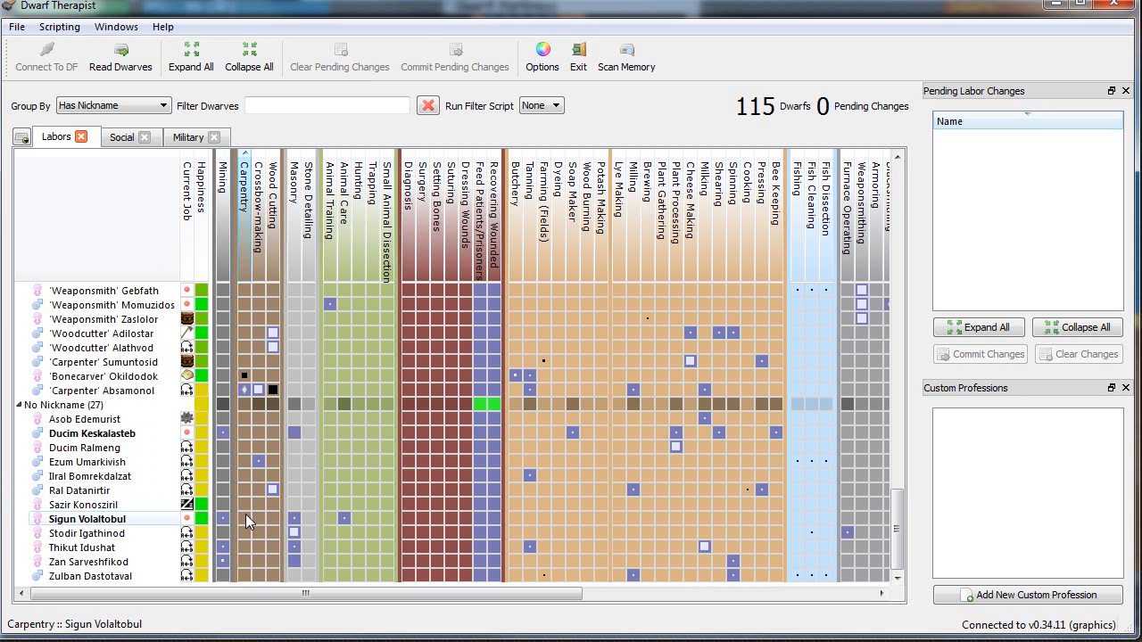
{"action": "mouse_move", "coordinate": [246, 510]}
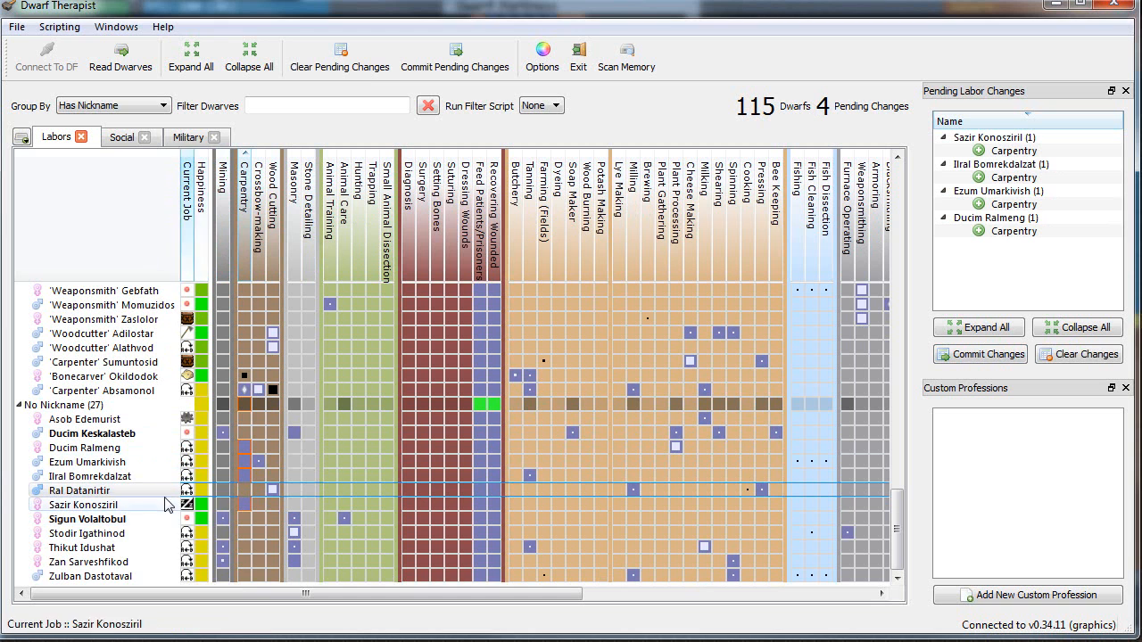
- Nickname Ral Datanirtir 'Woodcutter'
{"action": "double_click", "coordinate": [79, 490]}
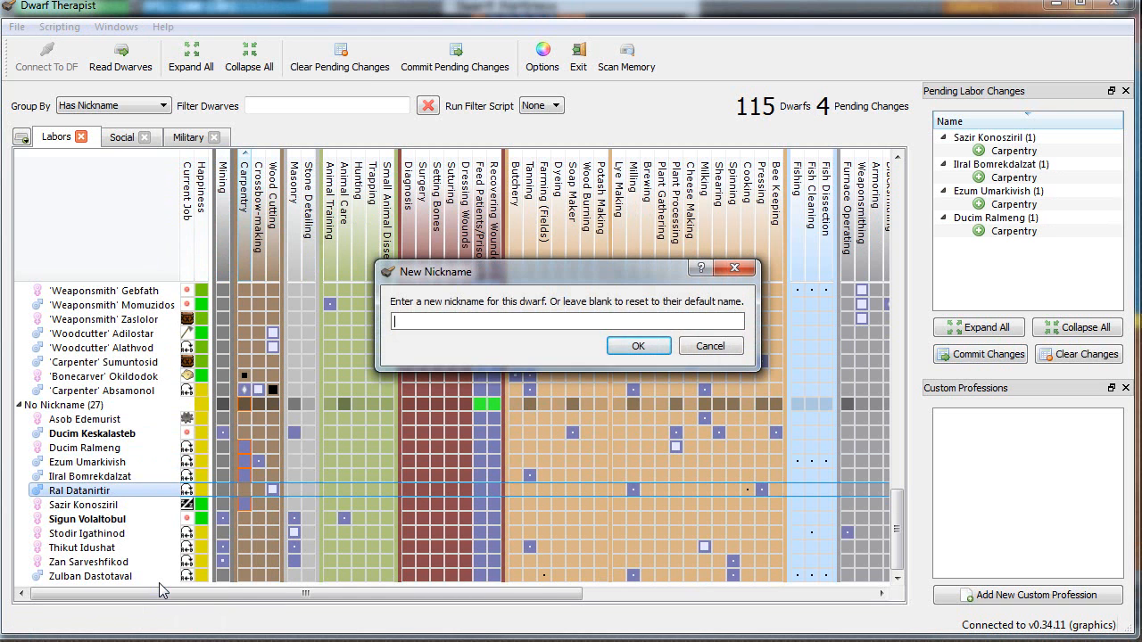
{"action": "type", "text": "Woodc"}
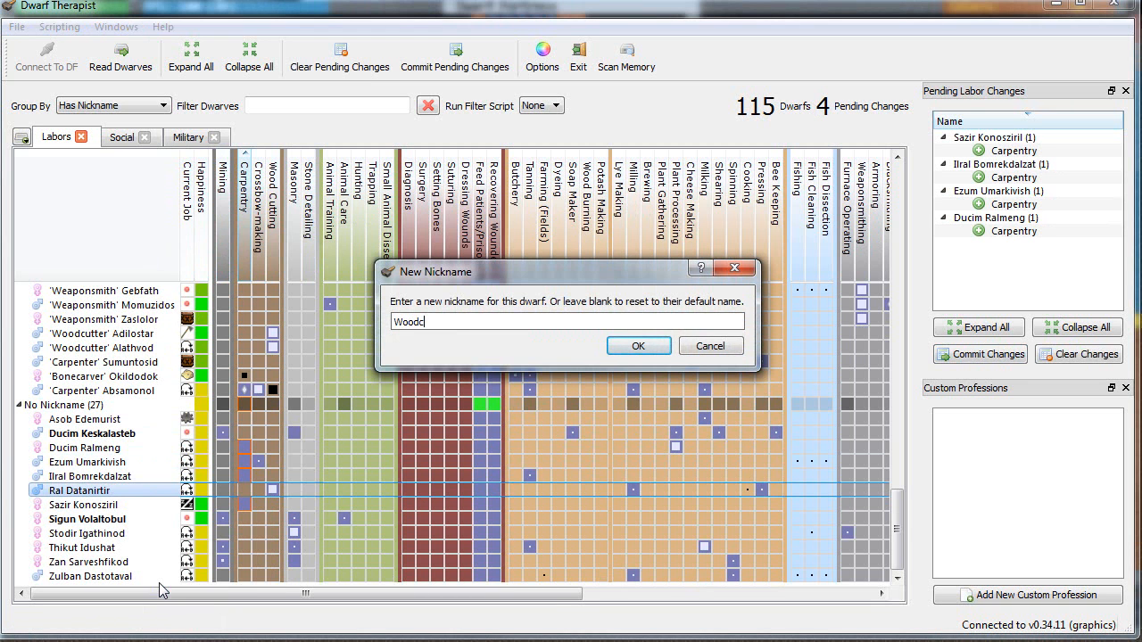
{"action": "left_click", "coordinate": [637, 345]}
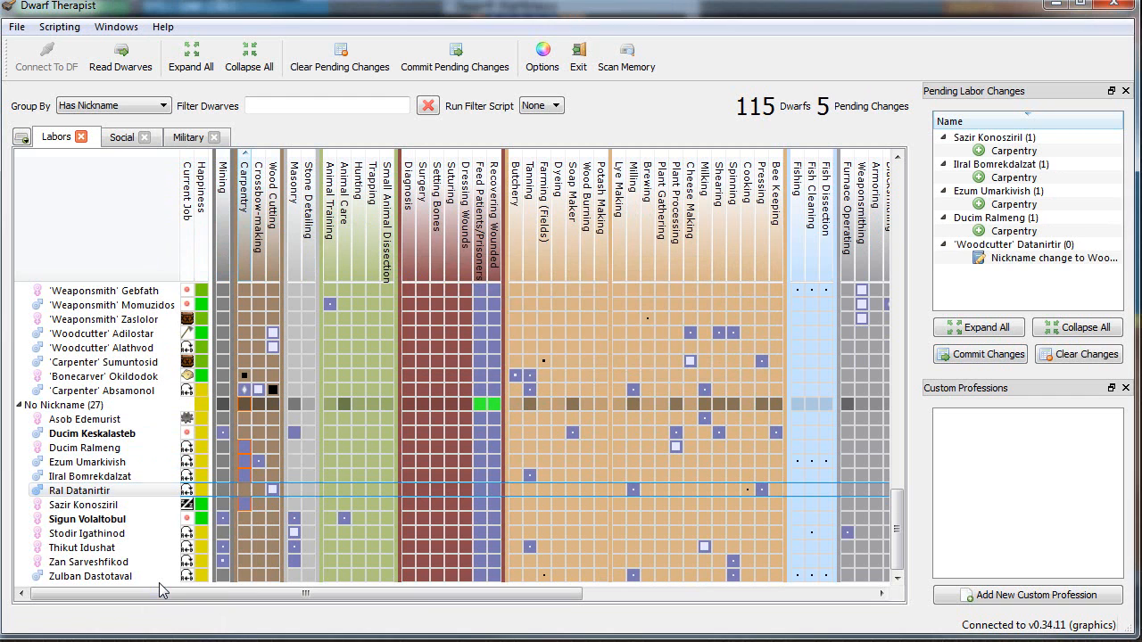
- Give additional dwarves the Carpentry labor and commit the changes
{"action": "left_click", "coordinate": [980, 354]}
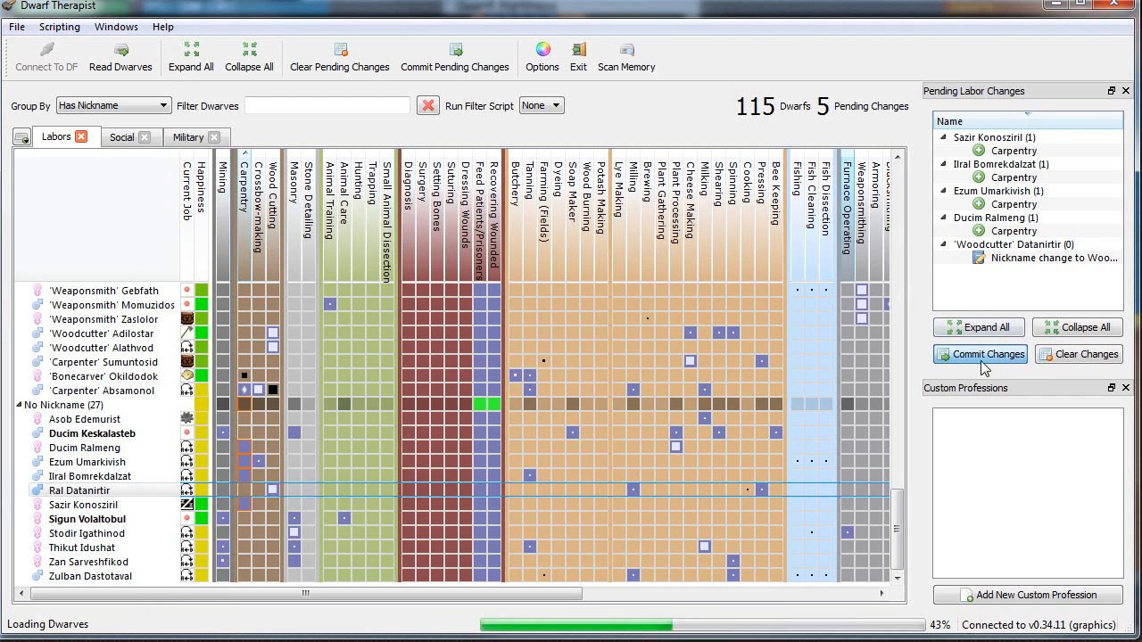
{"action": "left_click", "coordinate": [980, 354]}
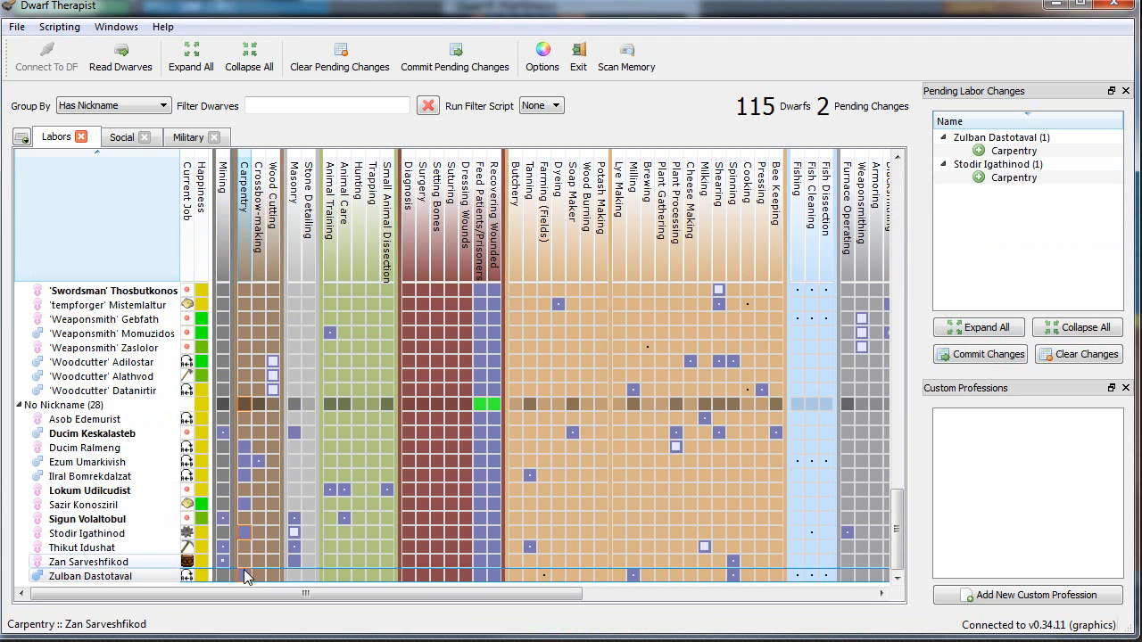
{"action": "left_click", "coordinate": [243, 419]}
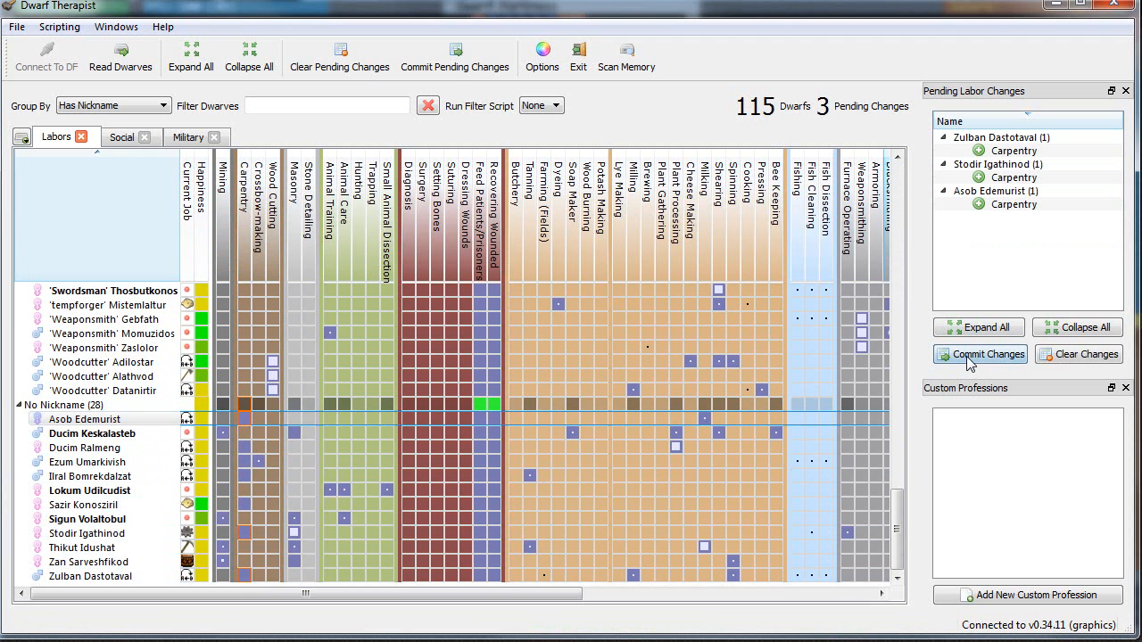
{"action": "left_click", "coordinate": [980, 354]}
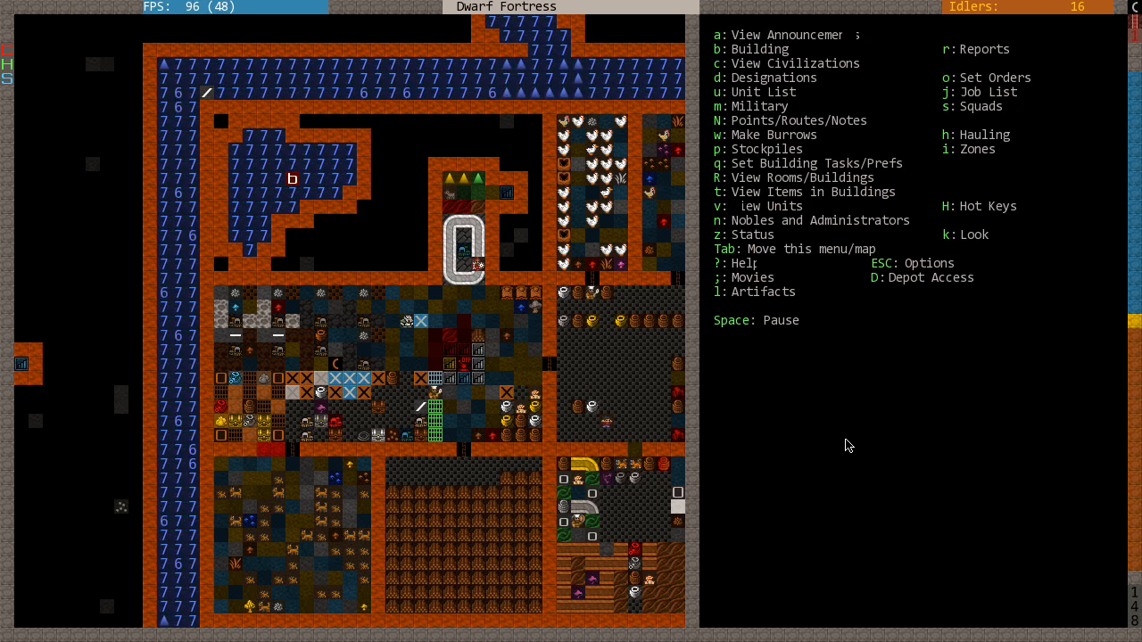
- Scroll the depot's goods-to-move list, currently showing sand bags under Sand
{"action": "scroll", "scroll_direction": "down", "scroll_amount": 3}
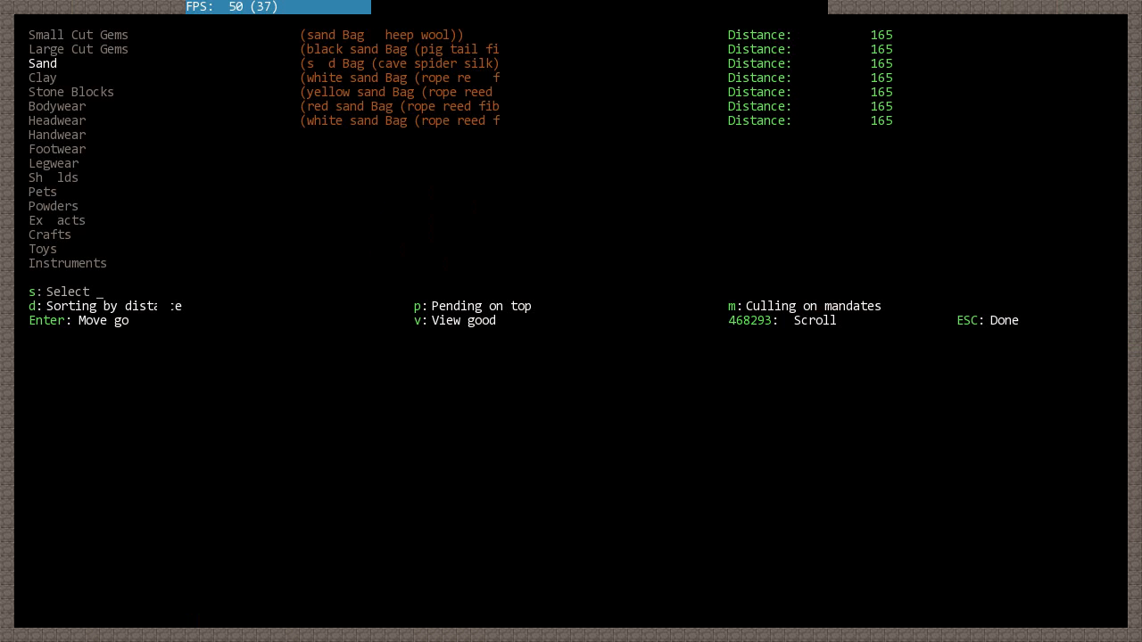
- Inspect the Crafts bins, including quartzite figurines and totems, and mark them for the depot
{"action": "left_click", "coordinate": [54, 206]}
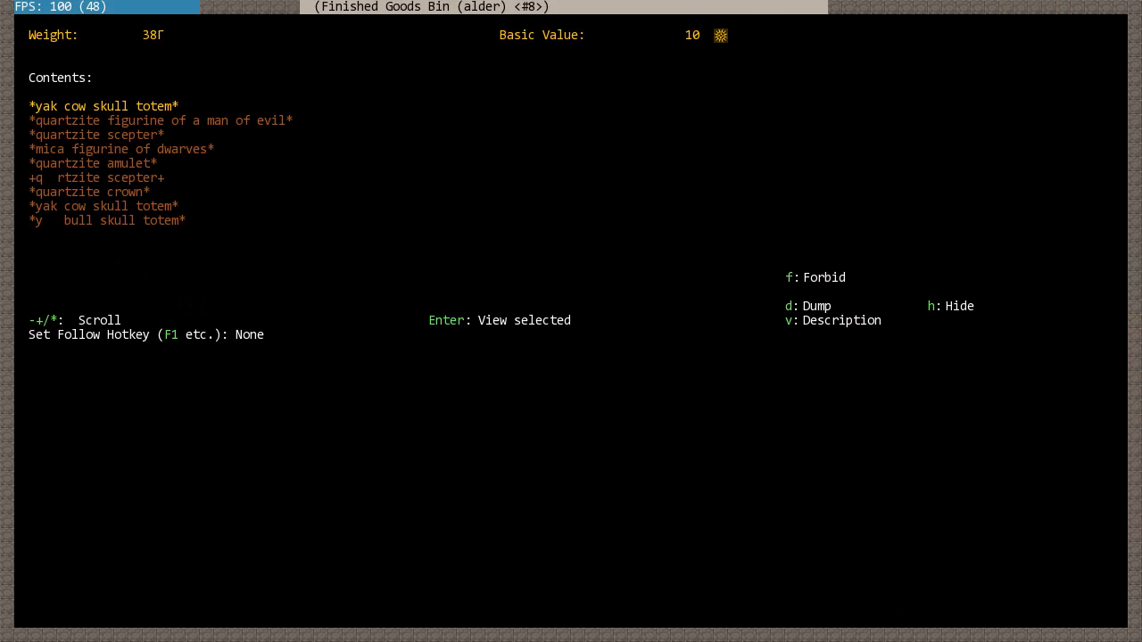
{"action": "key", "text": "Escape"}
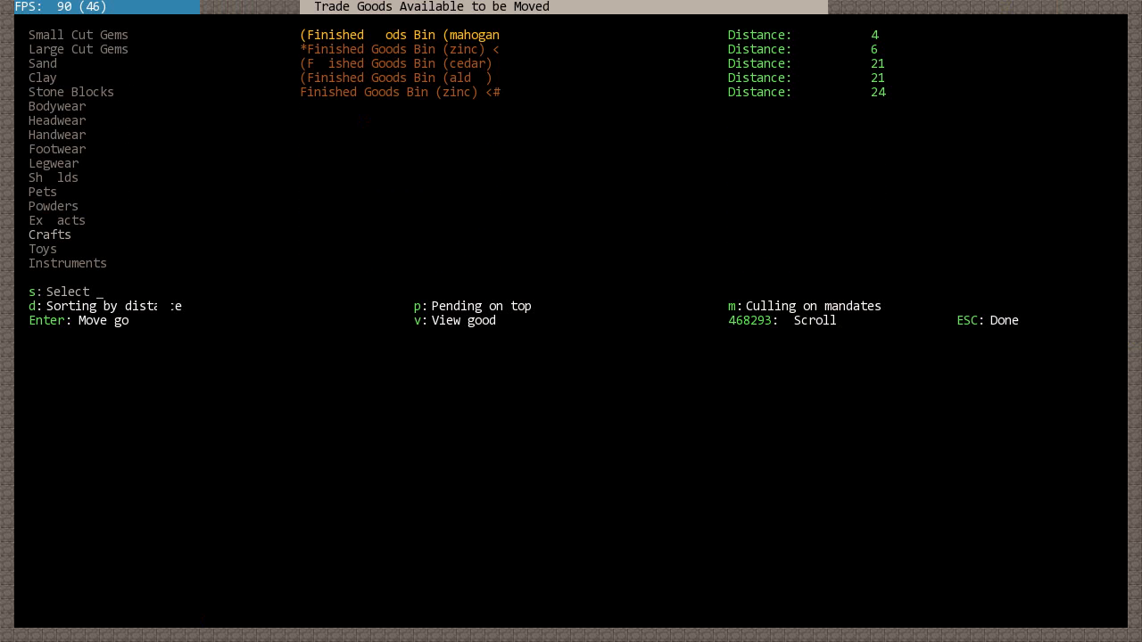
{"action": "key", "text": "p"}
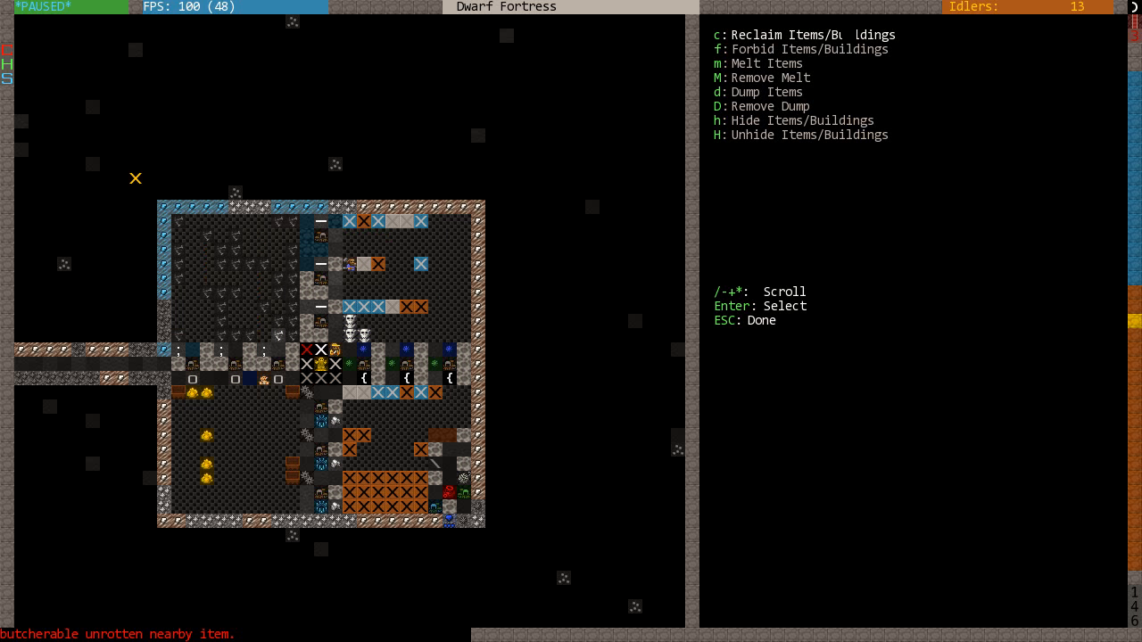
- Mark items around the central workshop and storage rooms for reclaiming, then unpause
{"action": "key", "text": "Escape"}
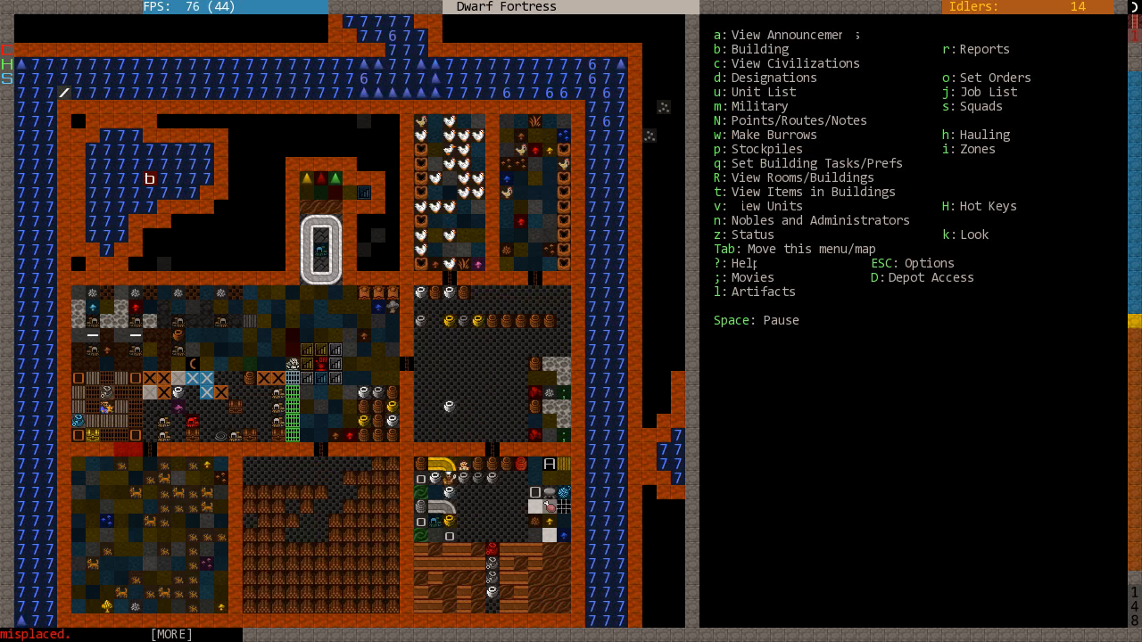
{"action": "key", "text": "D"}
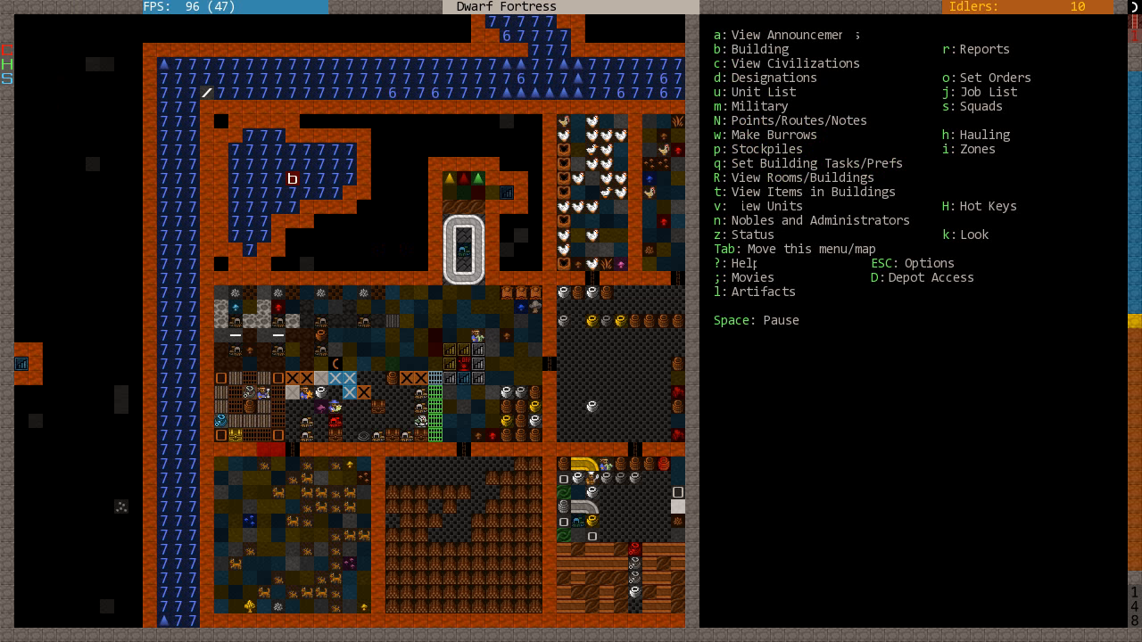
{"action": "key", "text": "d"}
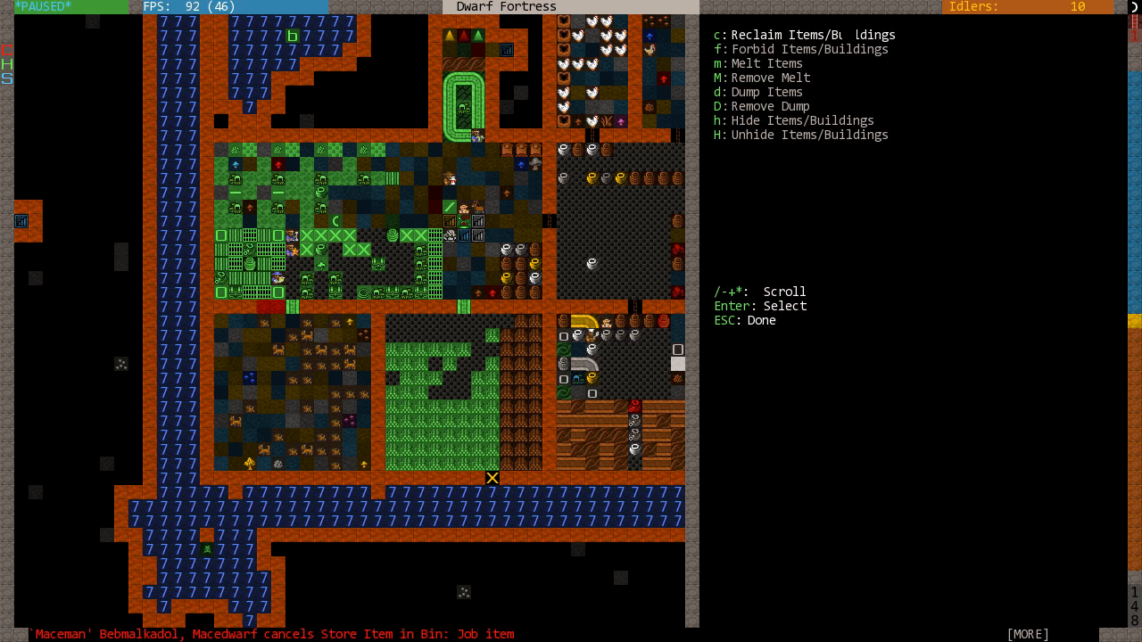
{"action": "key", "text": "Escape"}
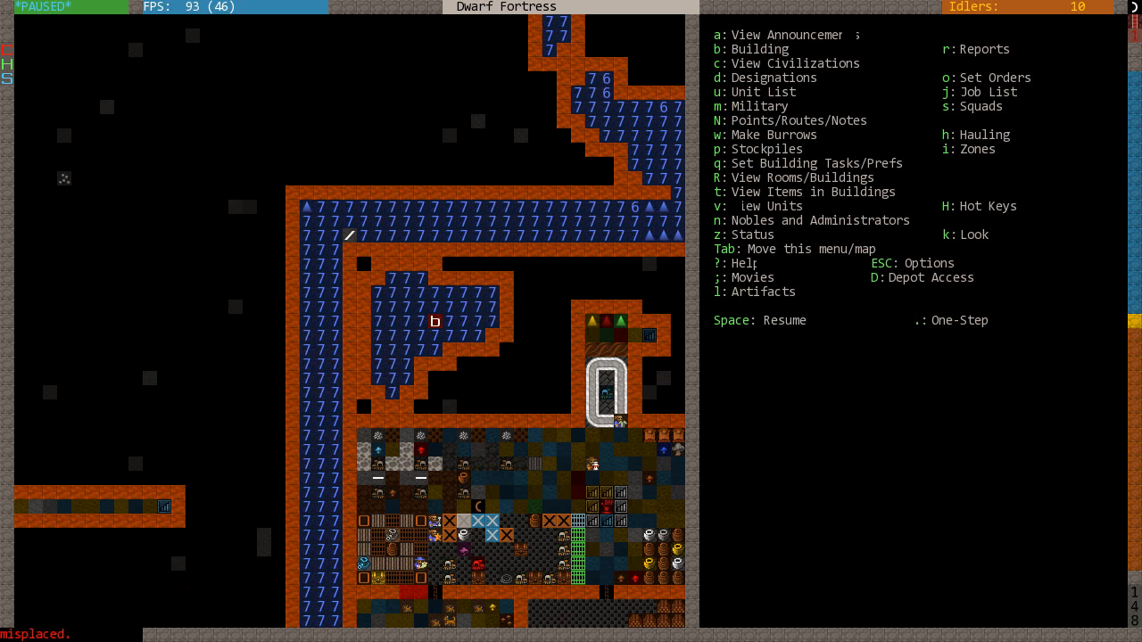
{"action": "scroll", "scroll_direction": "down", "scroll_amount": 3}
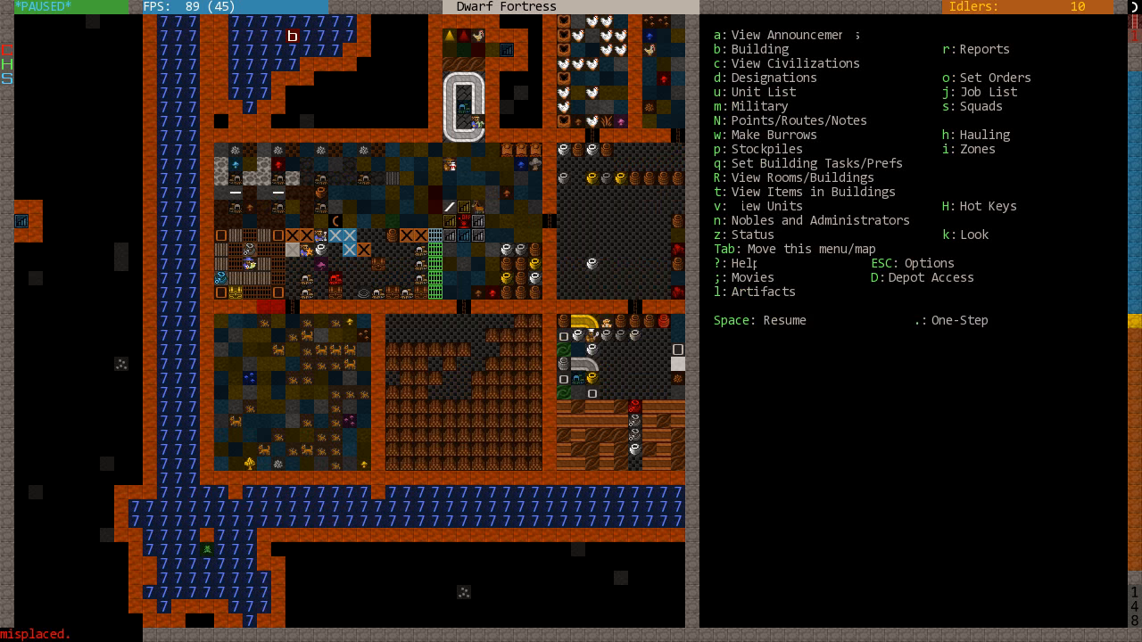
{"action": "key", "text": "space"}
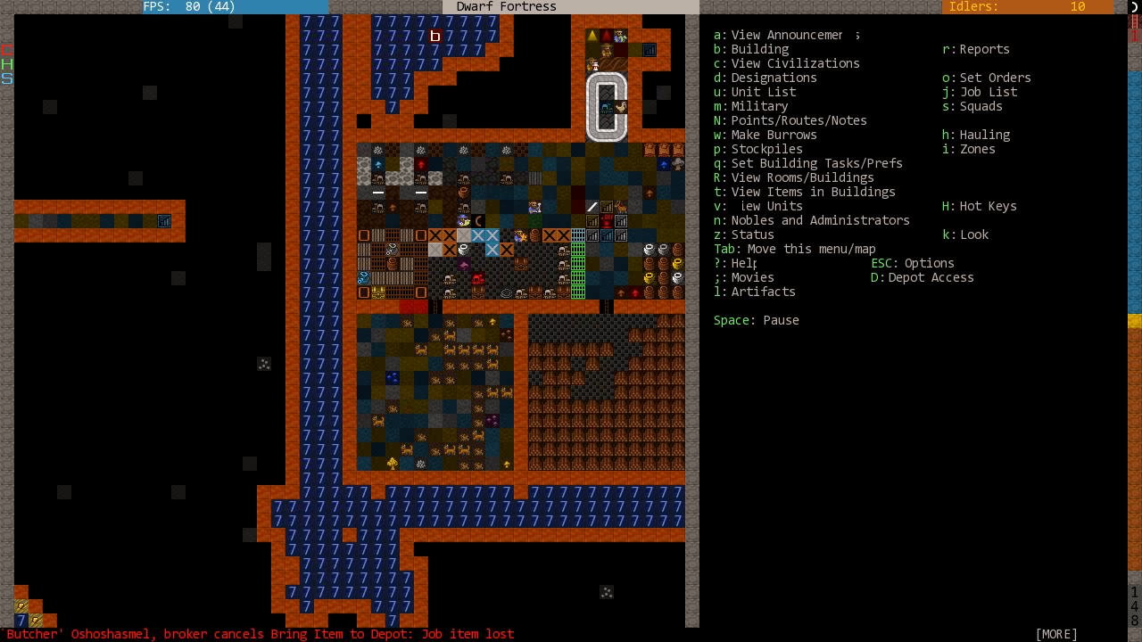